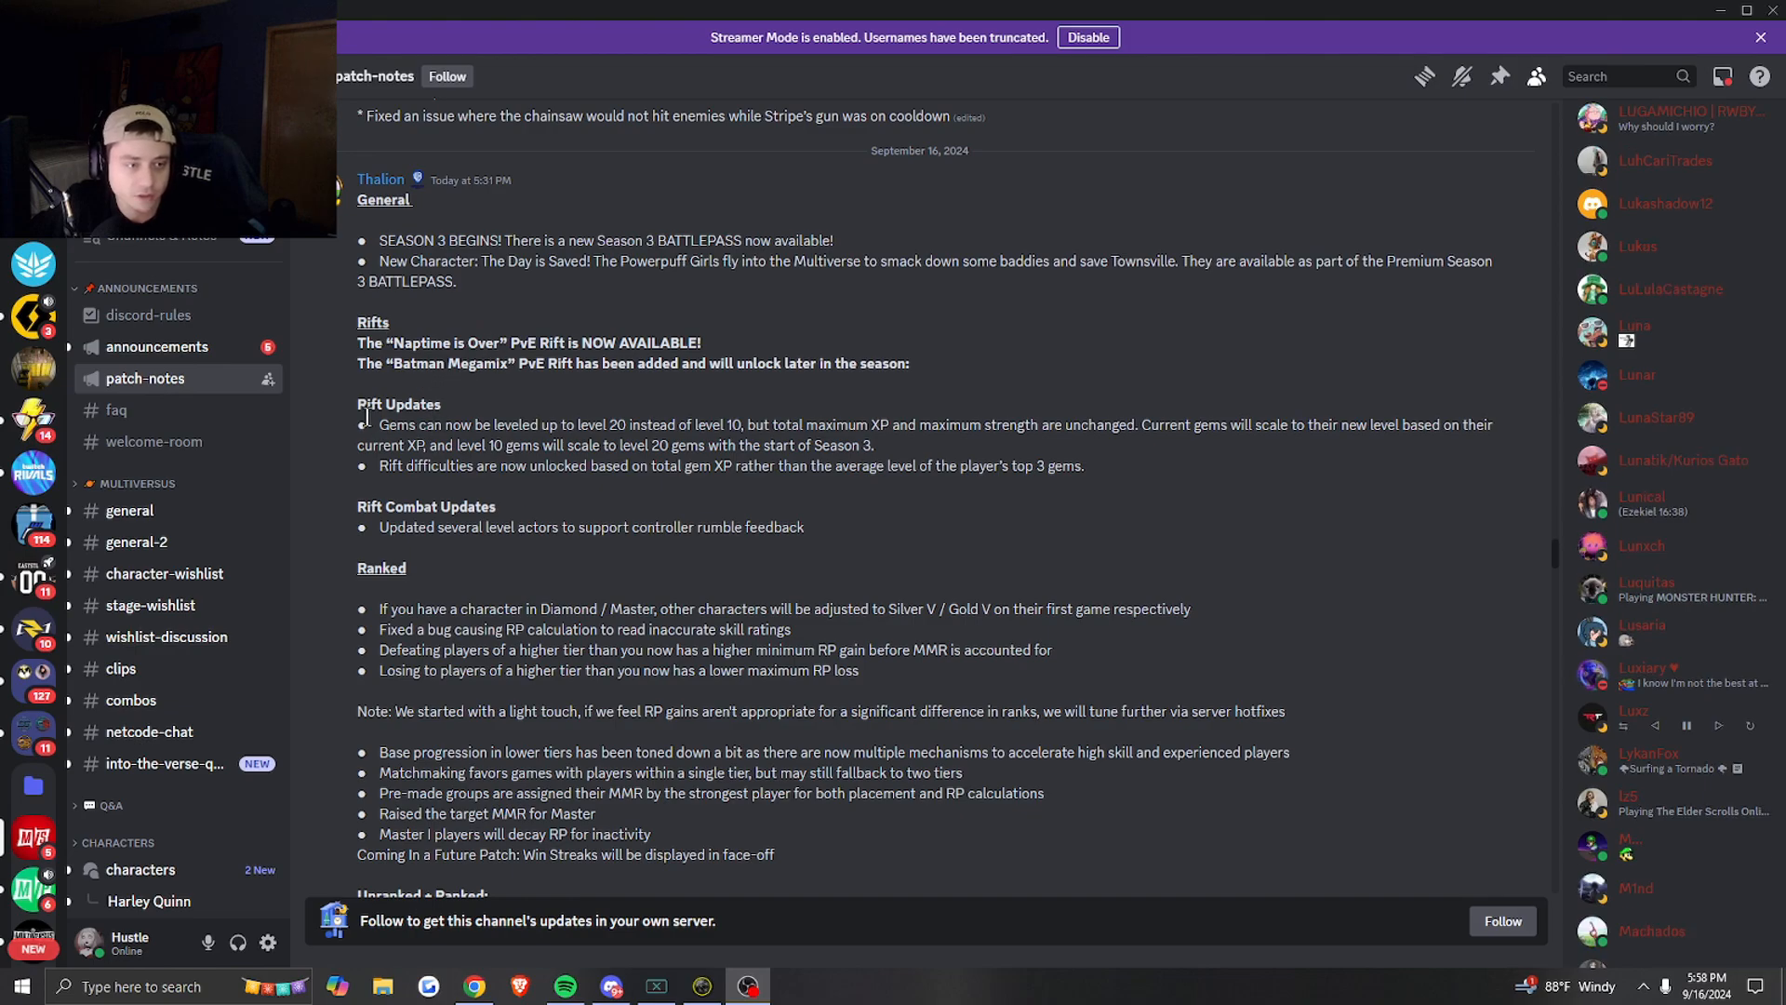
# - Scroll the Season 3 notes past Rifts to the Ranked, Unranked + Ranked and Maps sections
pyautogui.scroll(-3)
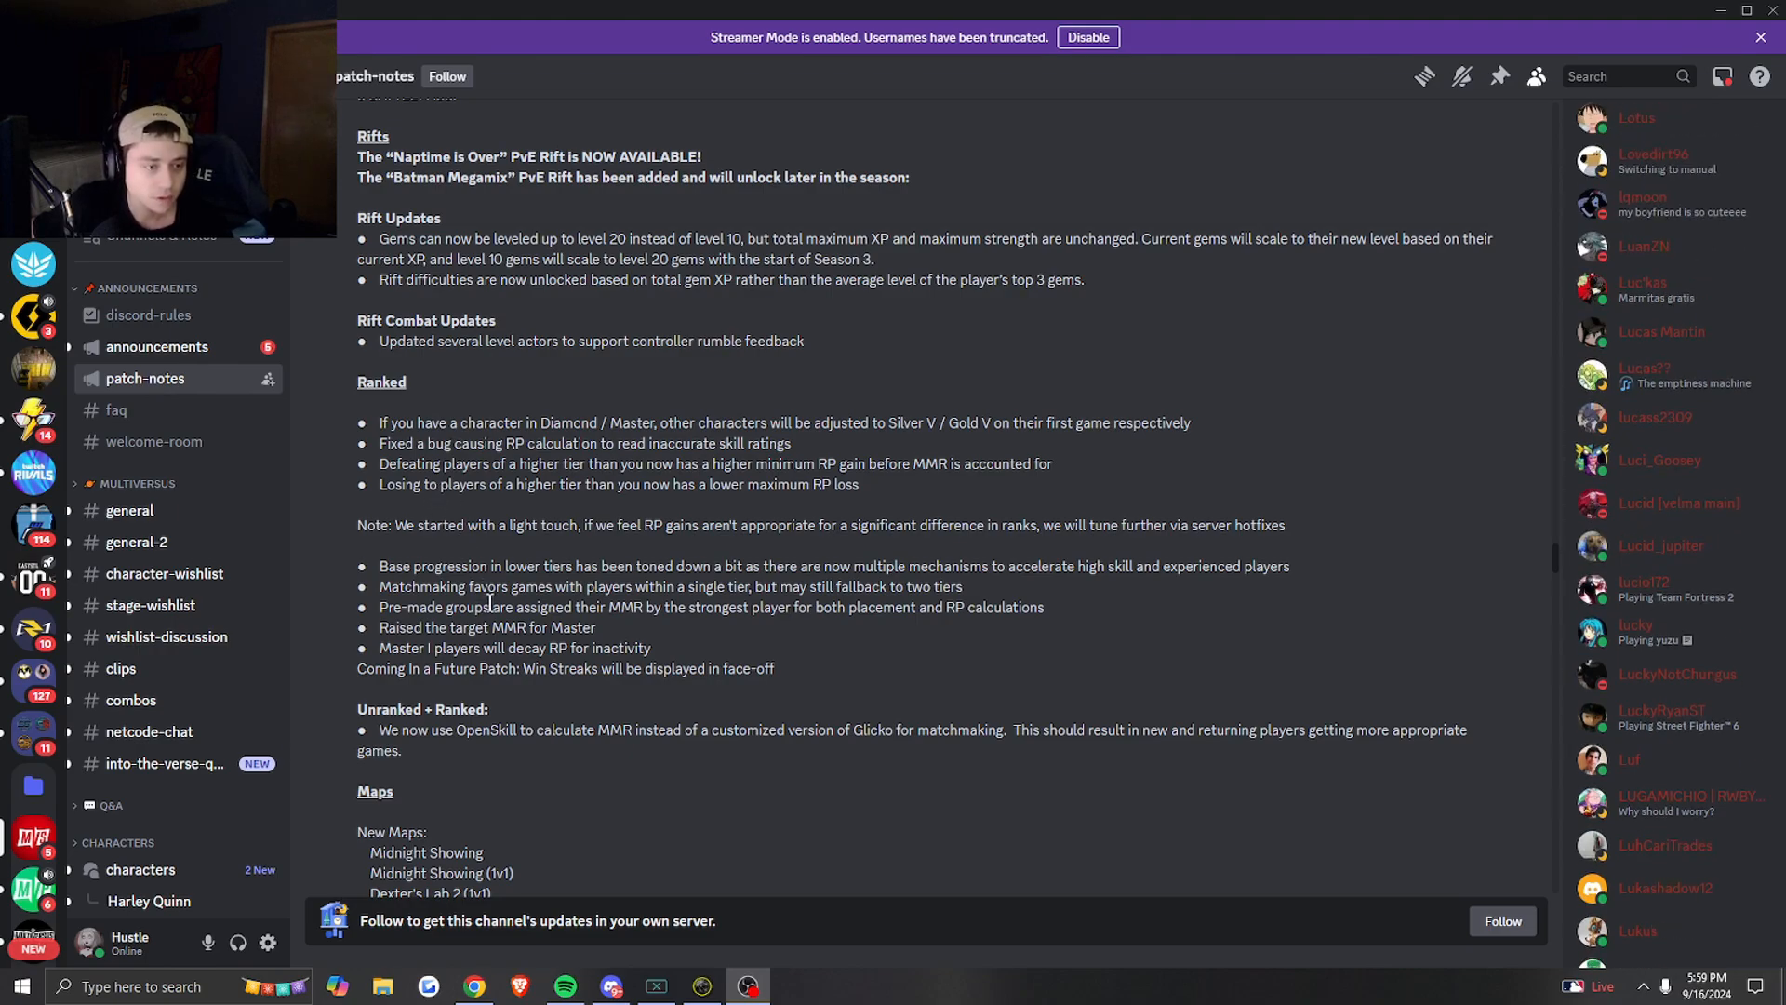
pyautogui.scroll(-3)
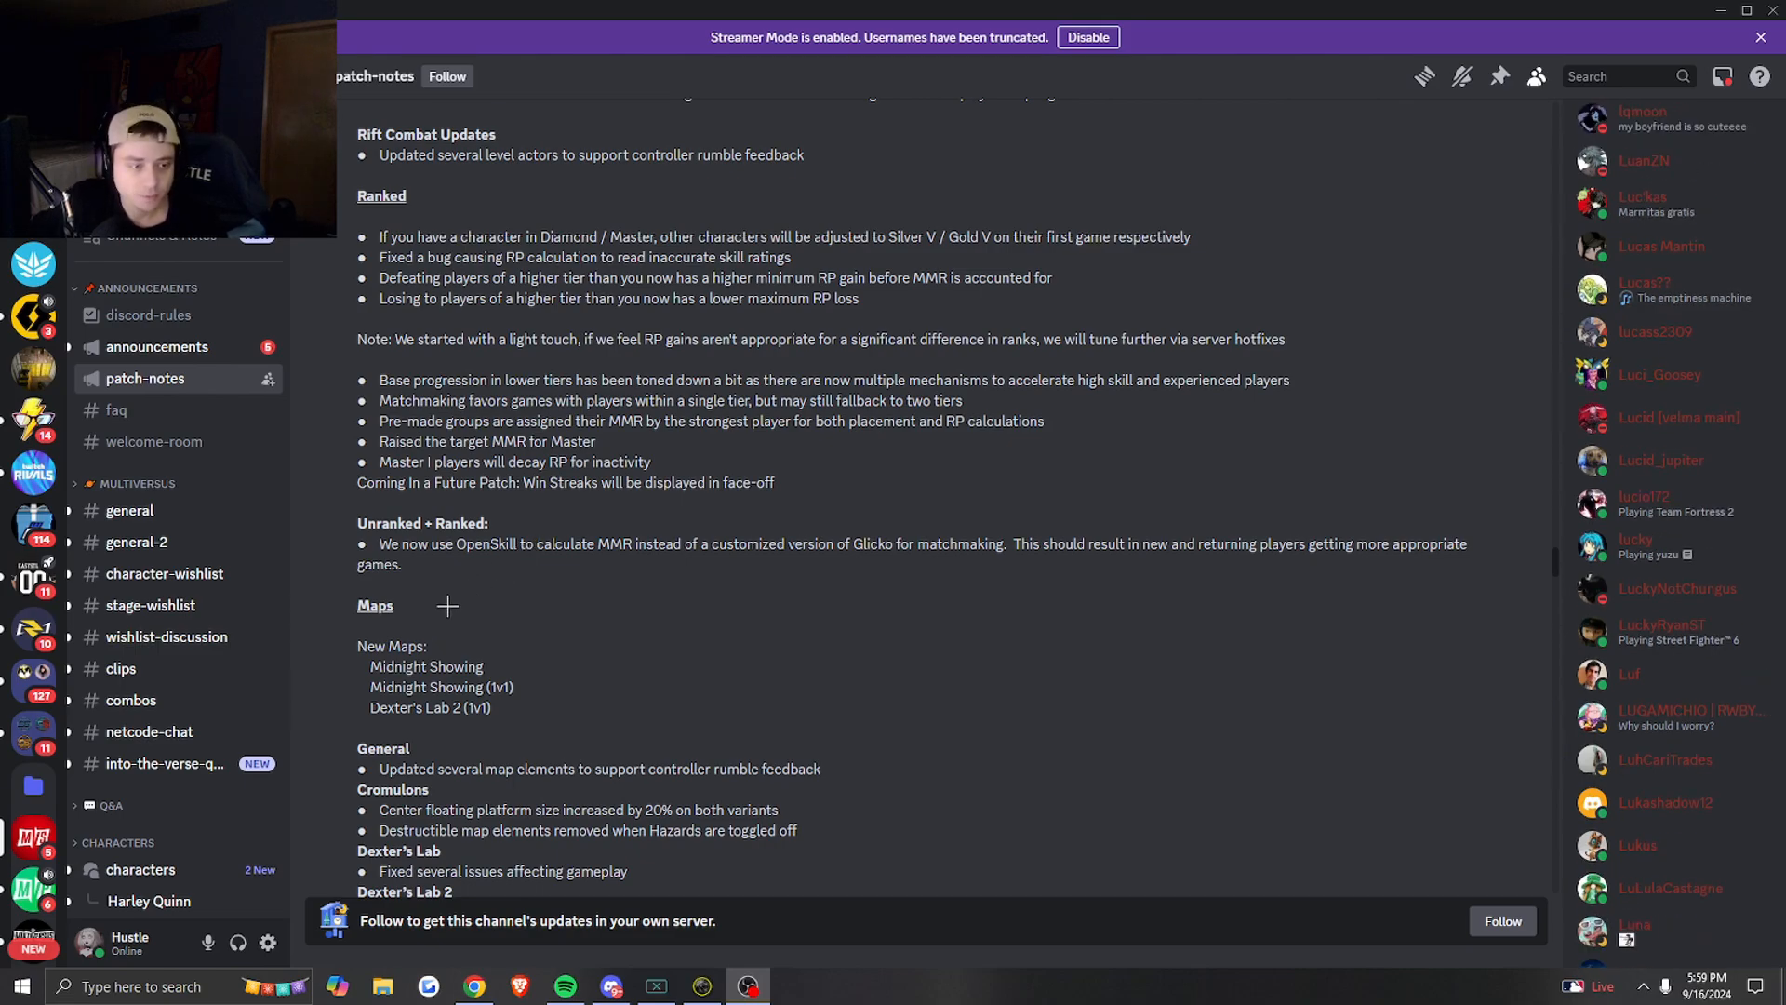
# - Scroll through the per-map changes to the Ranked and Unranked Map Pools lists
pyautogui.scroll(-3)
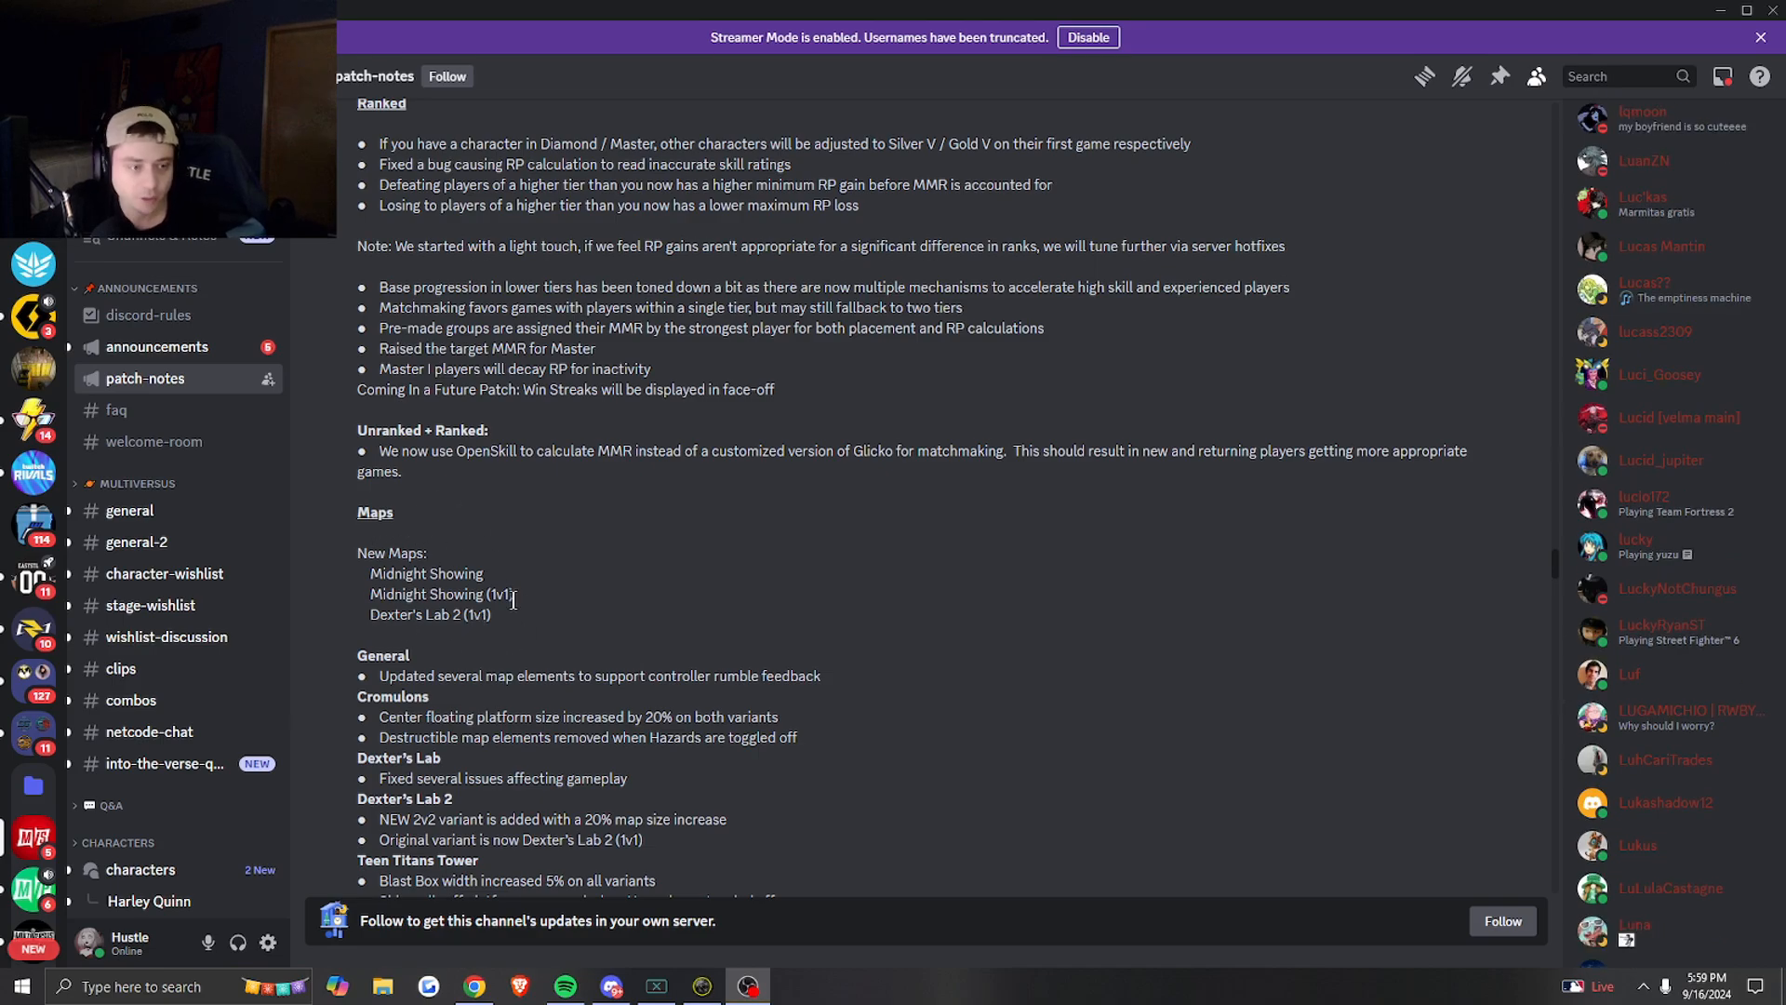
pyautogui.scroll(-3)
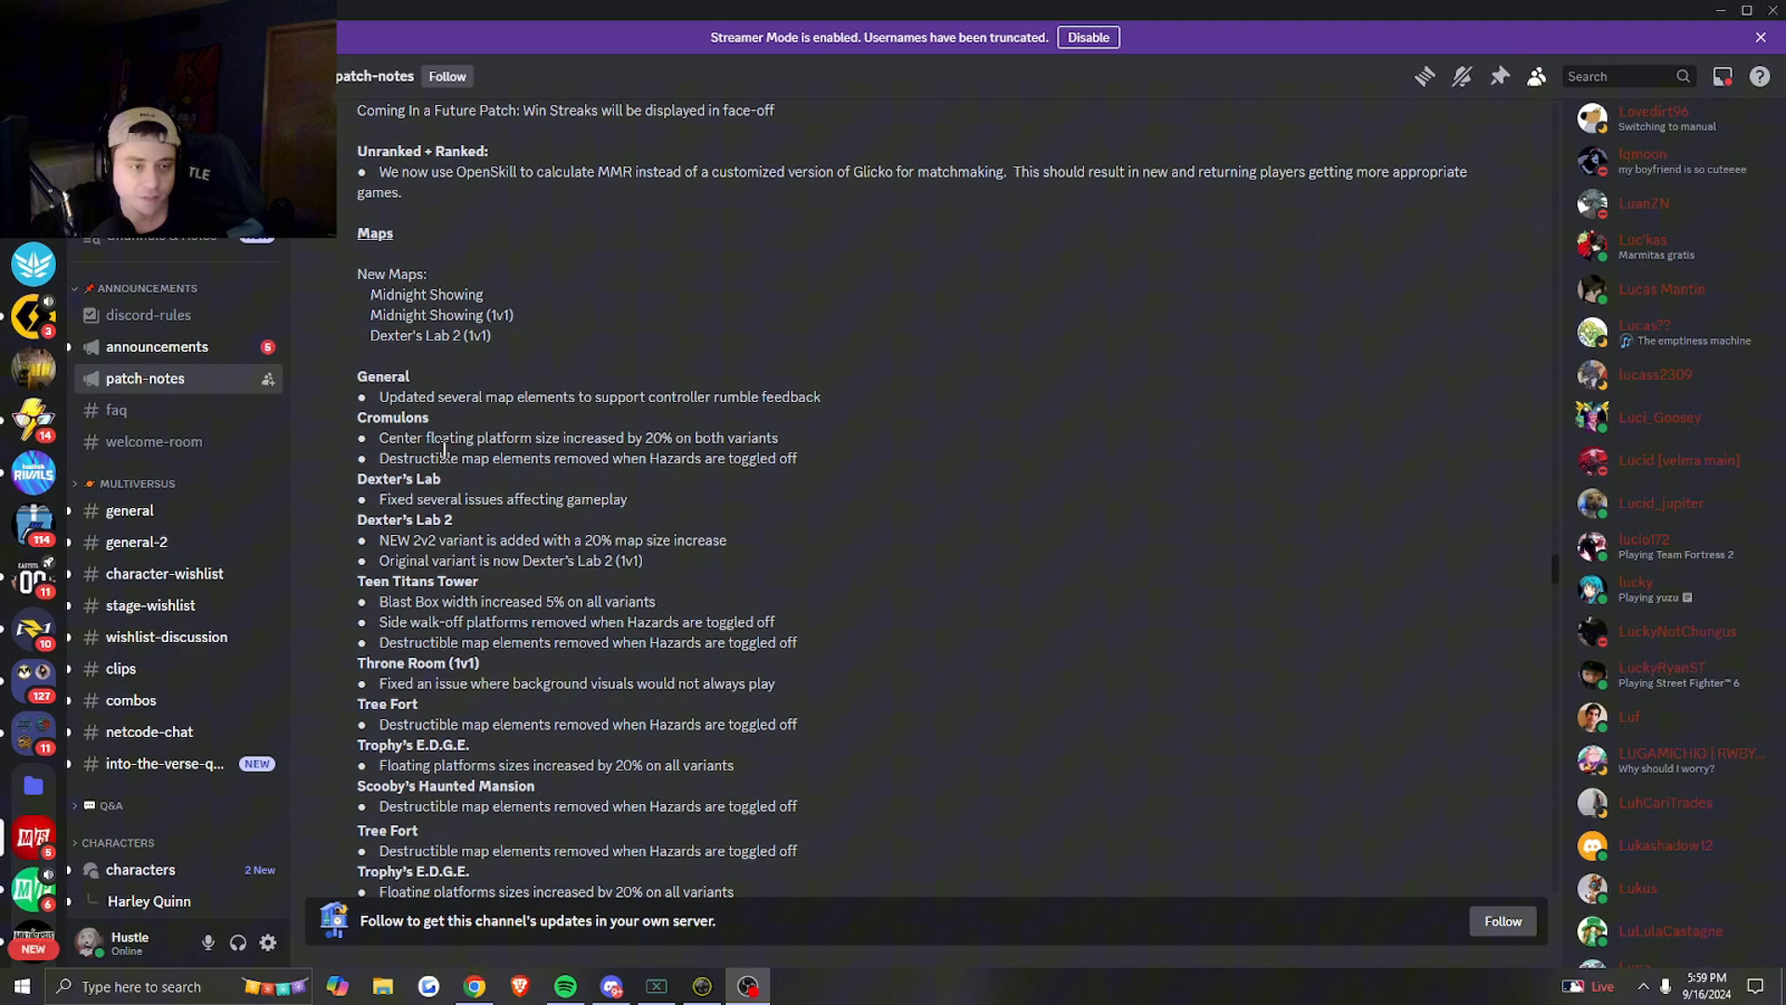
pyautogui.scroll(-3)
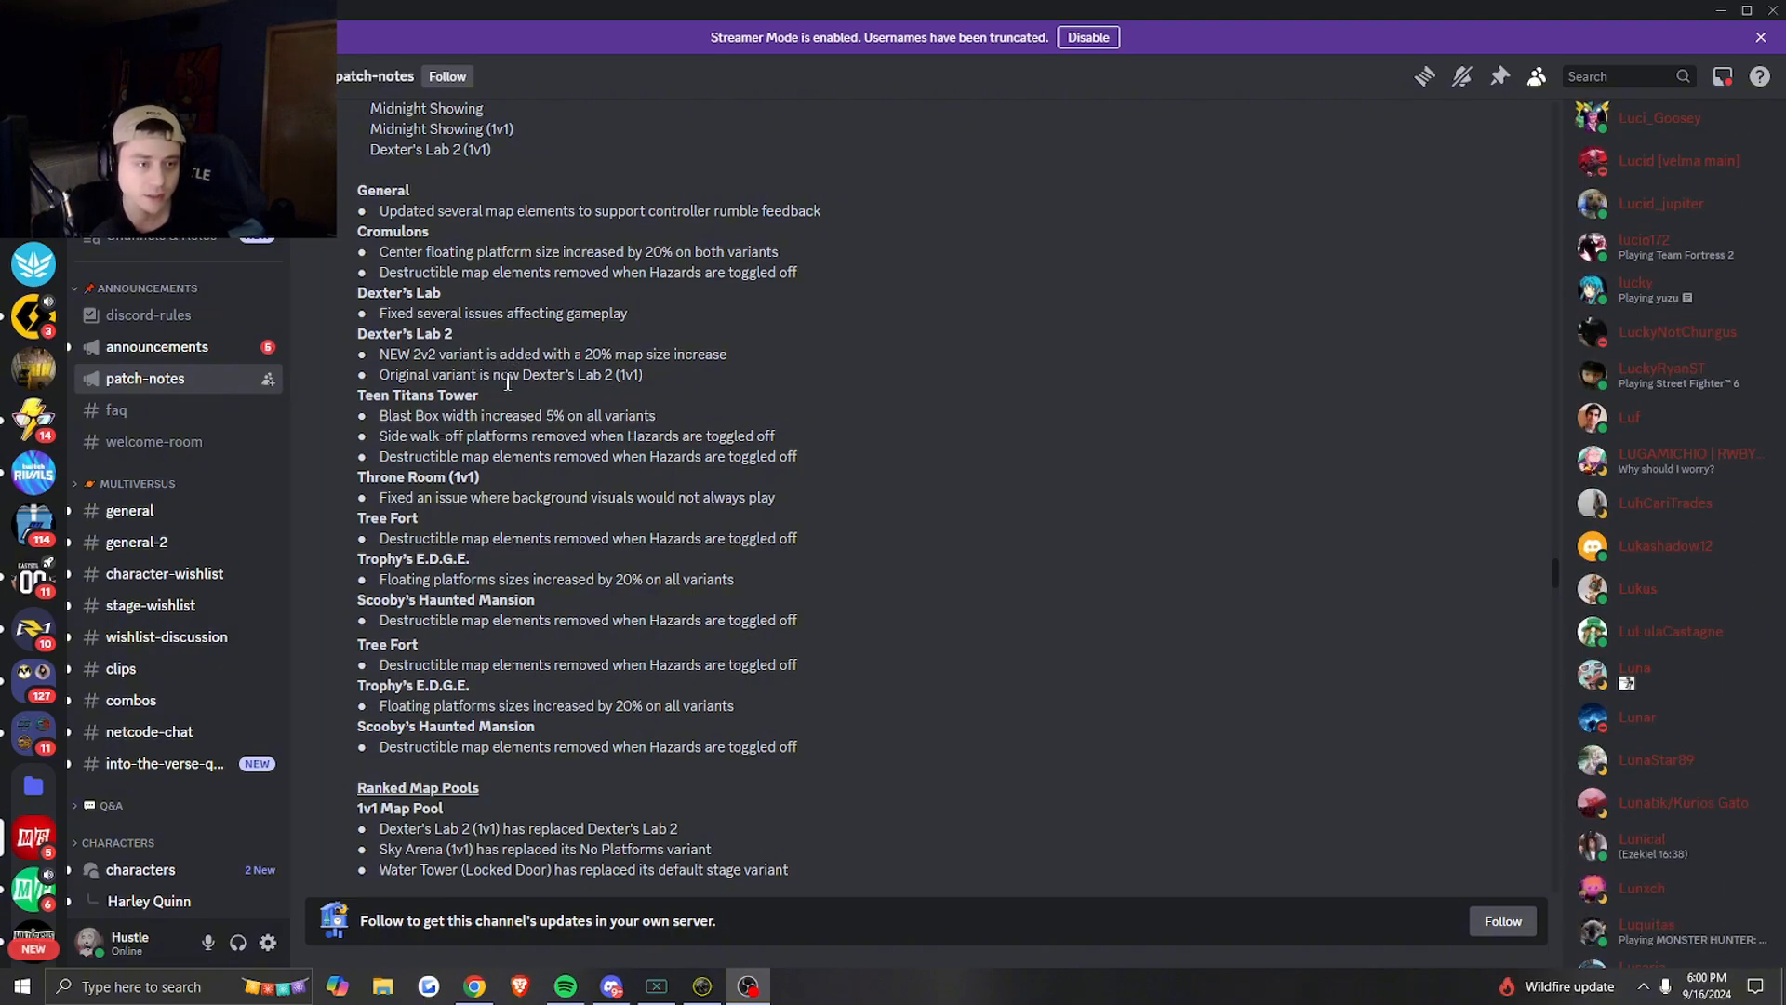
pyautogui.moveTo(478, 428)
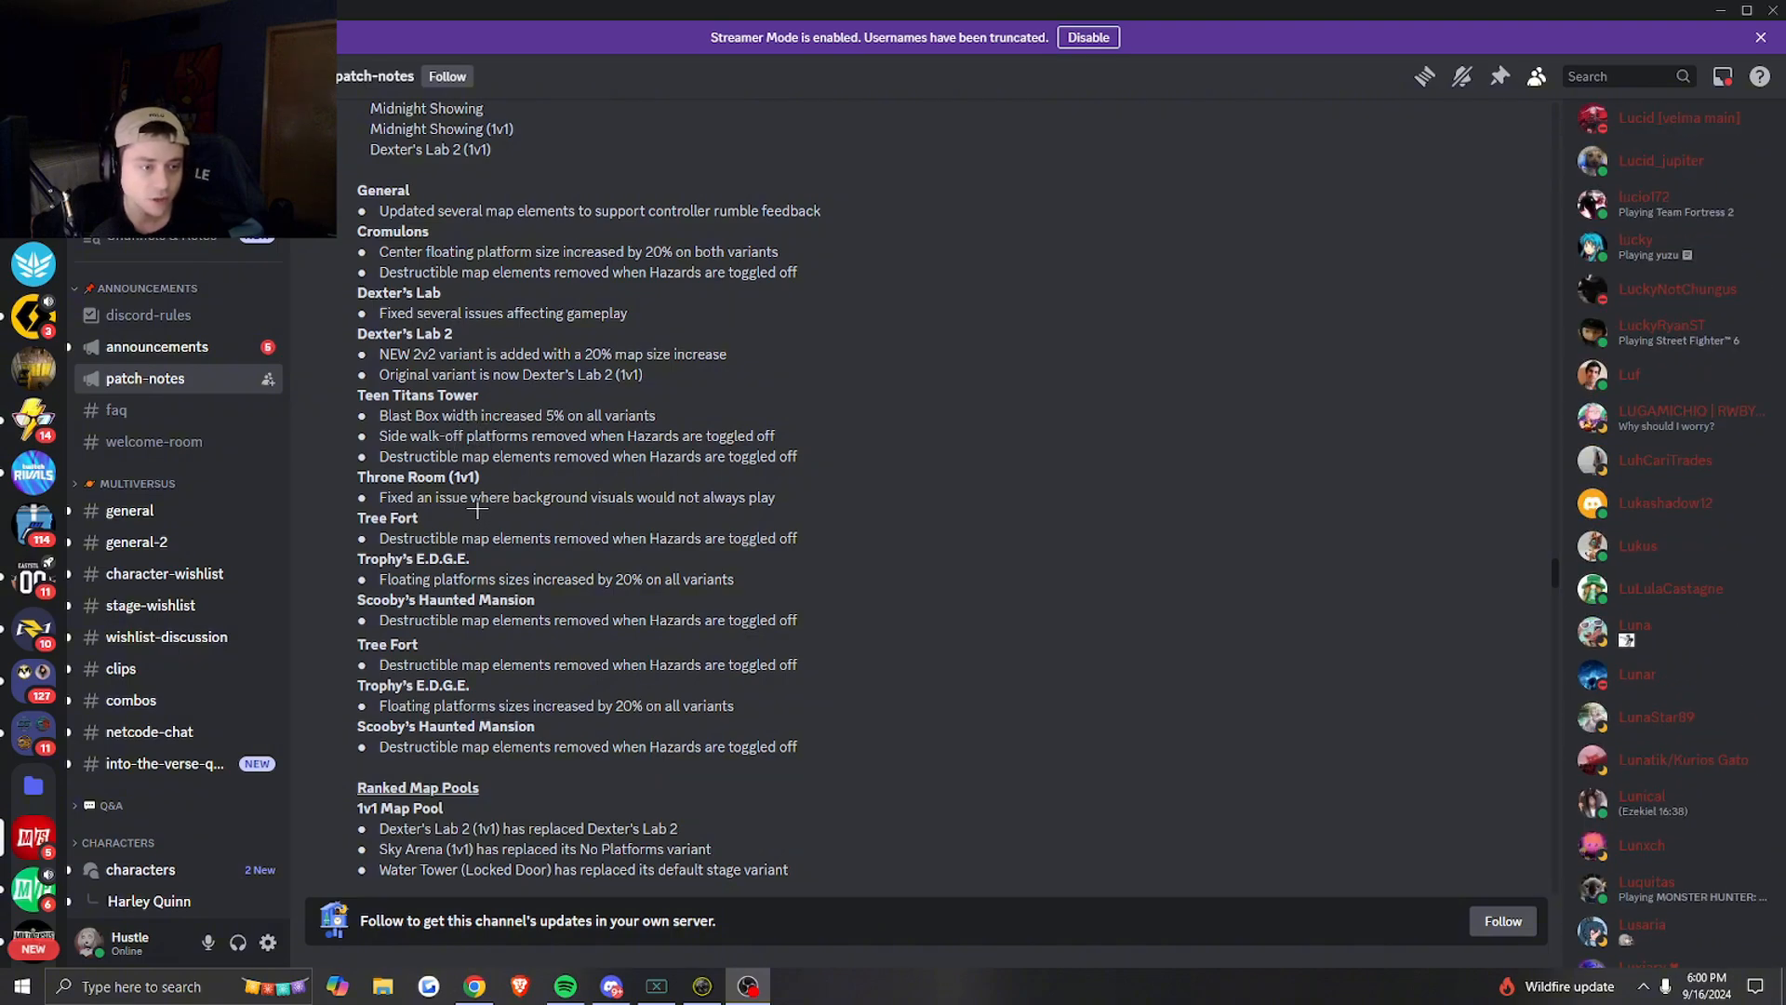
pyautogui.scroll(-3)
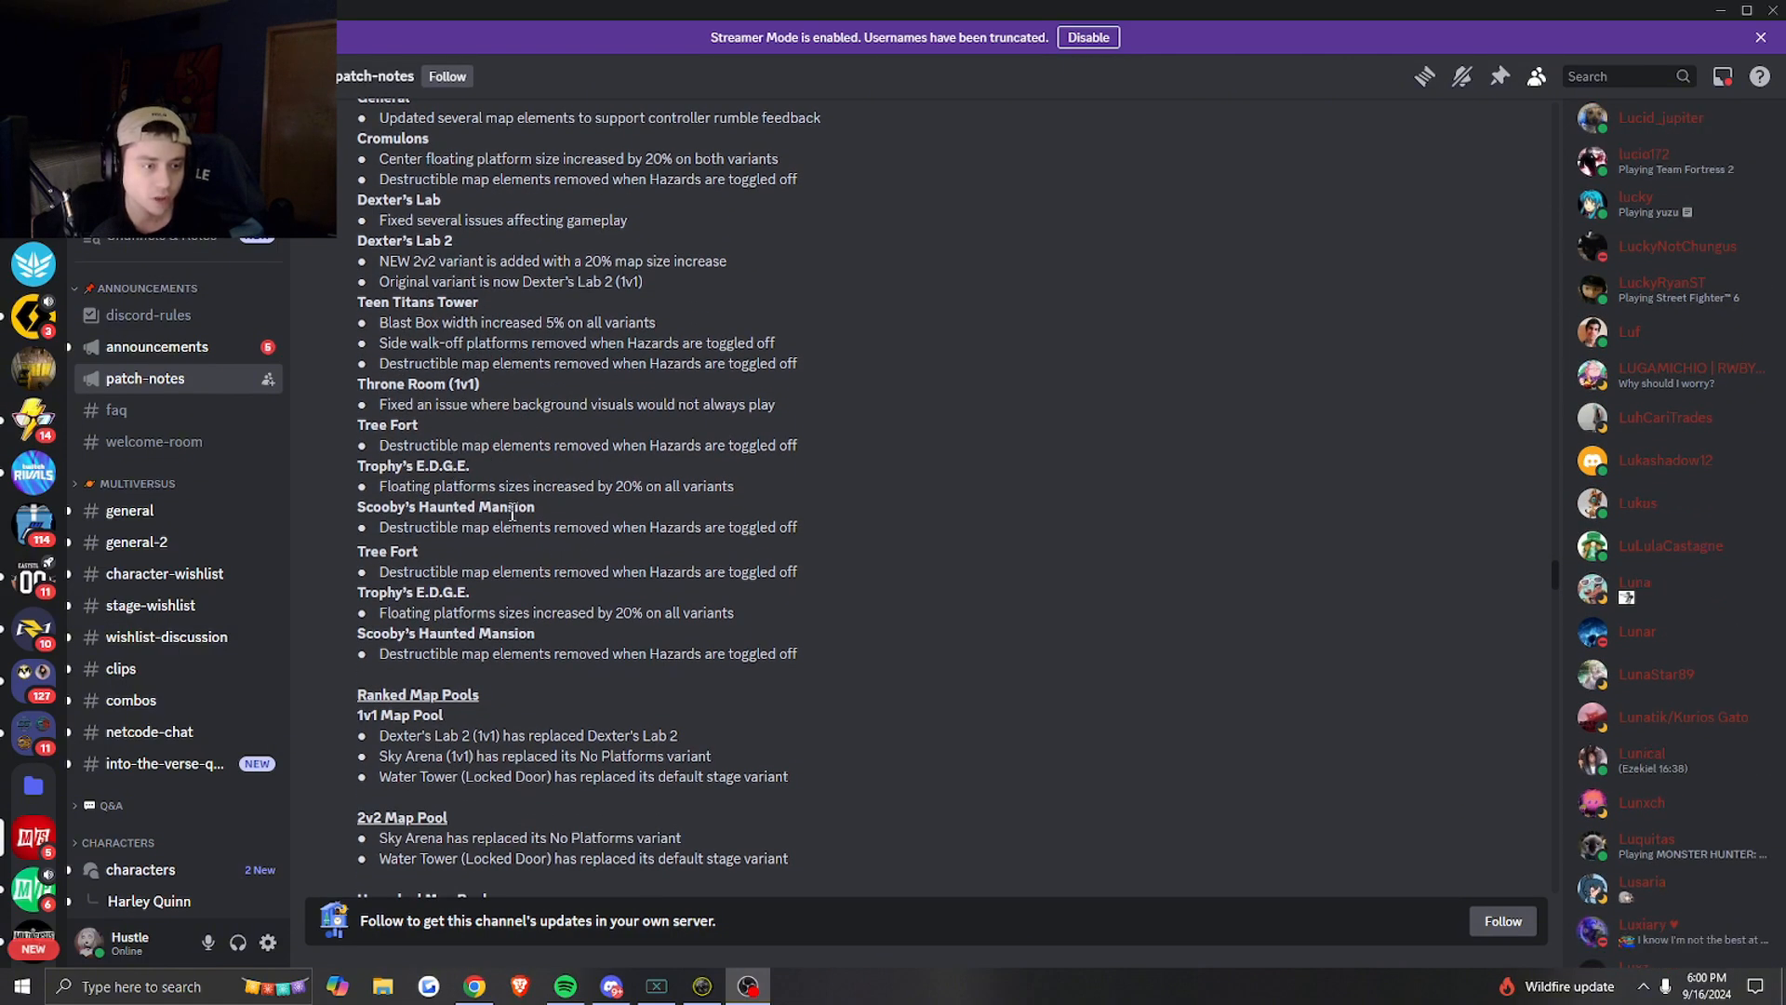
pyautogui.scroll(-3)
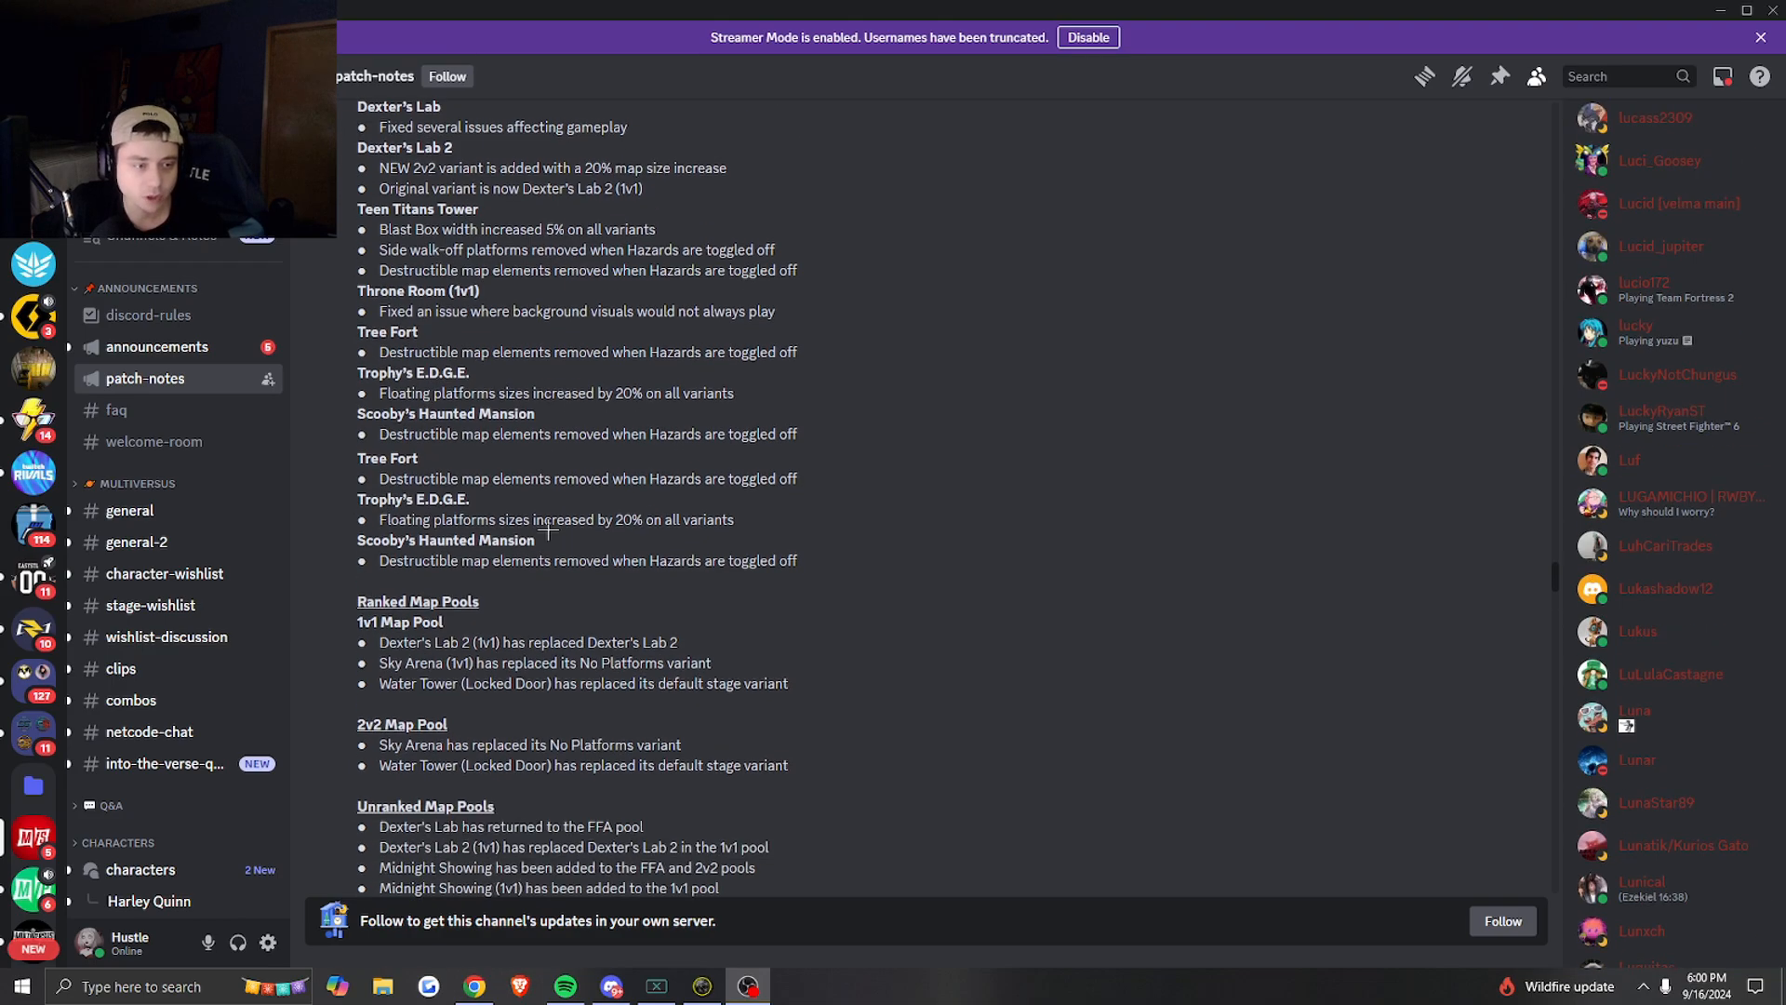
pyautogui.scroll(-3)
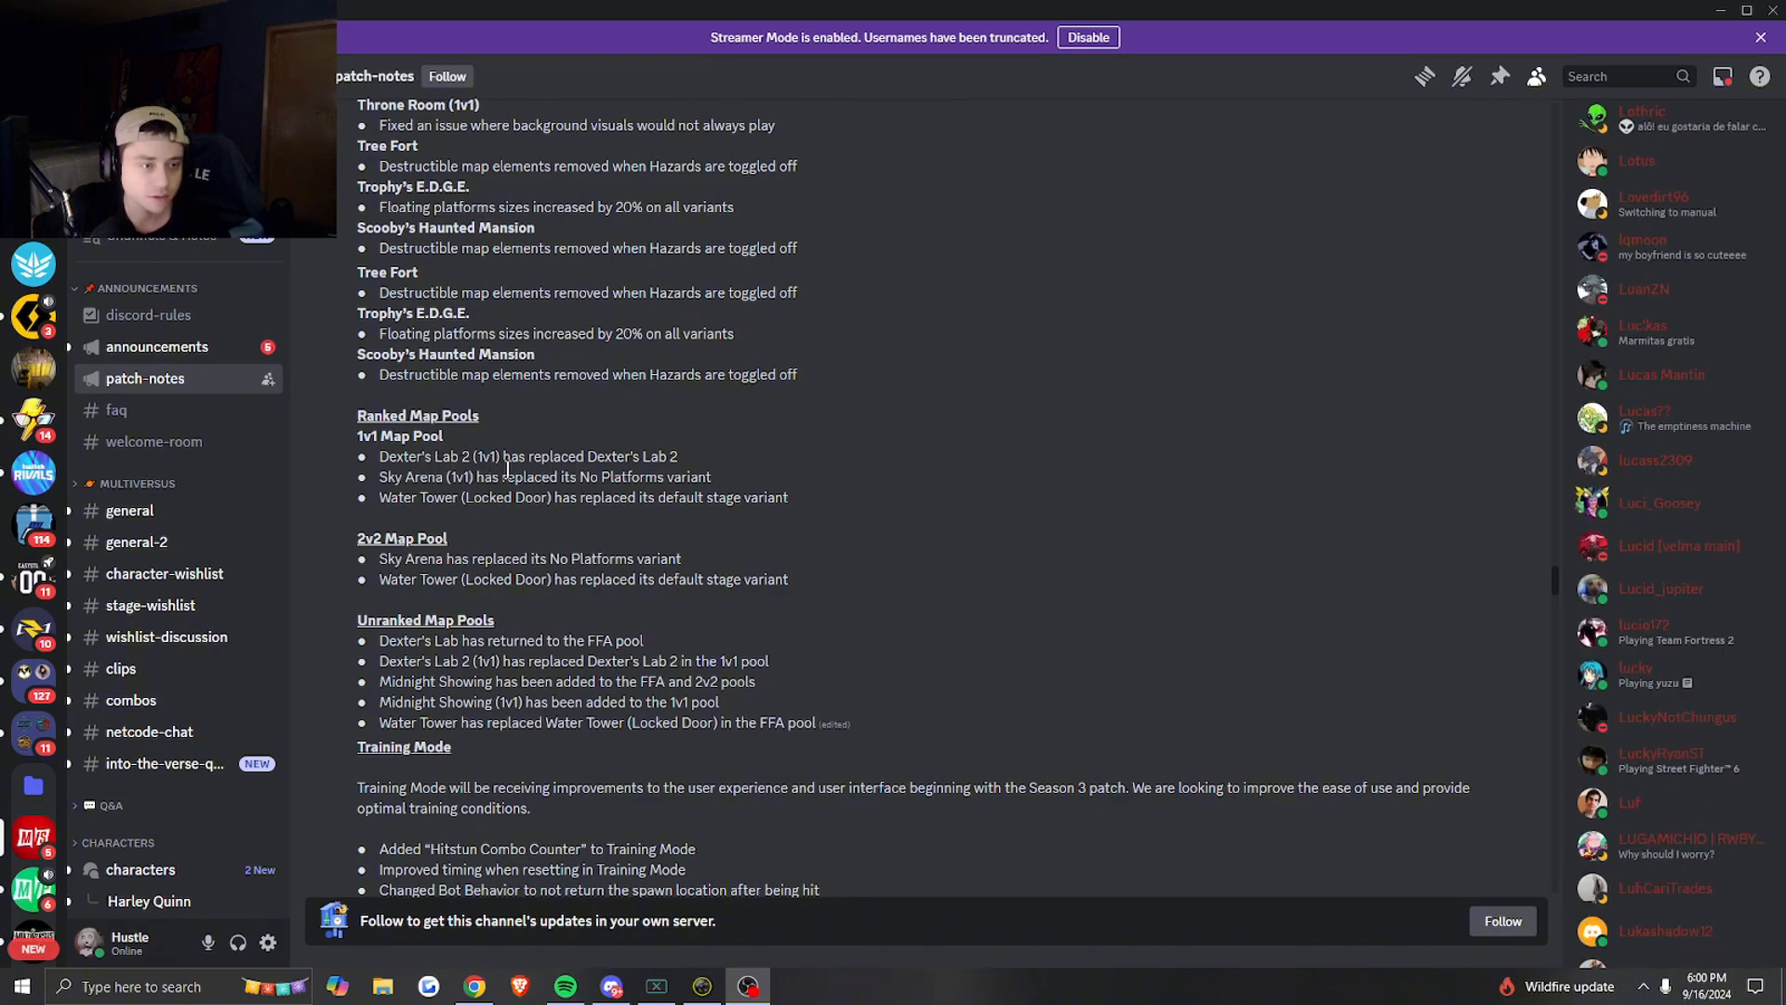
# - Scroll through Training Mode and General Combat to the General Bugfixes and Perks sections
pyautogui.scroll(-3)
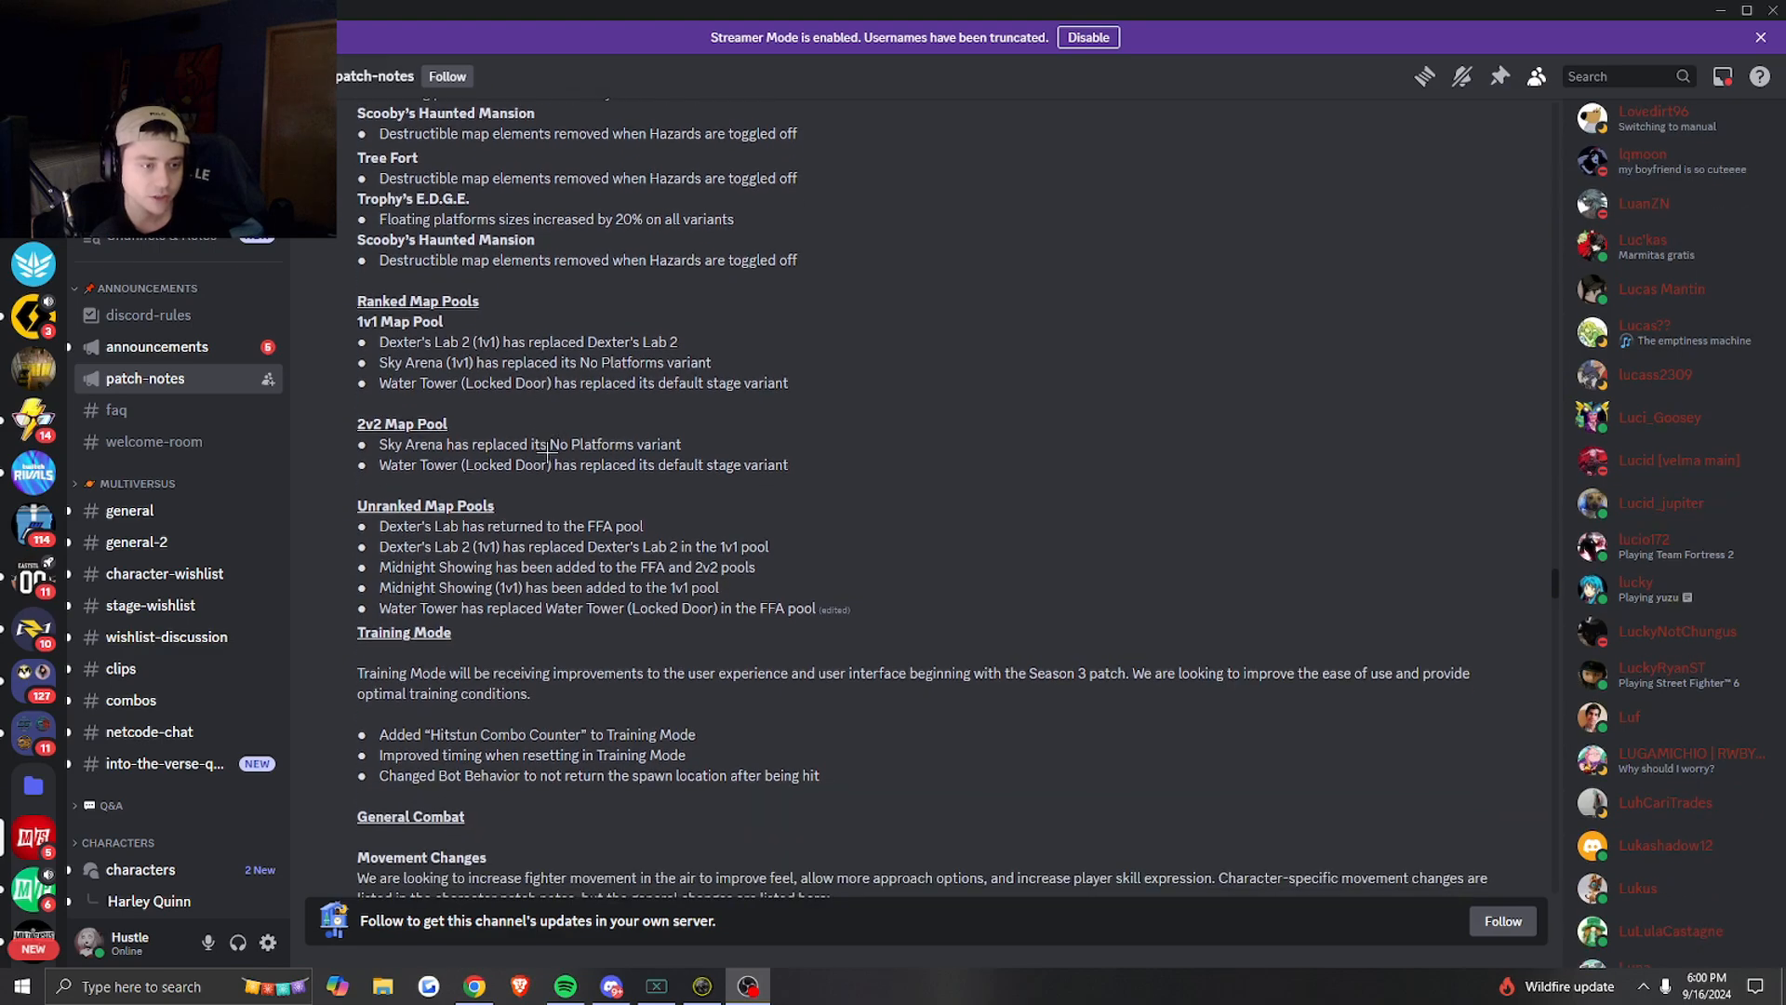
pyautogui.scroll(-3)
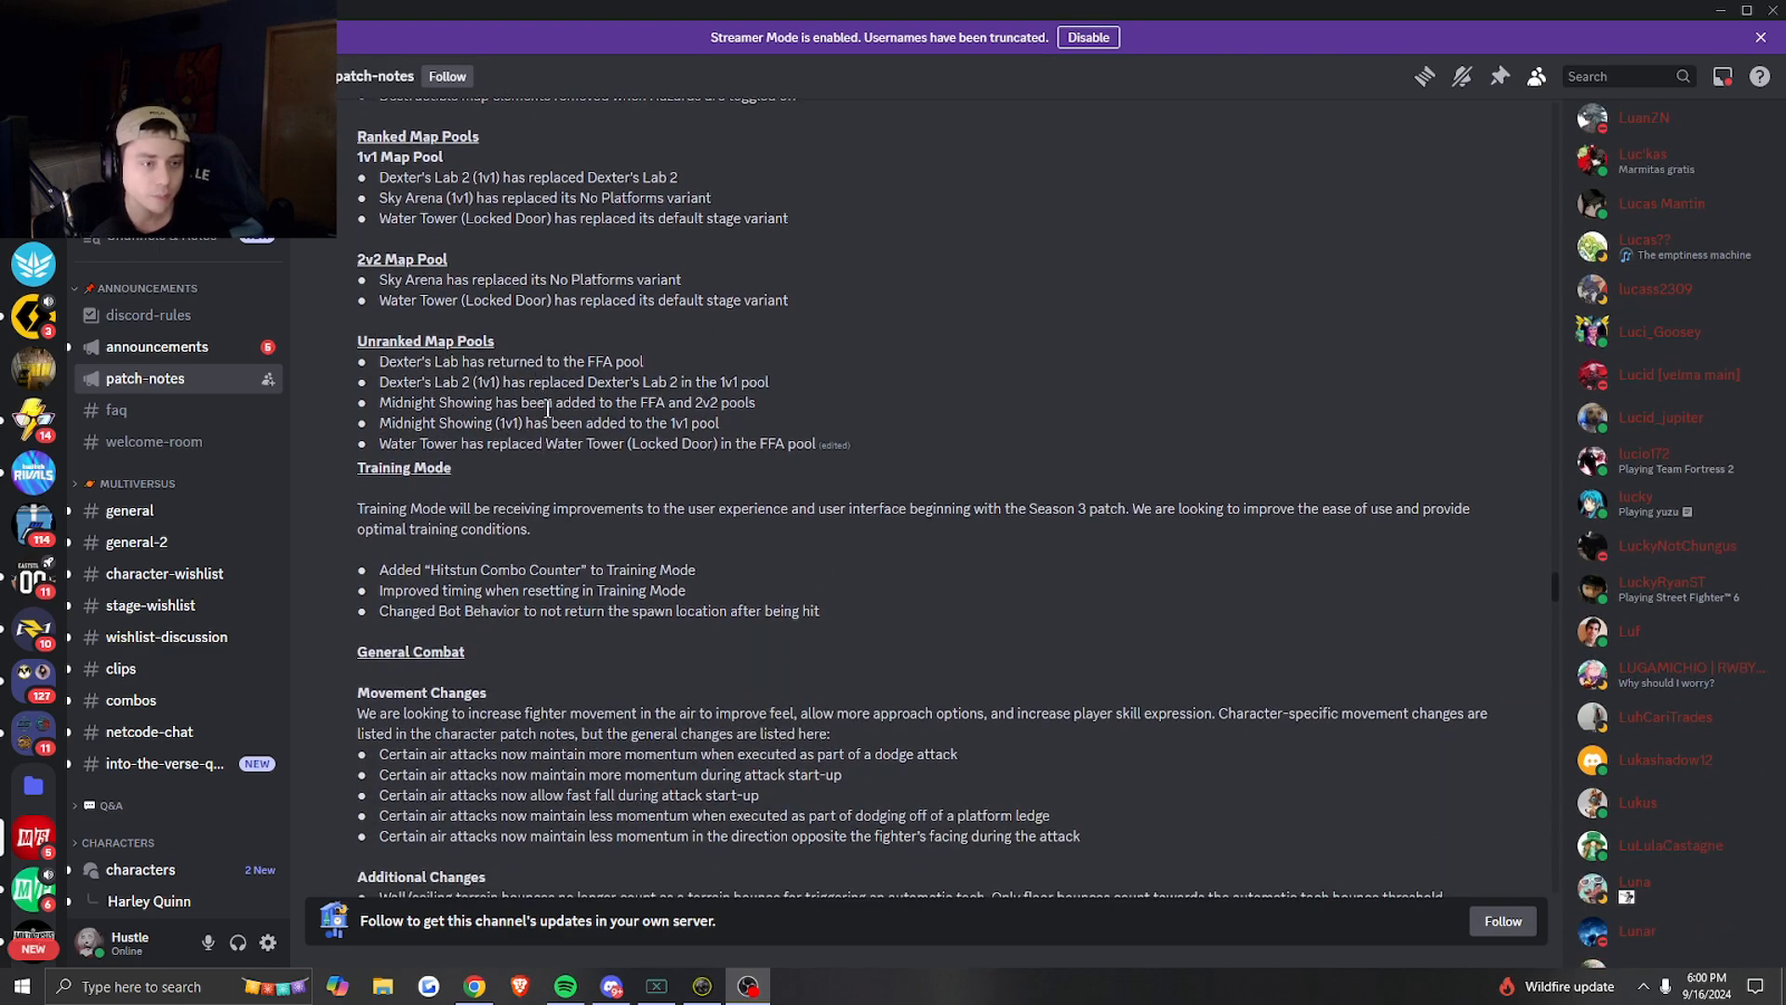
pyautogui.scroll(-3)
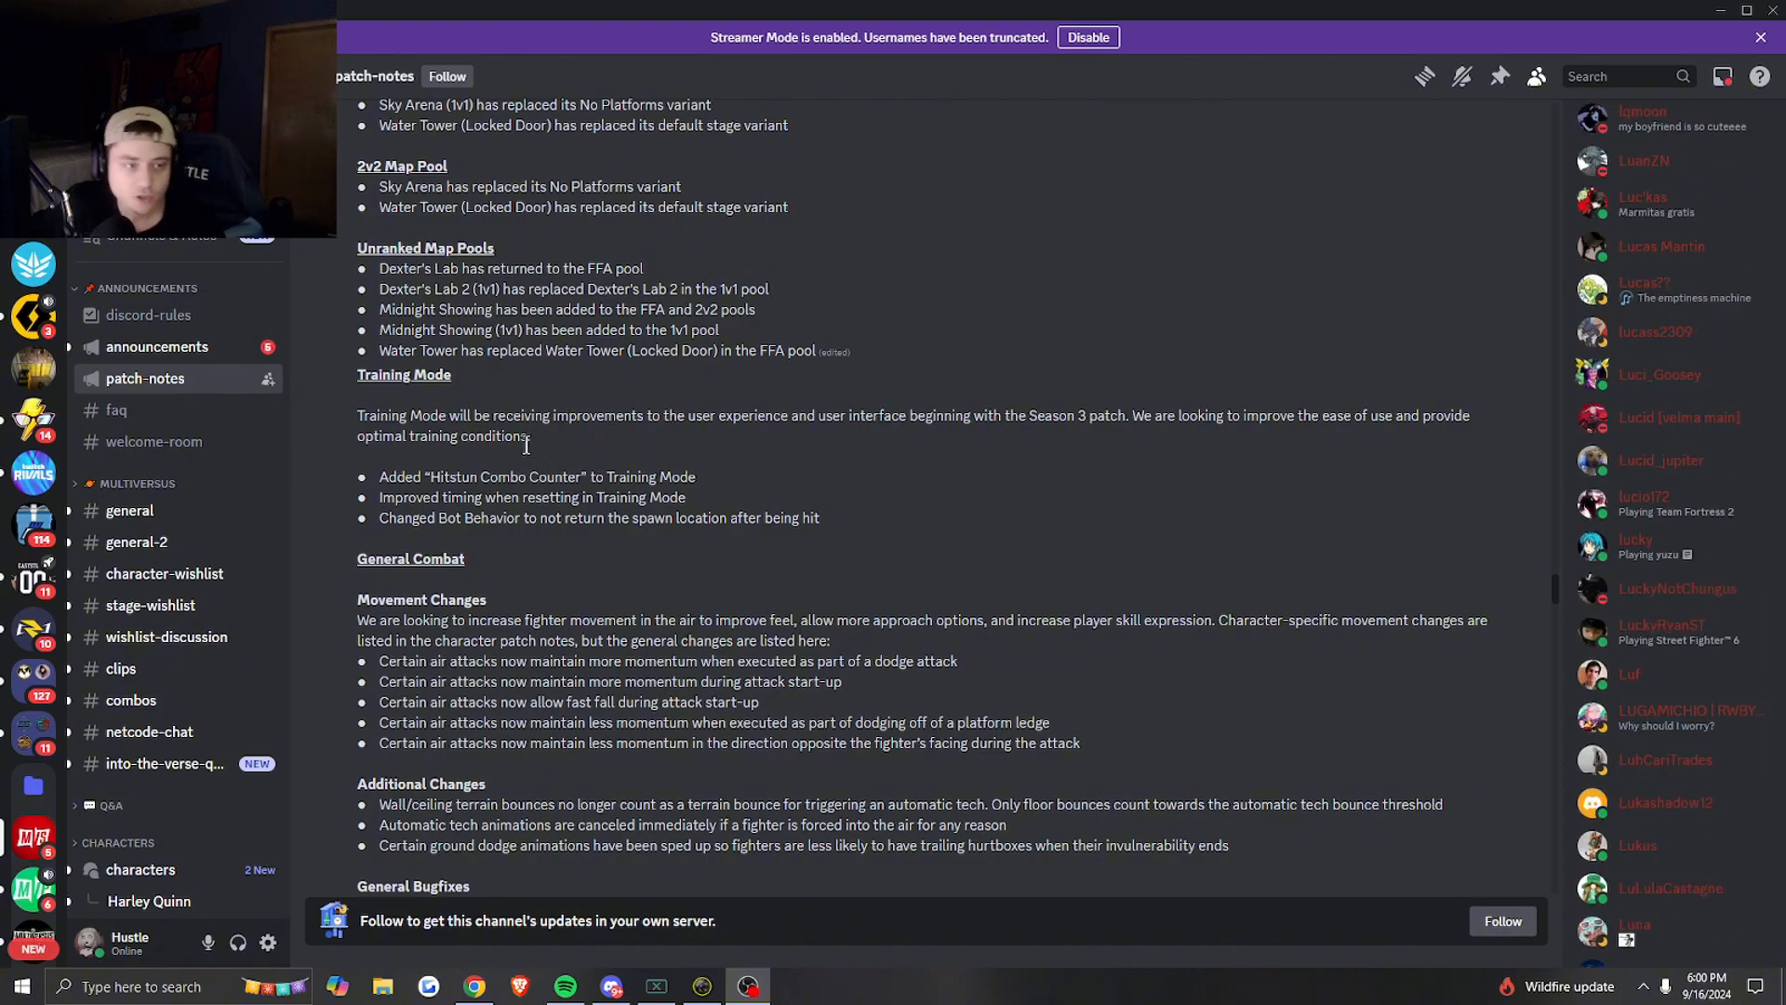
pyautogui.scroll(-3)
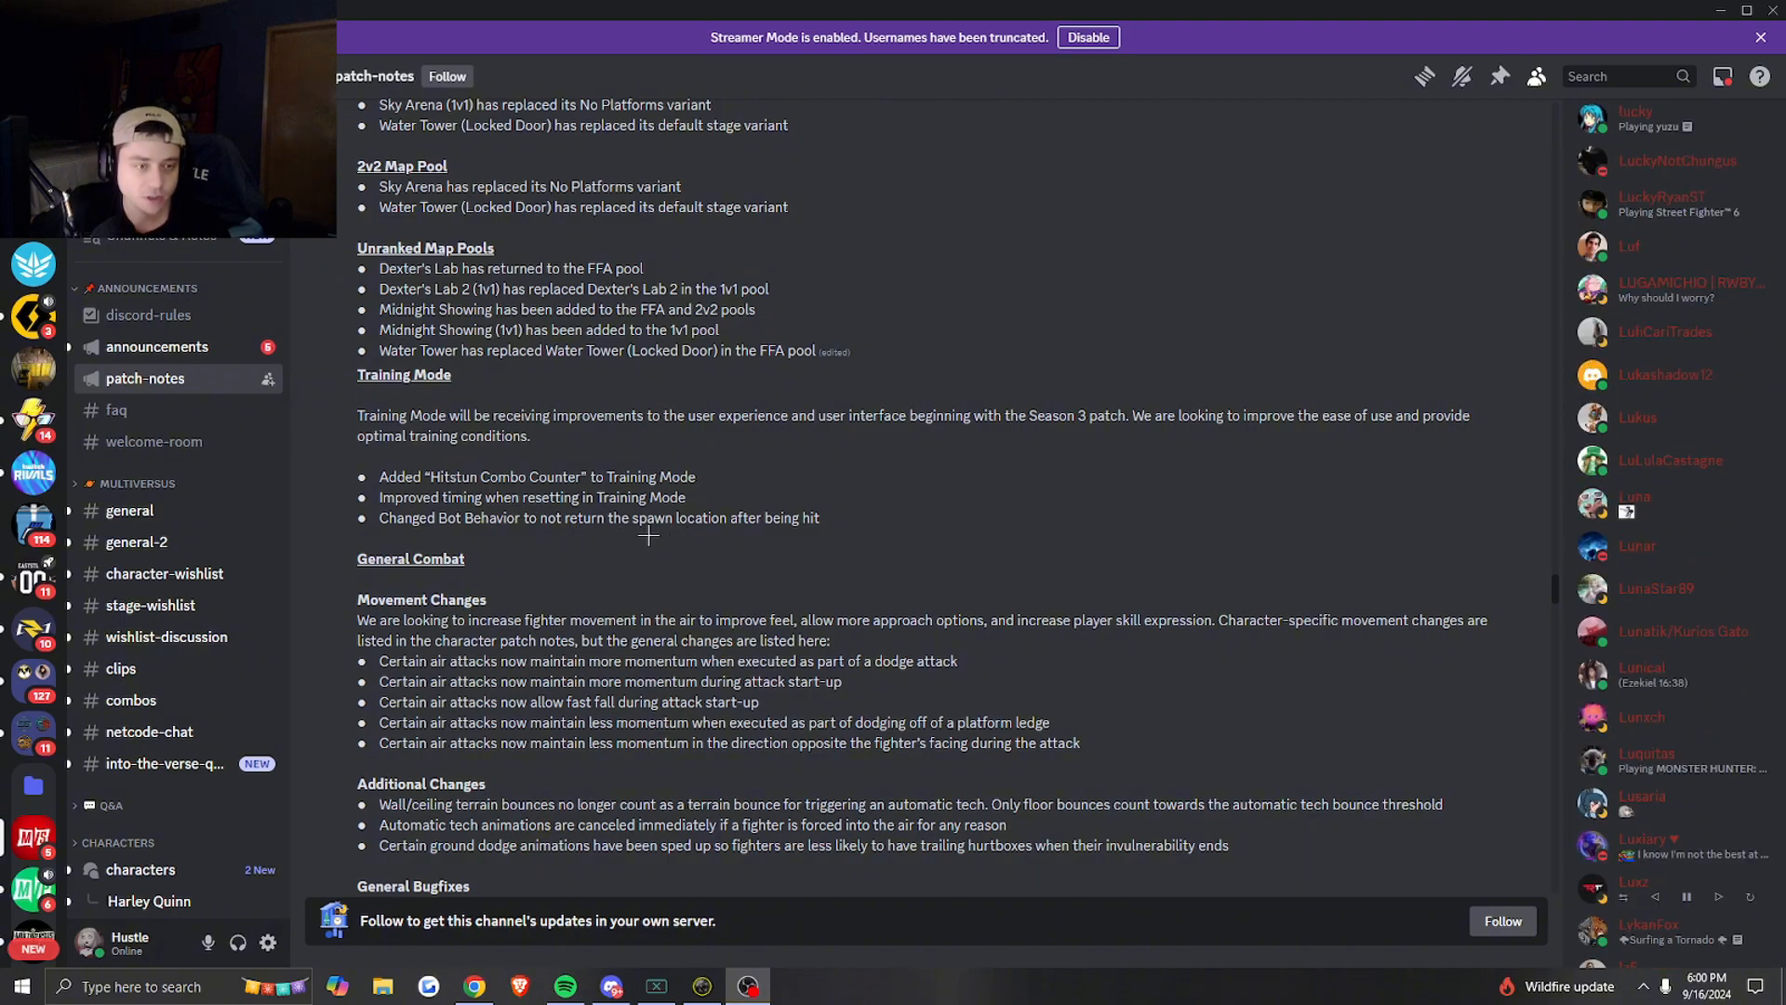
pyautogui.moveTo(616, 525)
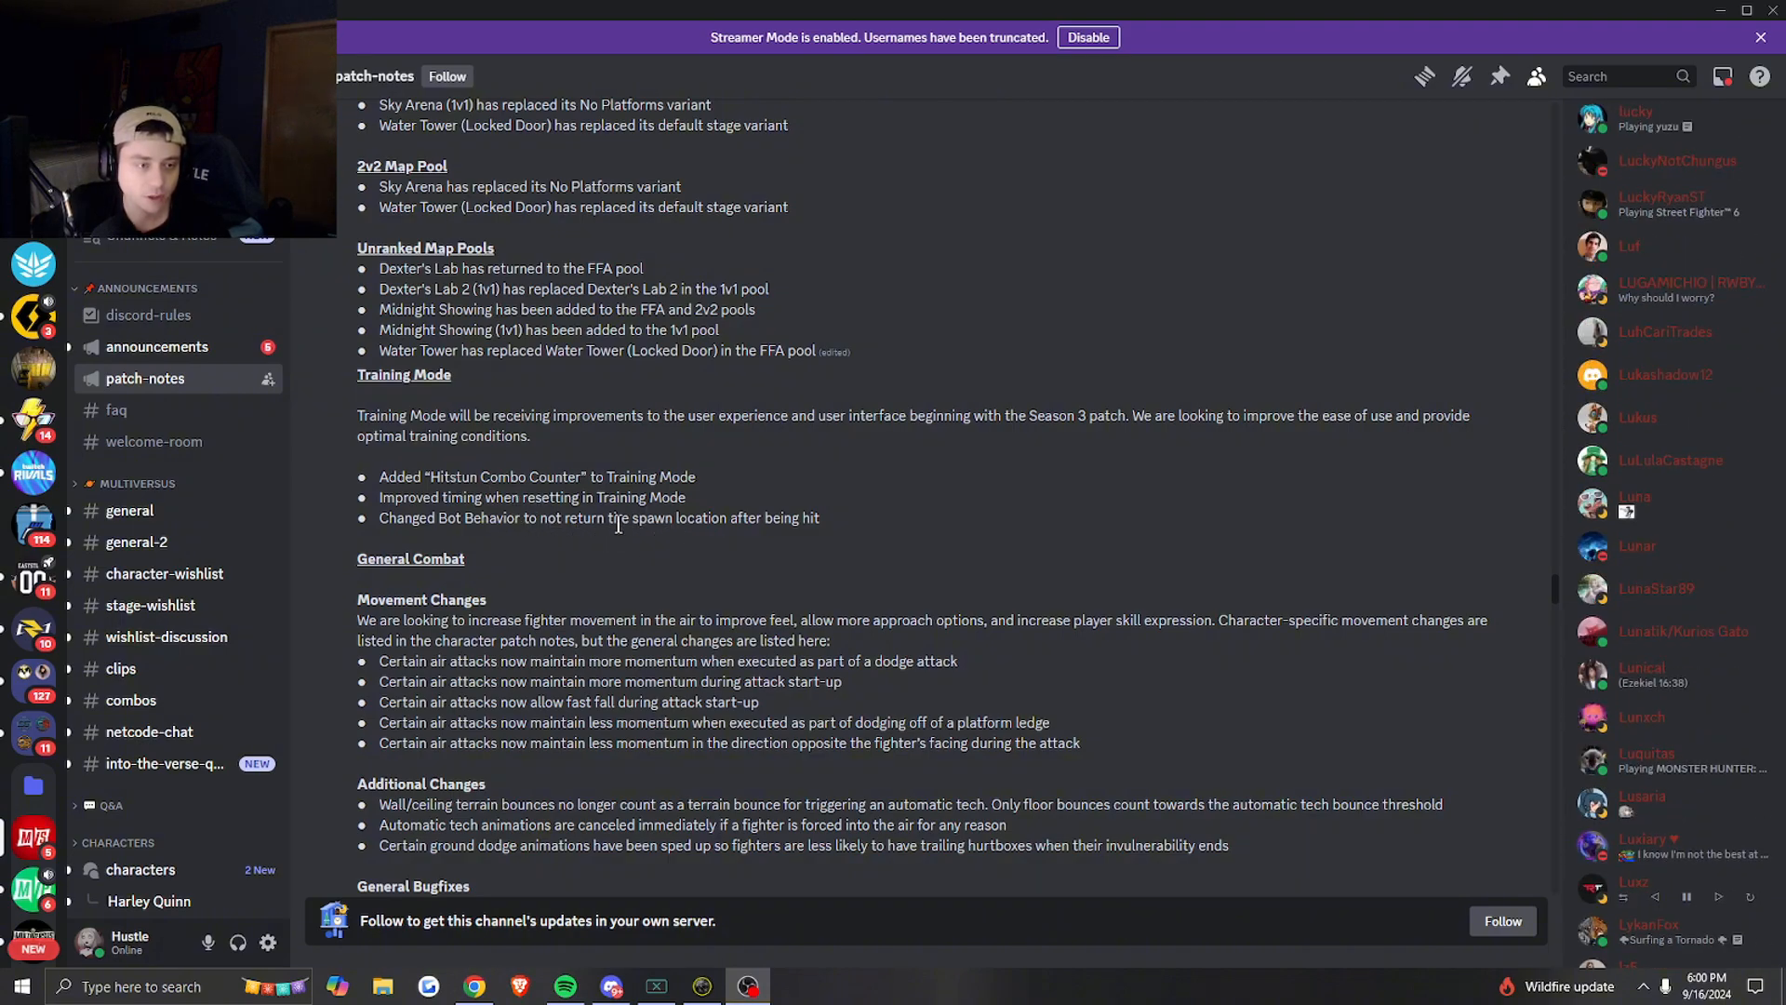
pyautogui.scroll(-3)
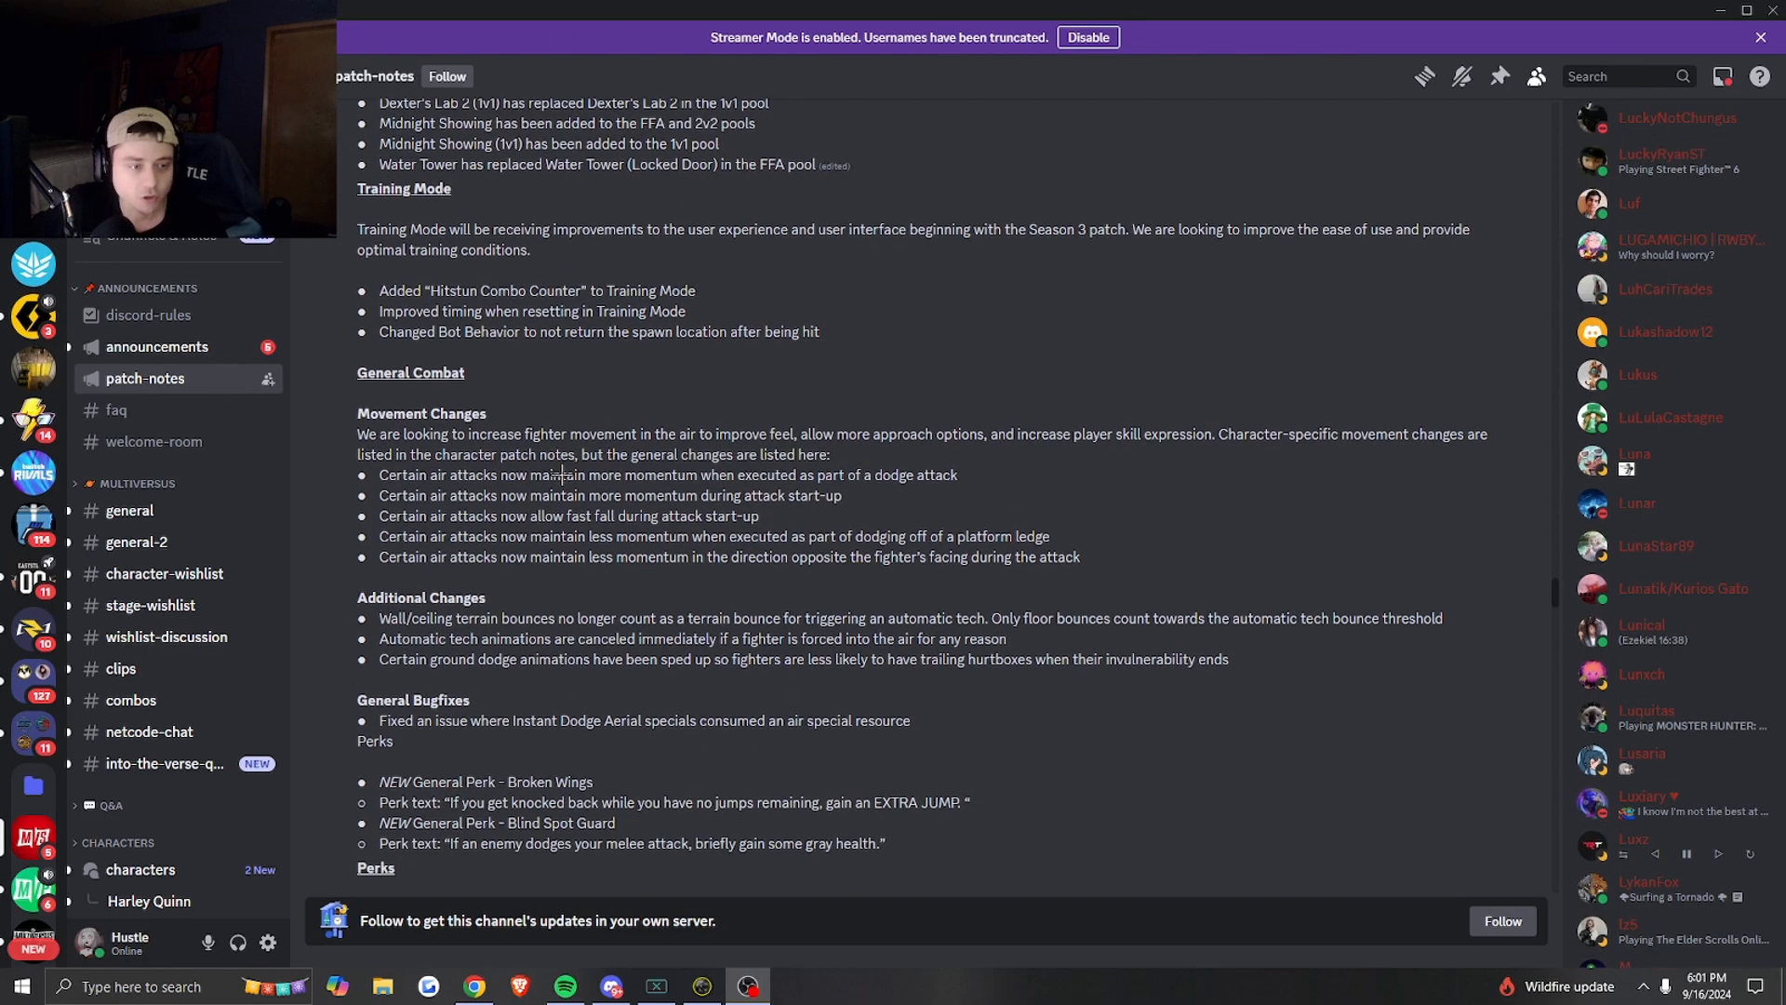
# - Scroll past the Perks list to the Characters legend and Agent Smith's changes
pyautogui.scroll(-3)
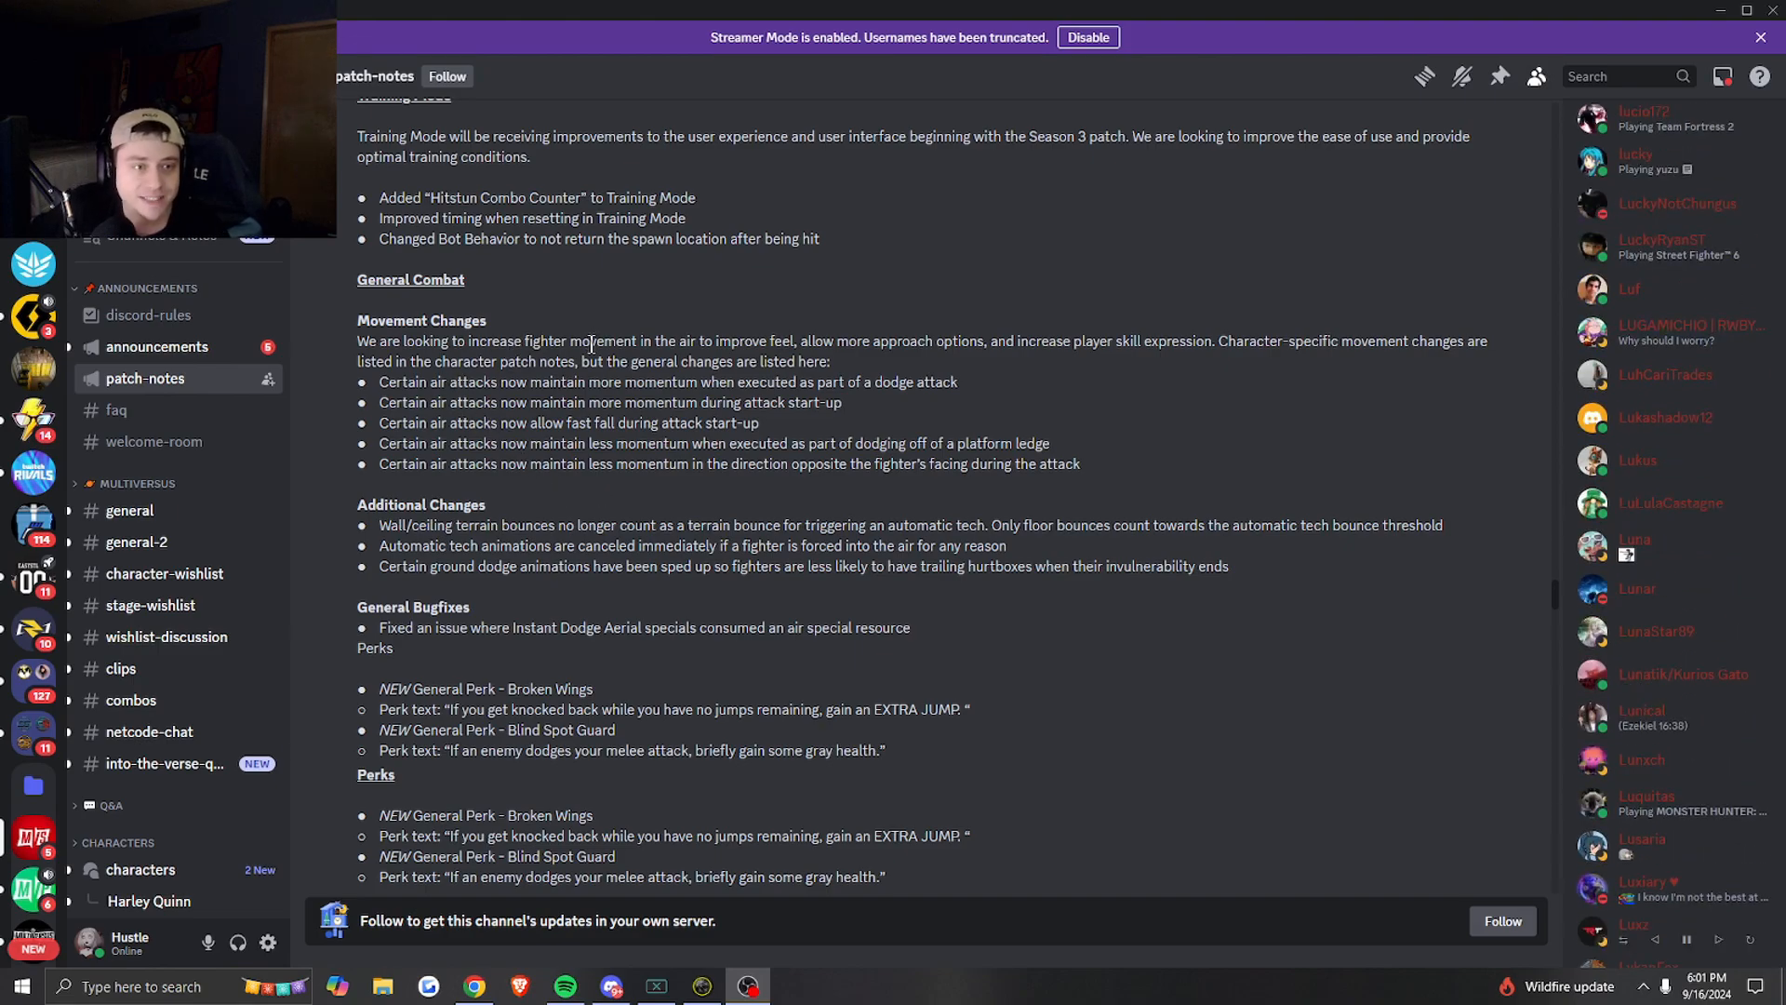
pyautogui.moveTo(585, 345)
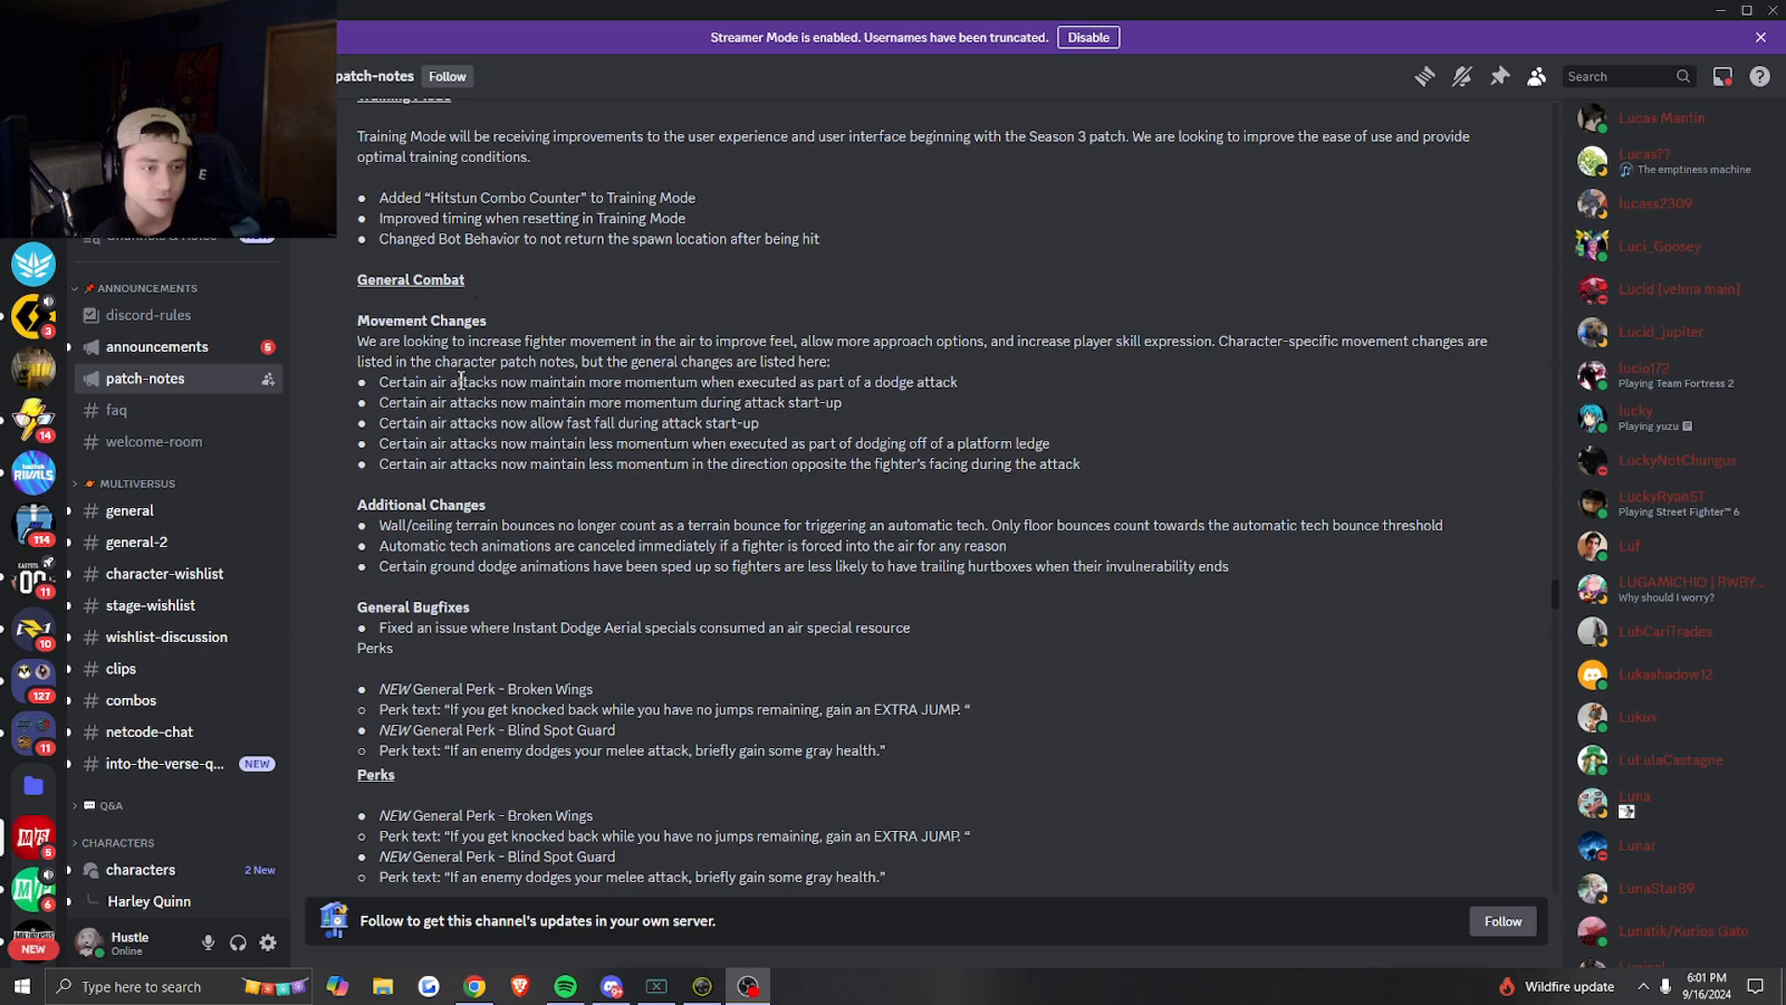
pyautogui.scroll(-3)
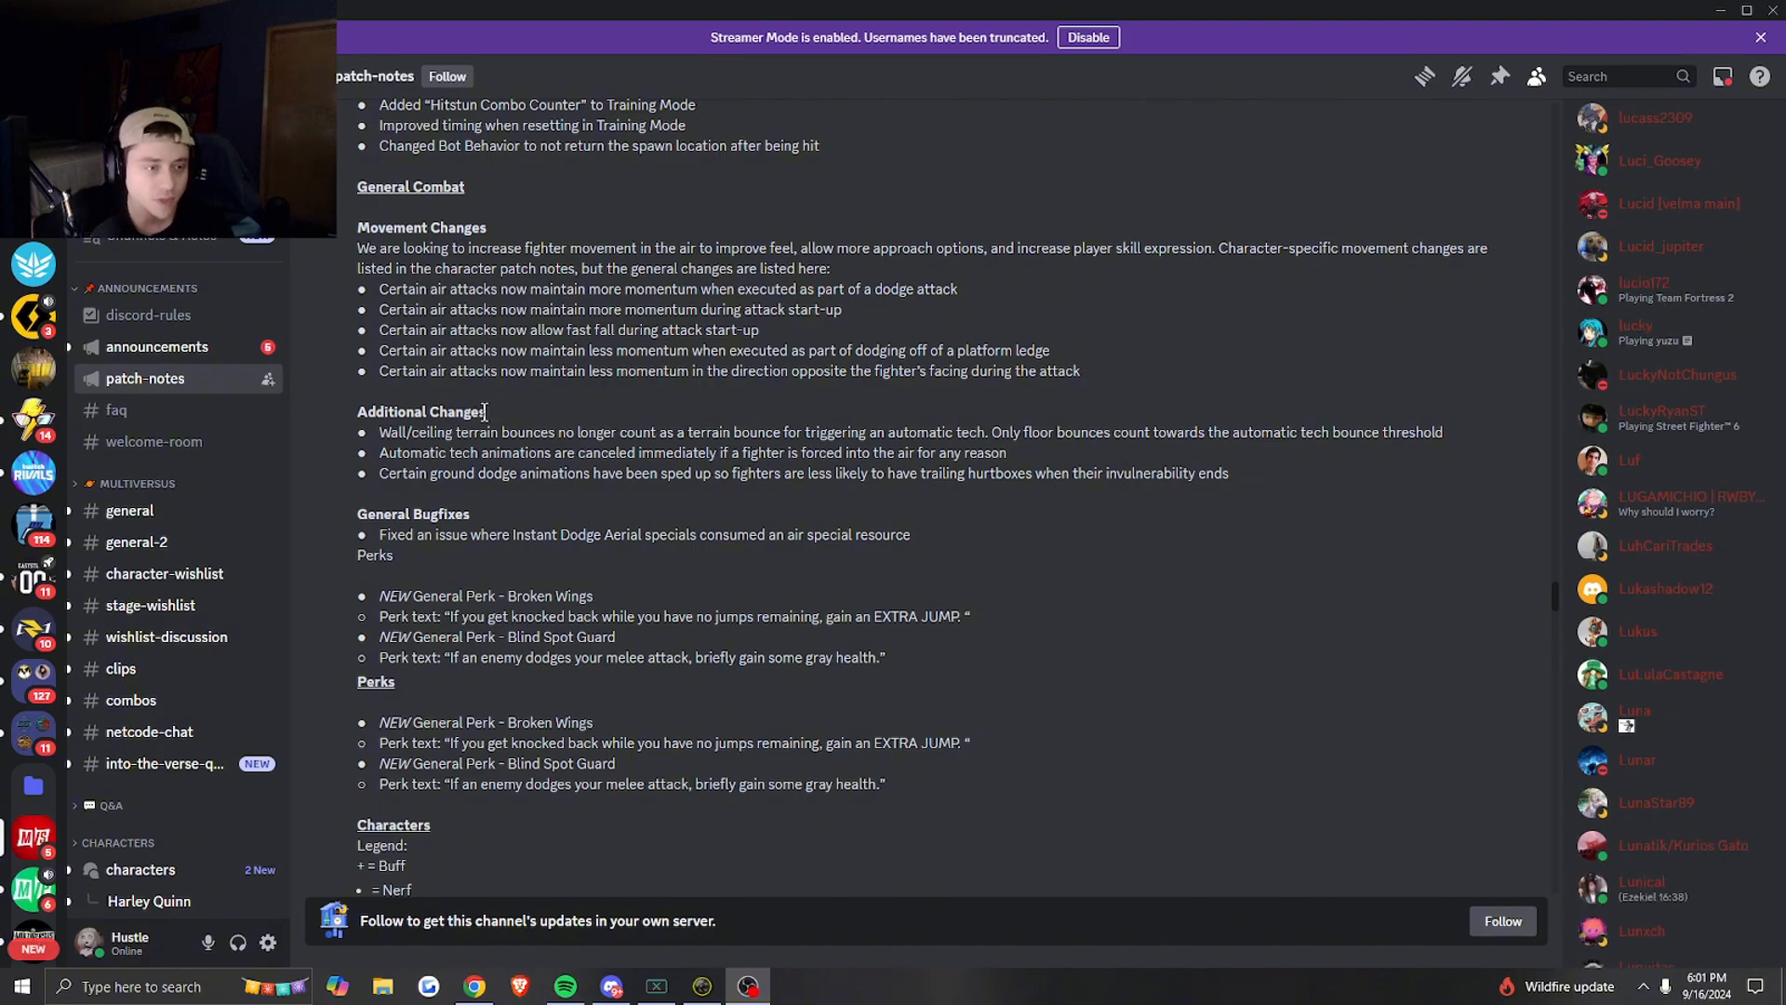
pyautogui.scroll(-3)
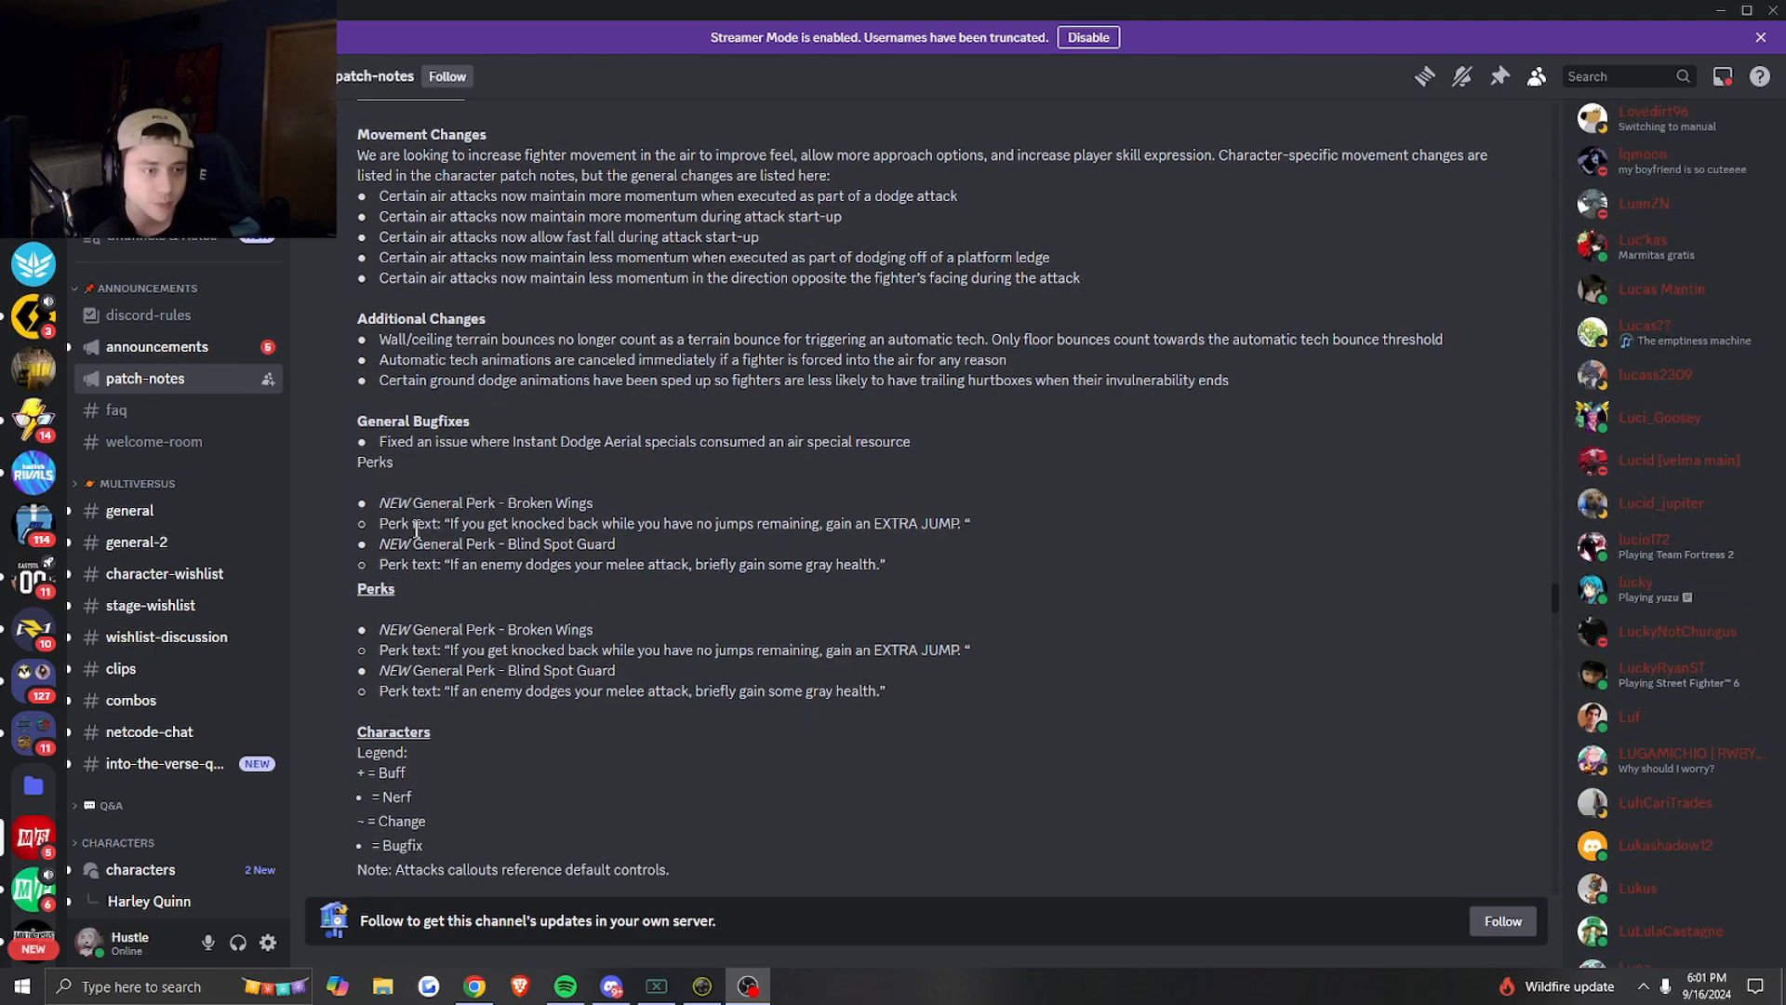
pyautogui.scroll(-3)
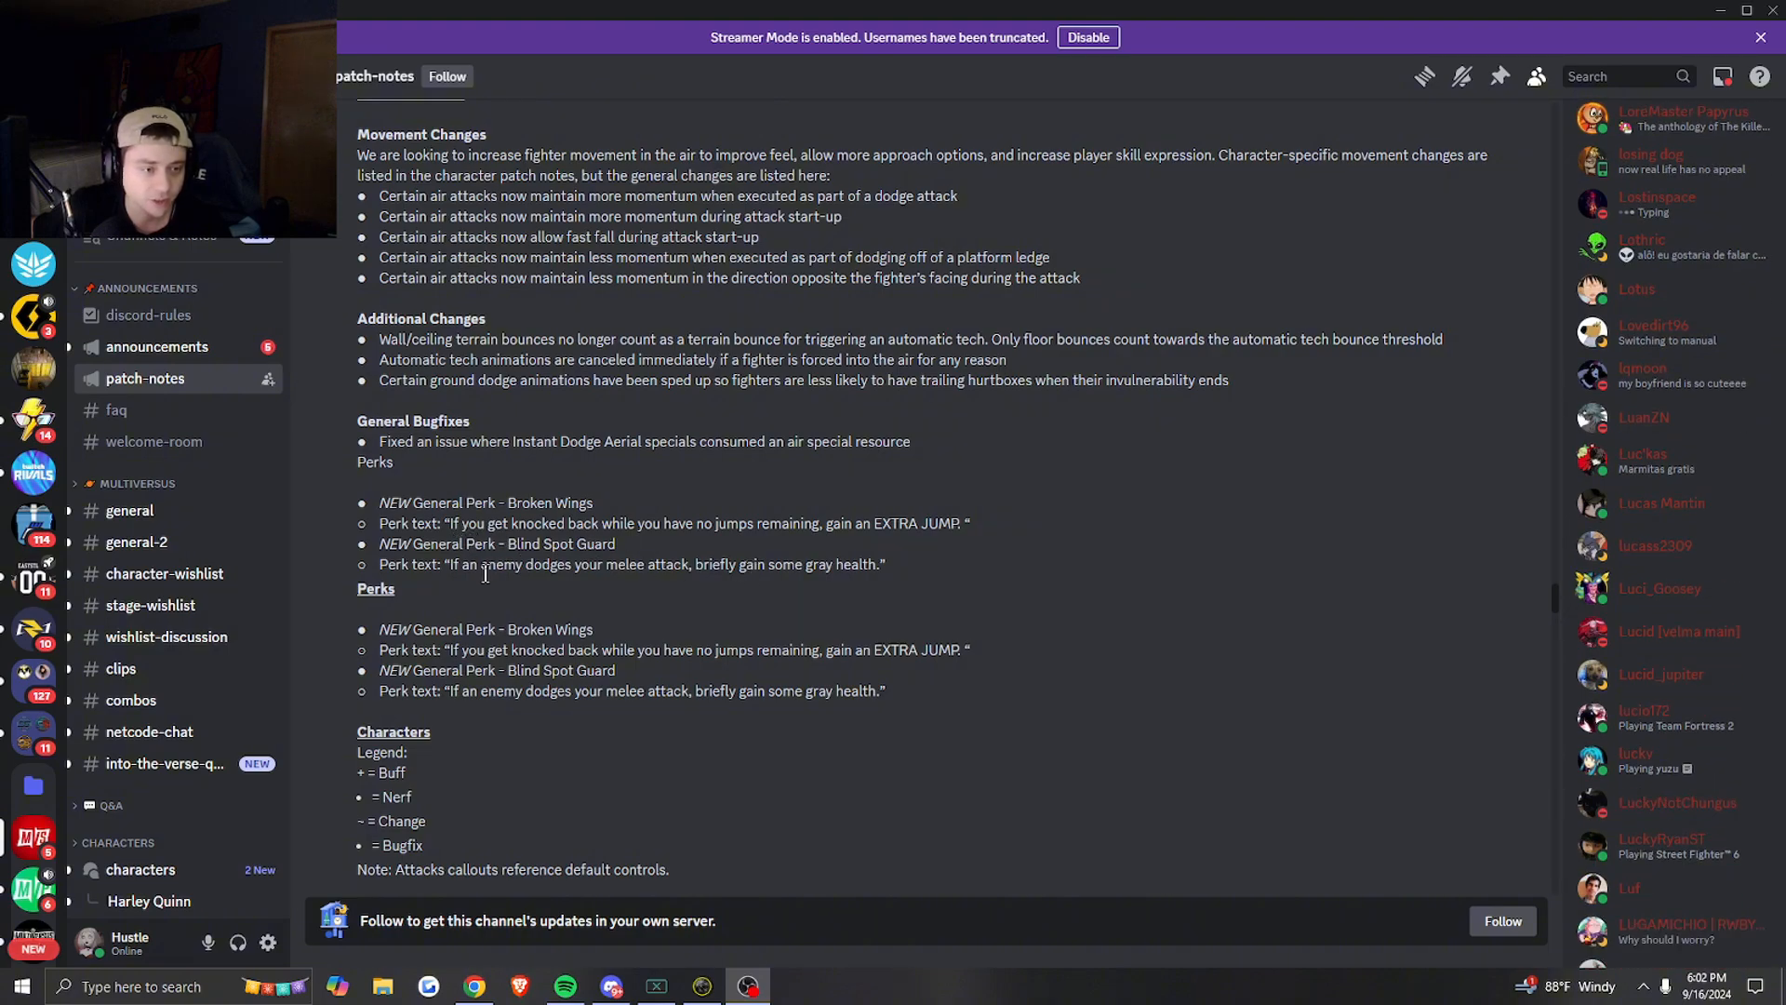
pyautogui.scroll(-3)
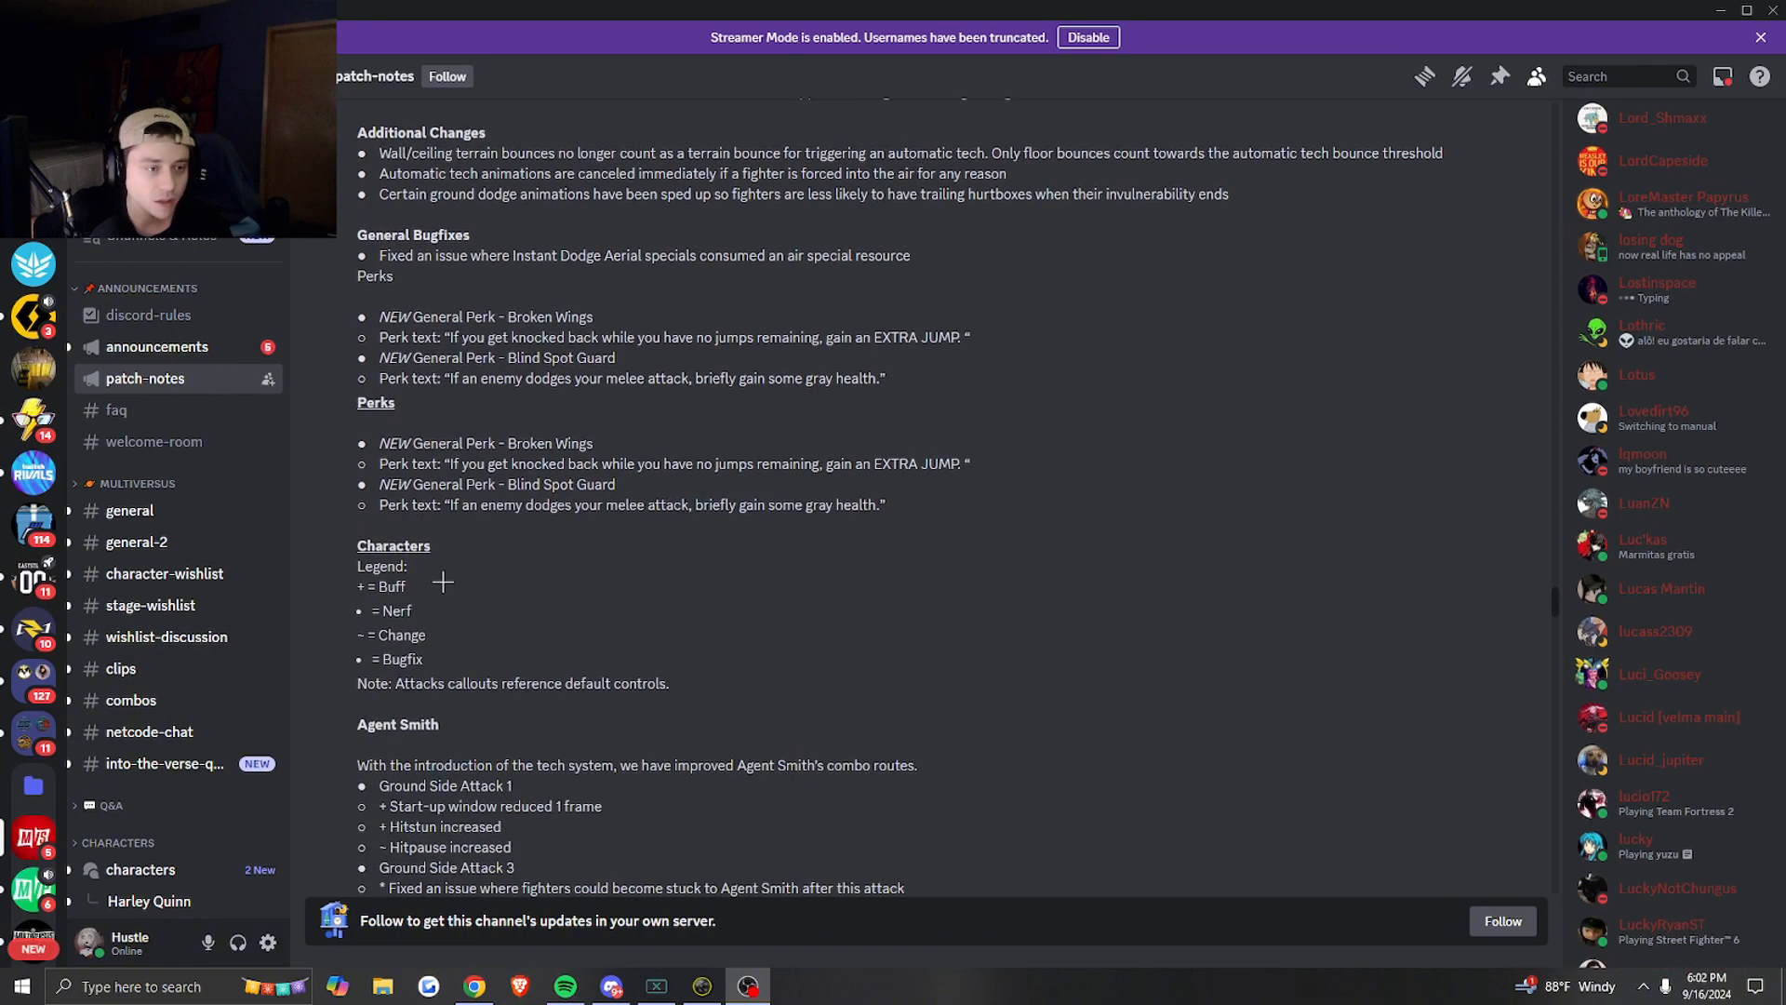
# - Scroll through Agent Smith's and Arya's changes to Banana Guard and the start of Batman
pyautogui.scroll(-3)
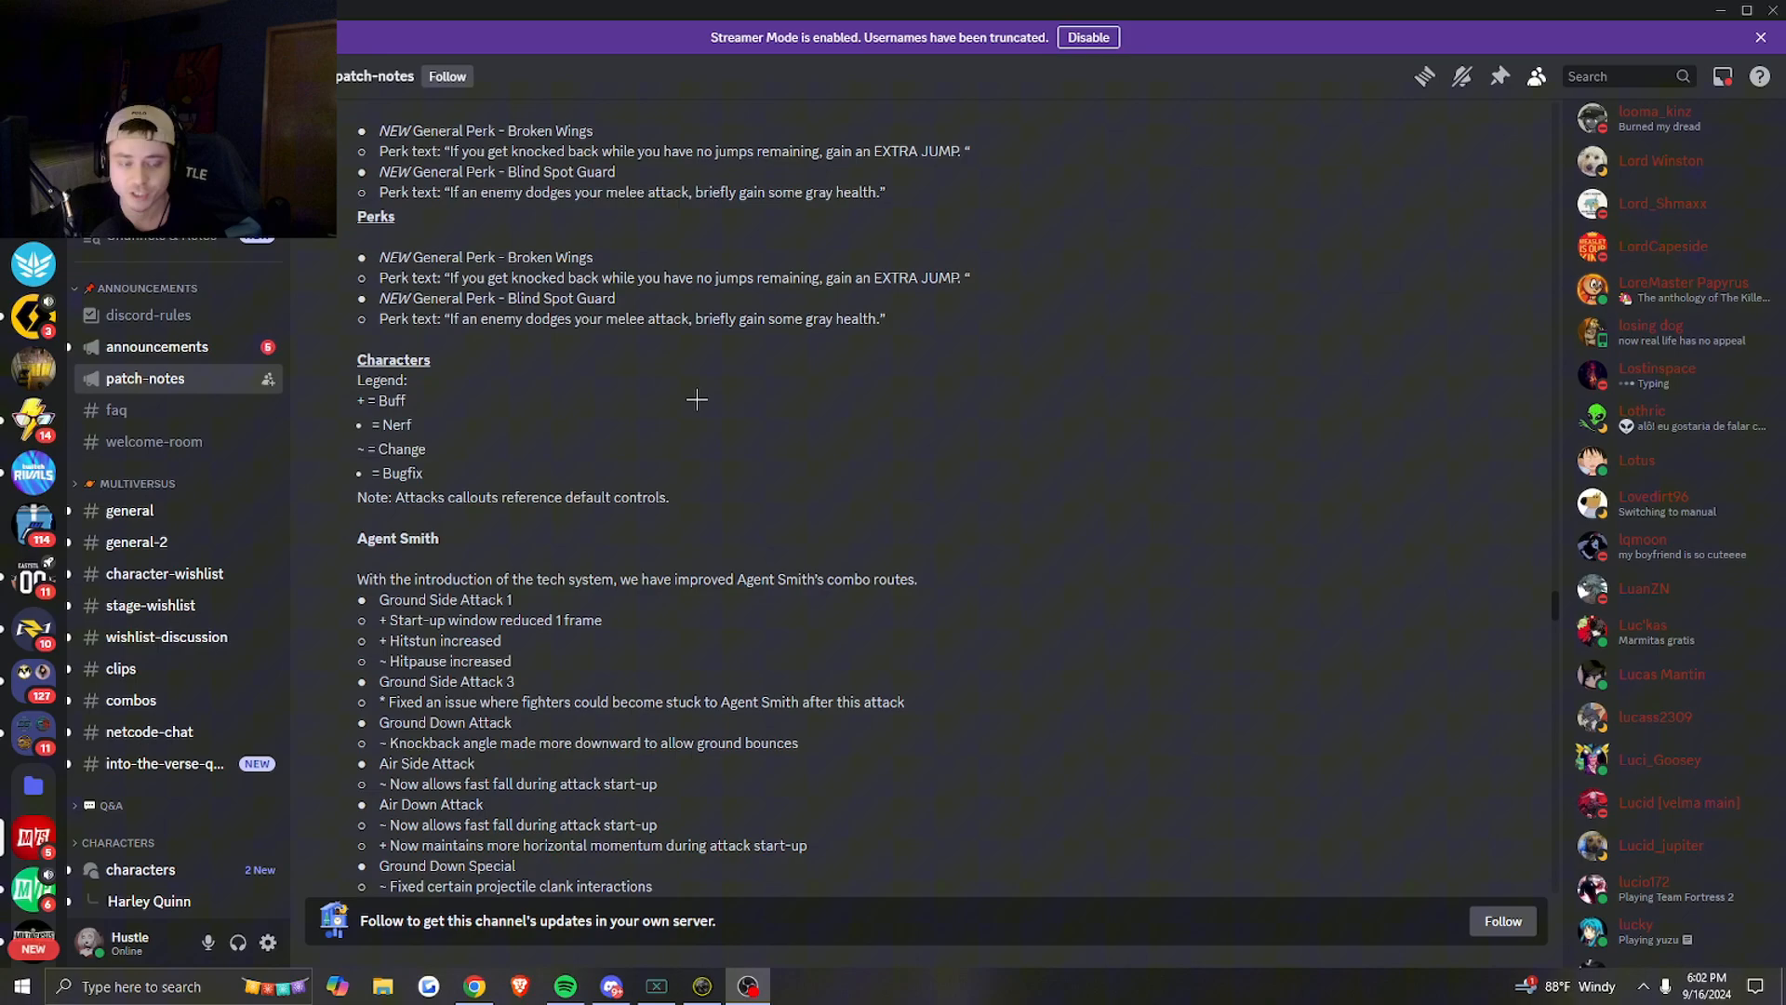
pyautogui.moveTo(645, 387)
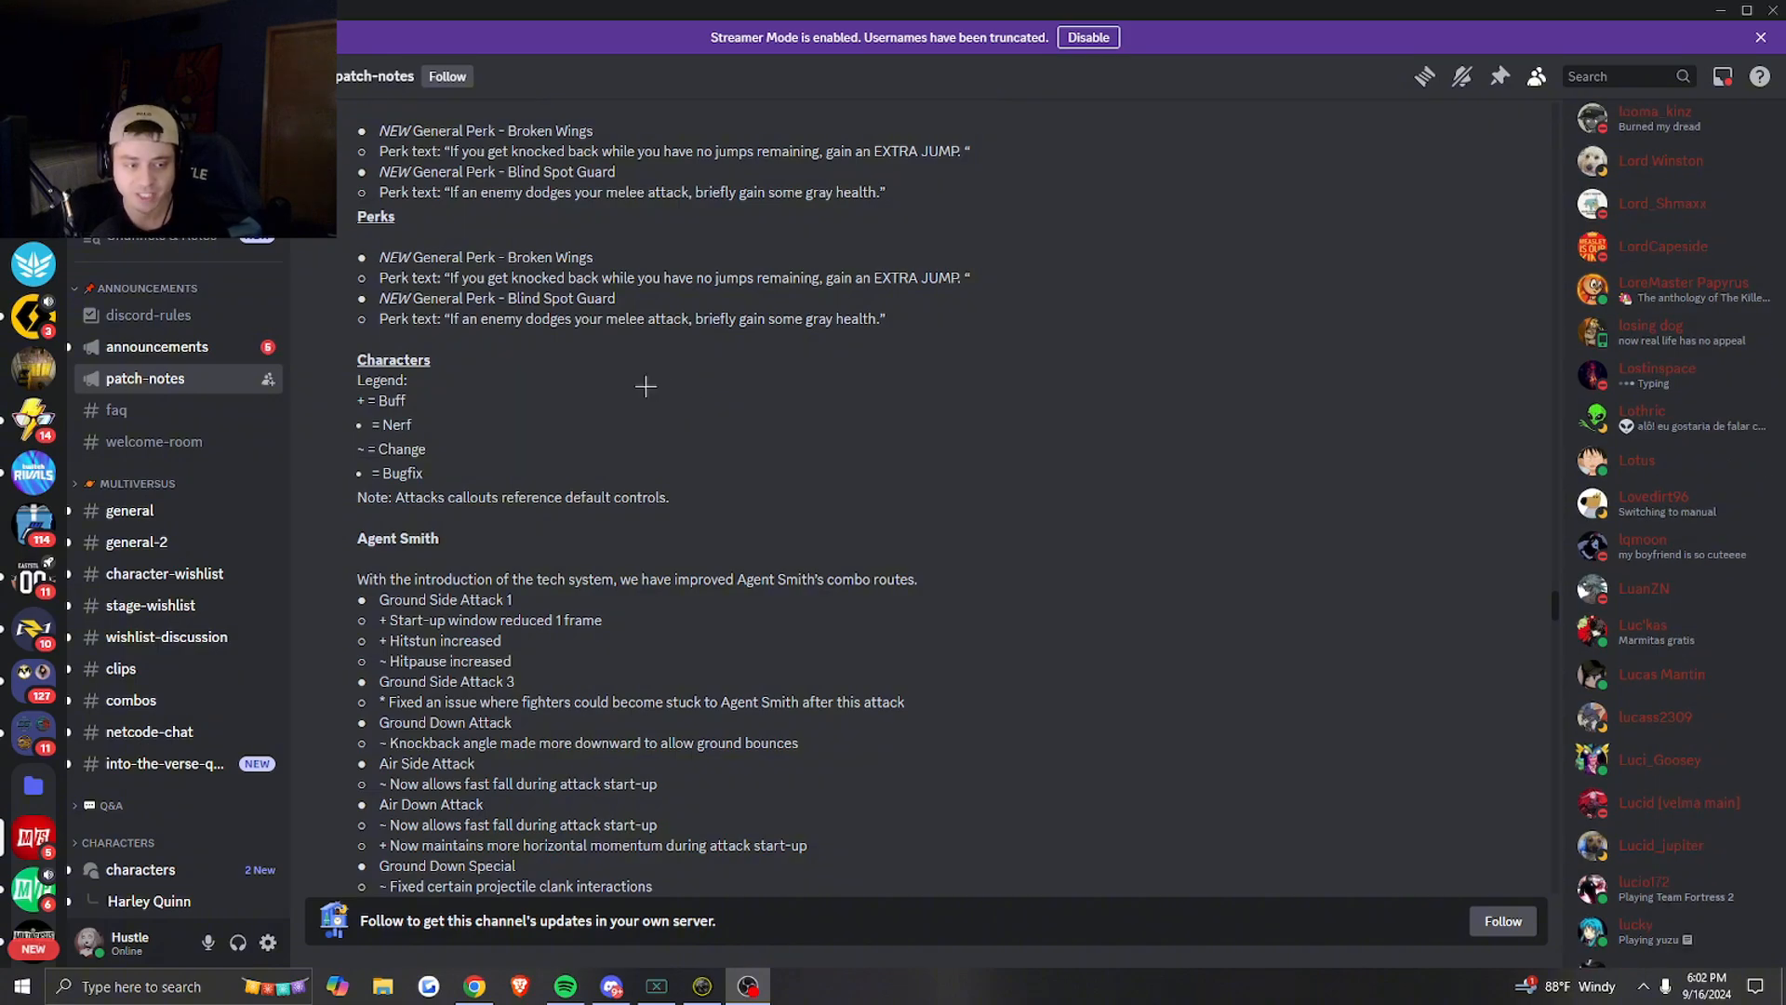
pyautogui.scroll(-3)
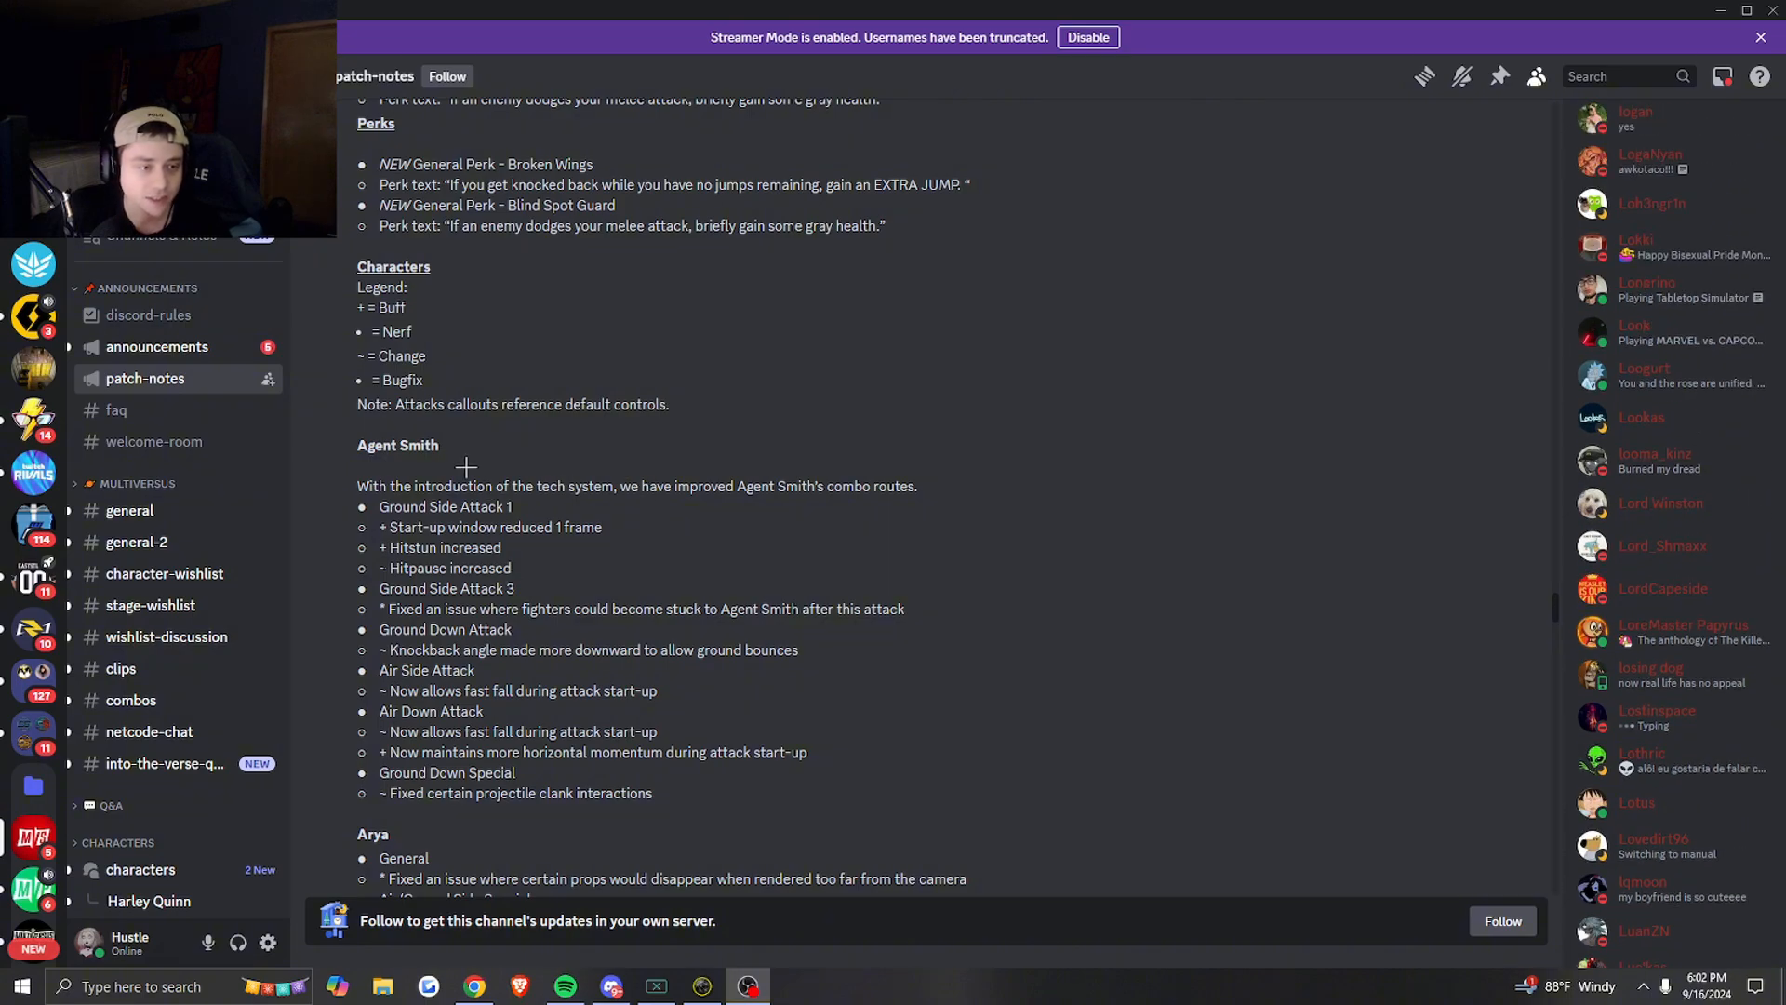
pyautogui.scroll(-3)
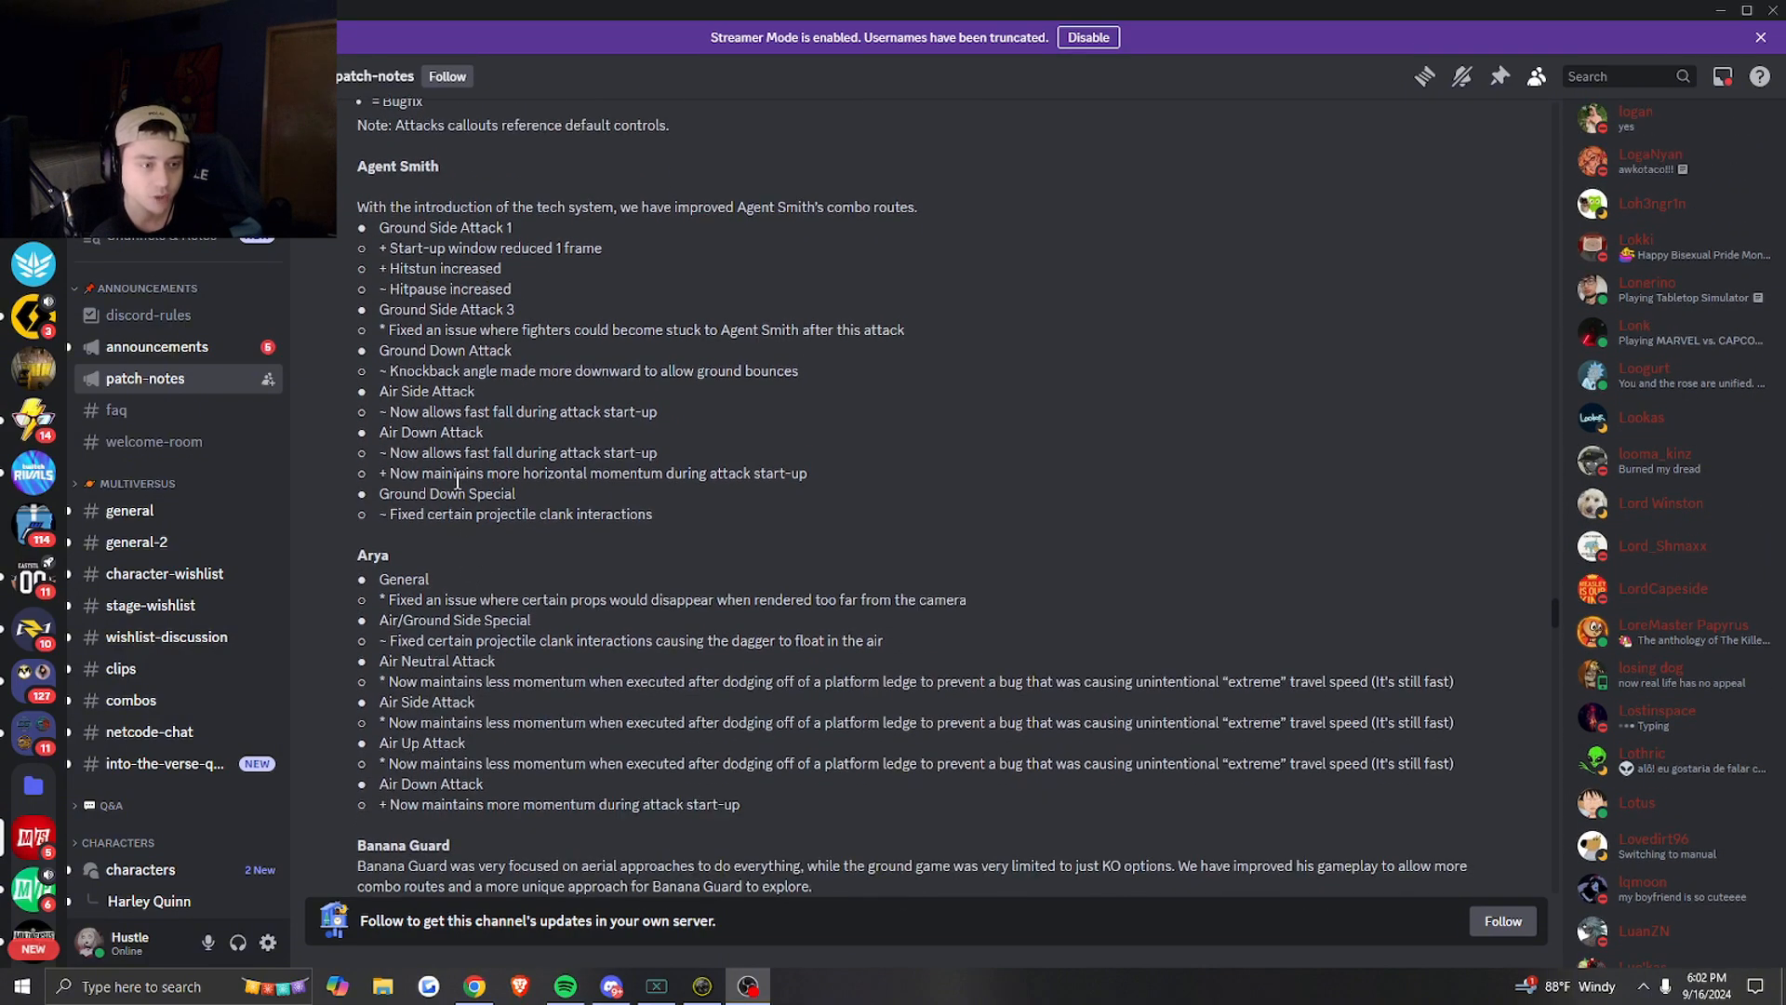
pyautogui.scroll(-3)
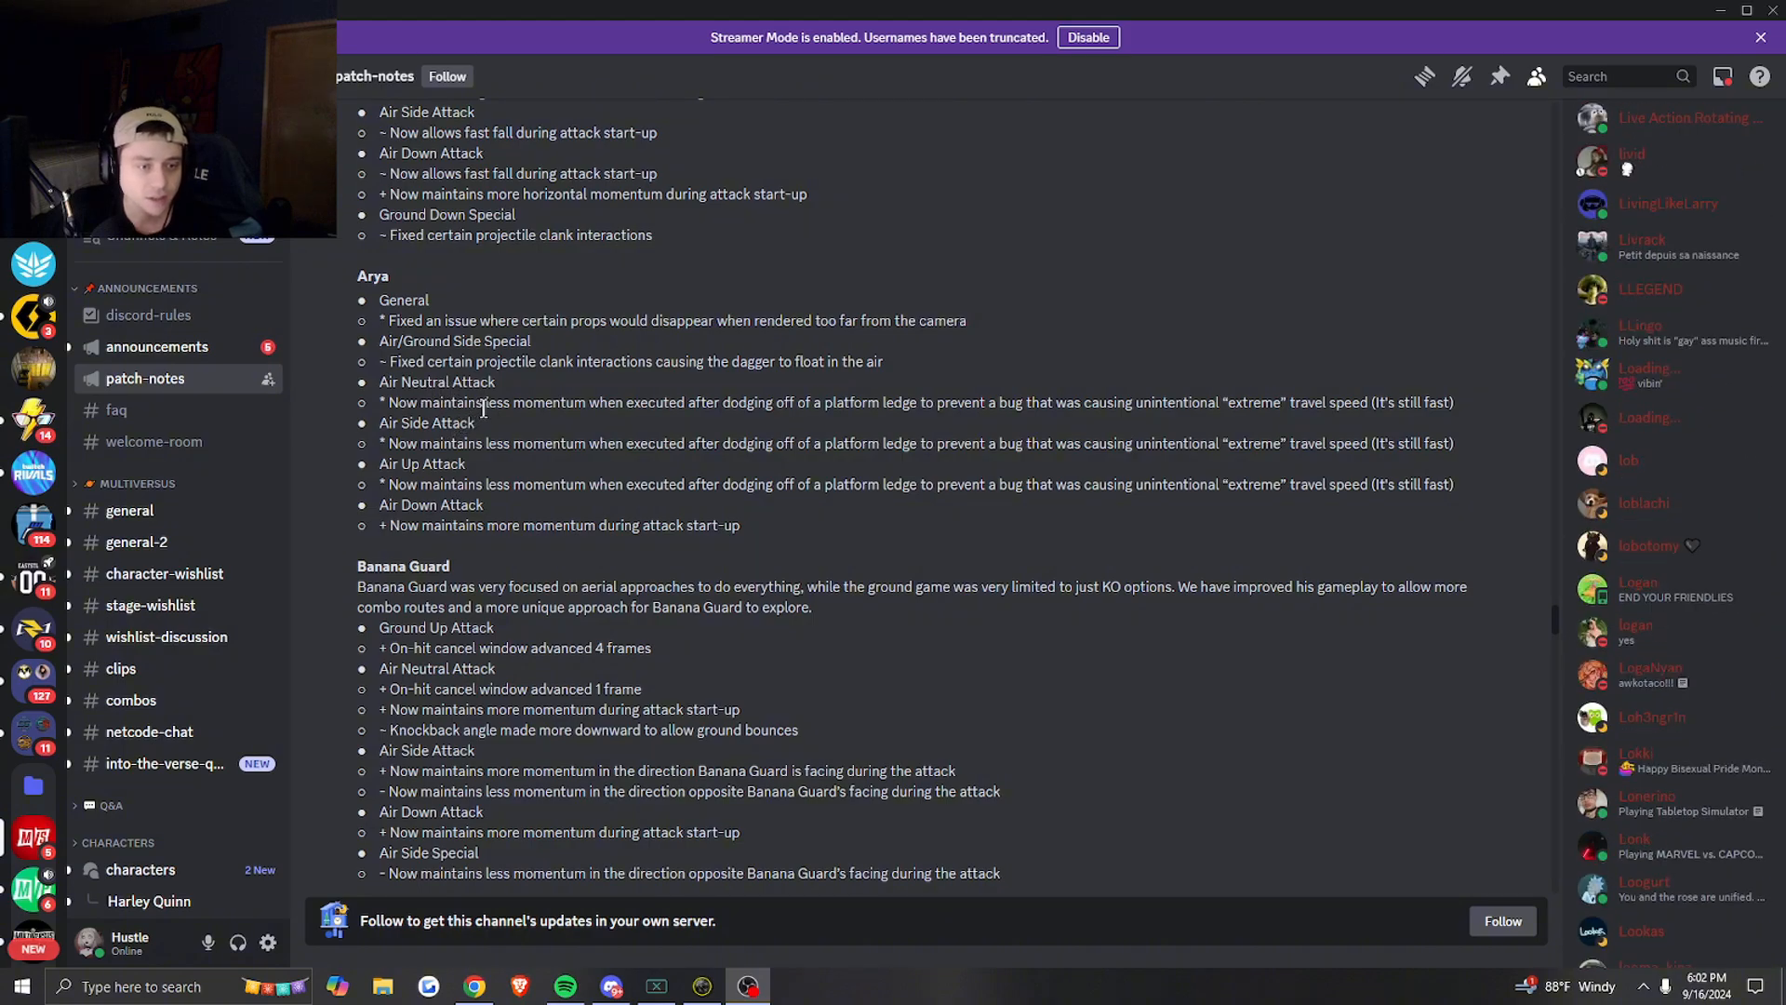
pyautogui.scroll(-3)
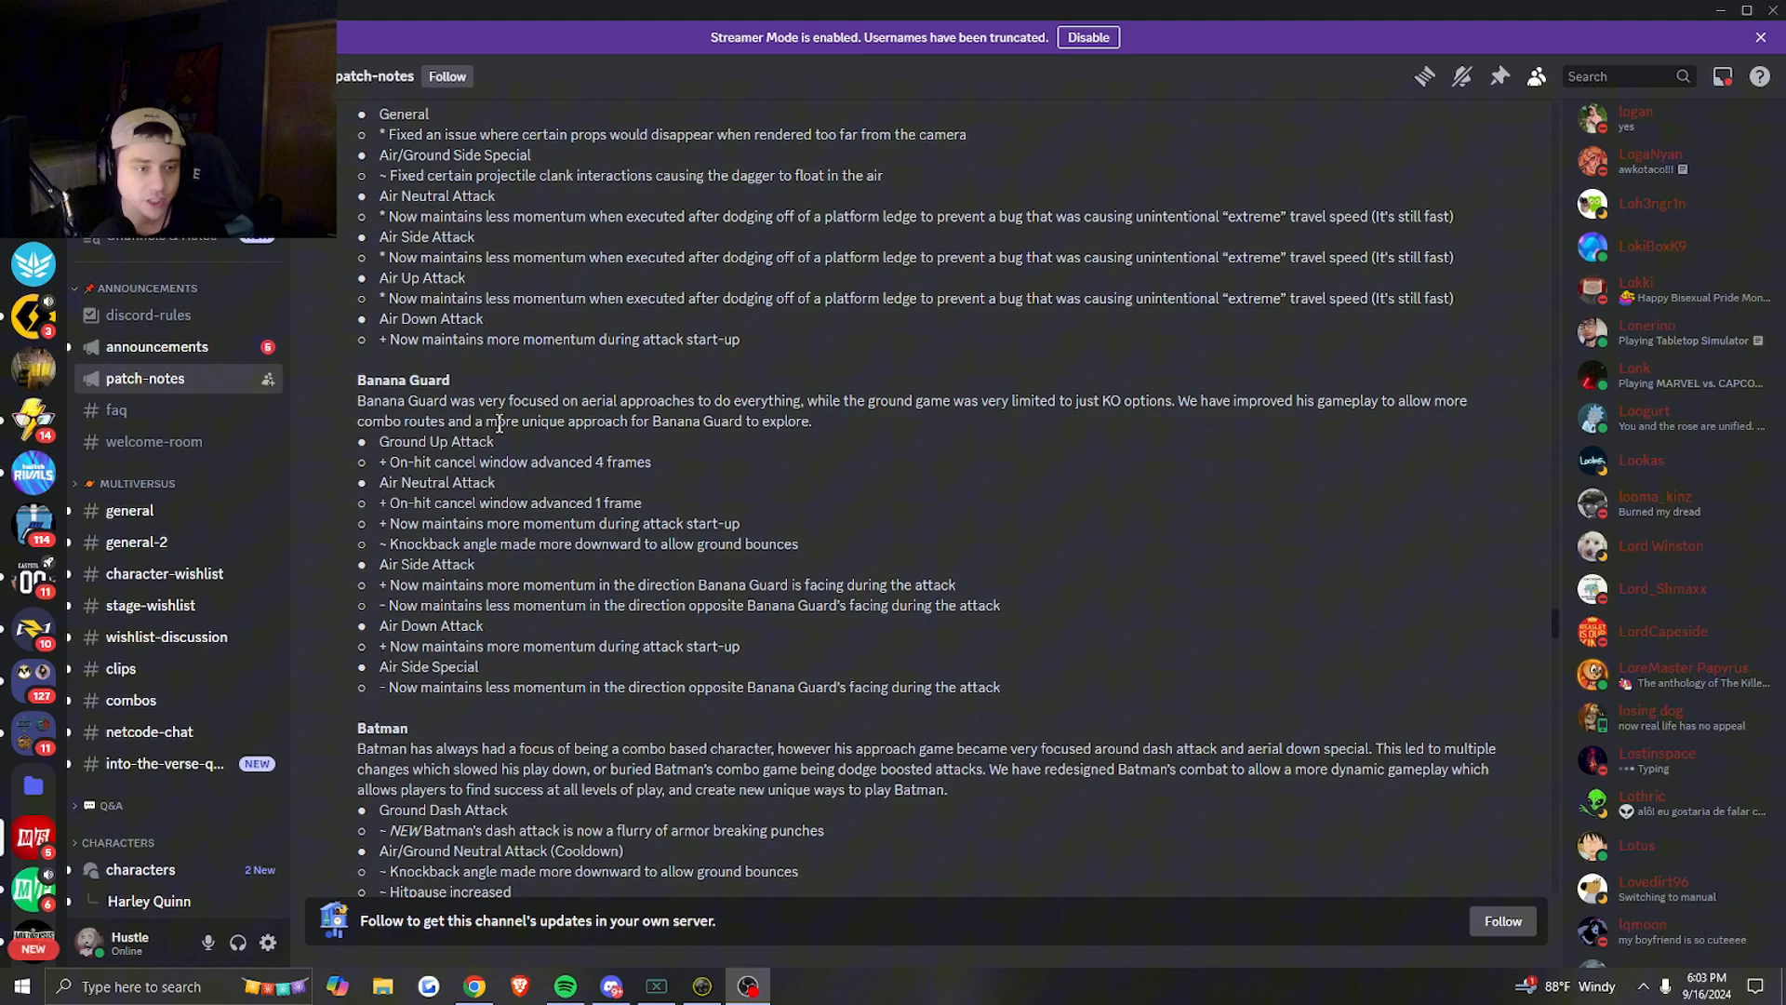
# - Scroll through Batman's full redesign notes to the start of Beetlejuice's combo changes
pyautogui.scroll(-3)
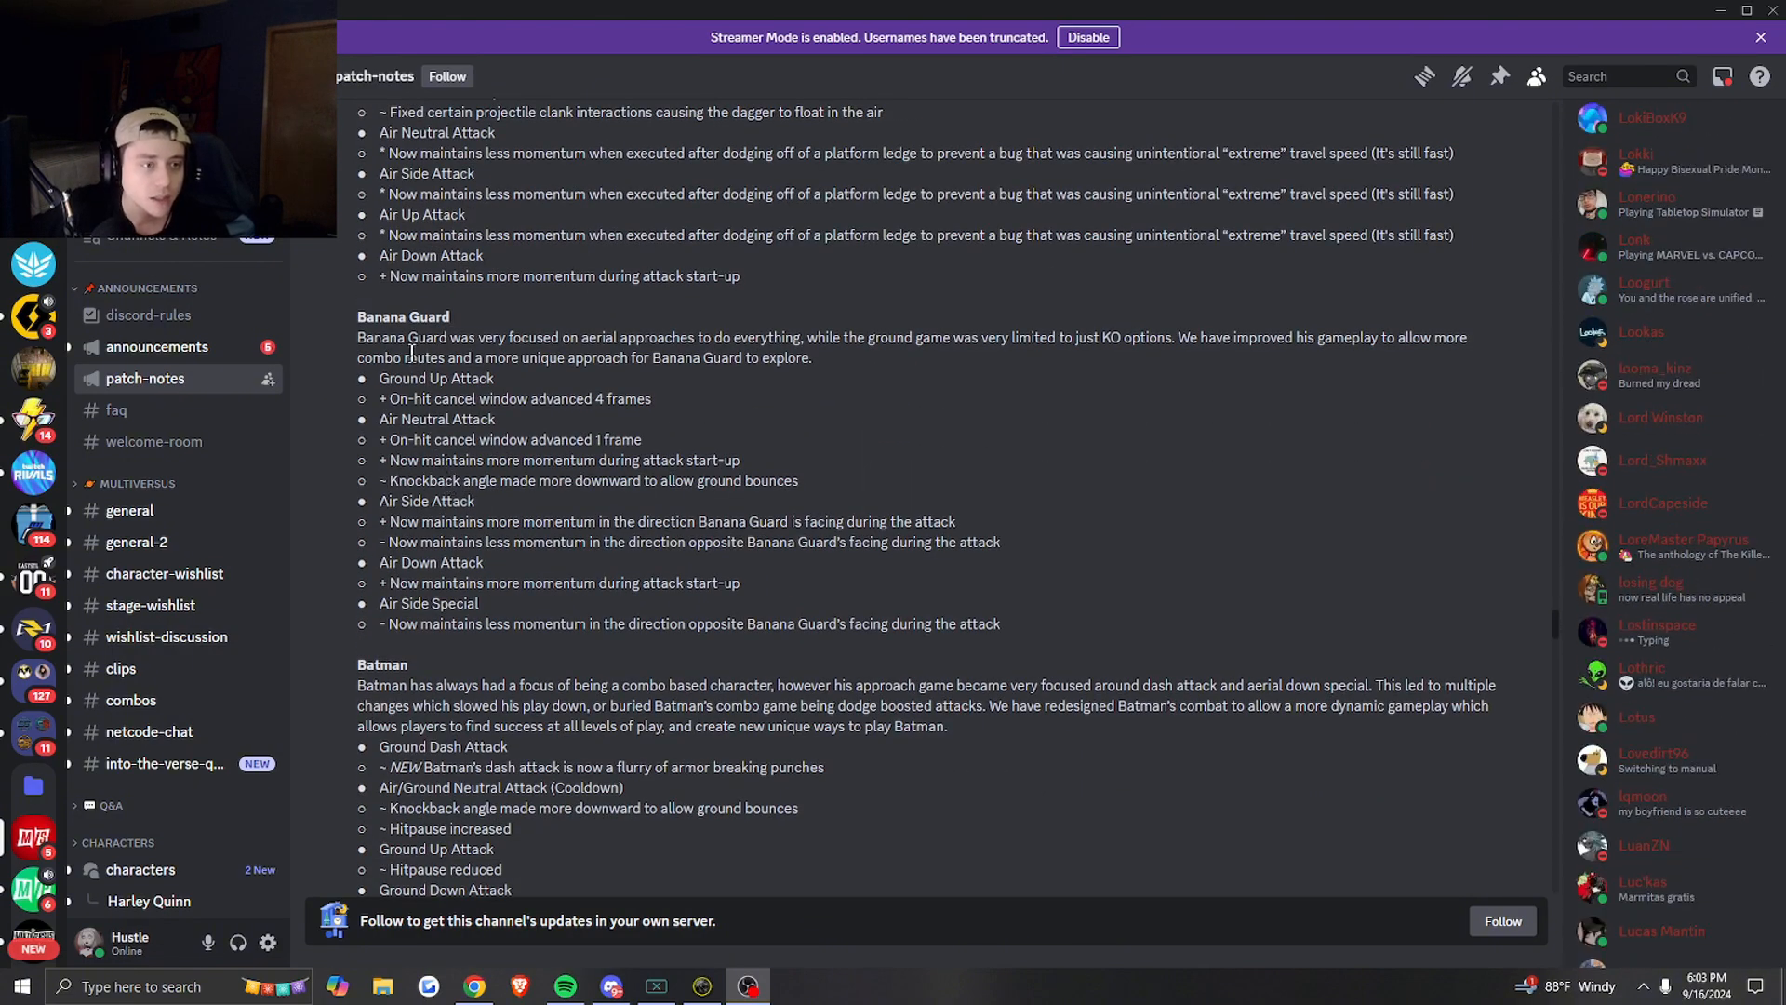
pyautogui.scroll(-3)
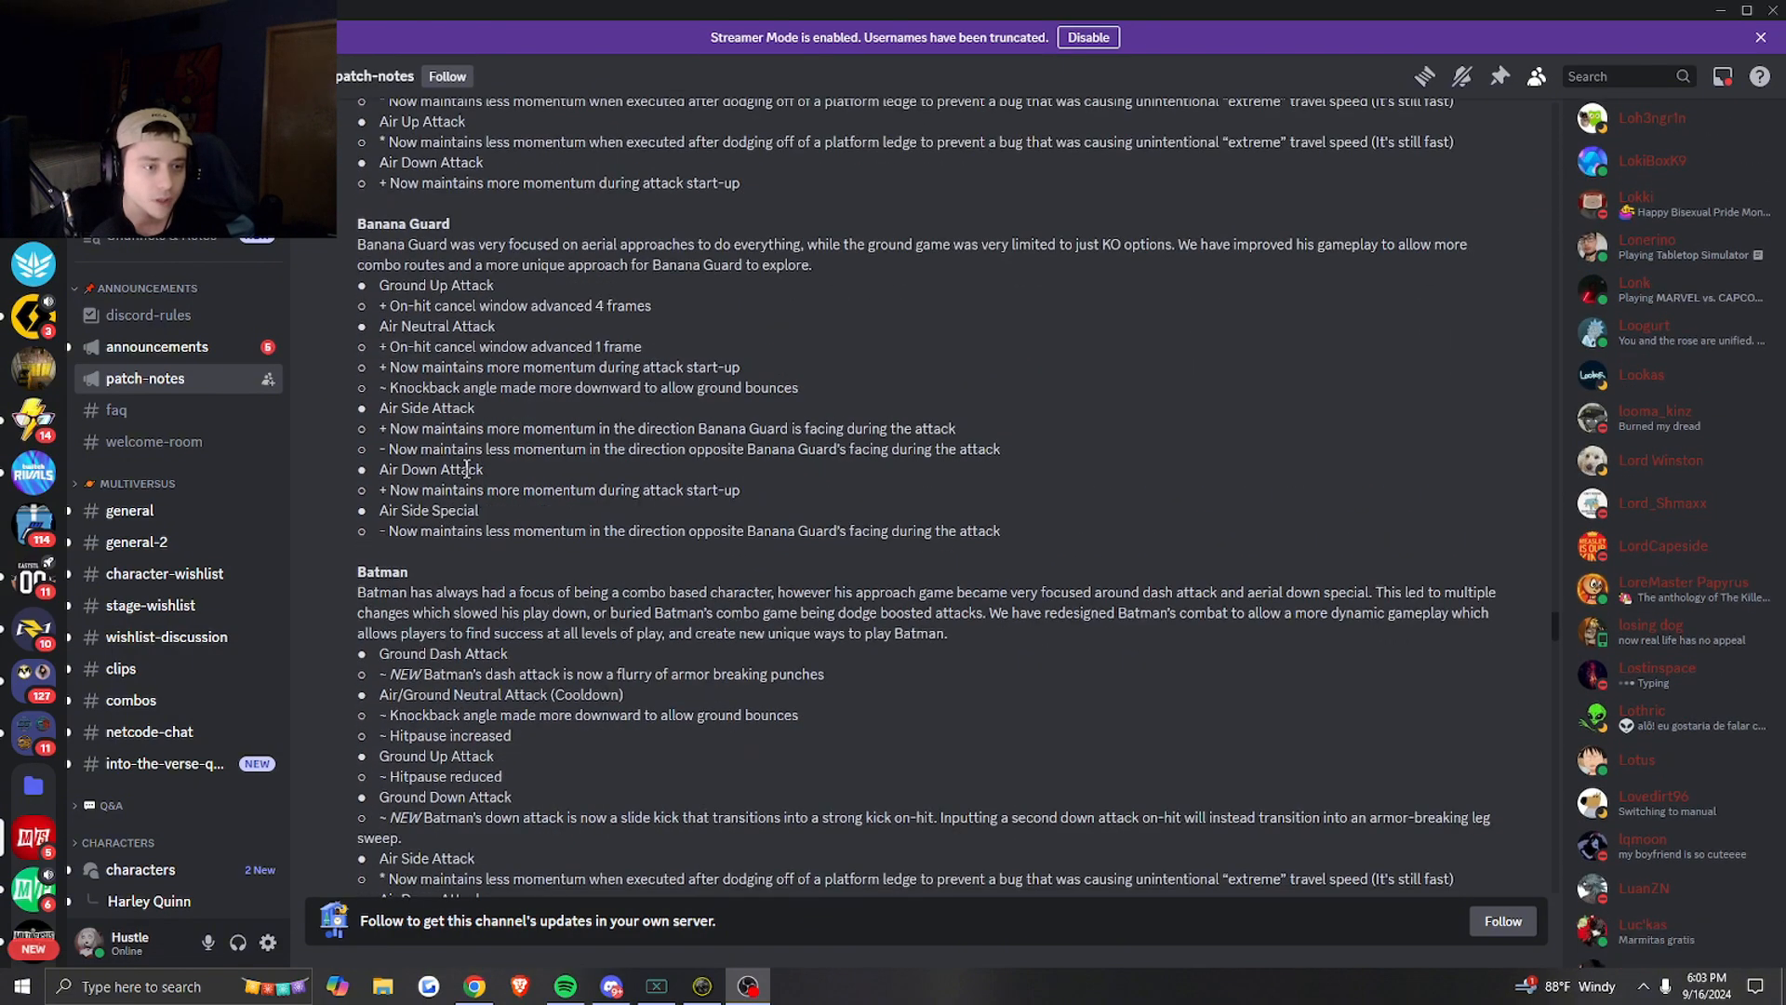
pyautogui.scroll(-3)
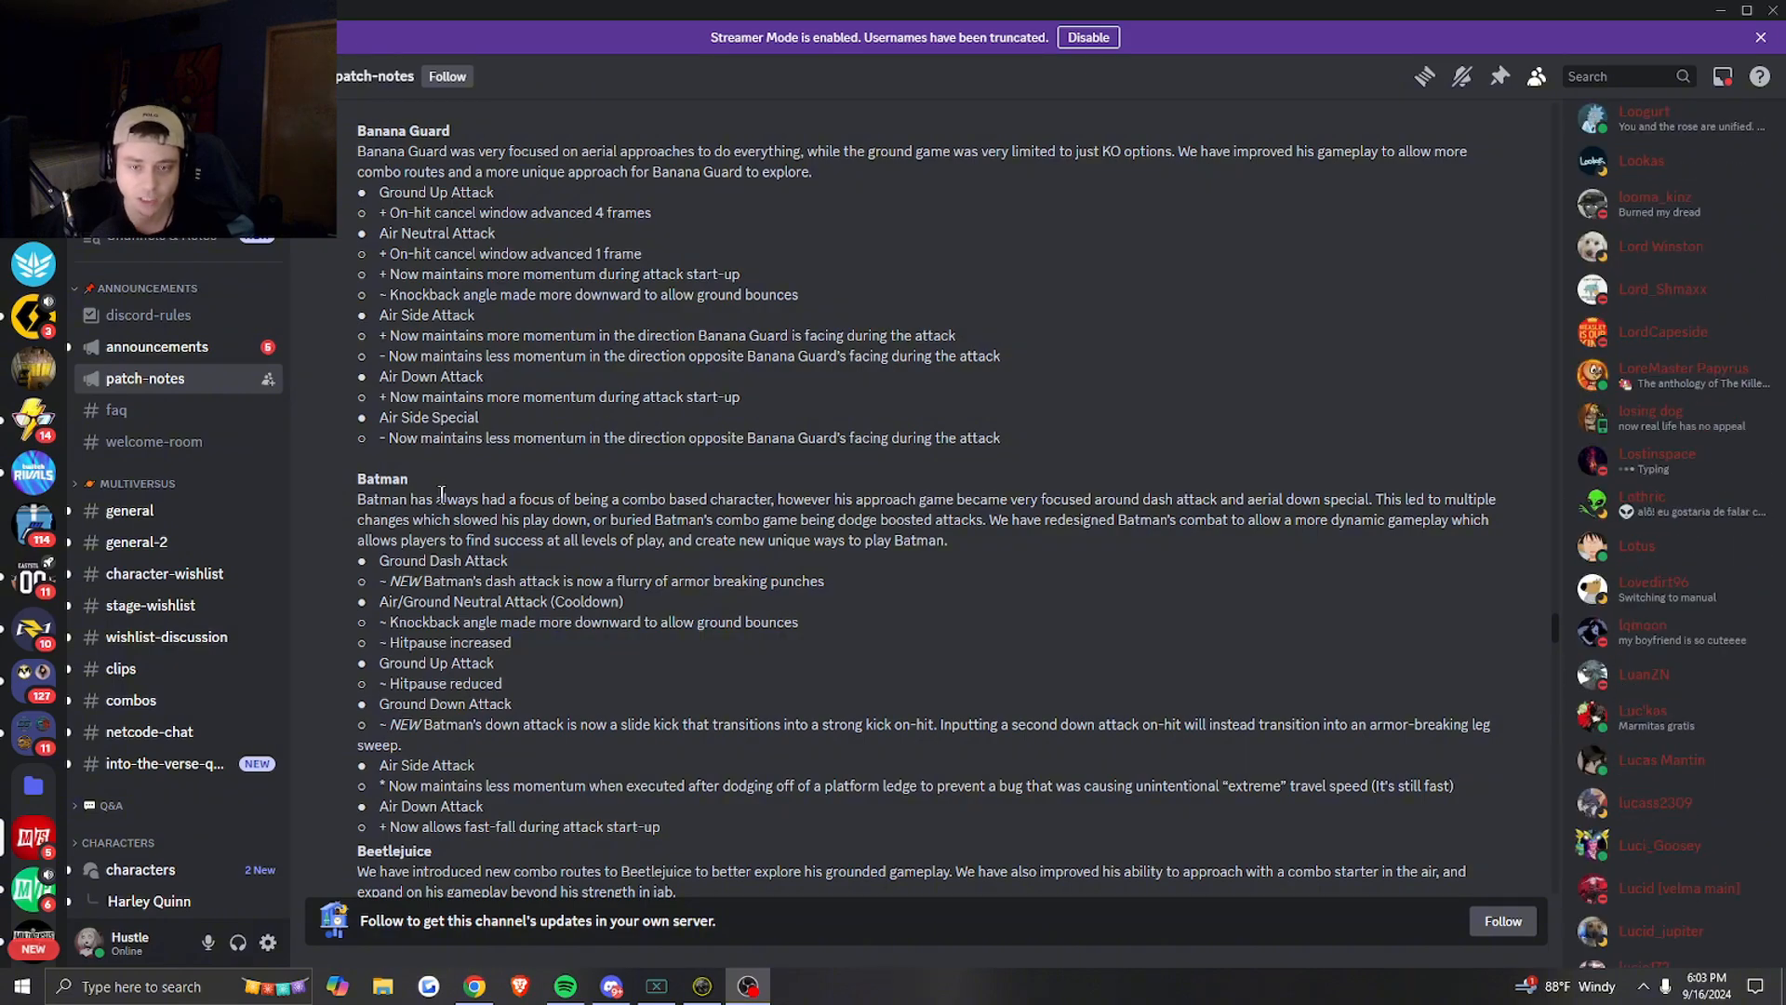
pyautogui.scroll(-3)
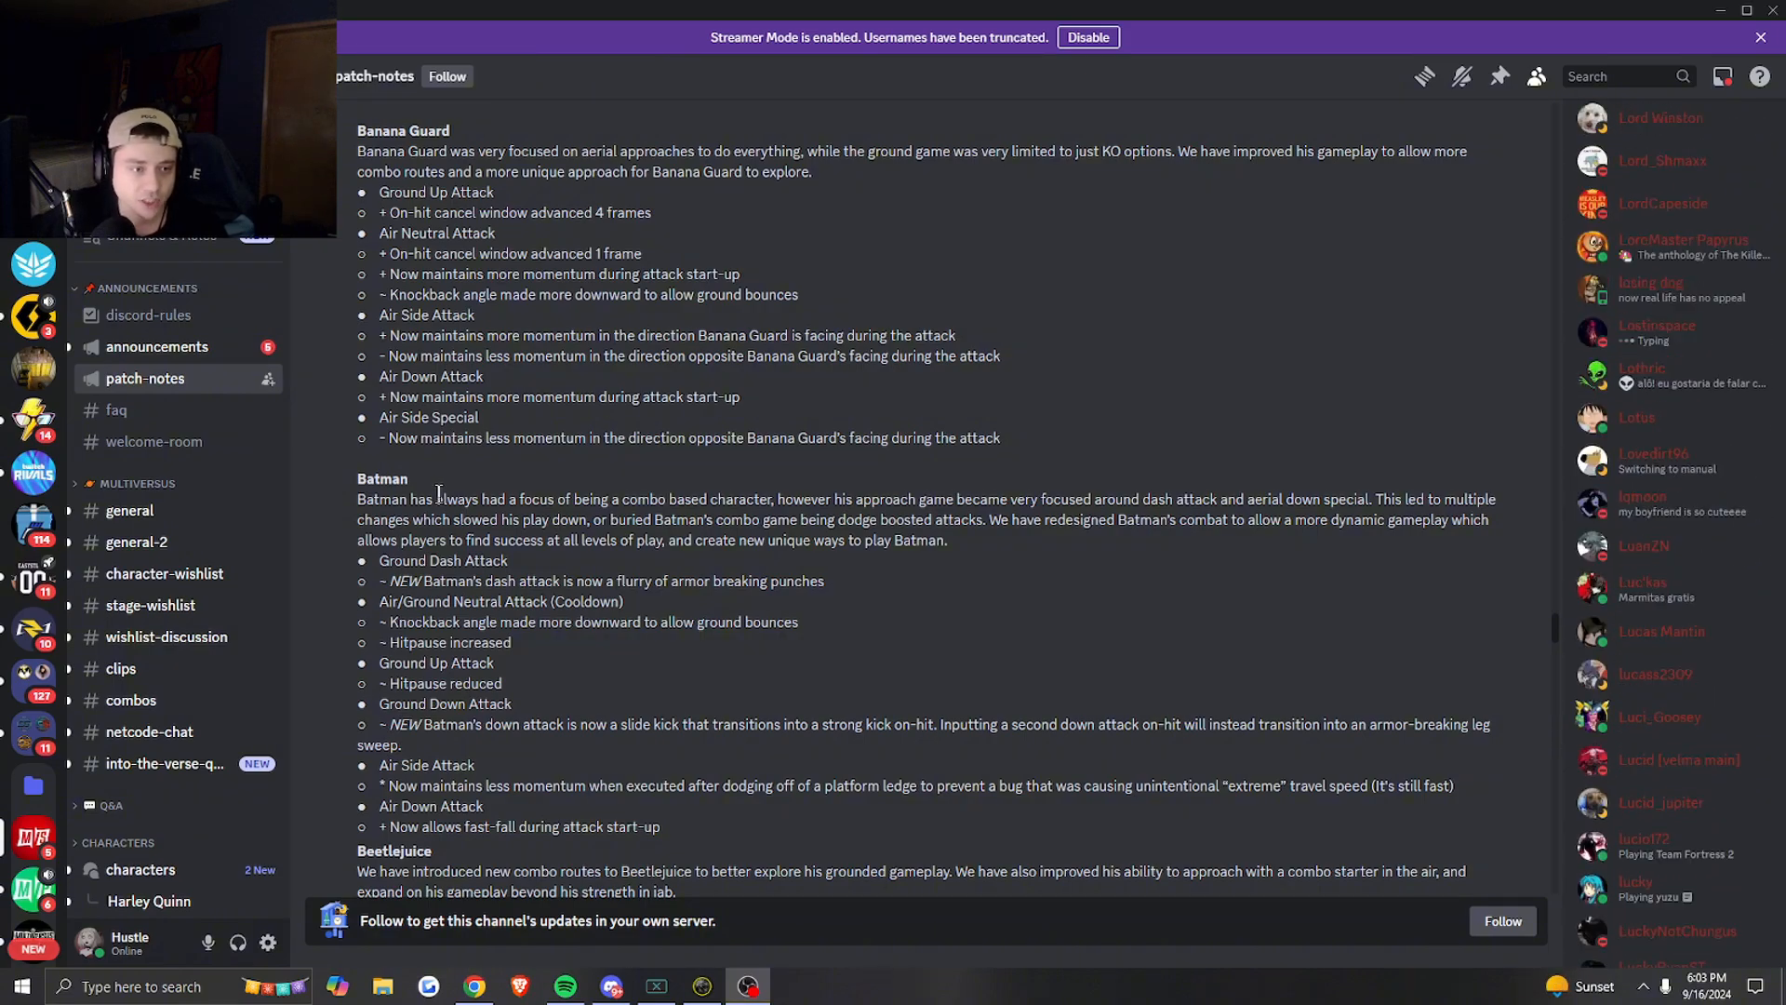
pyautogui.scroll(-3)
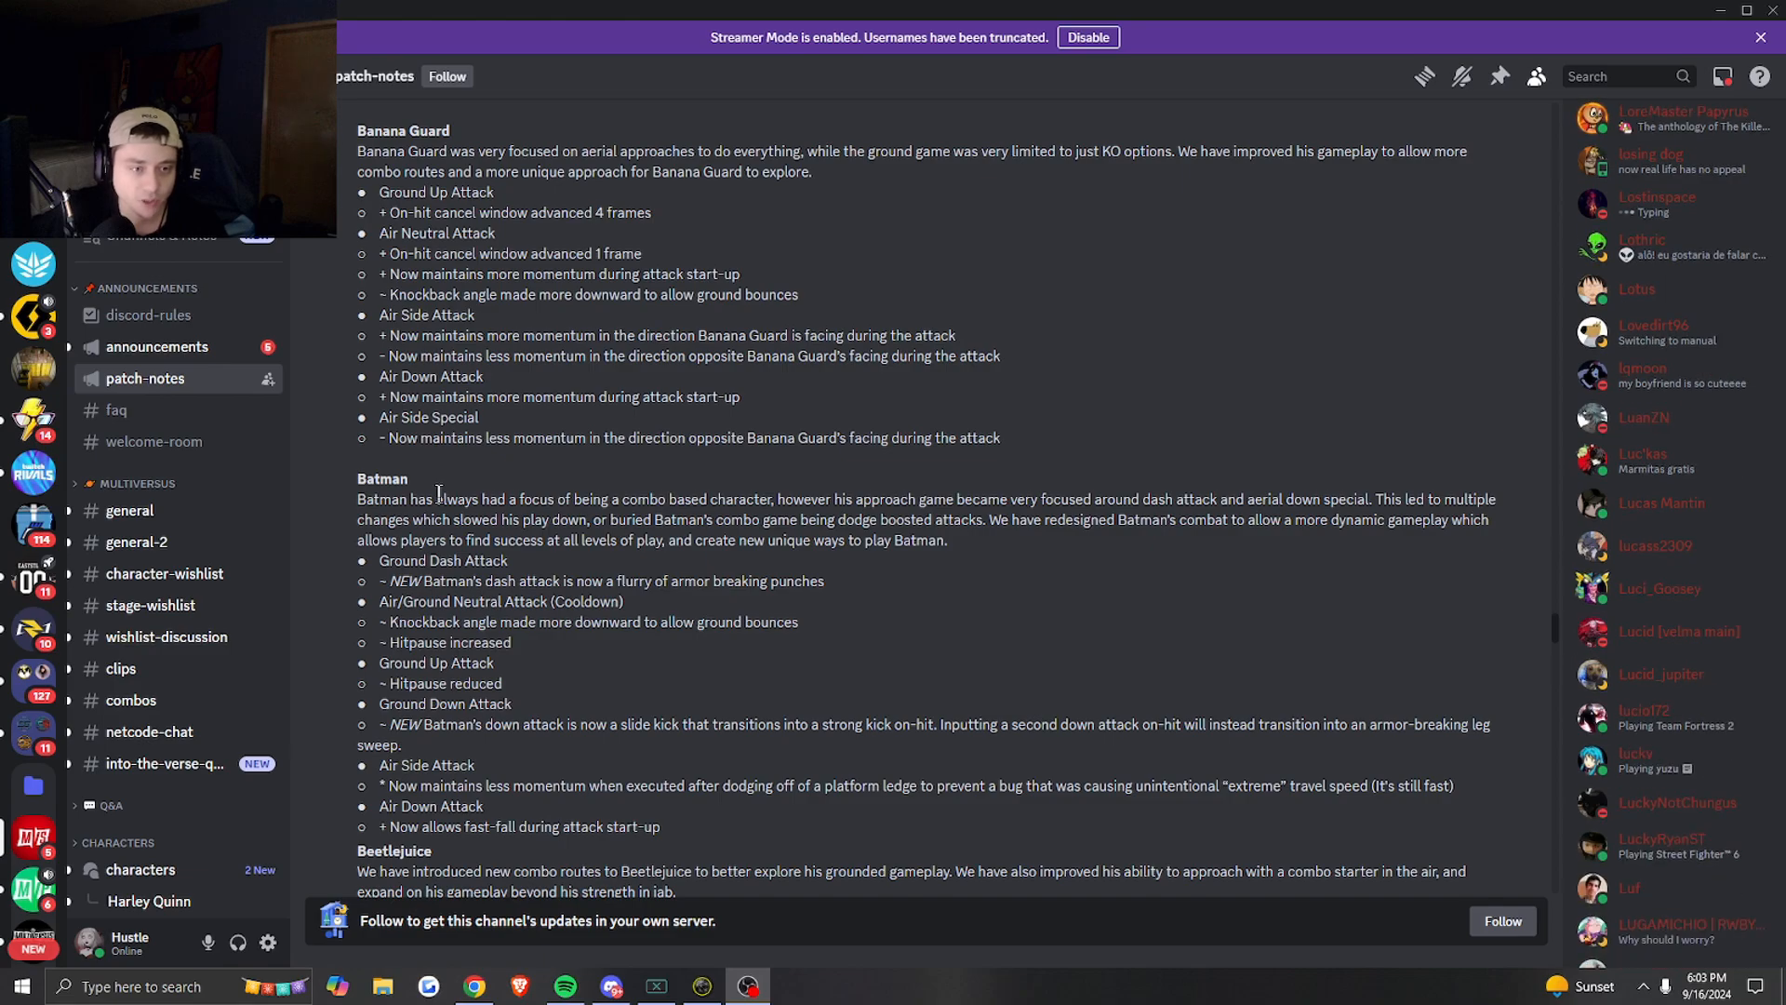
pyautogui.moveTo(450, 478)
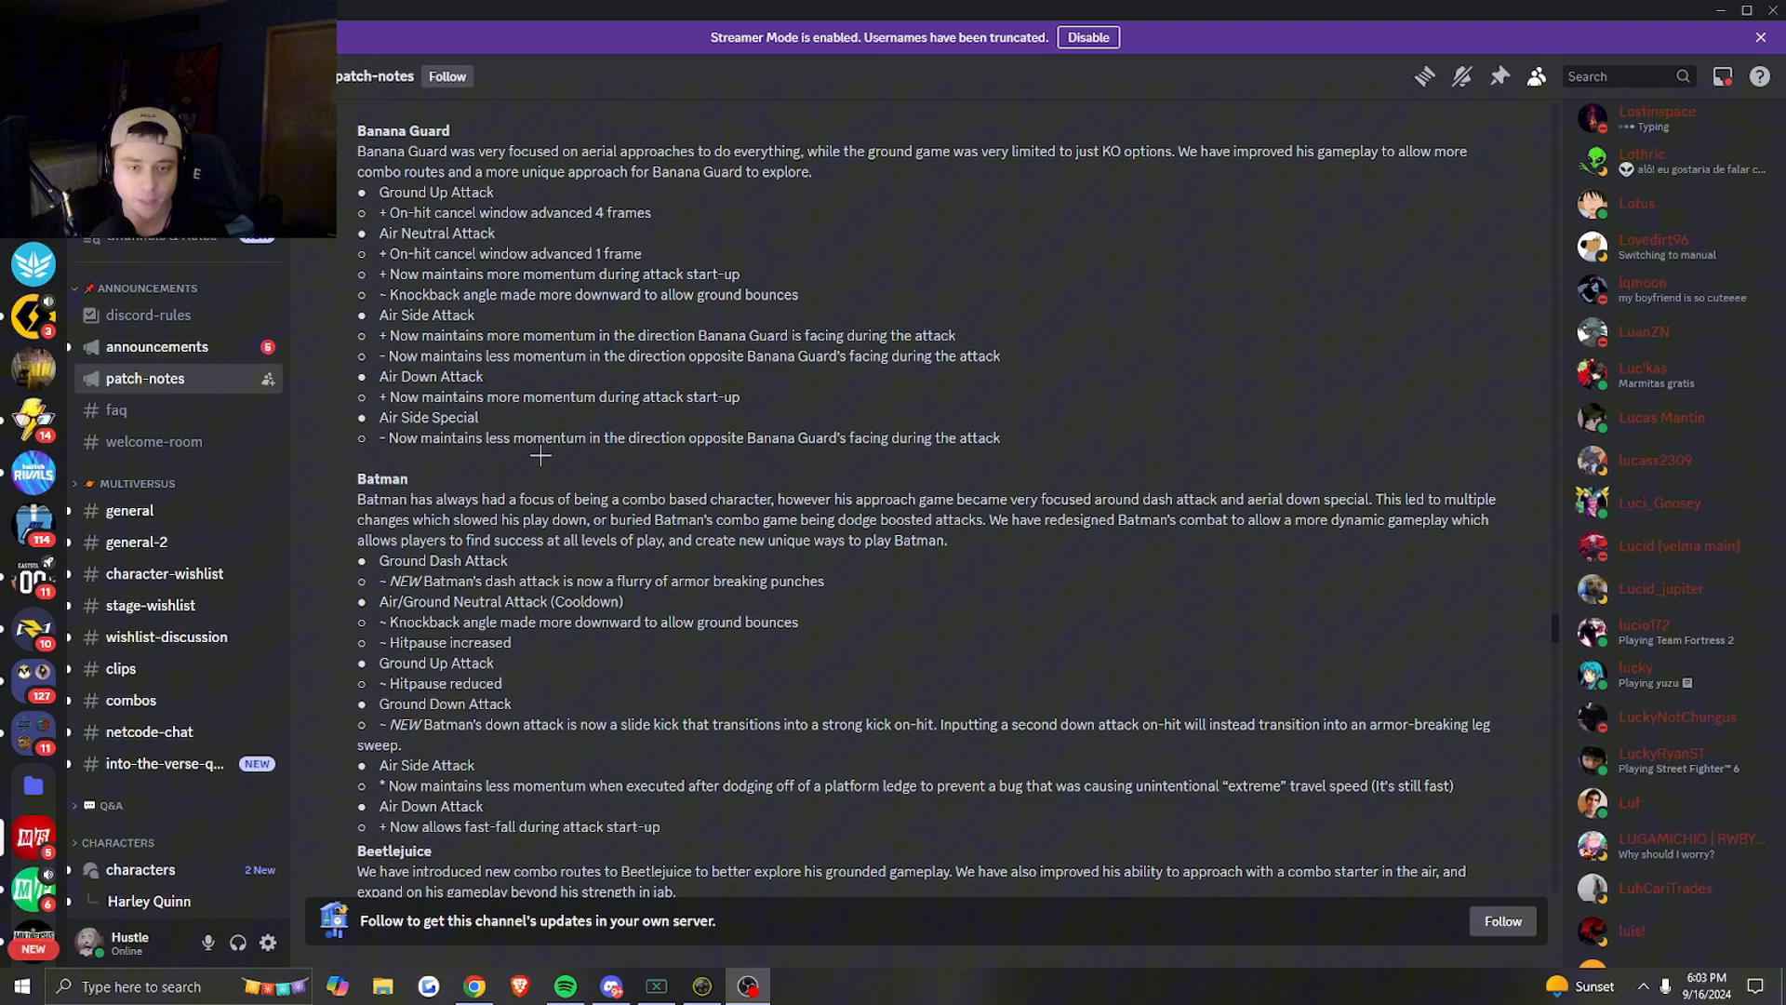
pyautogui.moveTo(536, 452)
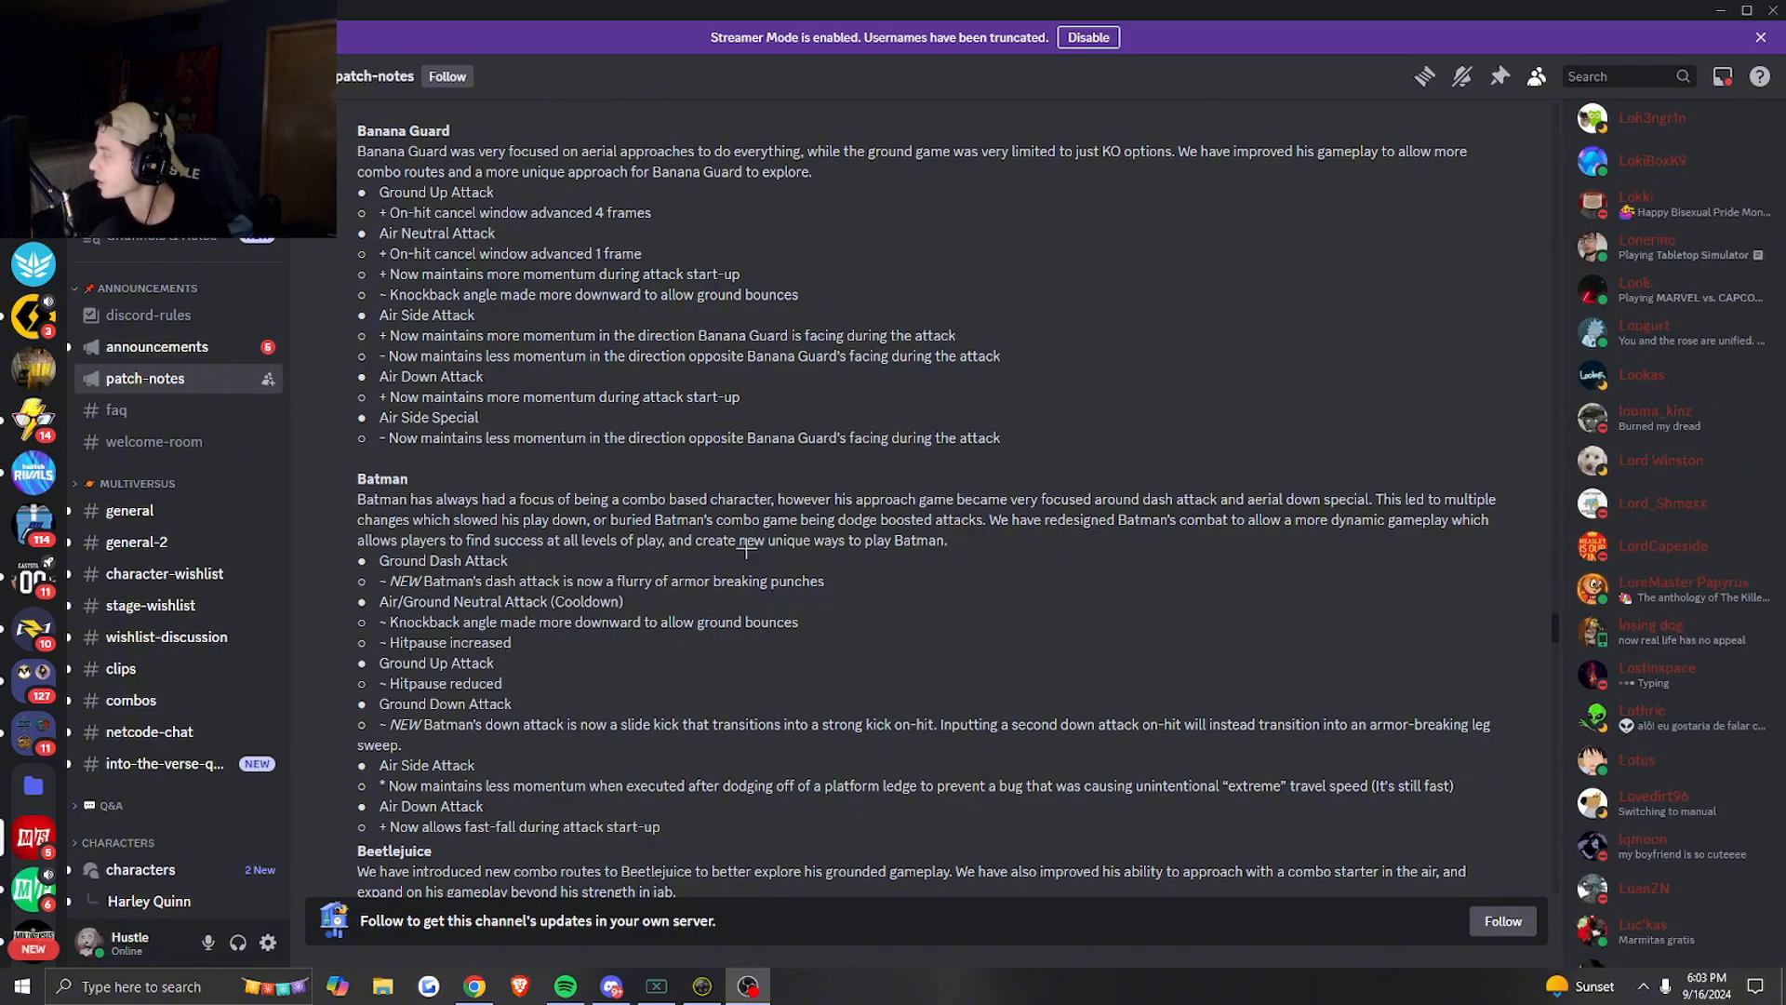
pyautogui.scroll(-3)
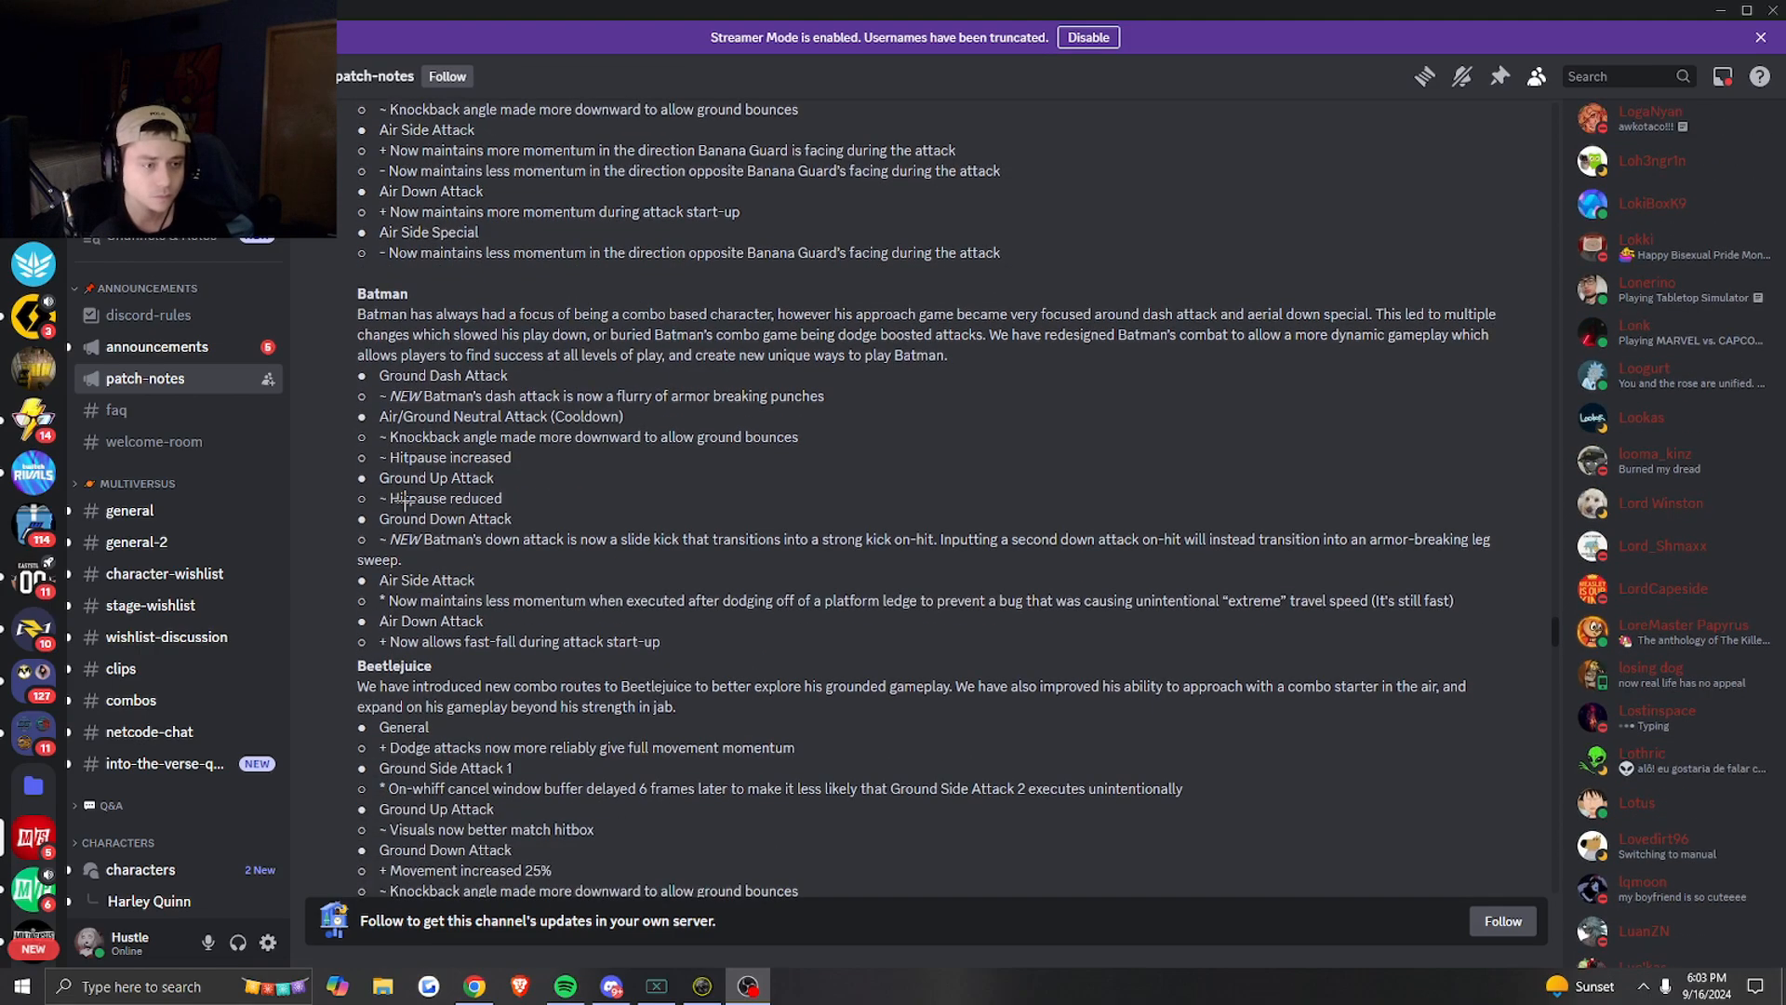
pyautogui.scroll(-3)
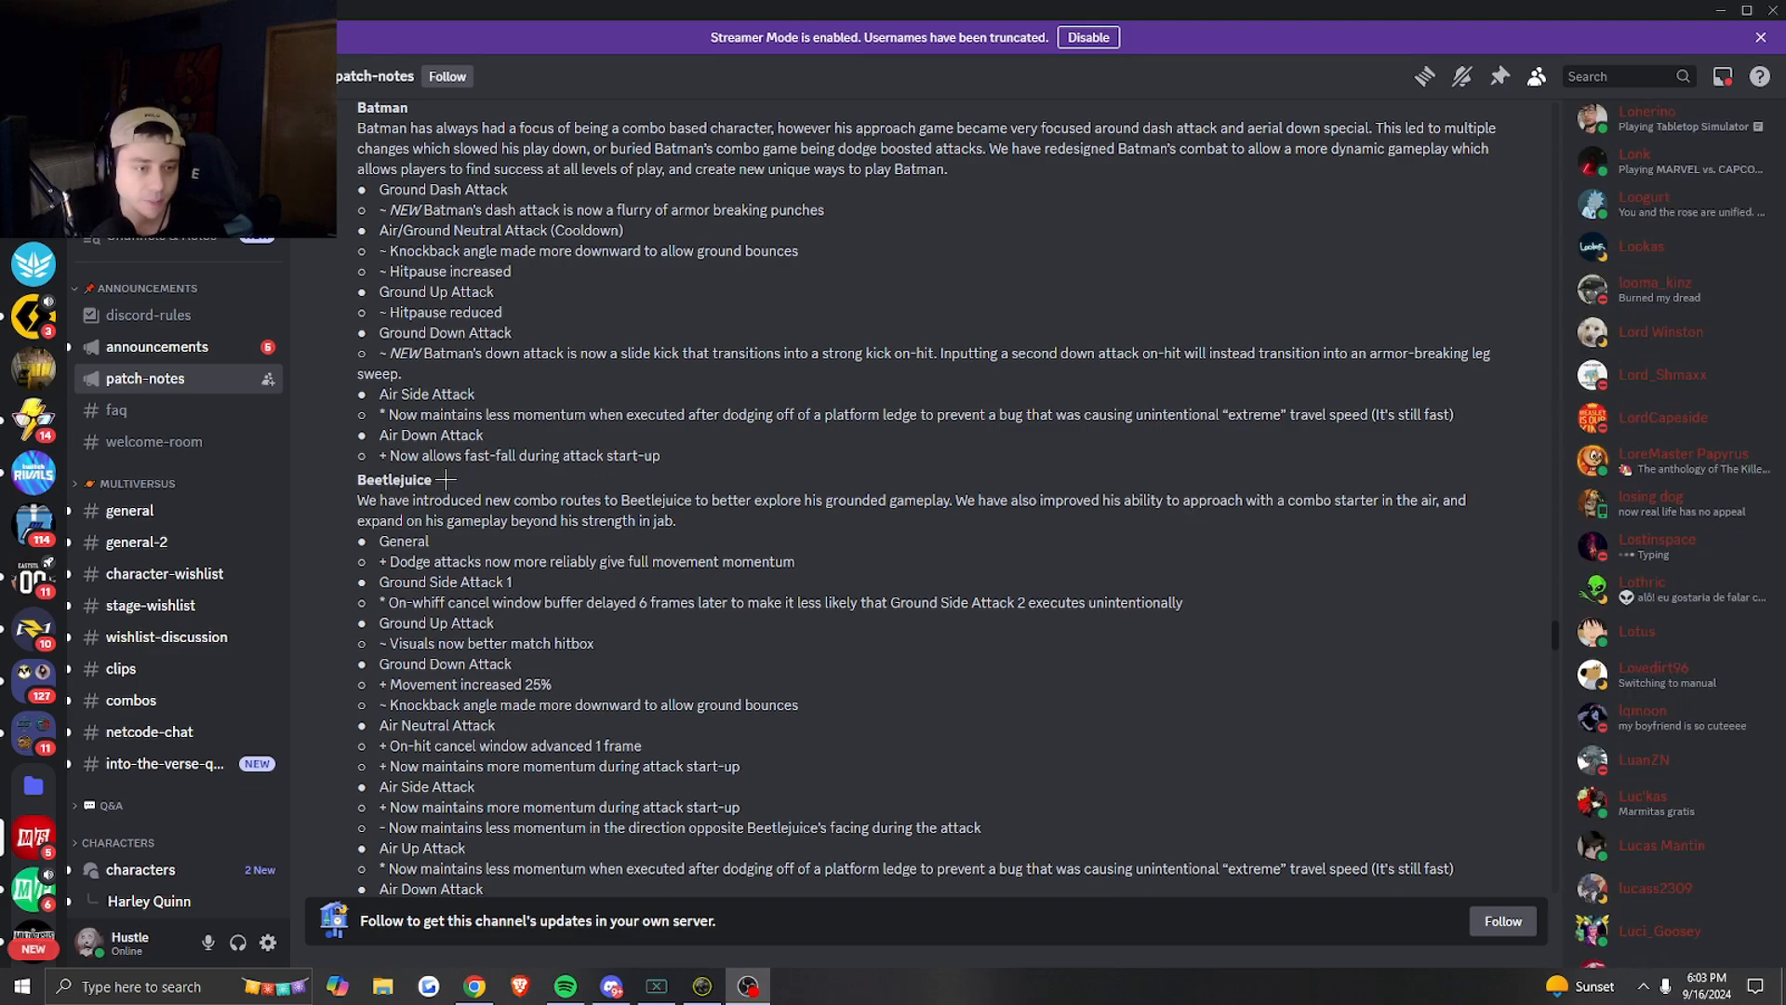
# - Scroll through Beetlejuice, Black Adam and Bugs Bunny's notes to the start of Finn's changes
pyautogui.scroll(-3)
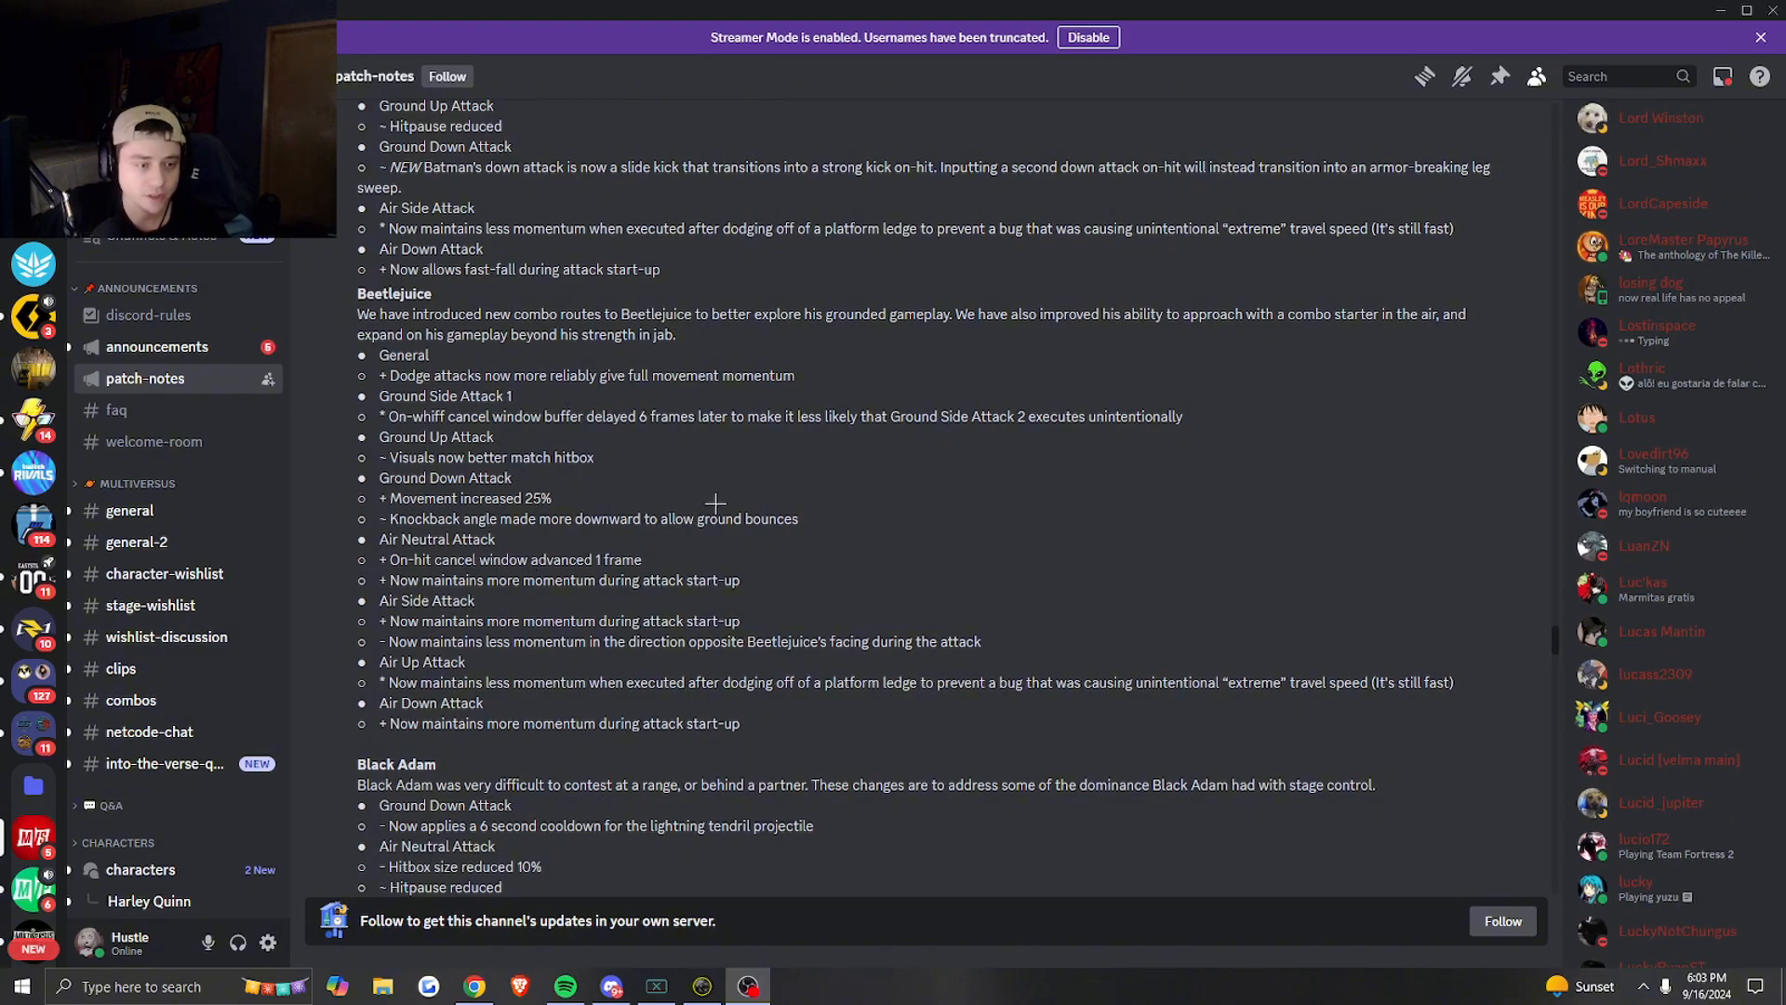
pyautogui.scroll(-3)
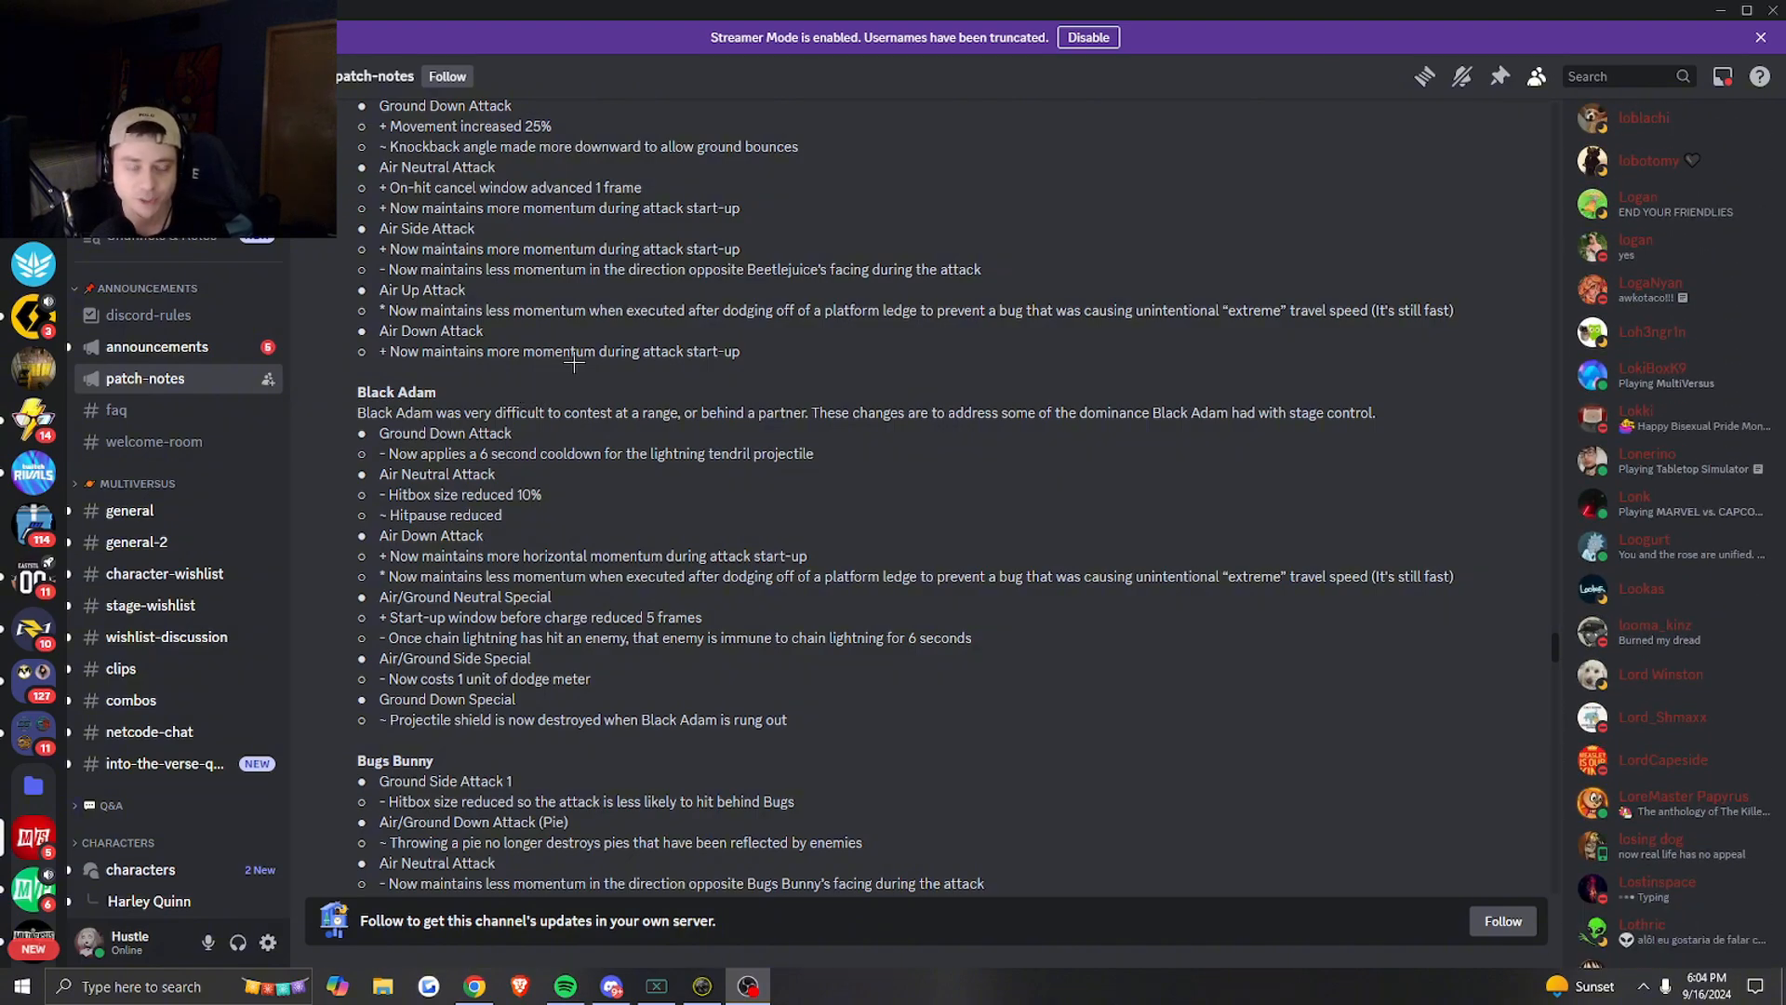
pyautogui.scroll(-3)
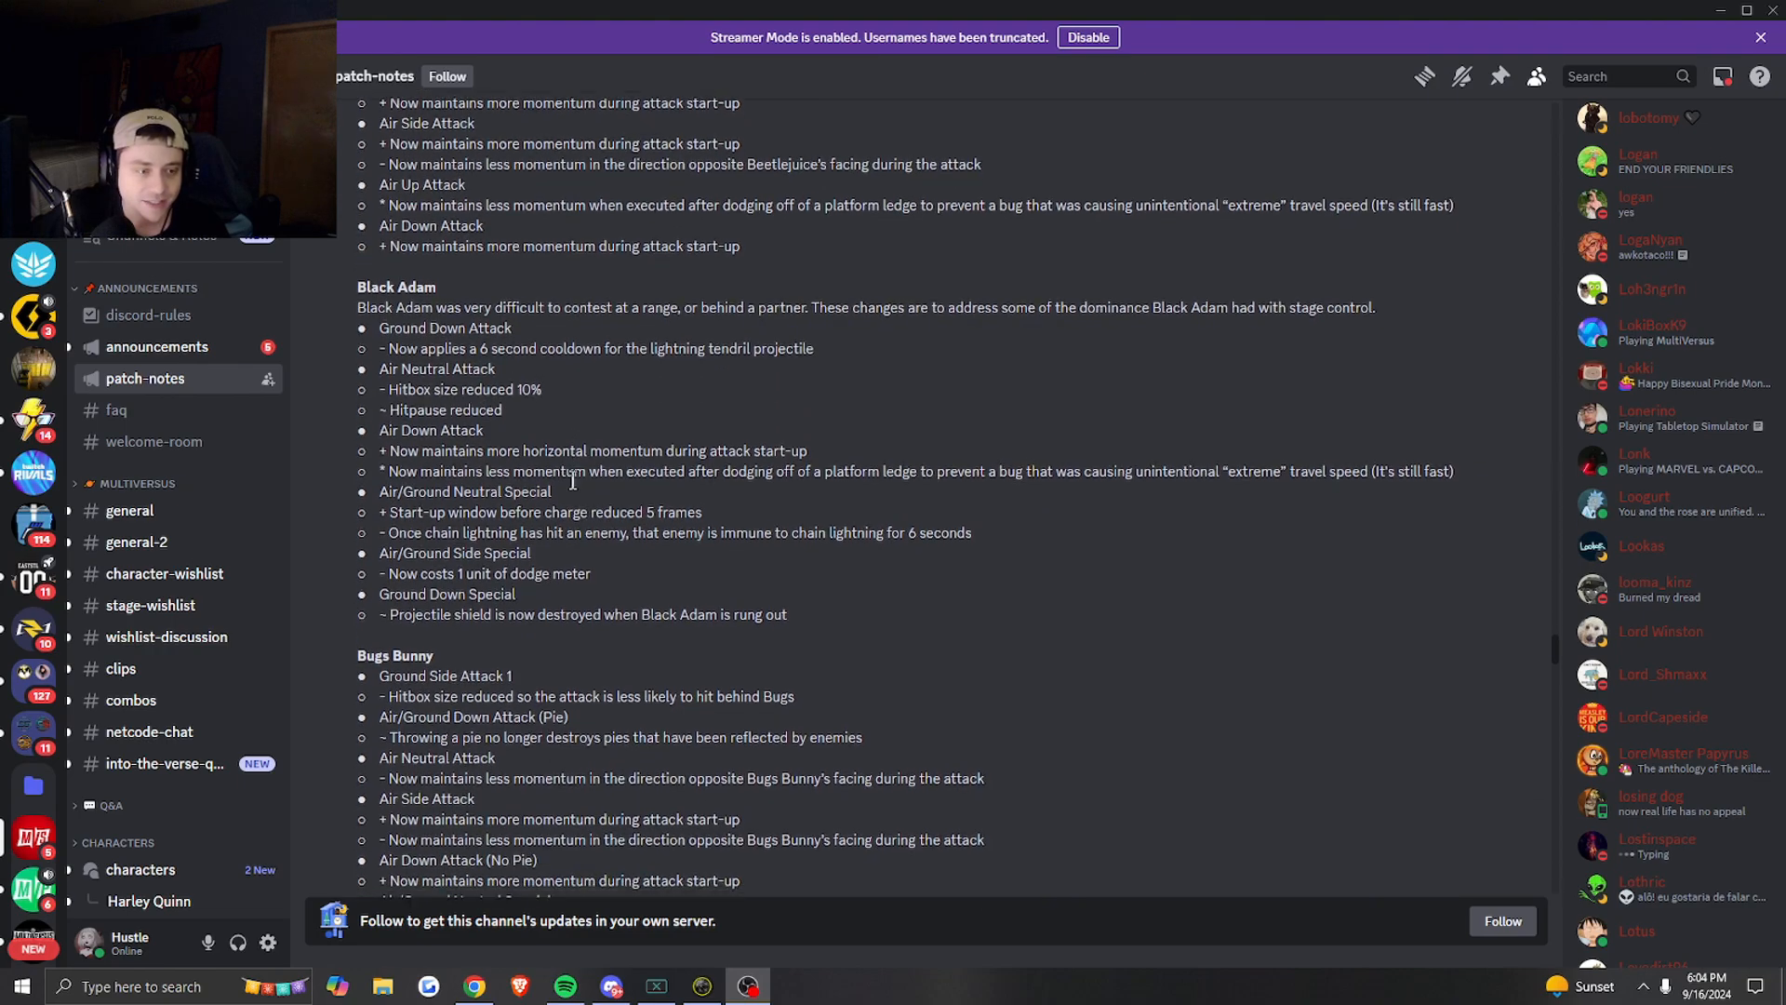
pyautogui.scroll(-3)
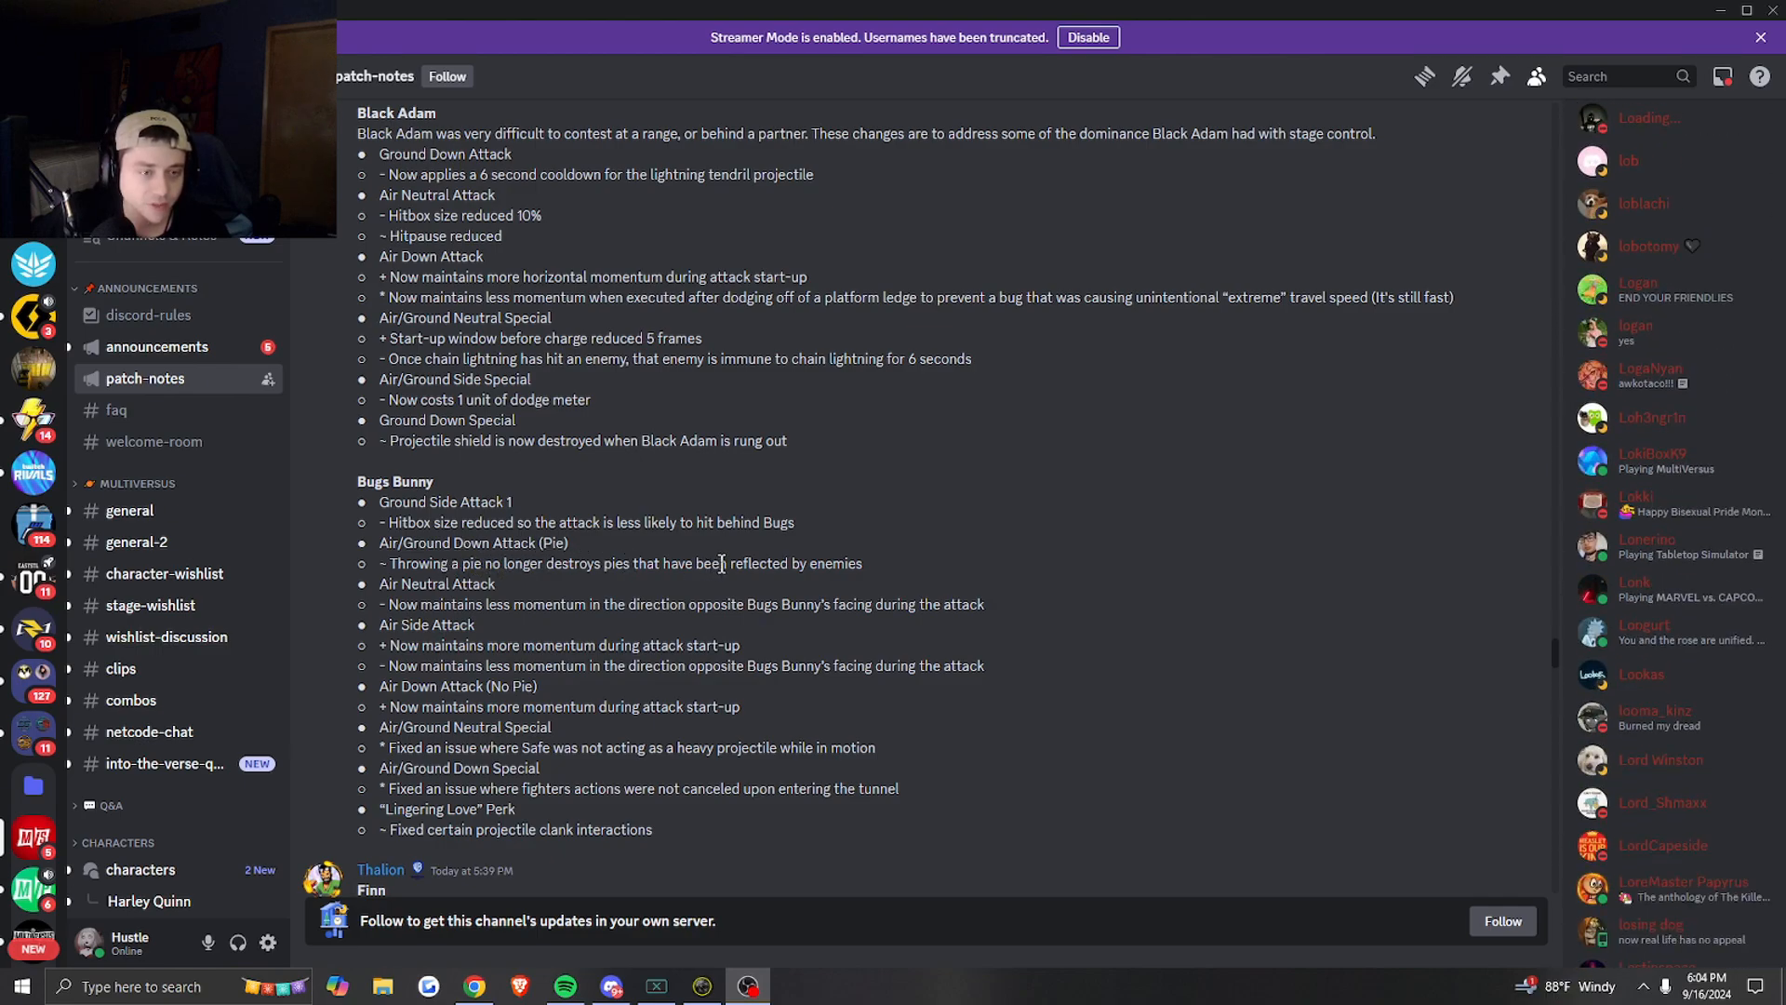
pyautogui.scroll(-3)
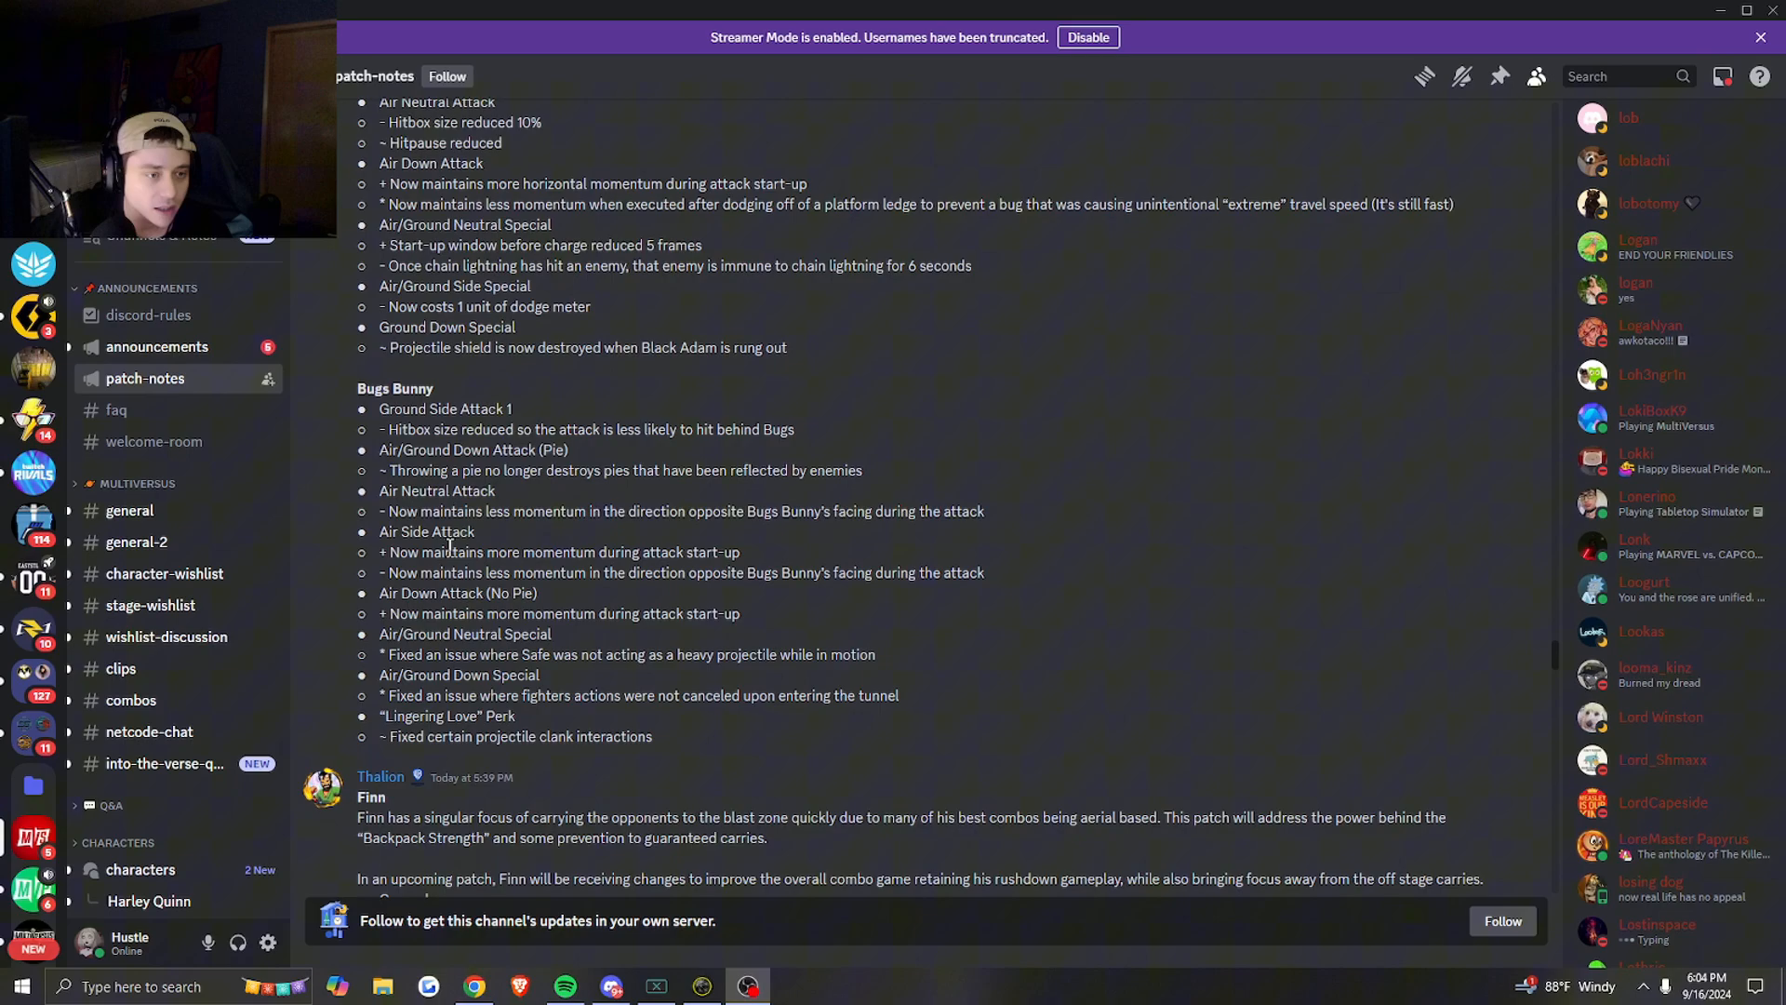
pyautogui.moveTo(448, 520)
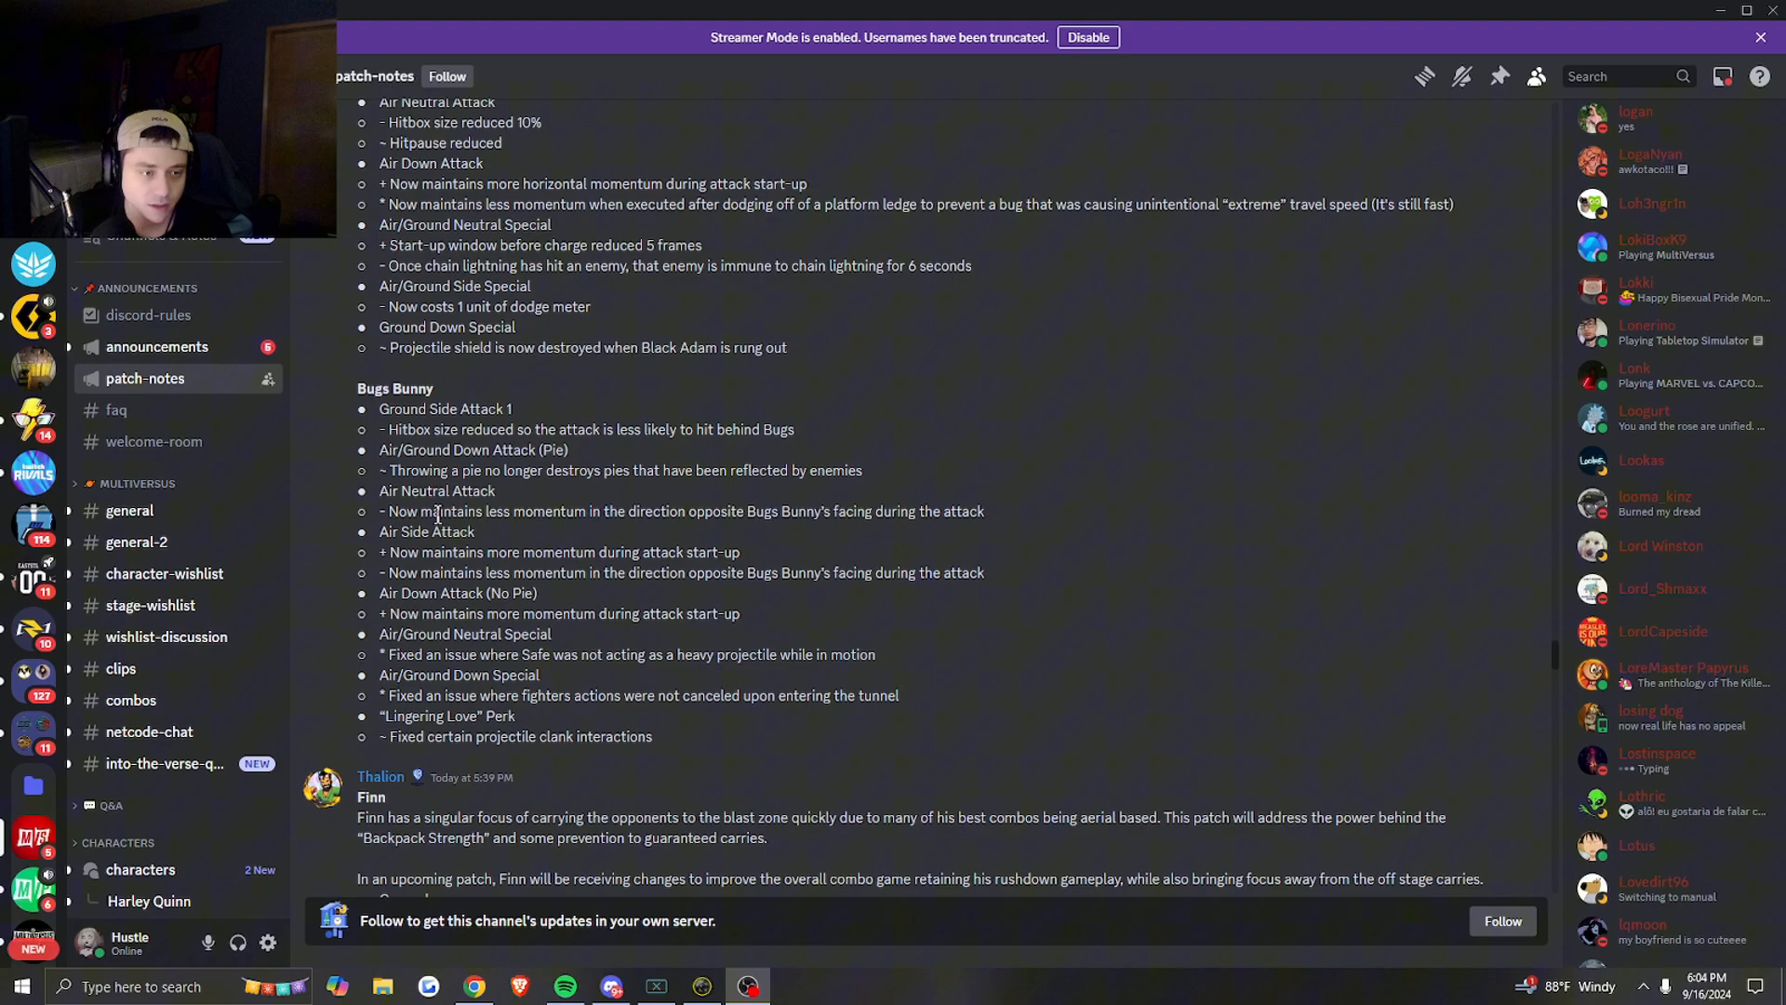
pyautogui.moveTo(510, 484)
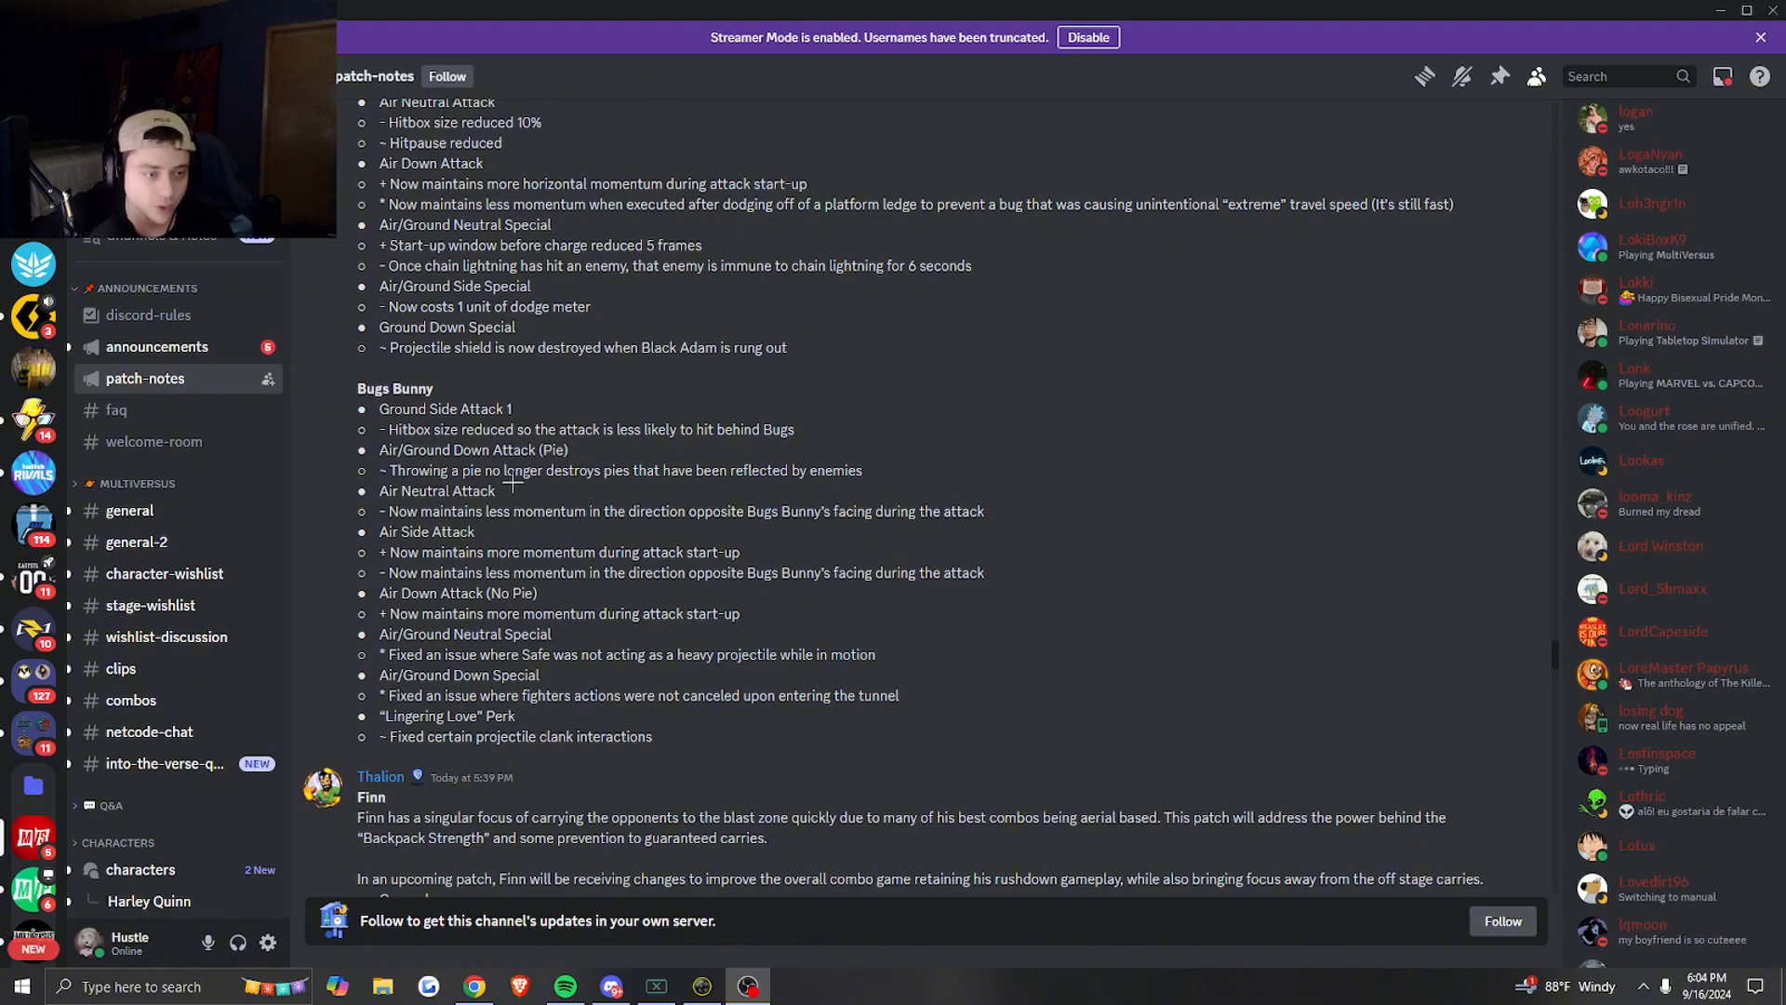
pyautogui.scroll(-3)
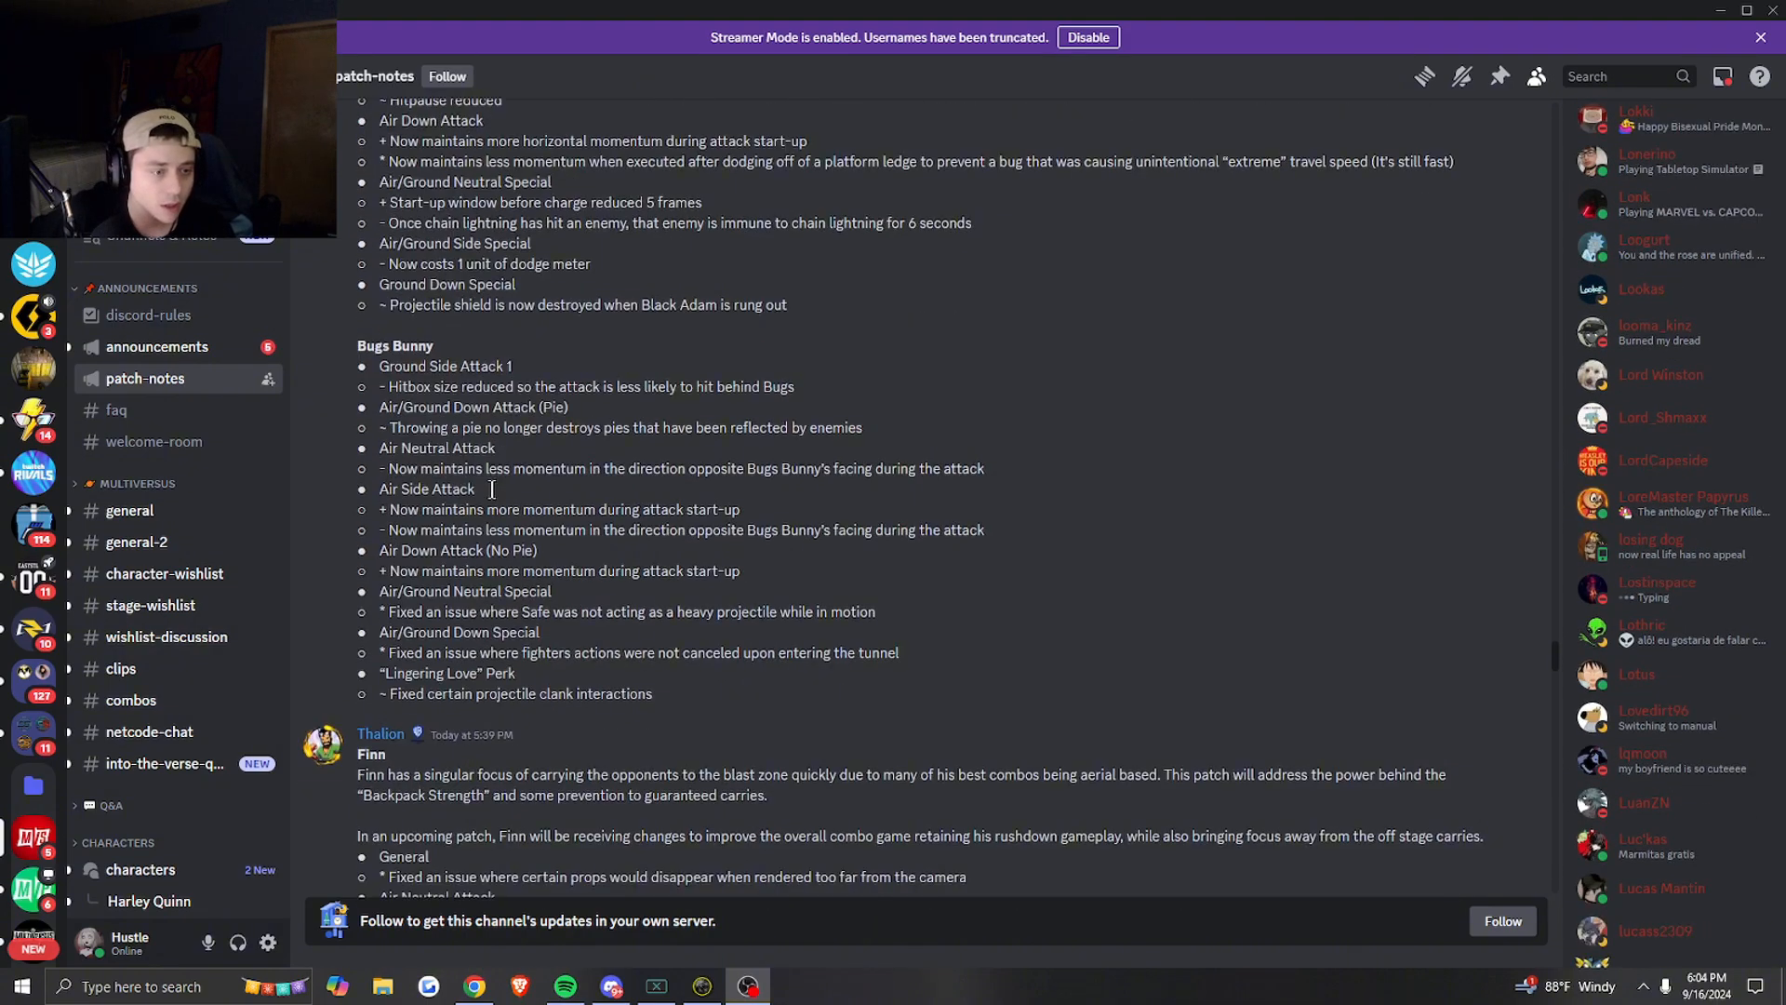
pyautogui.scroll(-3)
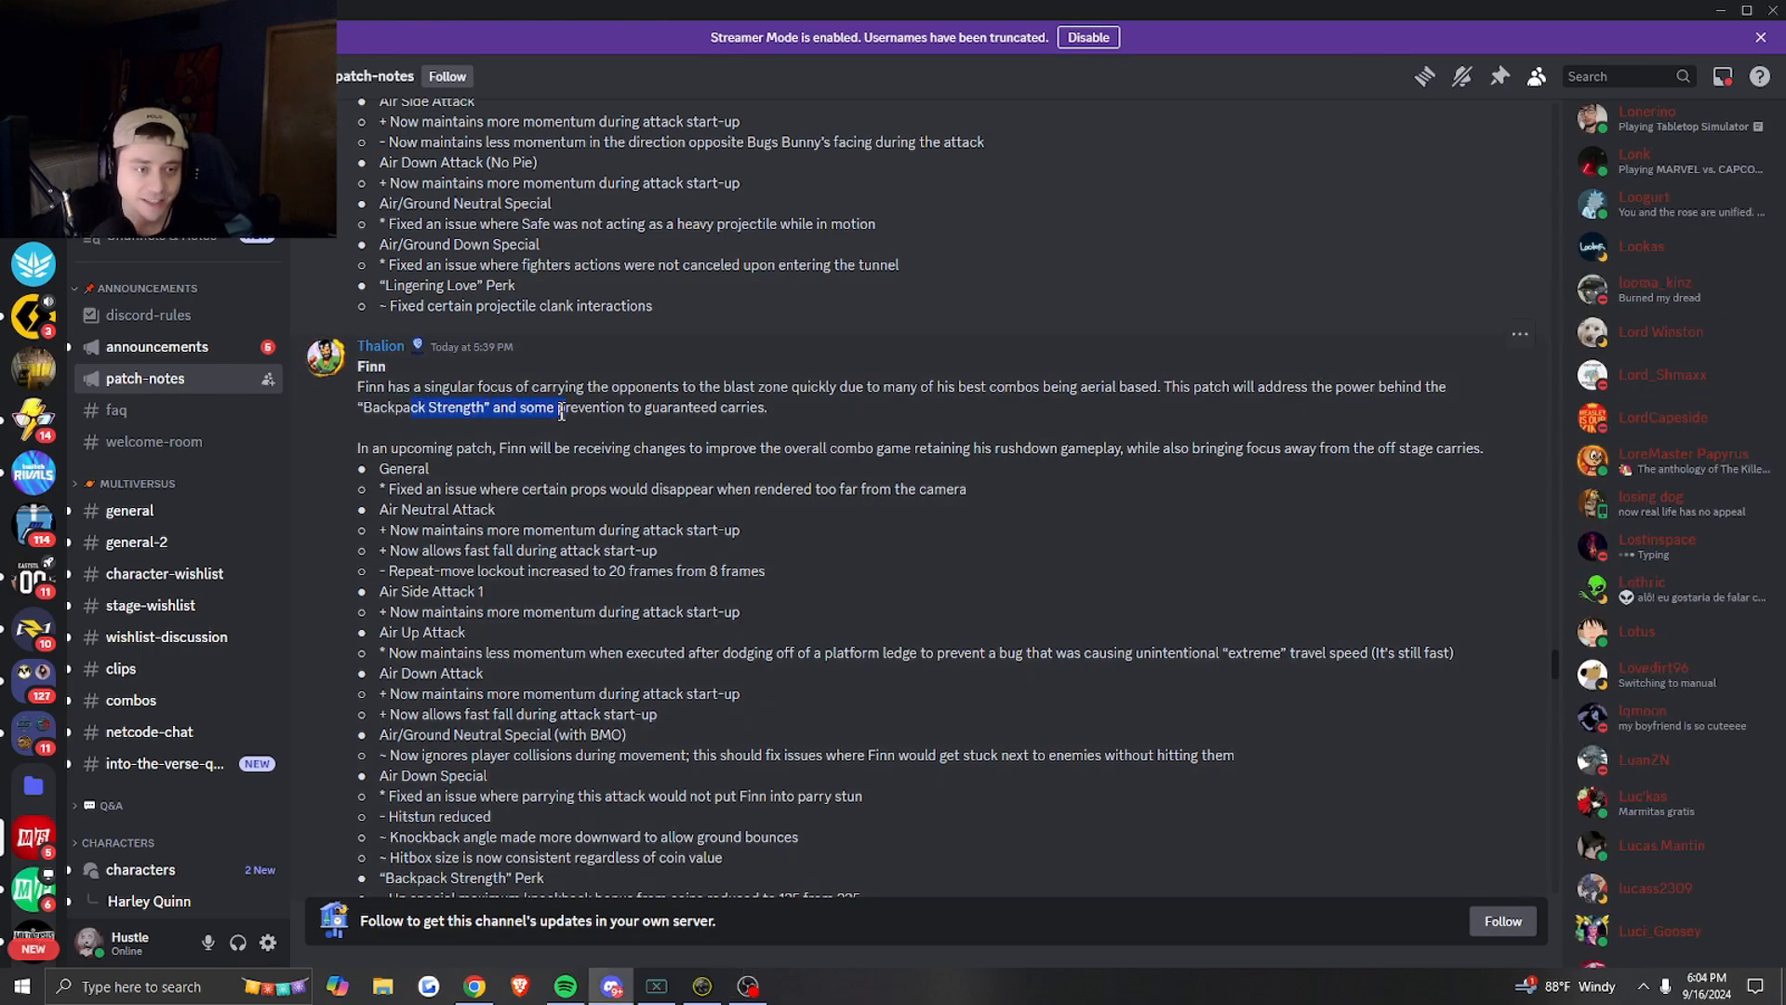
# - Scroll past Finn's notes until Garnet's changes, including the Thunderclap perk, fill the view
pyautogui.scroll(-3)
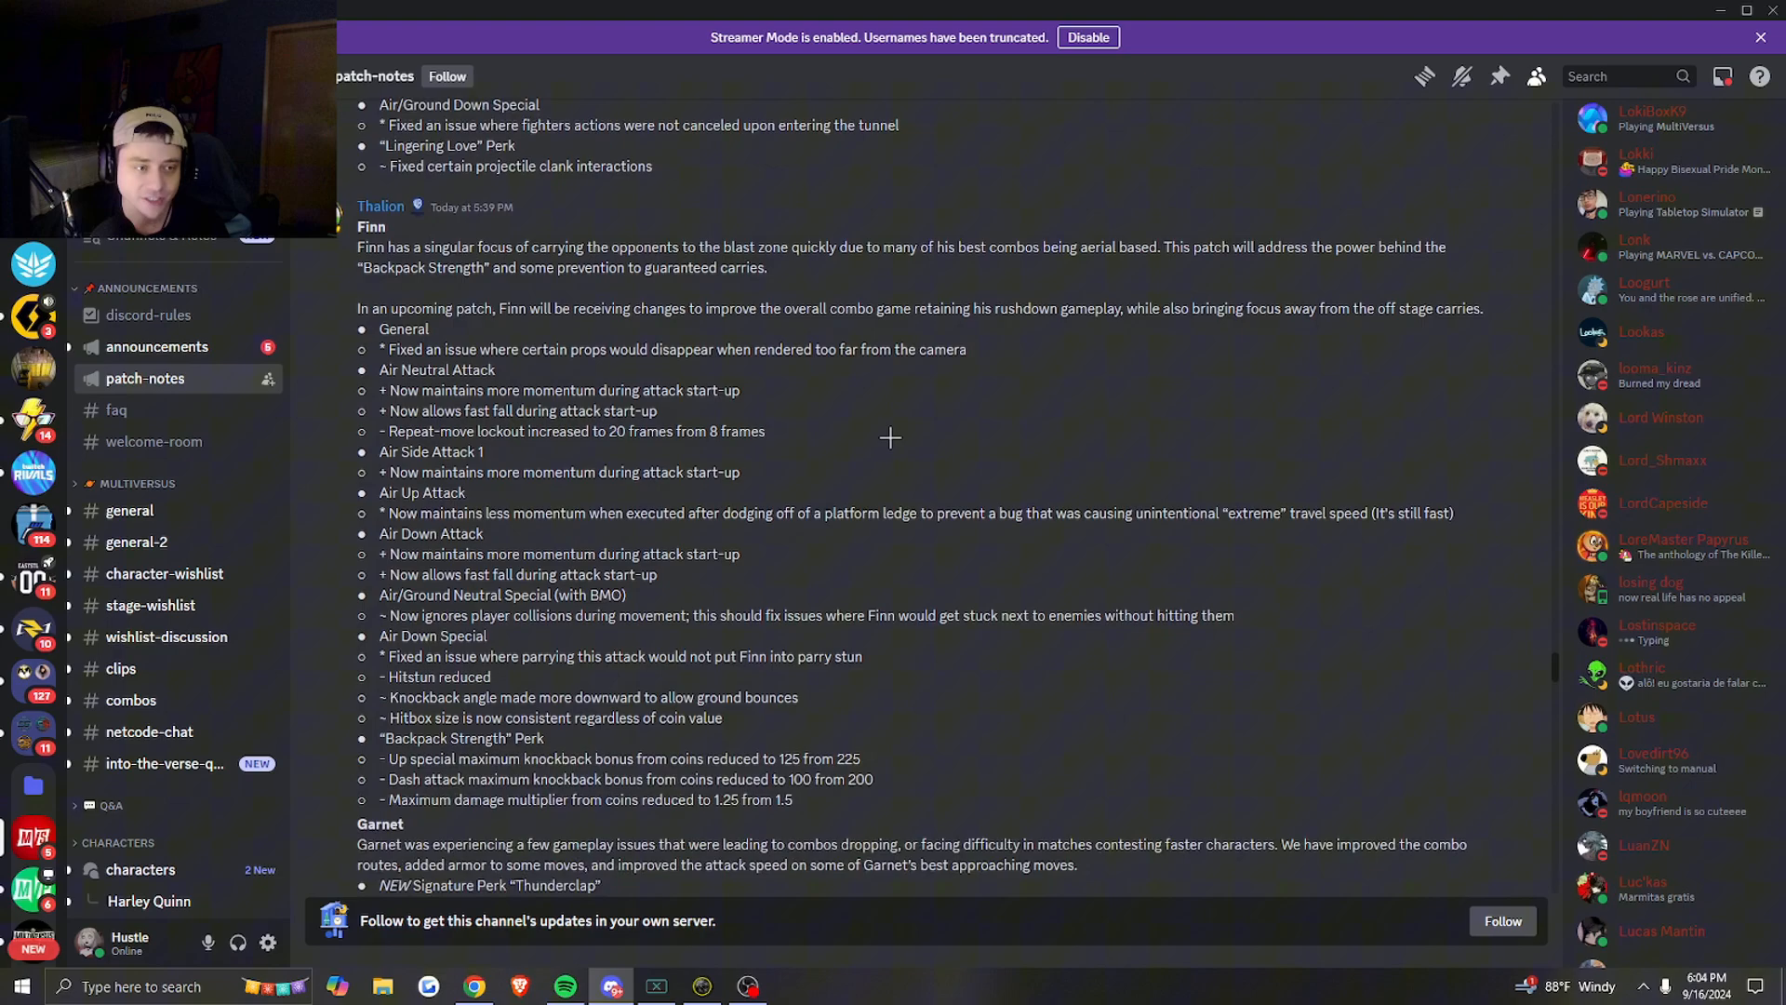
pyautogui.scroll(-3)
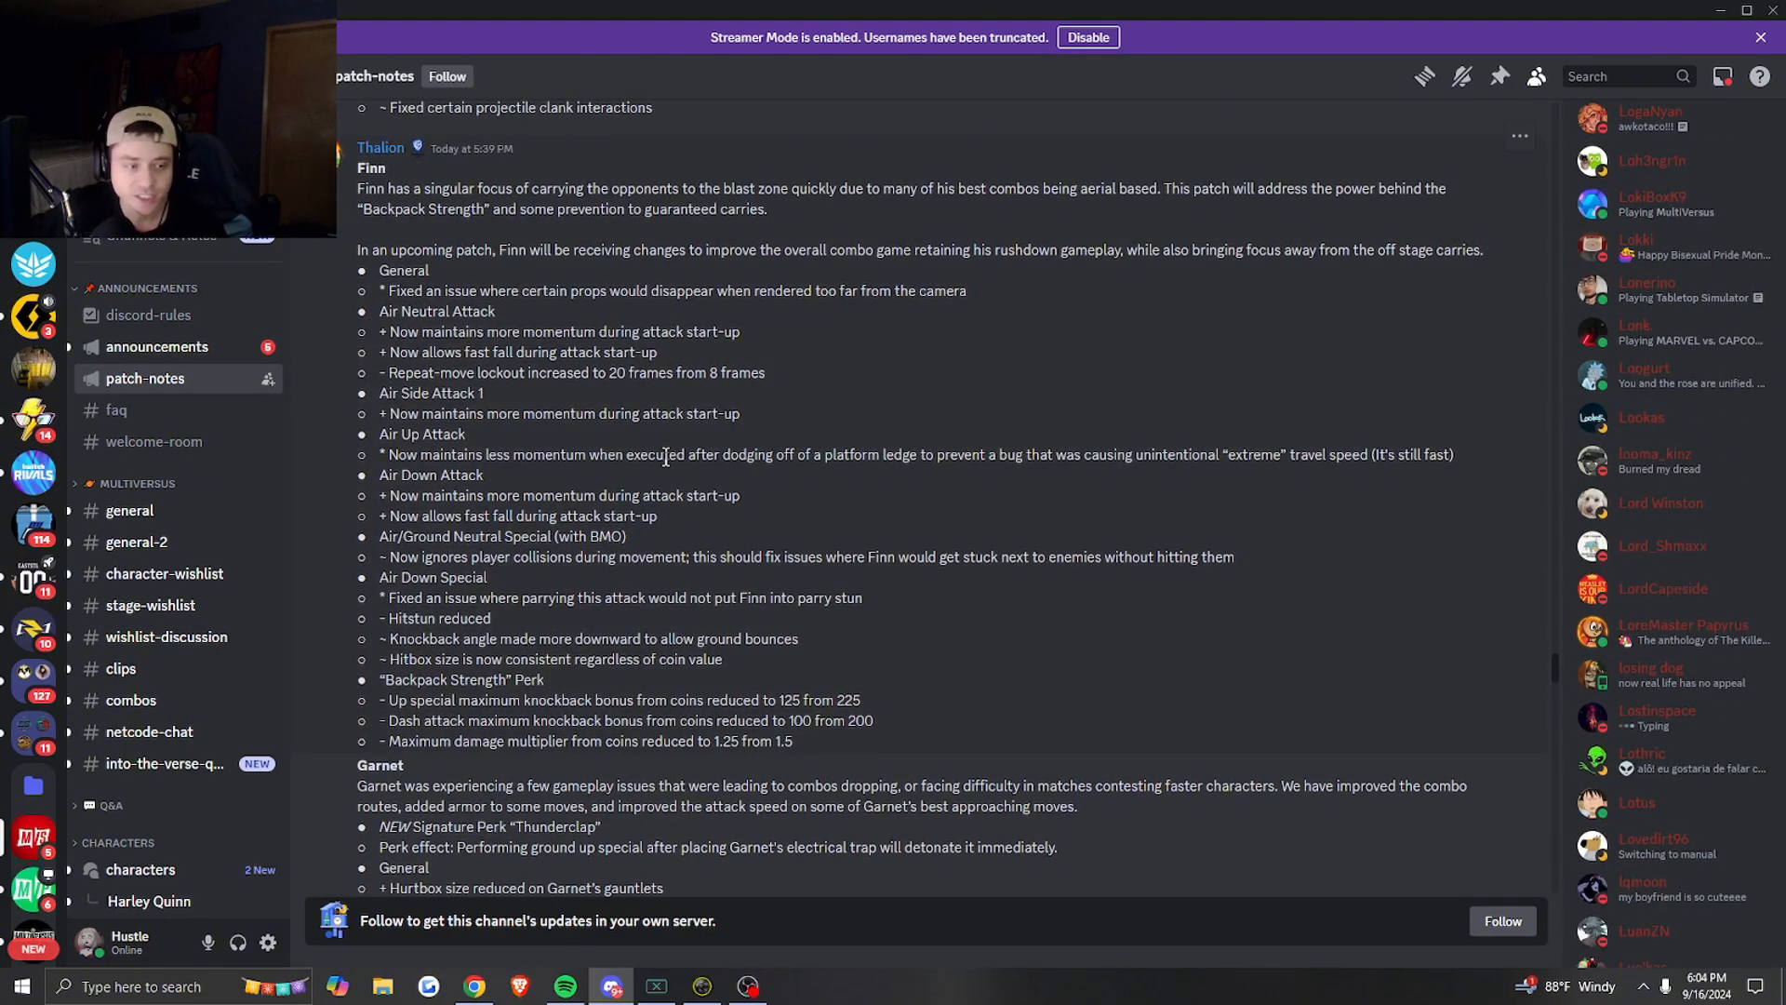
pyautogui.scroll(-3)
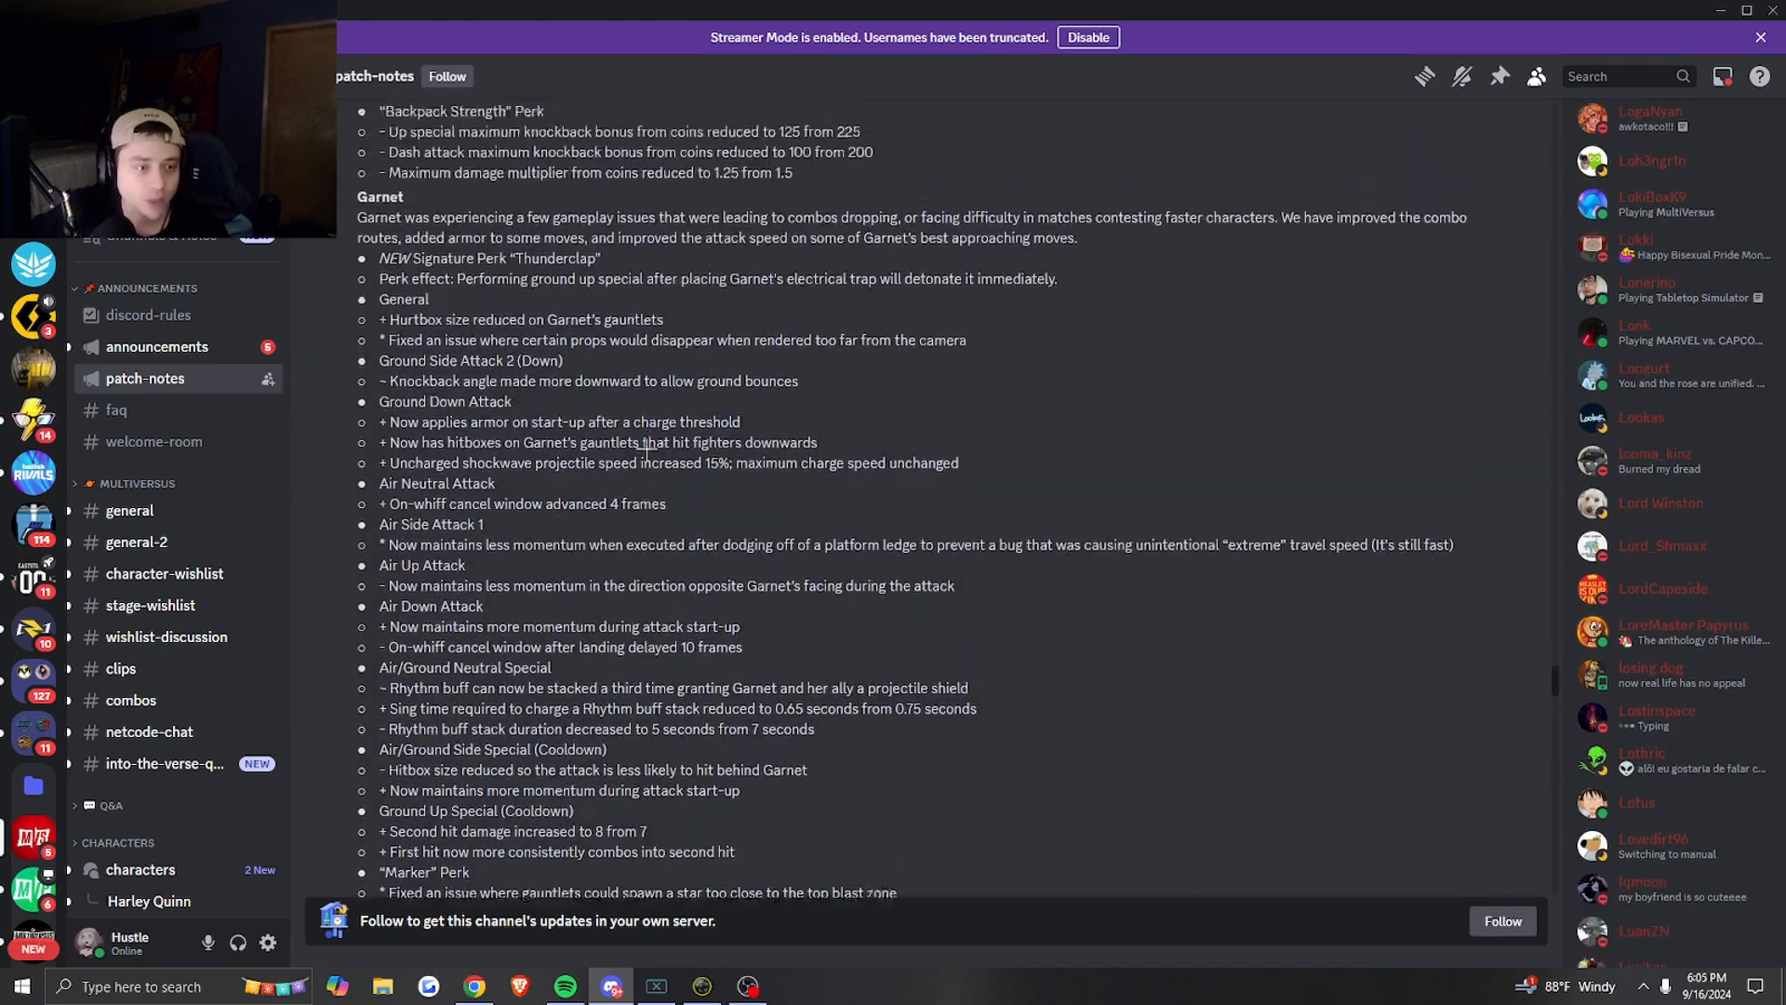
pyautogui.scroll(-3)
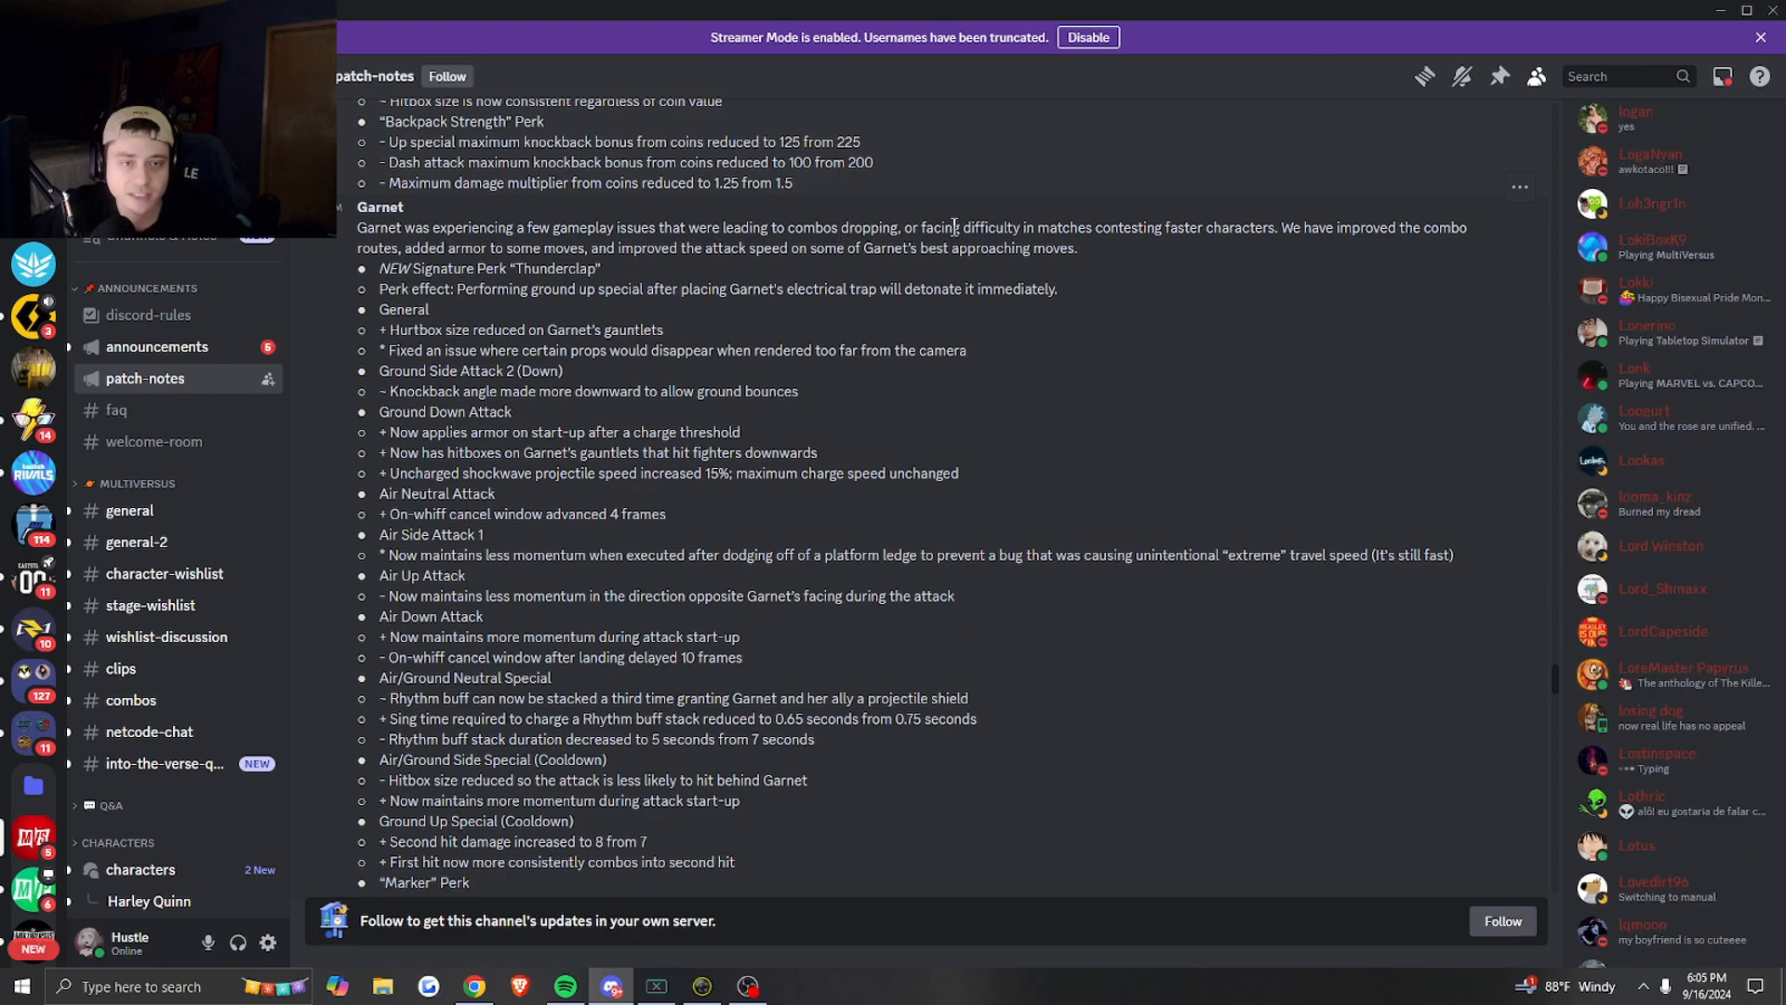
pyautogui.scroll(-3)
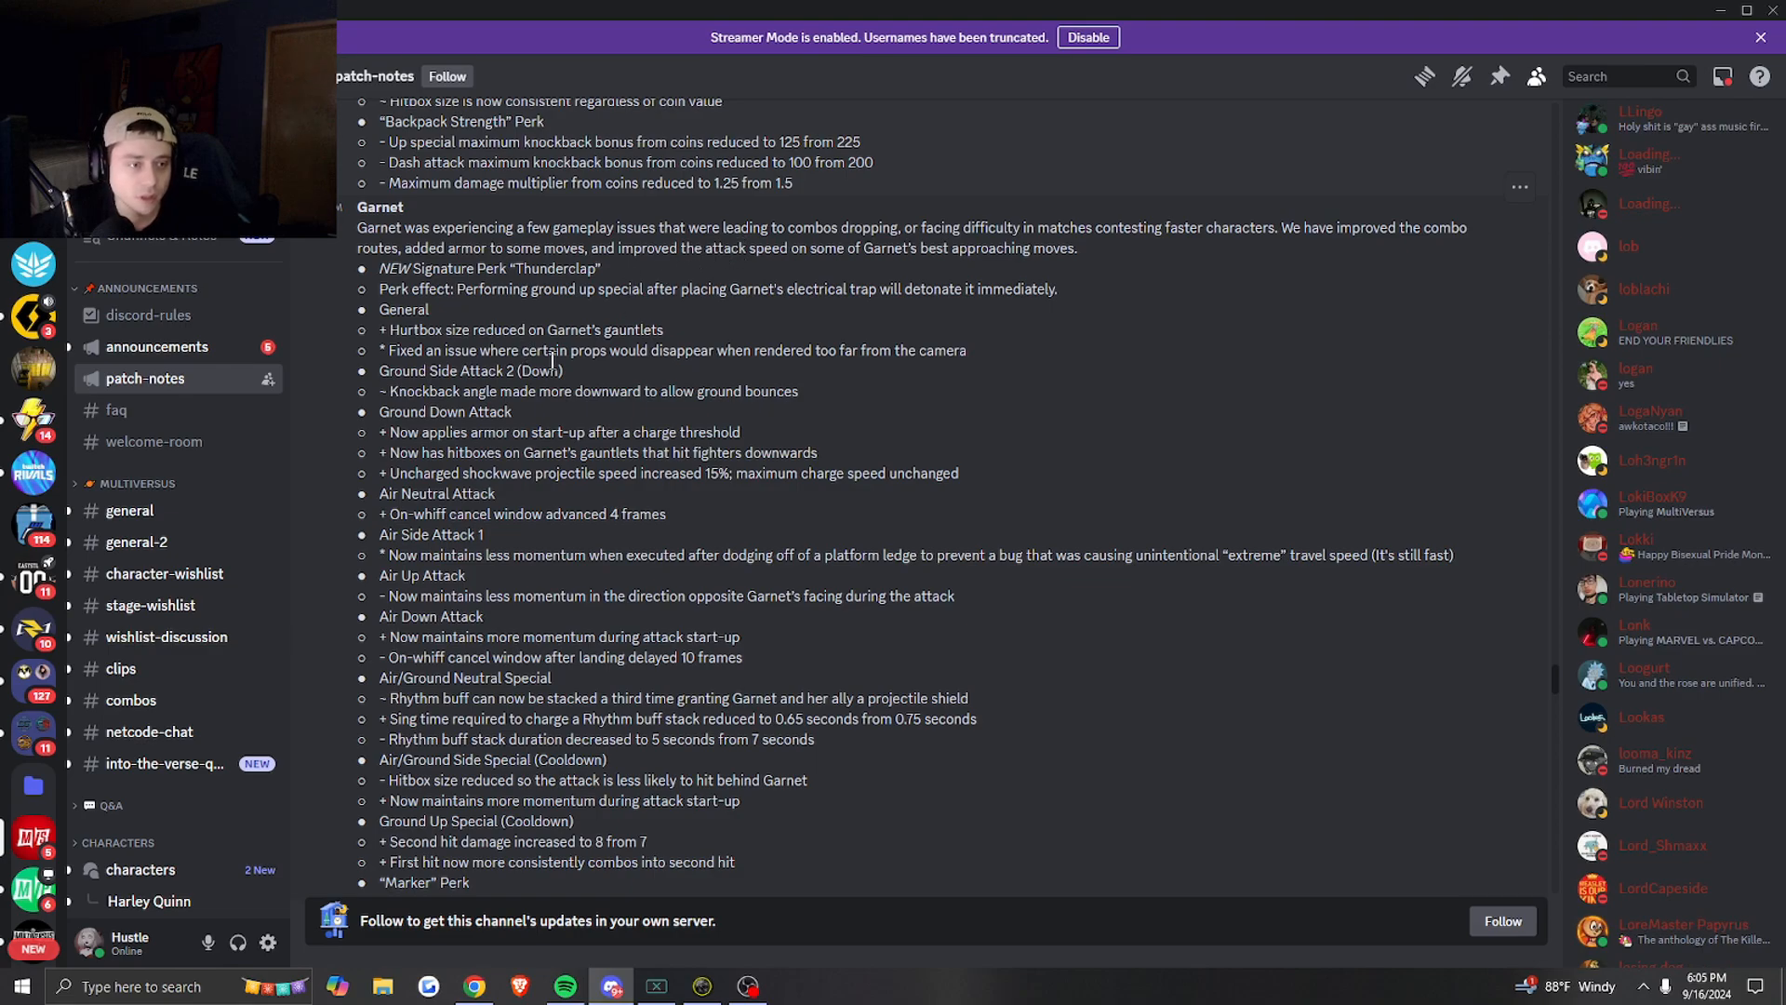
pyautogui.scroll(-3)
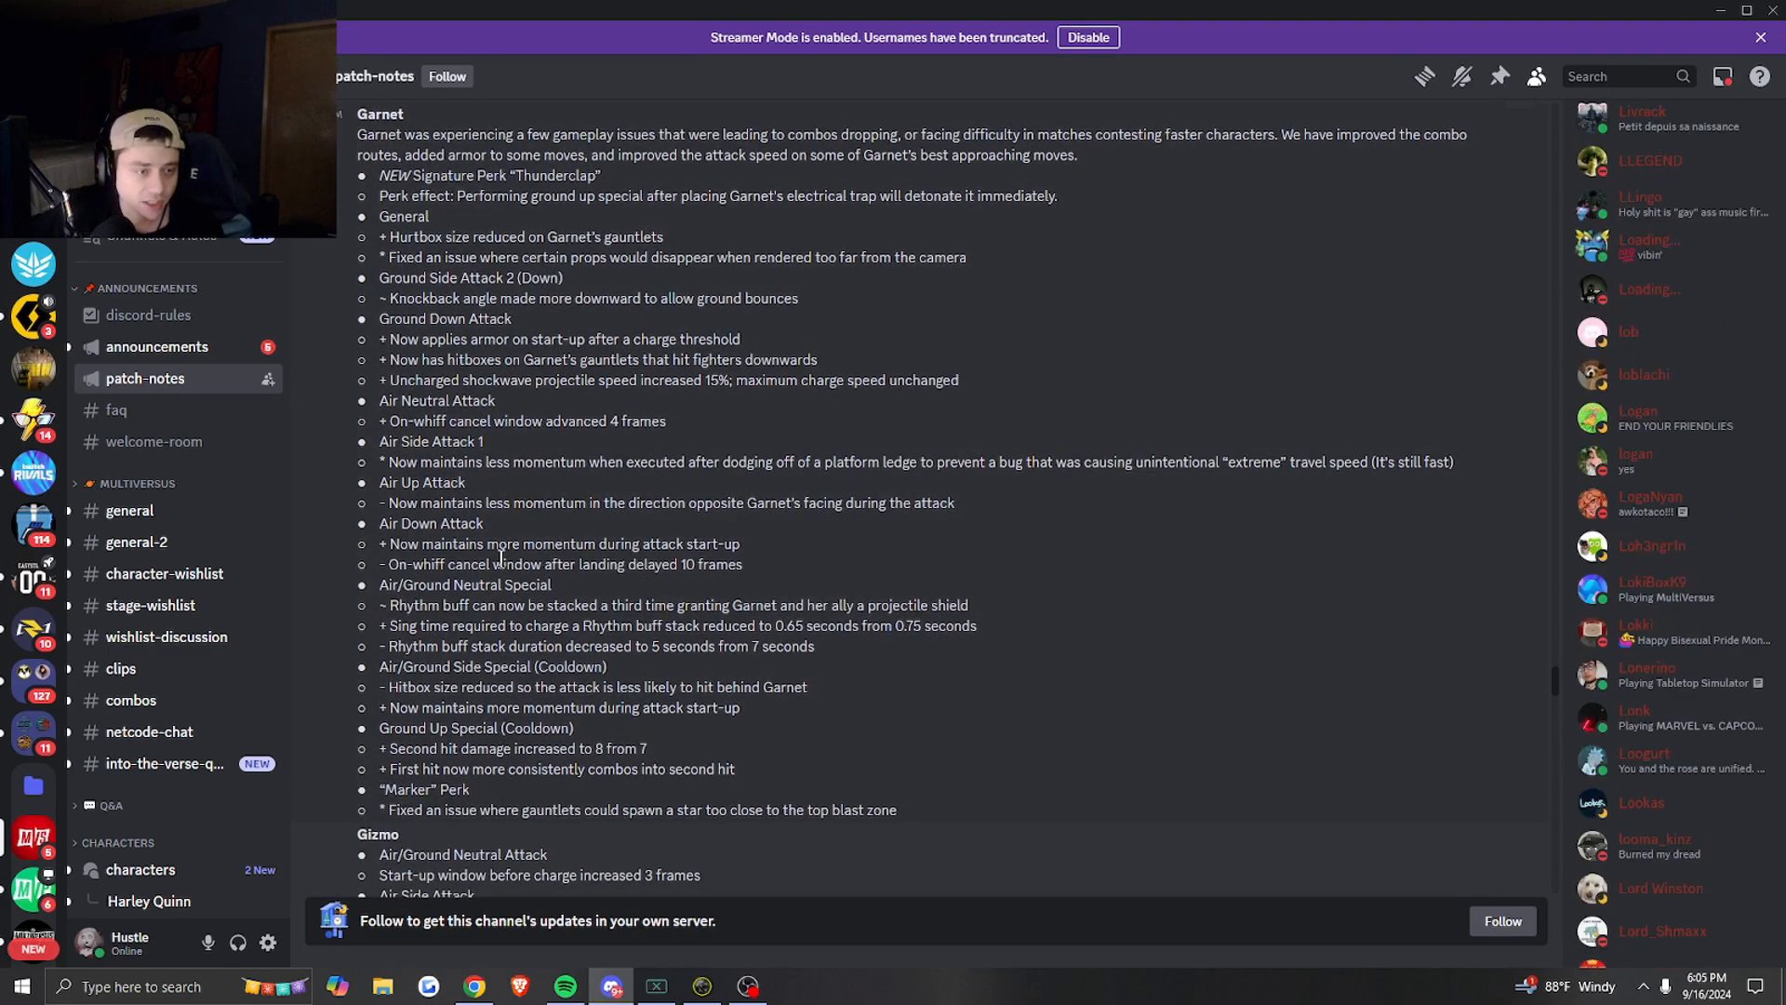
# - Scroll past Gizmo's notes, backing up briefly, to Harley Quinn's full list of changes
pyautogui.scroll(-3)
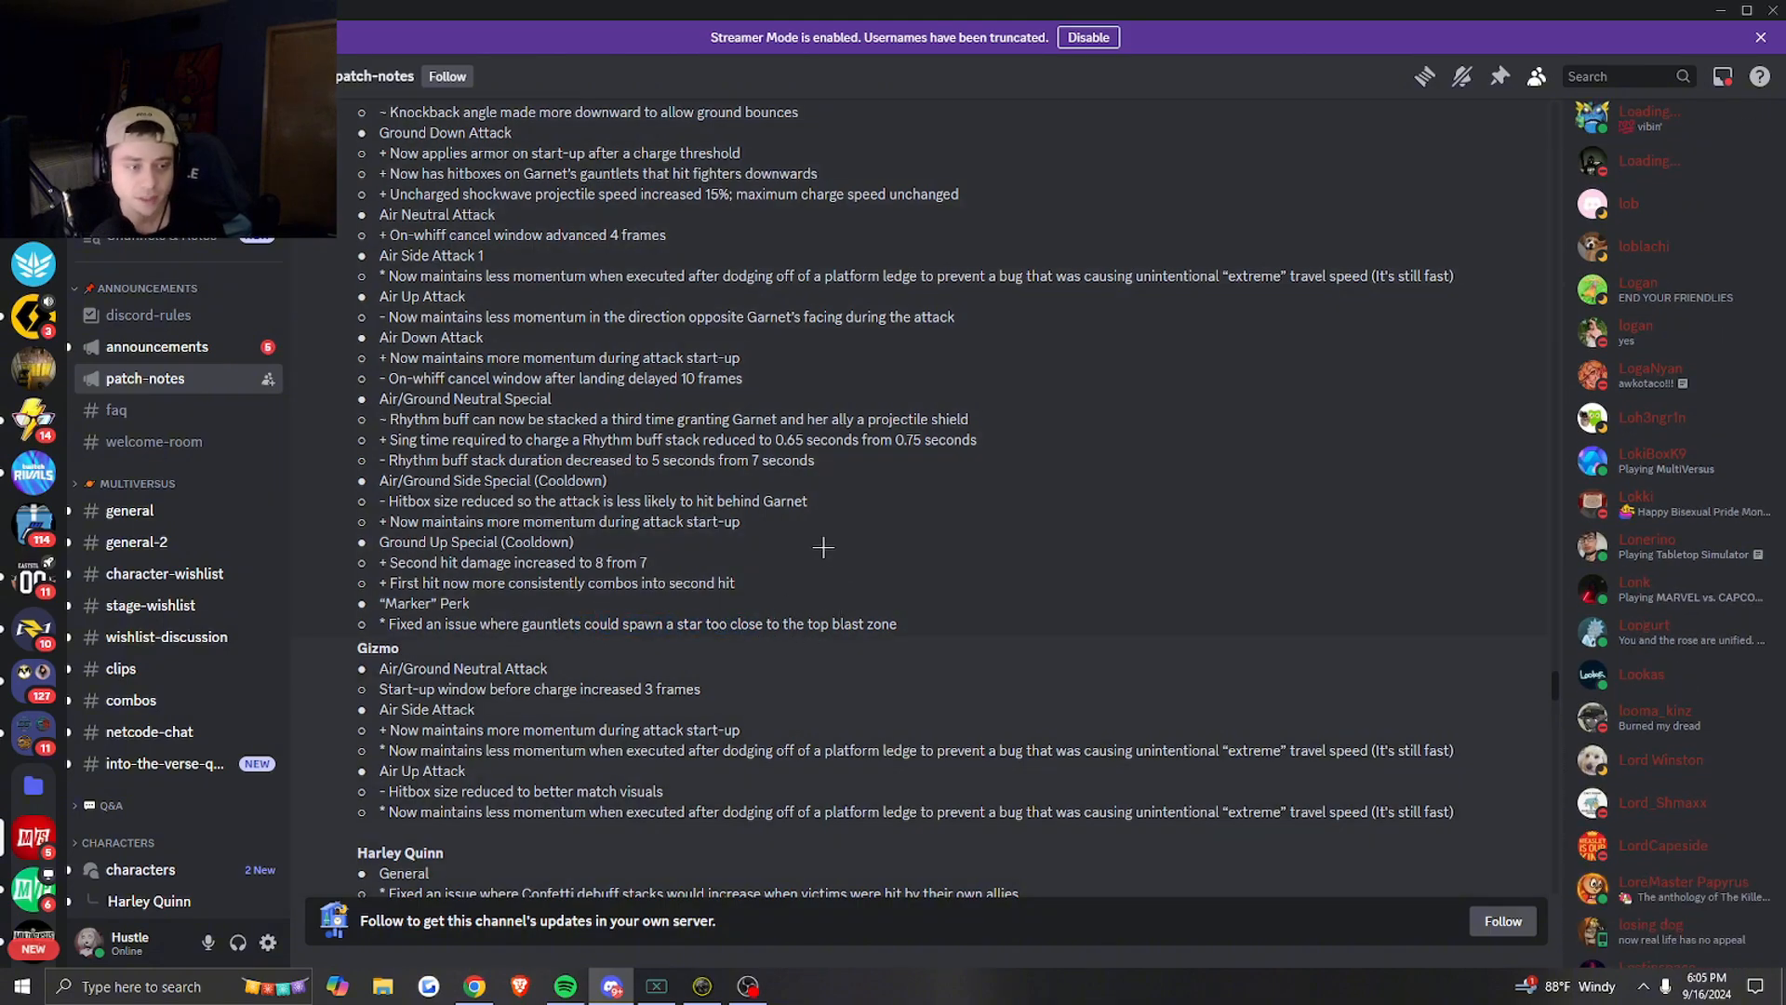
pyautogui.scroll(3)
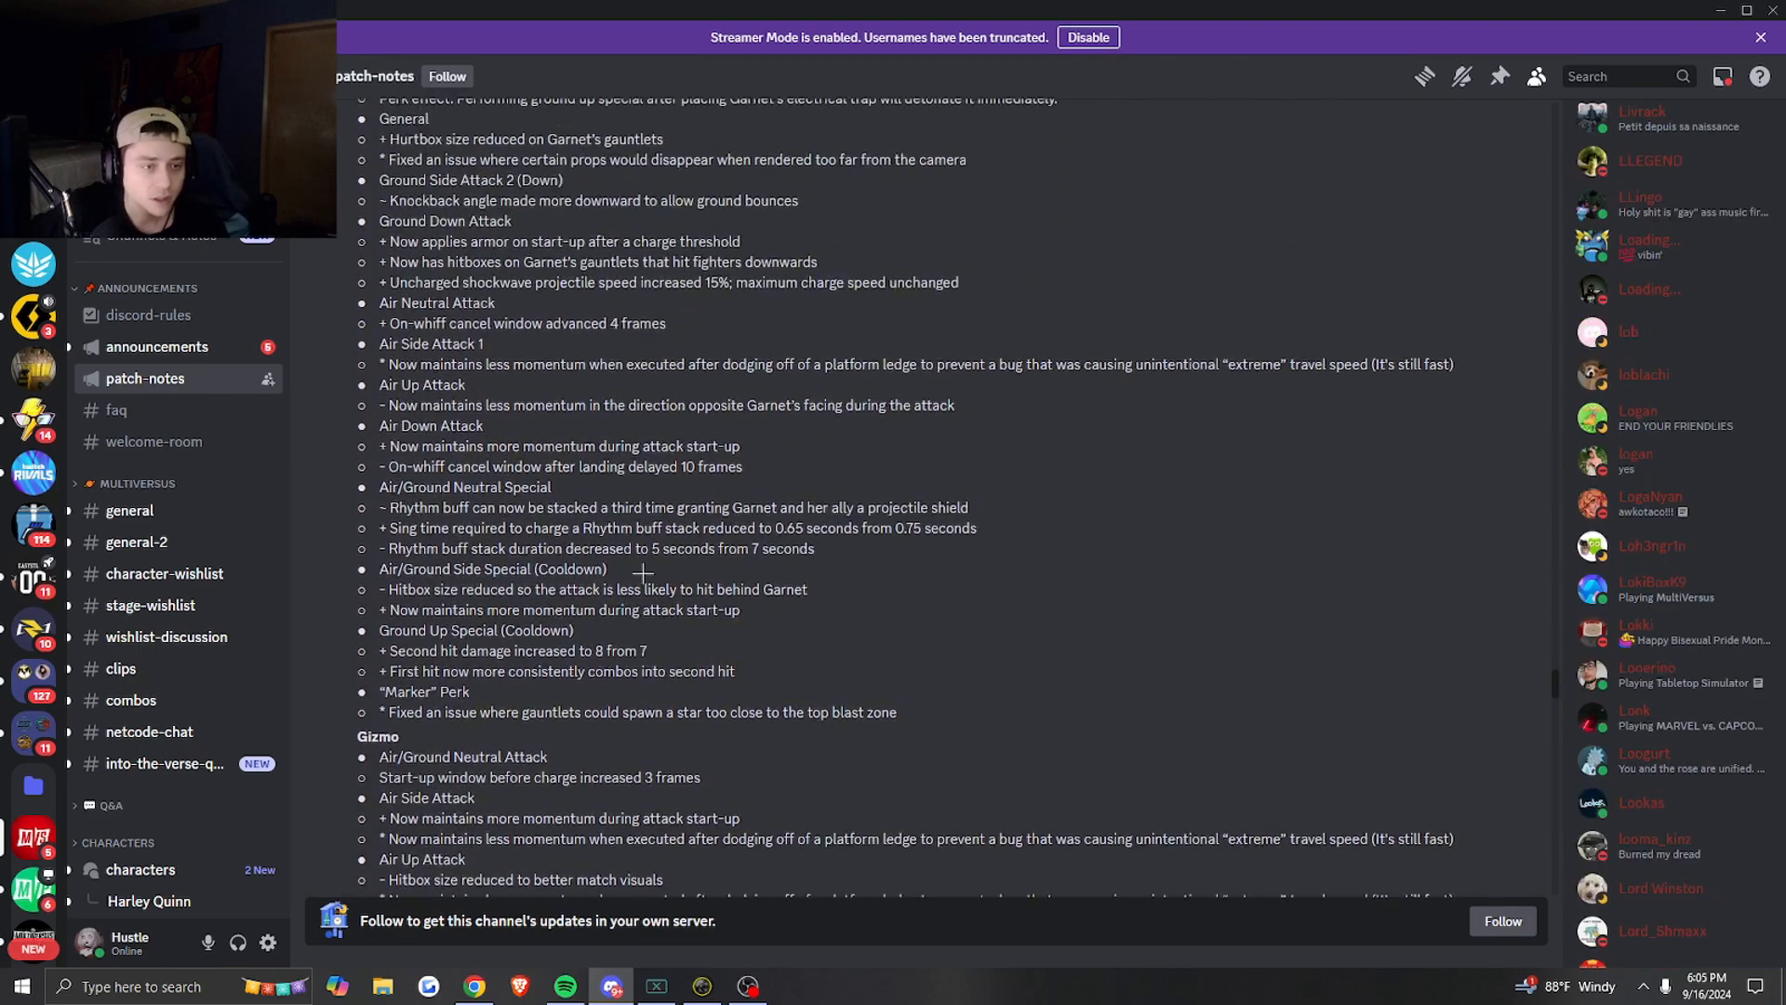
pyautogui.scroll(3)
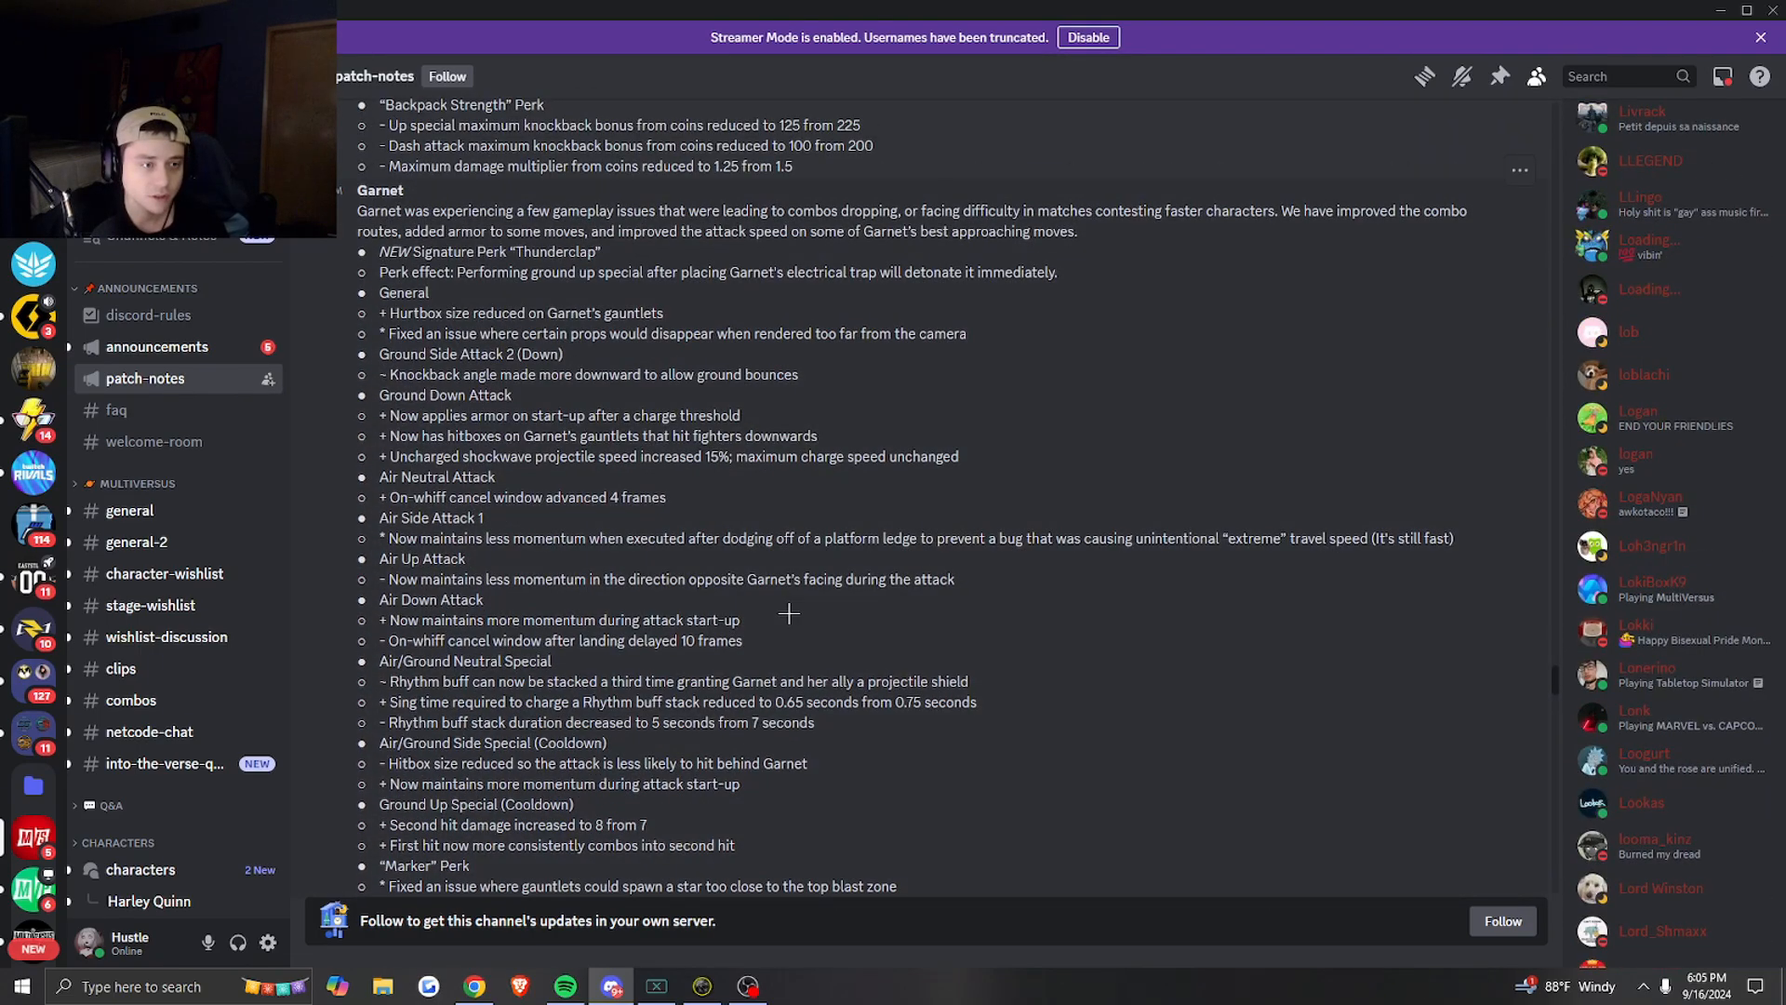
pyautogui.scroll(-3)
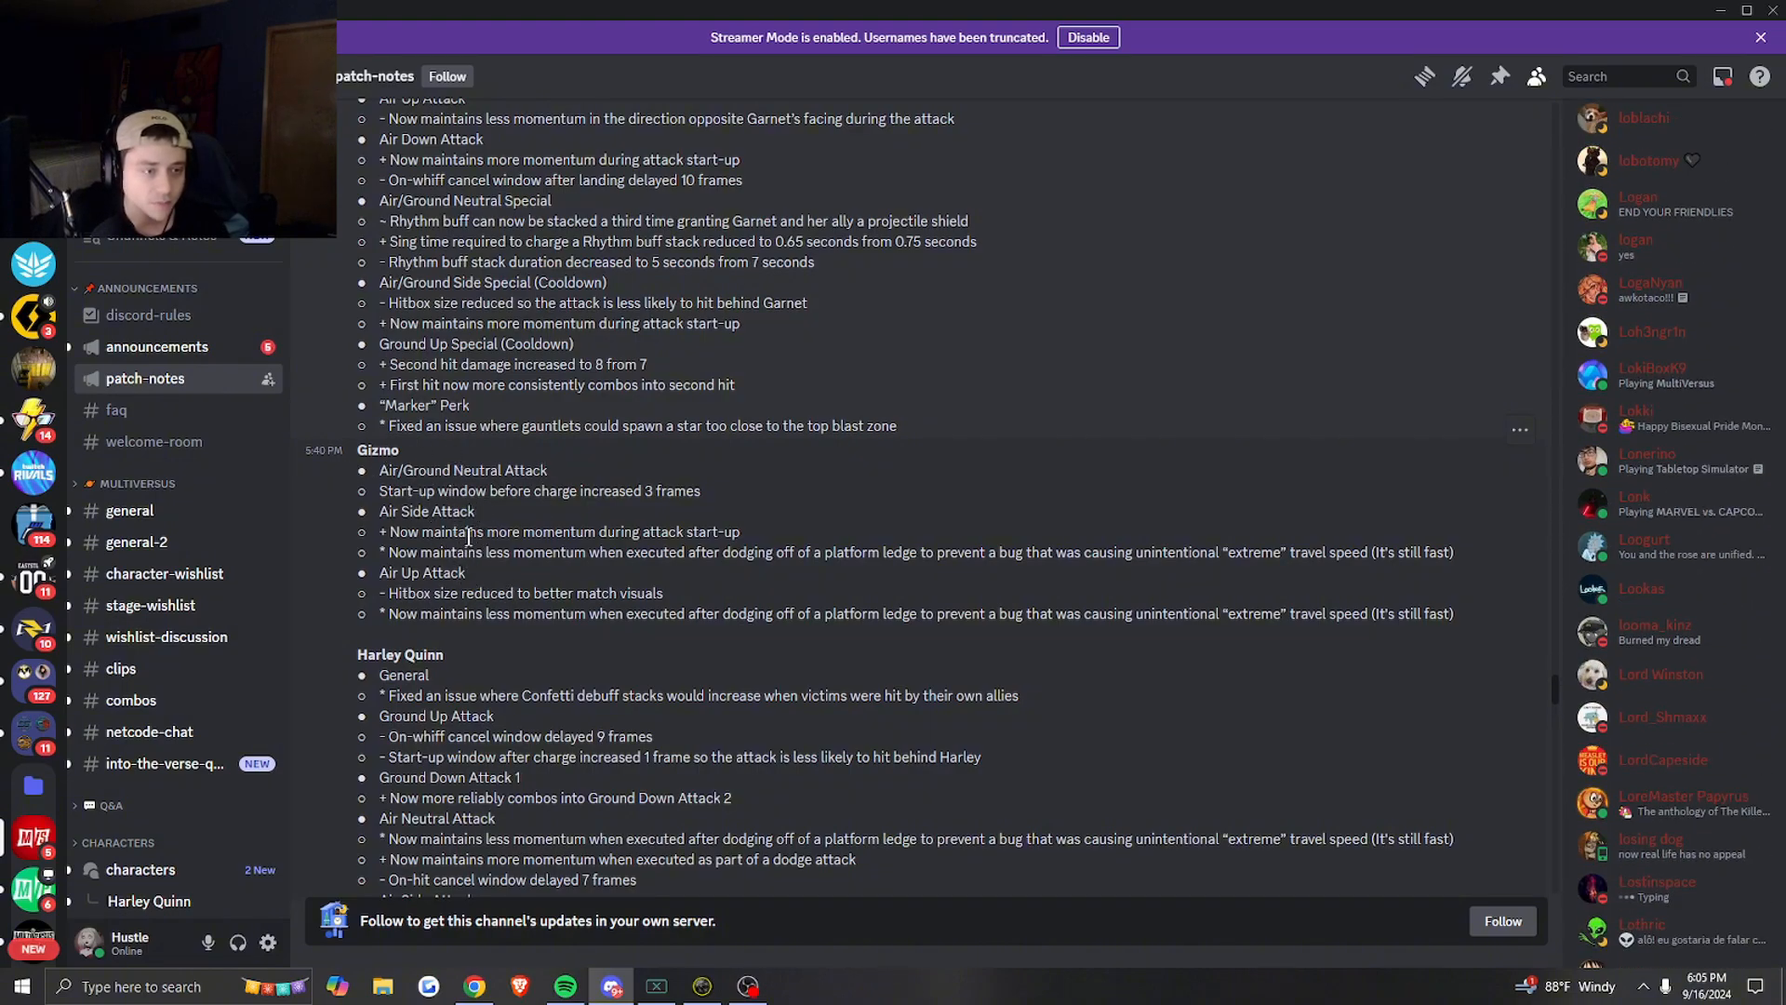
pyautogui.scroll(-3)
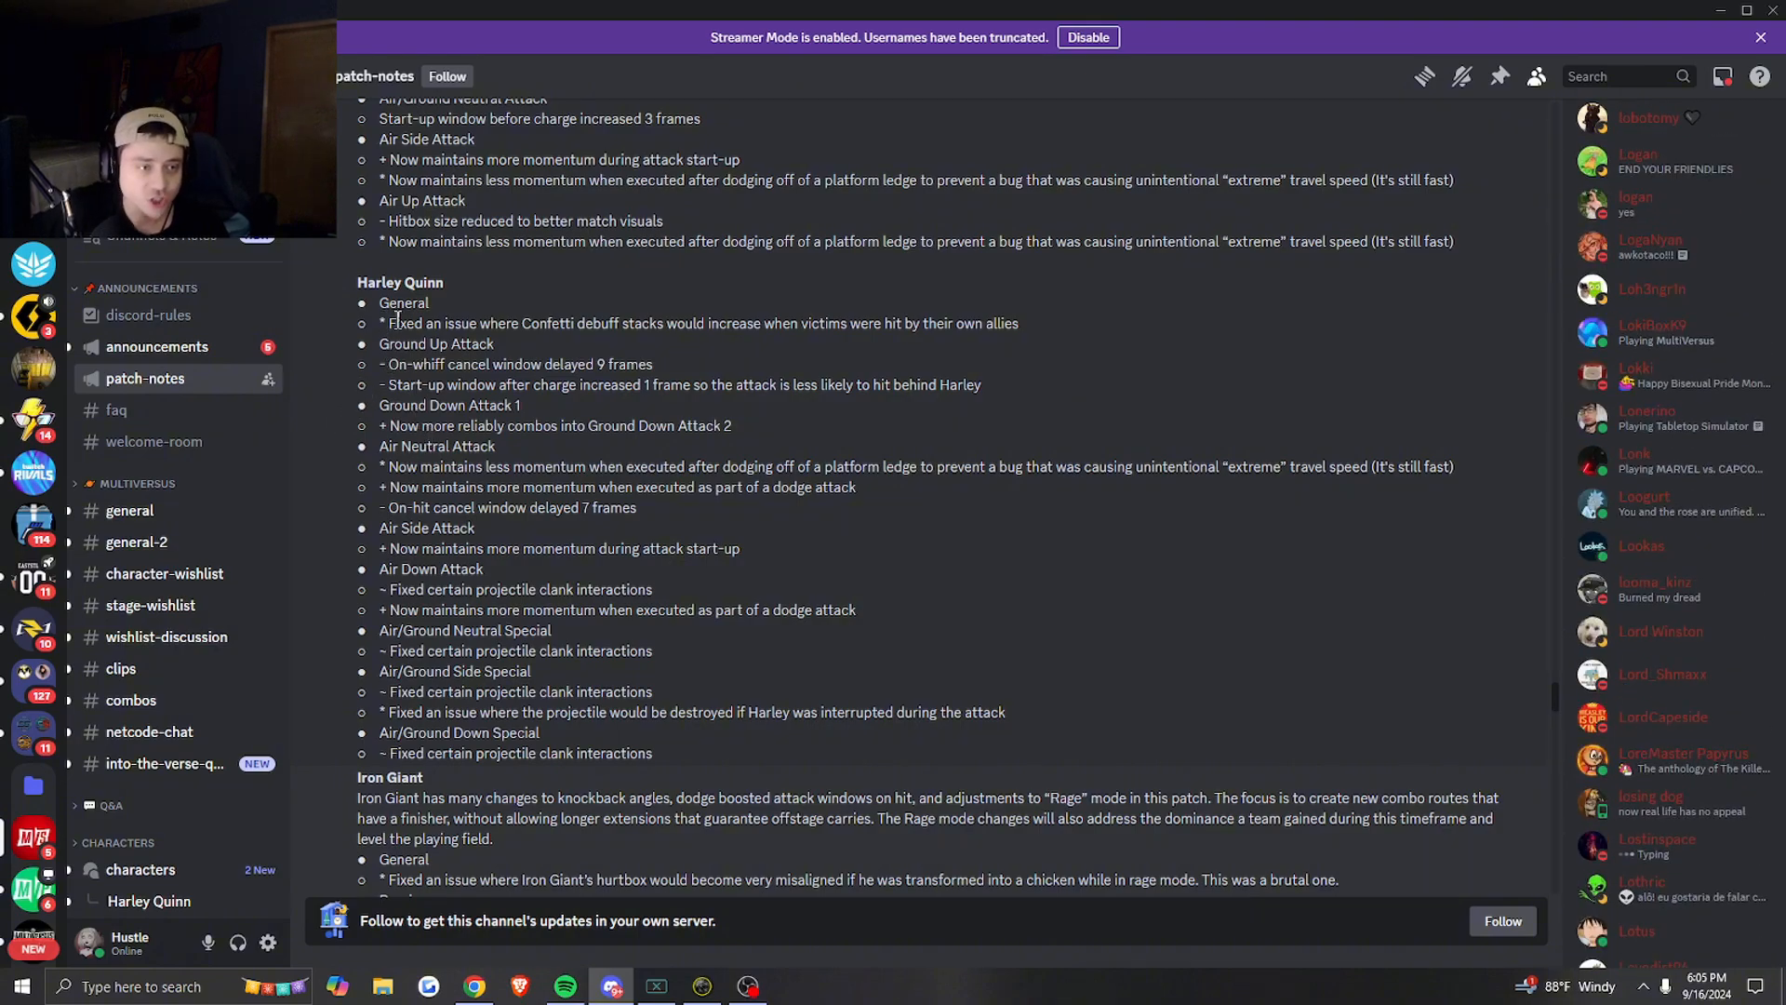
# - Highlight the Confetti debuff fix and nearby lines in Harley Quinn's notes while reading
pyautogui.moveTo(391, 322); pyautogui.dragTo(618, 322)
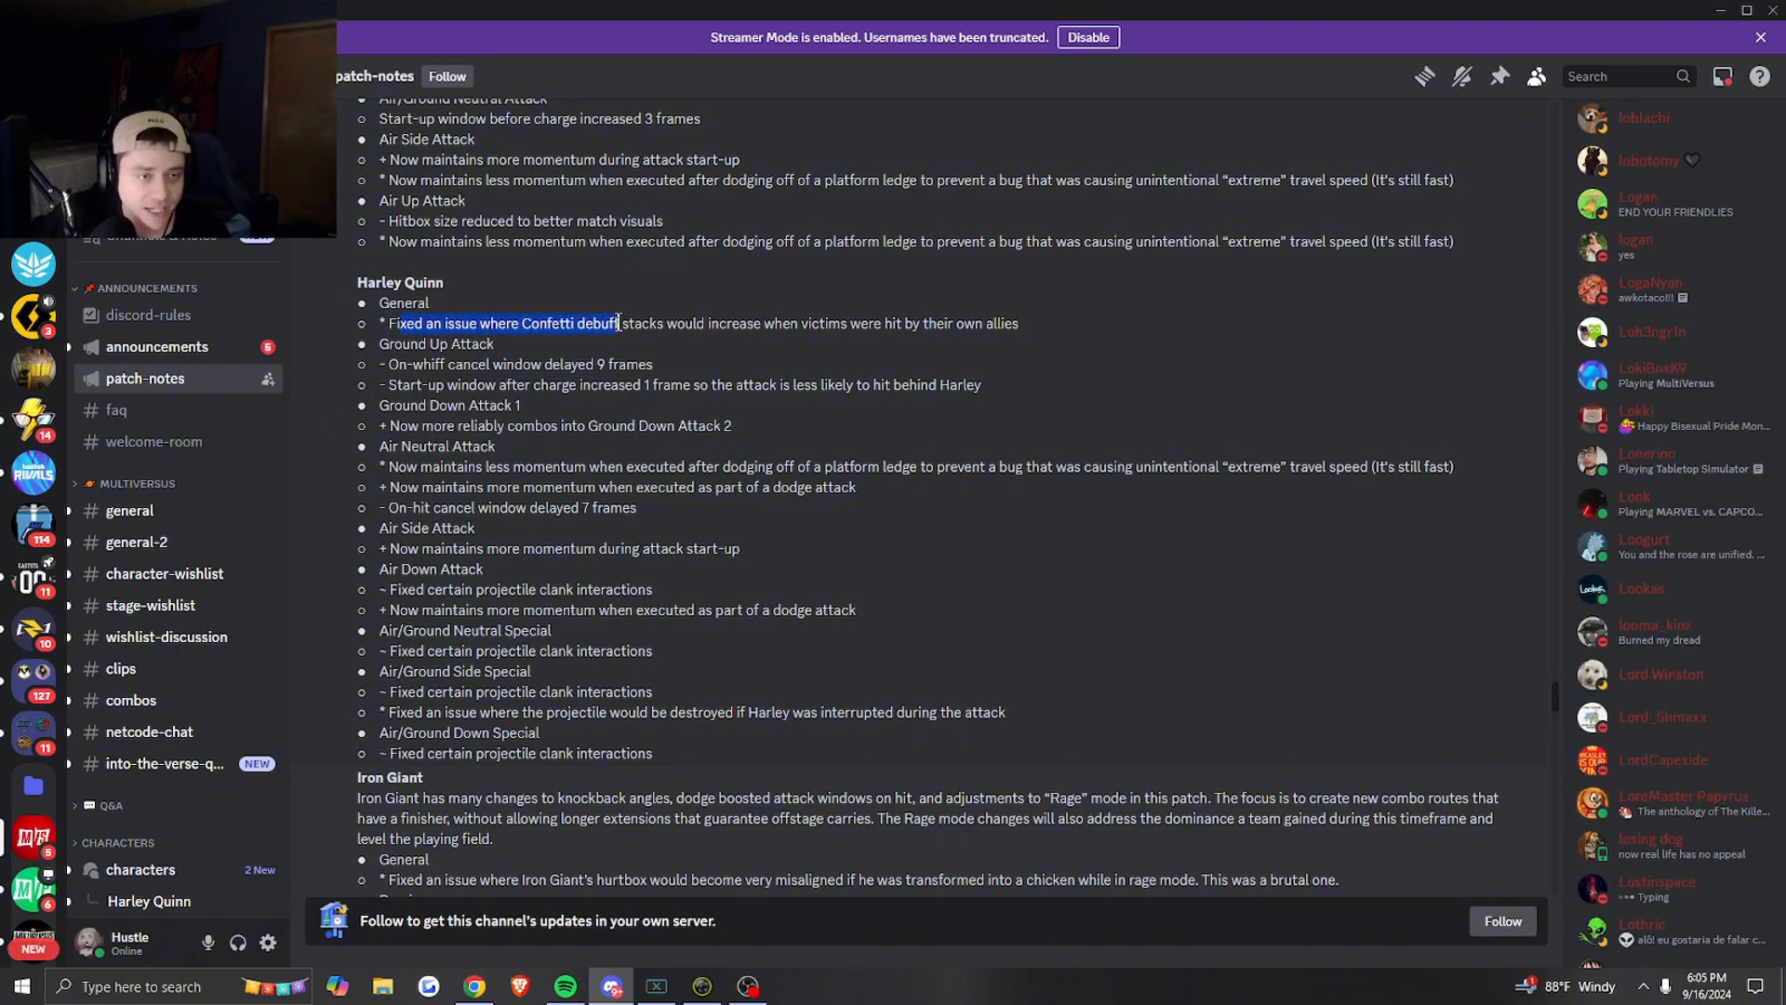
pyautogui.moveTo(618, 323); pyautogui.dragTo(746, 324)
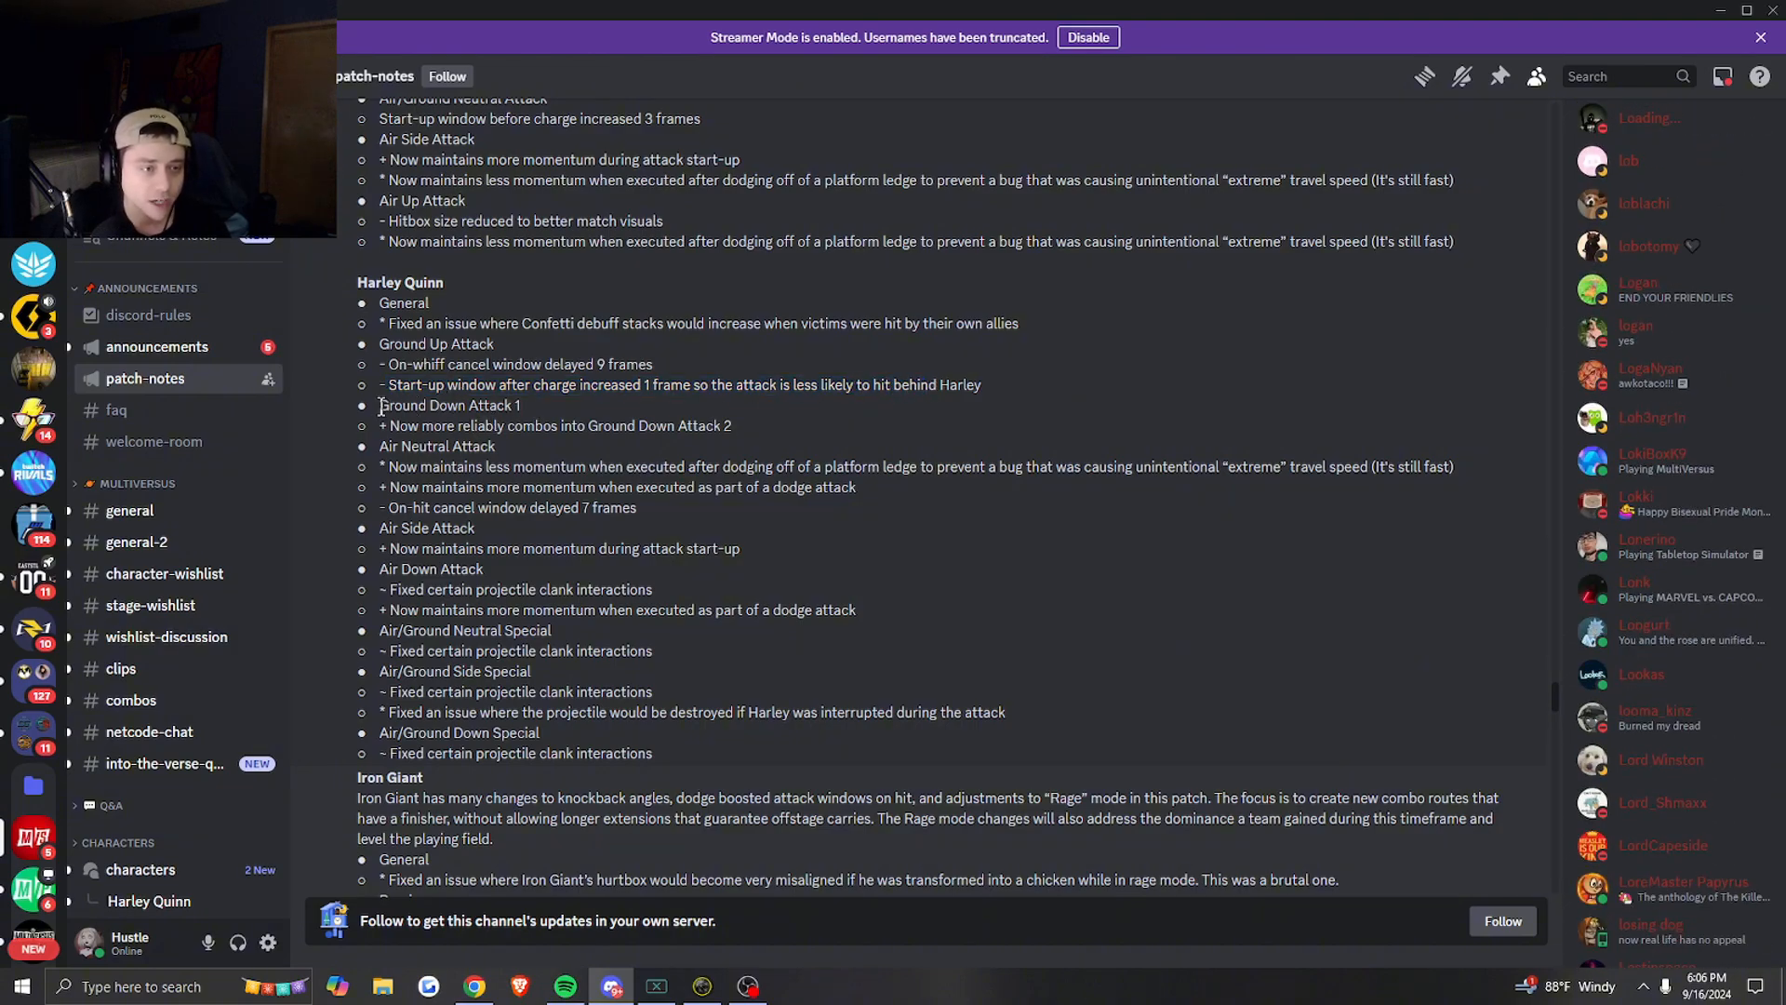
pyautogui.moveTo(499, 424)
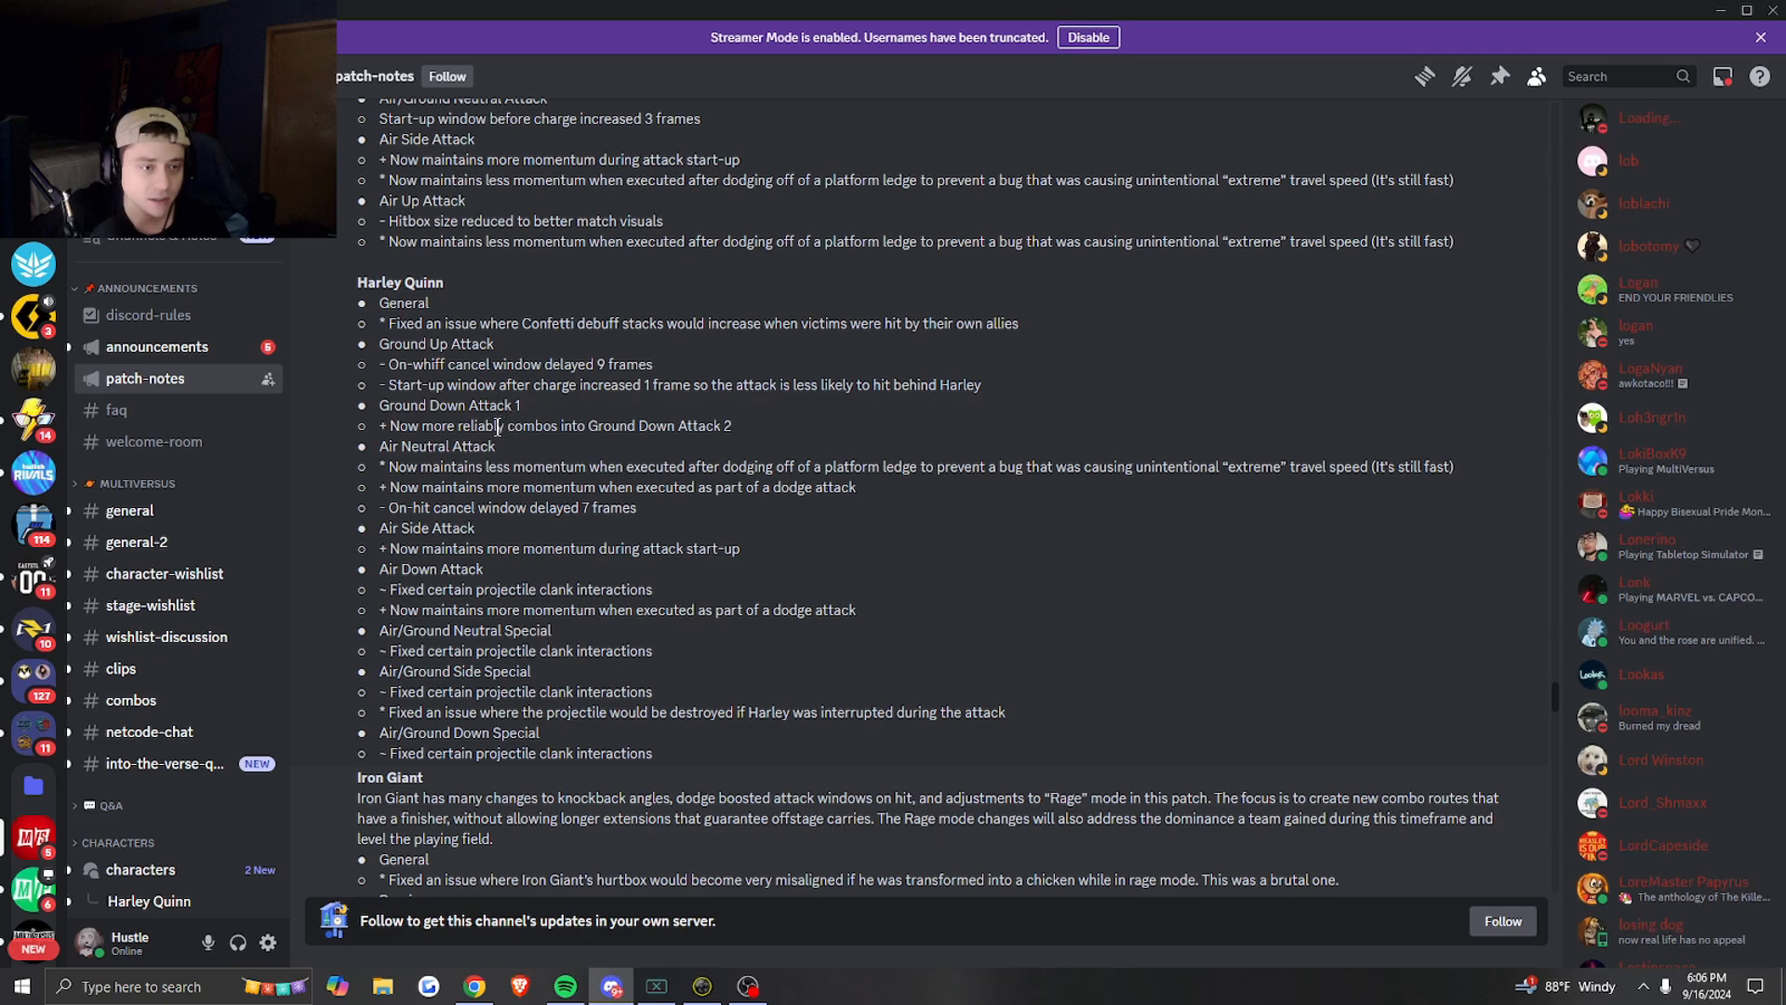
pyautogui.moveTo(491, 424)
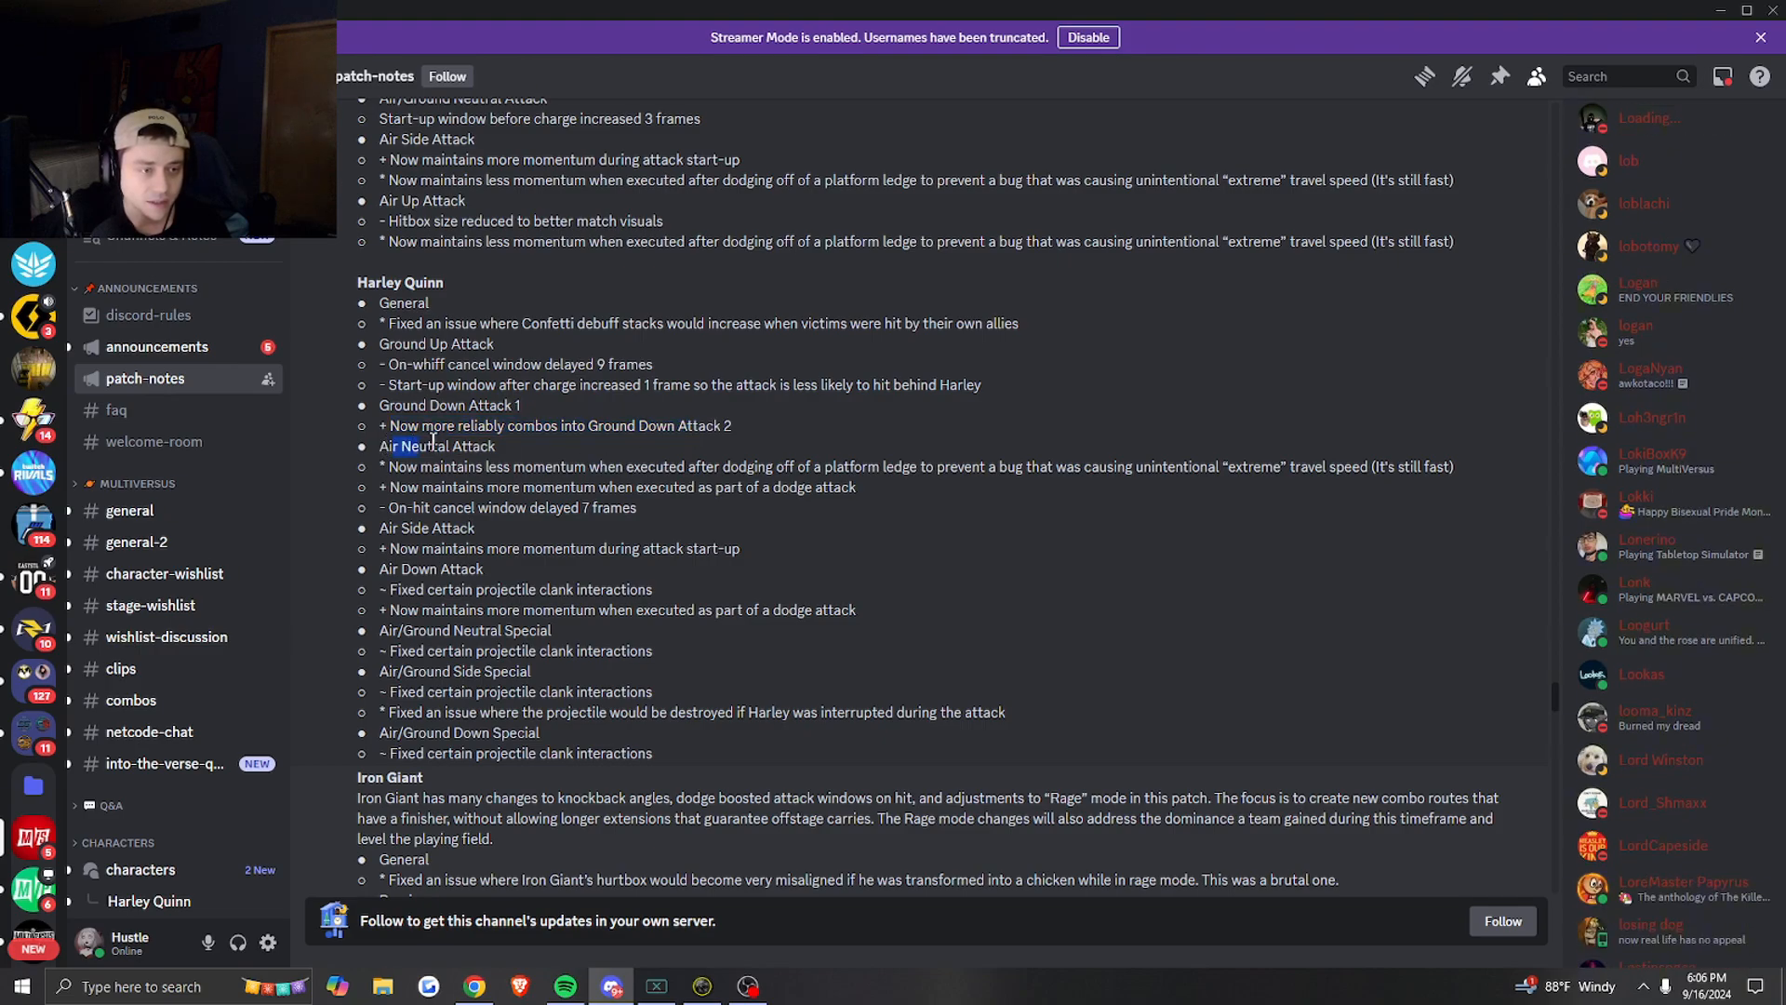
pyautogui.moveTo(387, 466); pyautogui.dragTo(541, 486)
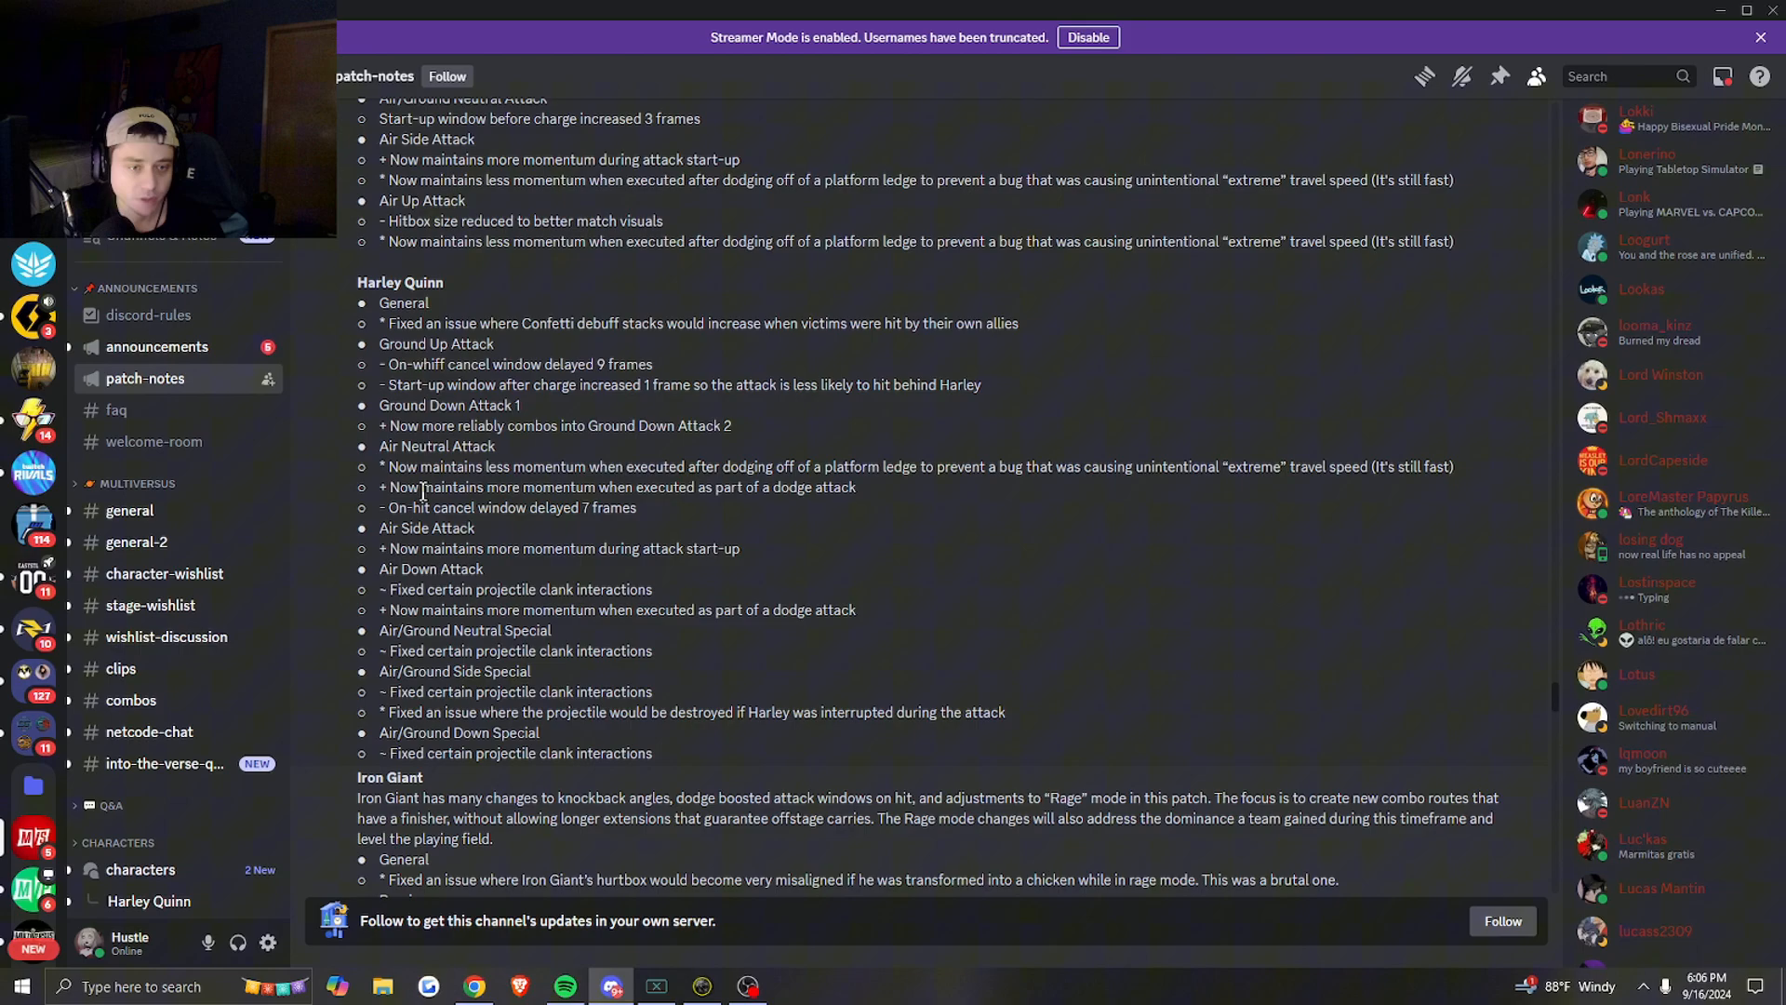
pyautogui.moveTo(379, 486); pyautogui.dragTo(626, 486)
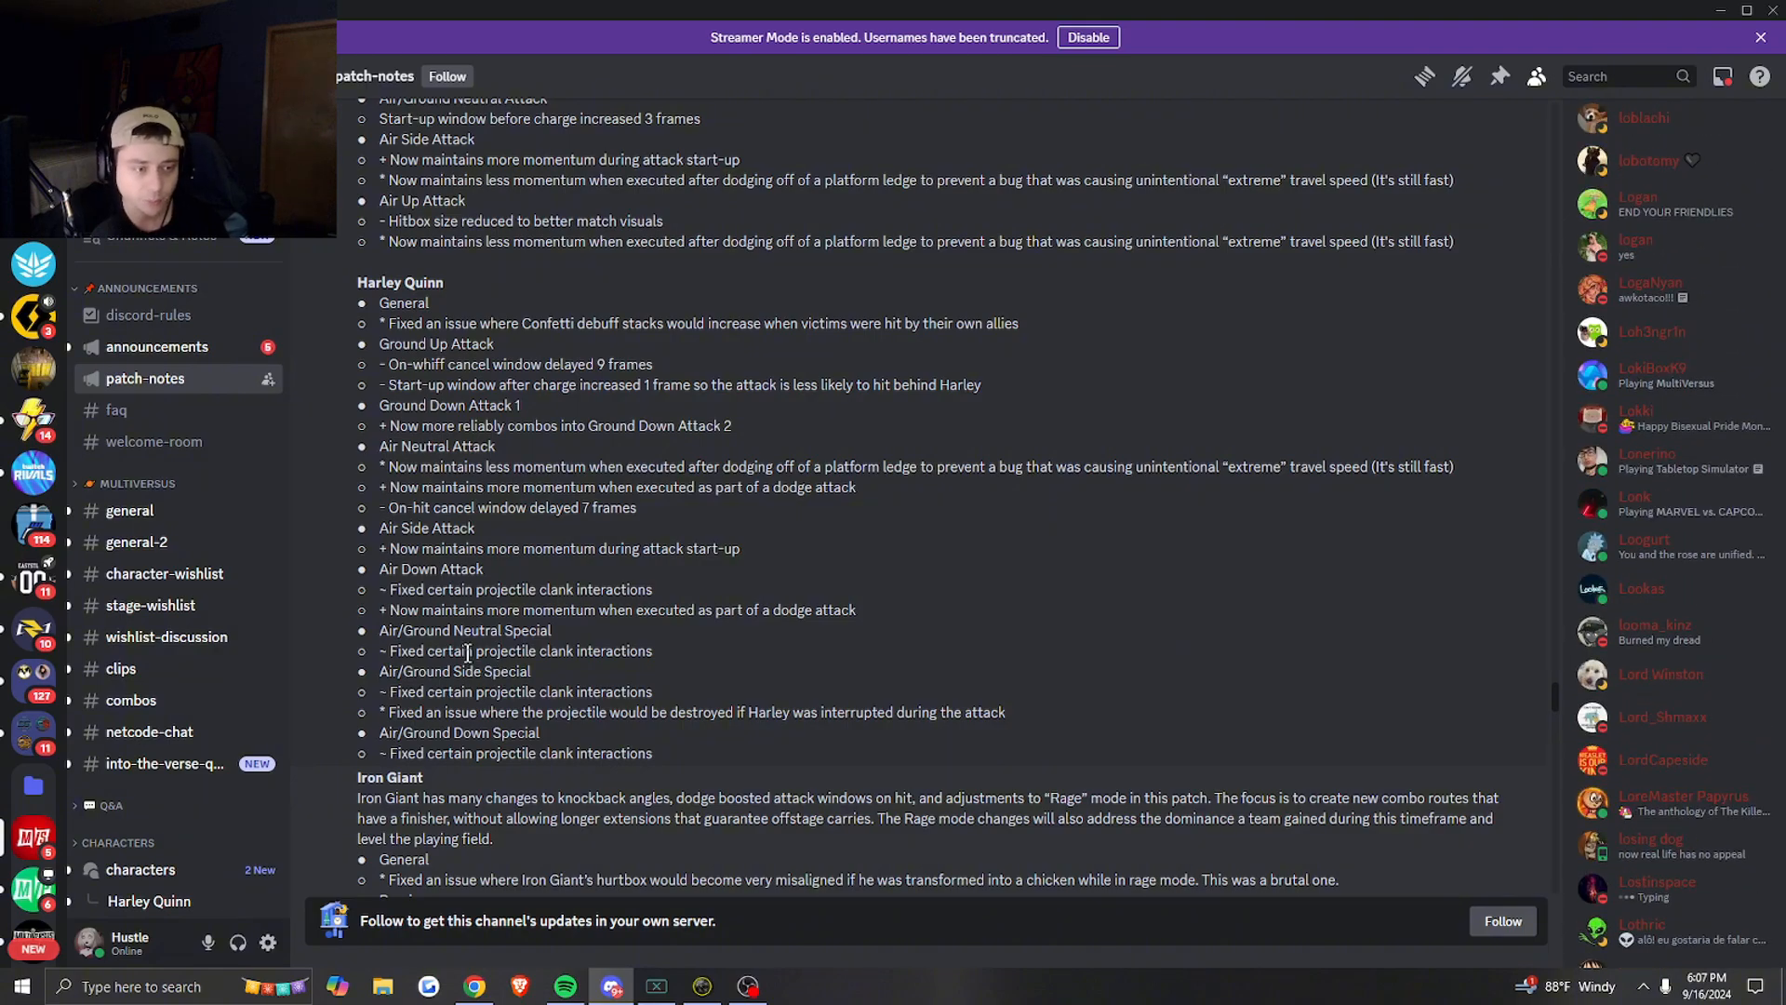
# - Highlight the Air/Ground Neutral Special entry and scroll to Iron Giant's opening changes
pyautogui.doubleClick(436, 631)
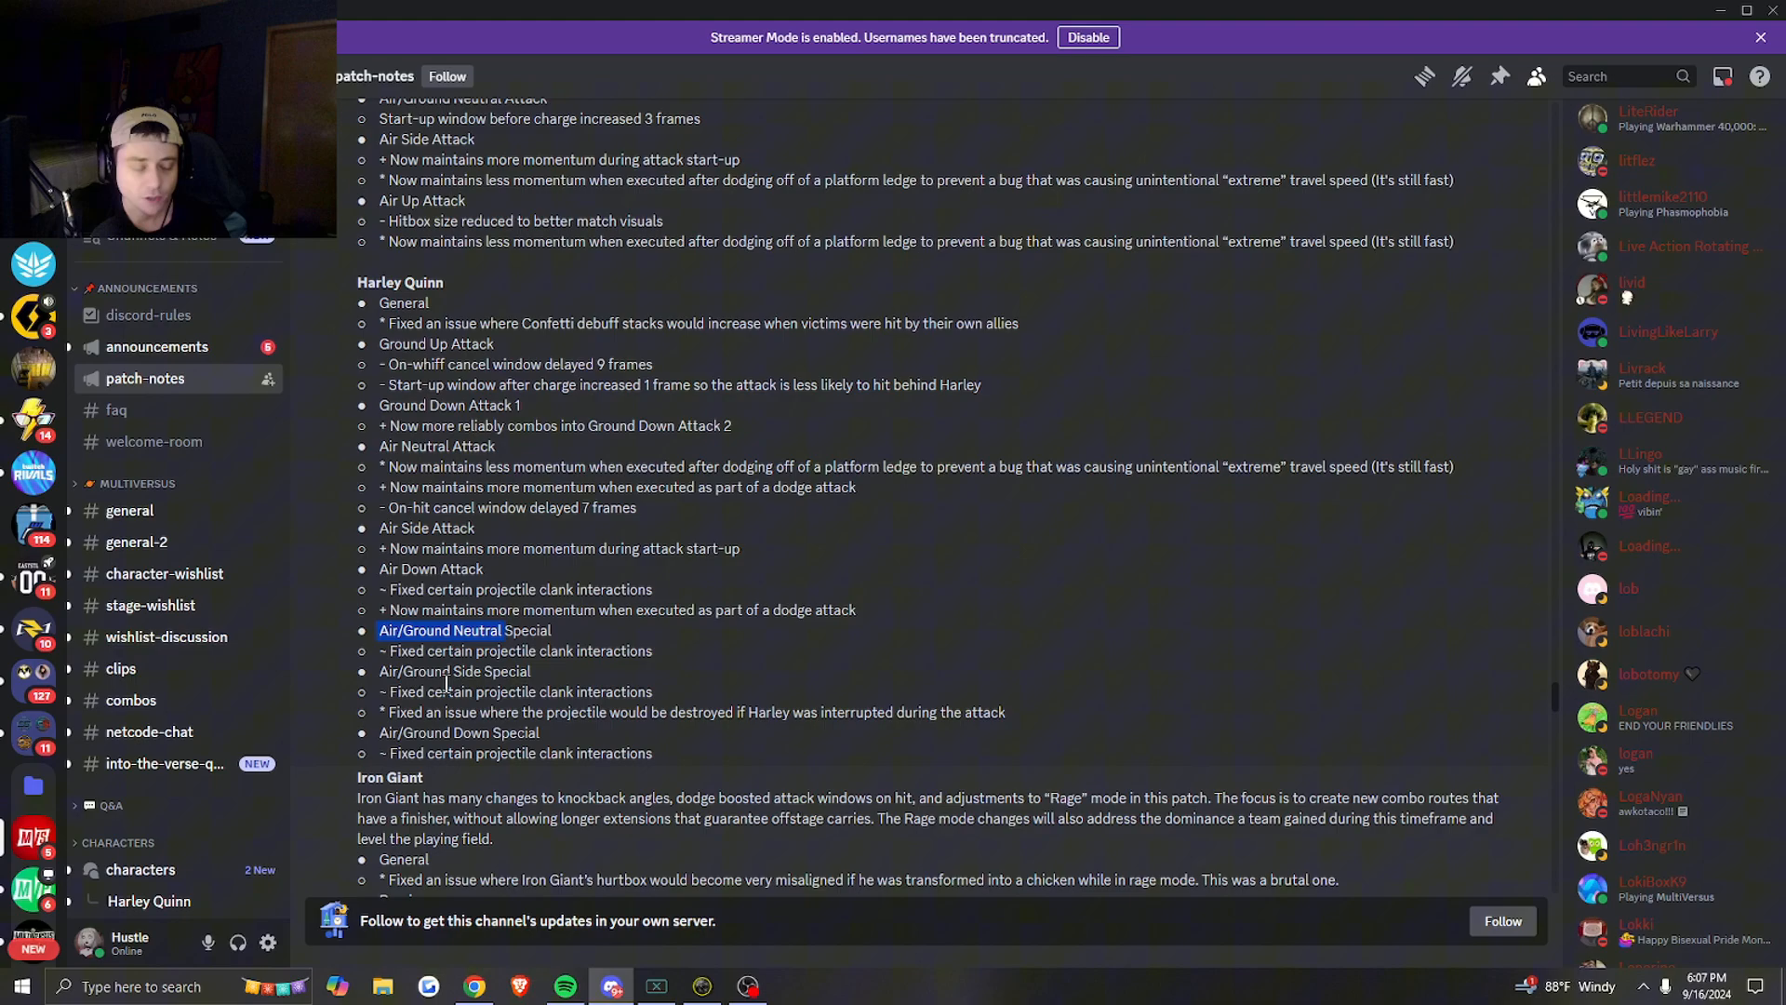
pyautogui.scroll(-3)
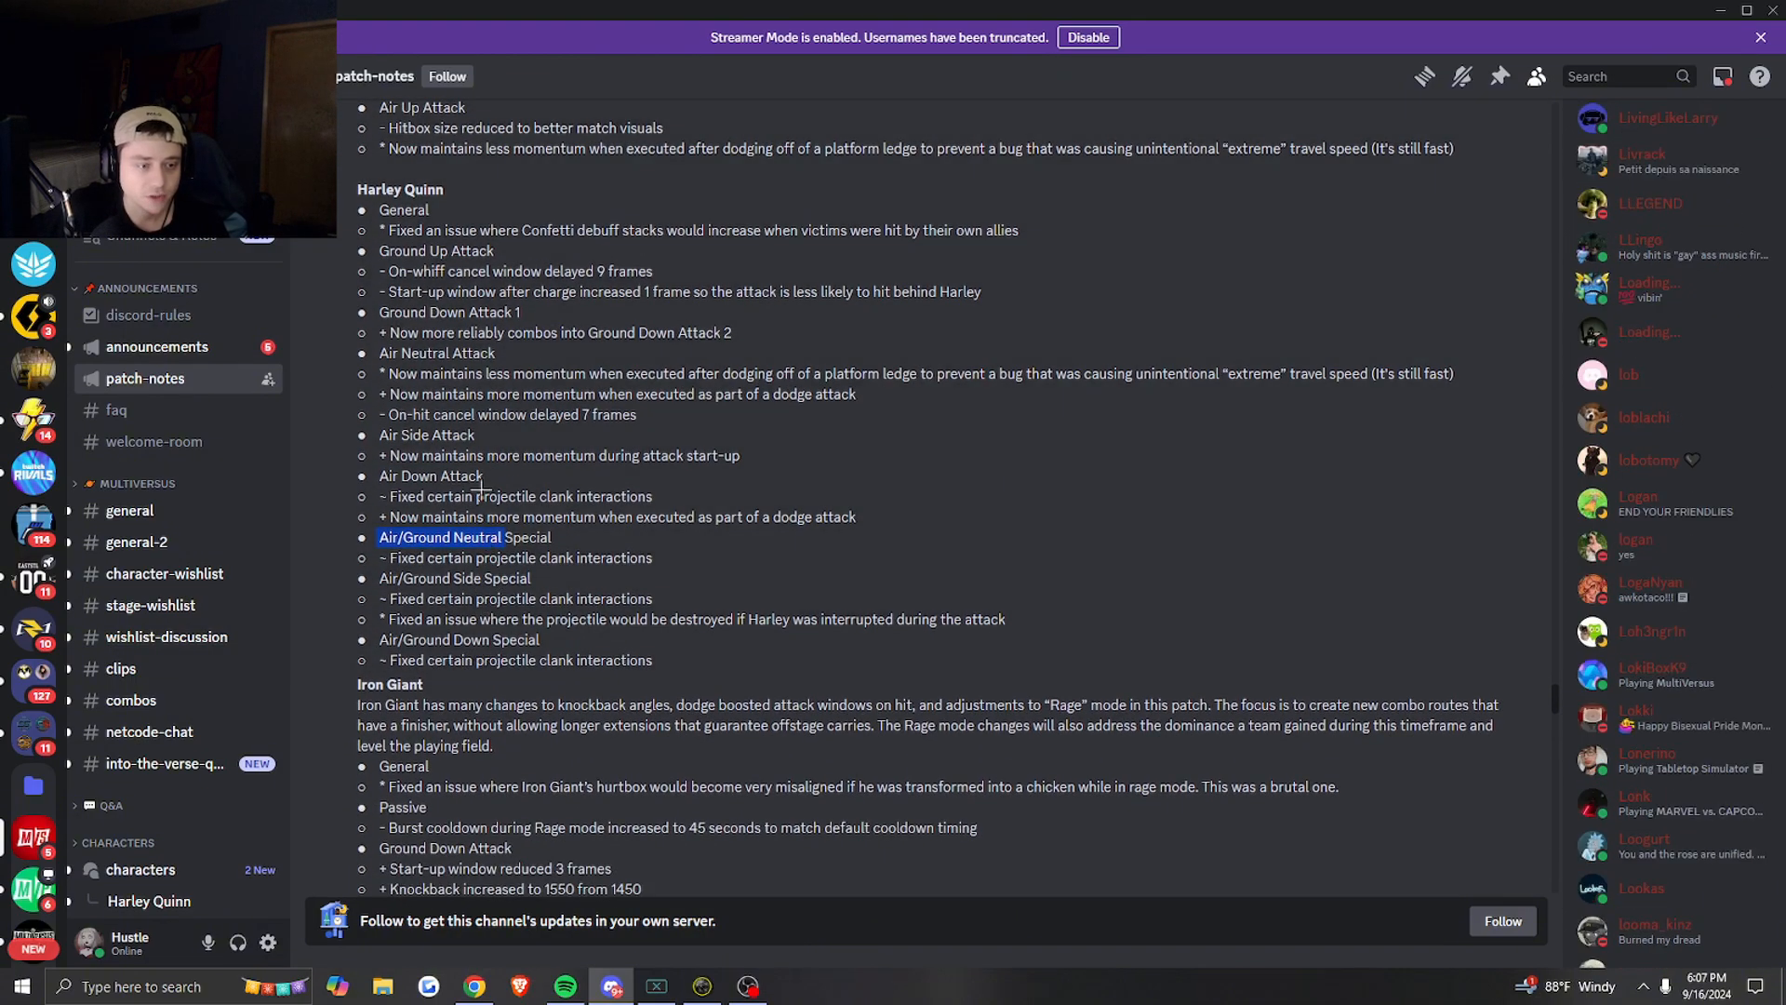
# - Scroll down through Iron Giant's changes, including the Rage attacks, until Jake's heading appears
pyautogui.scroll(-3)
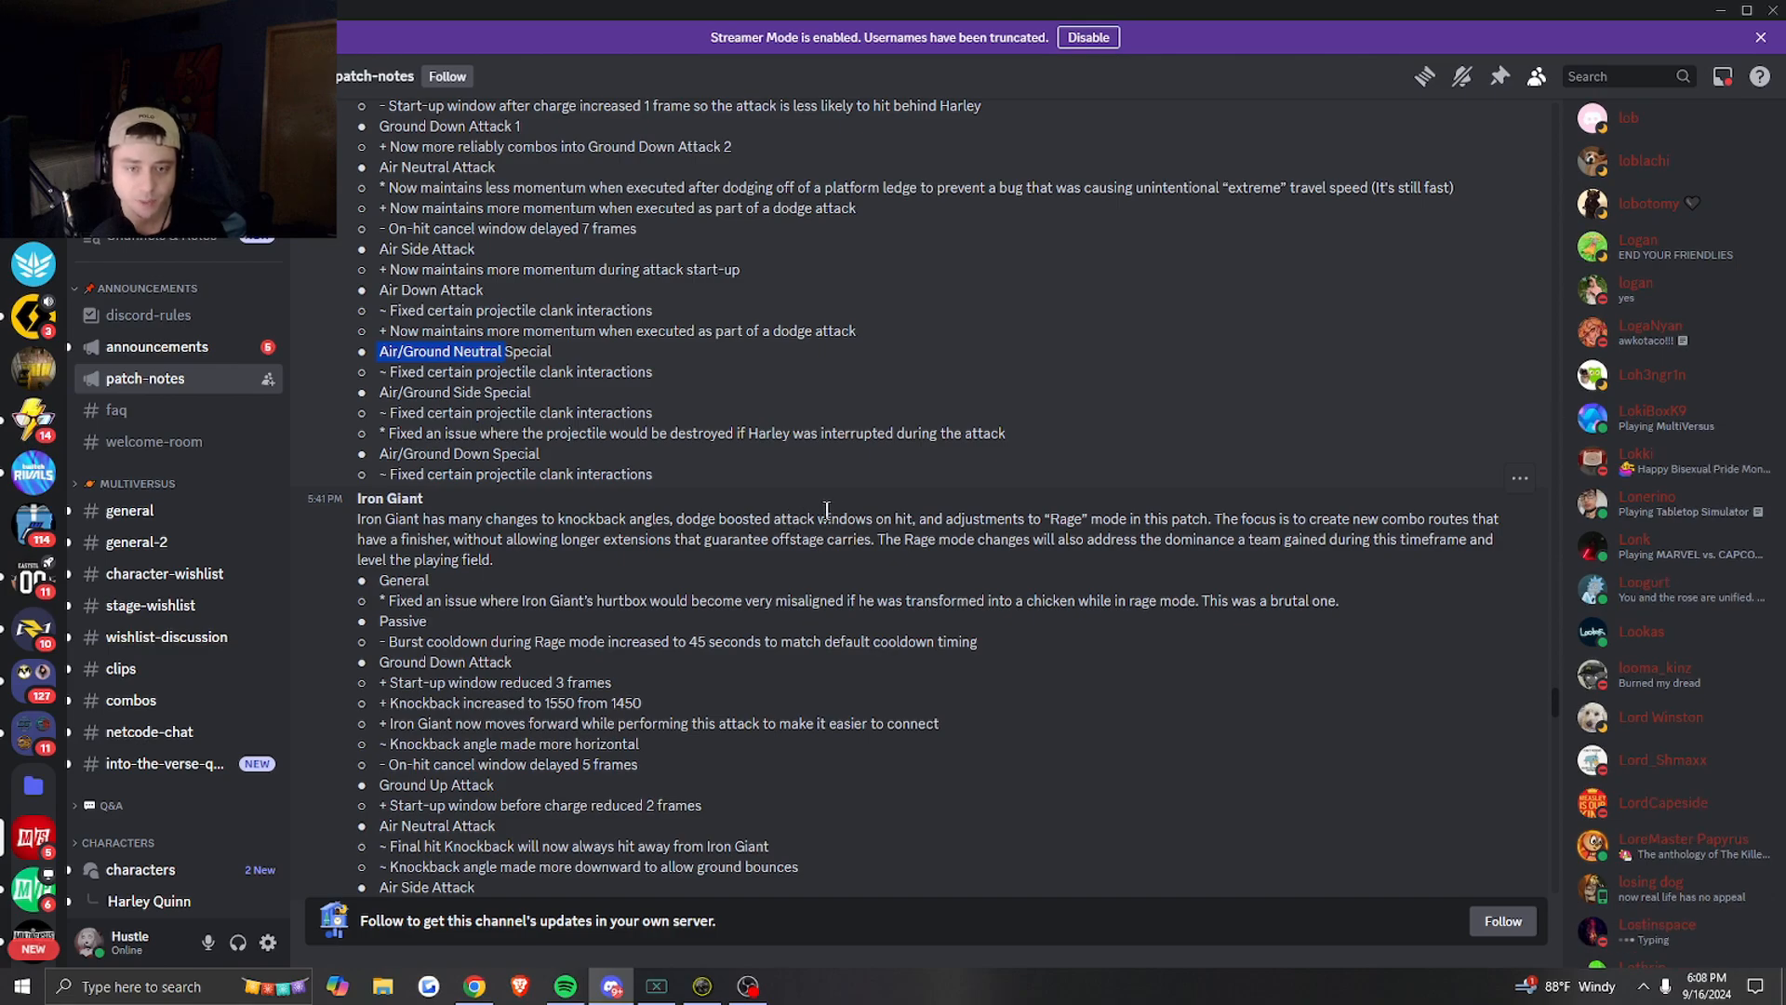
pyautogui.moveTo(569, 504)
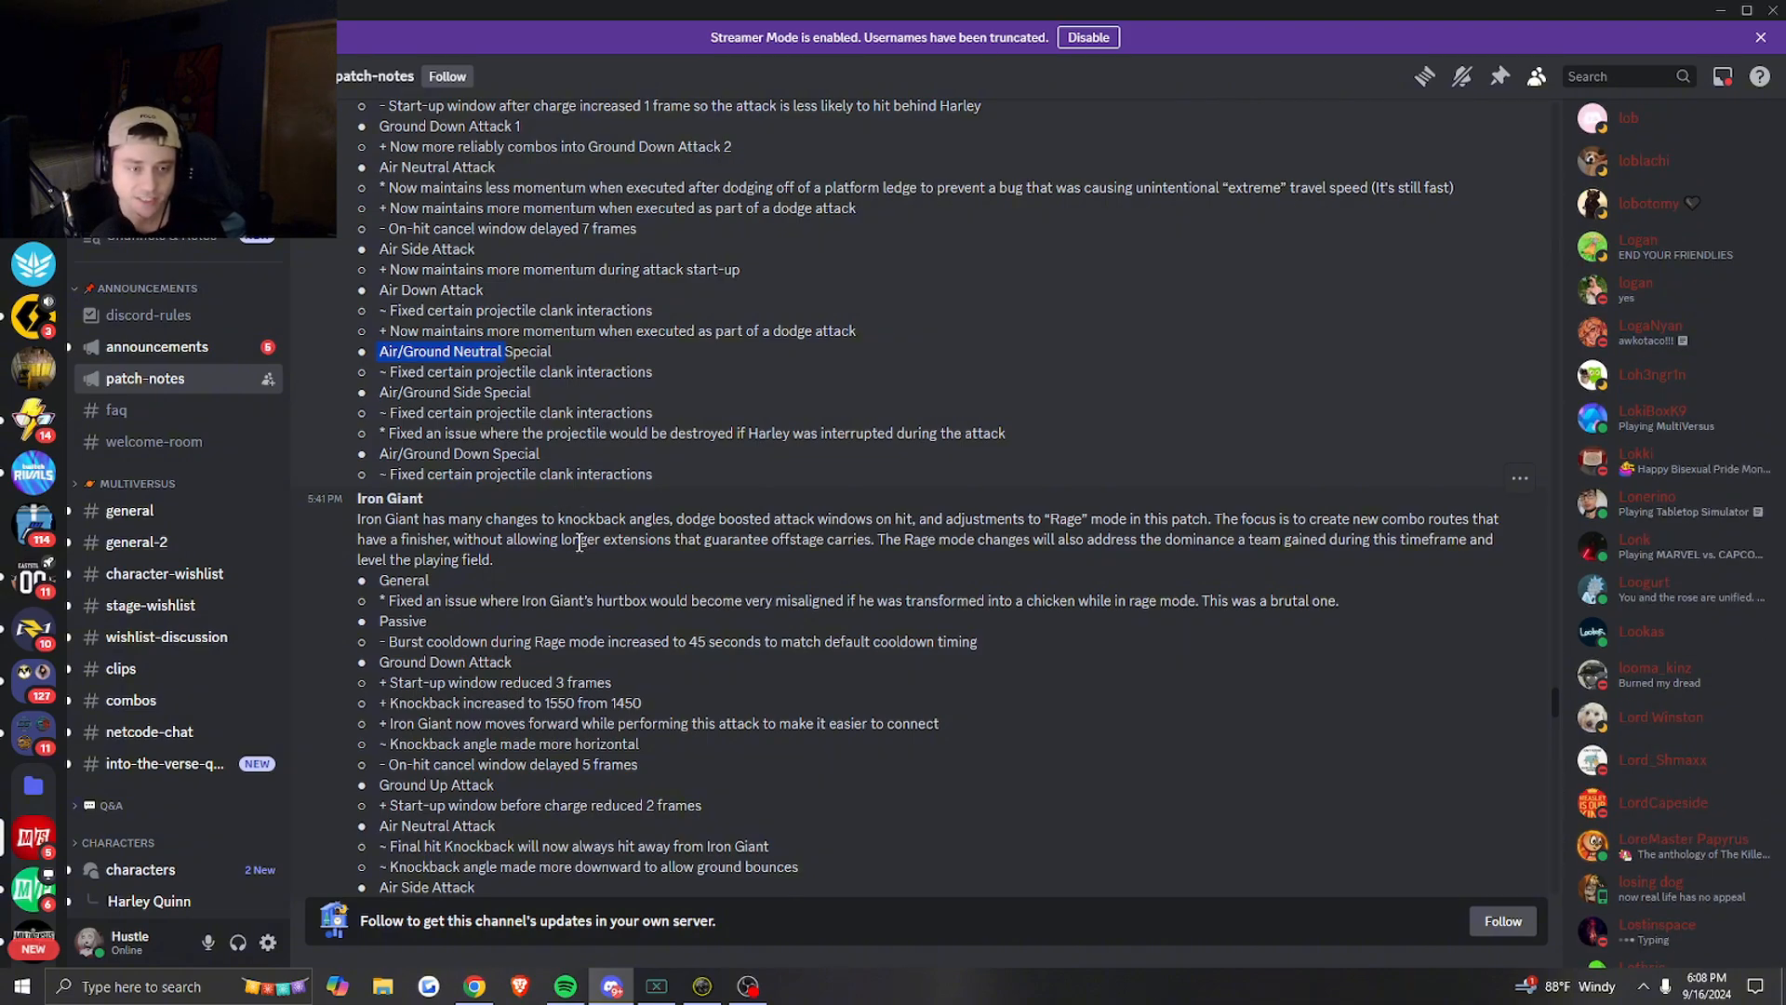
pyautogui.moveTo(962, 536)
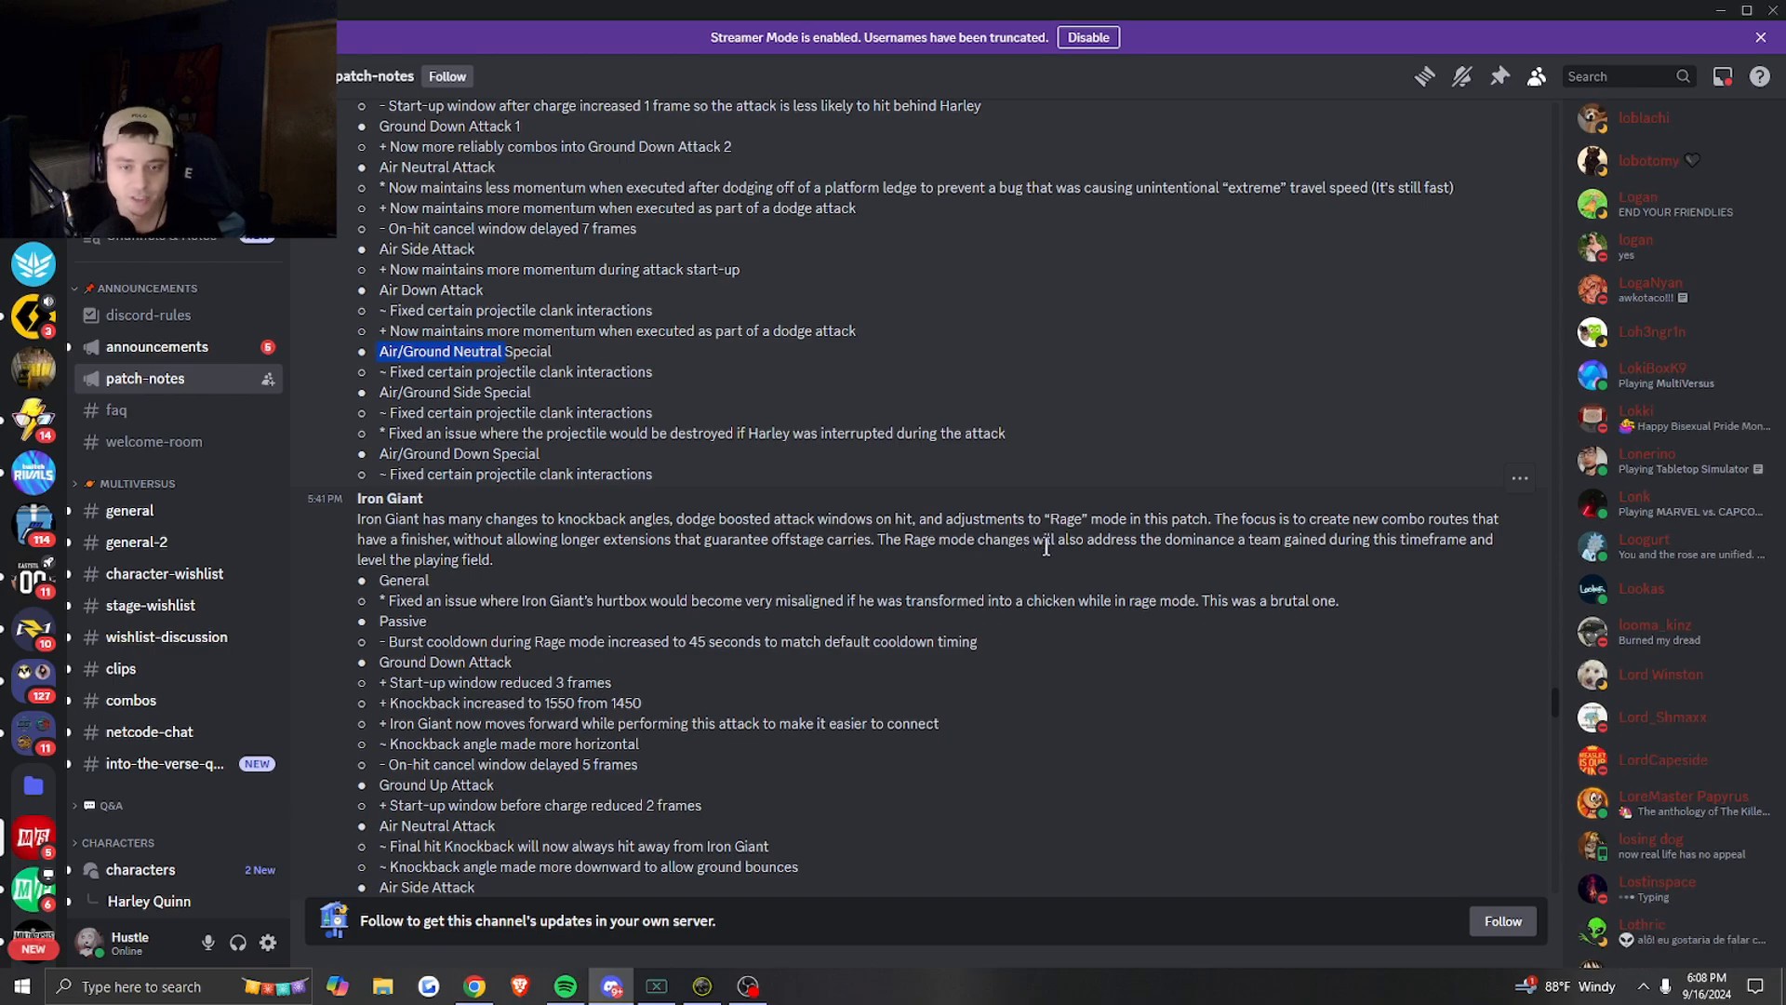
pyautogui.scroll(-3)
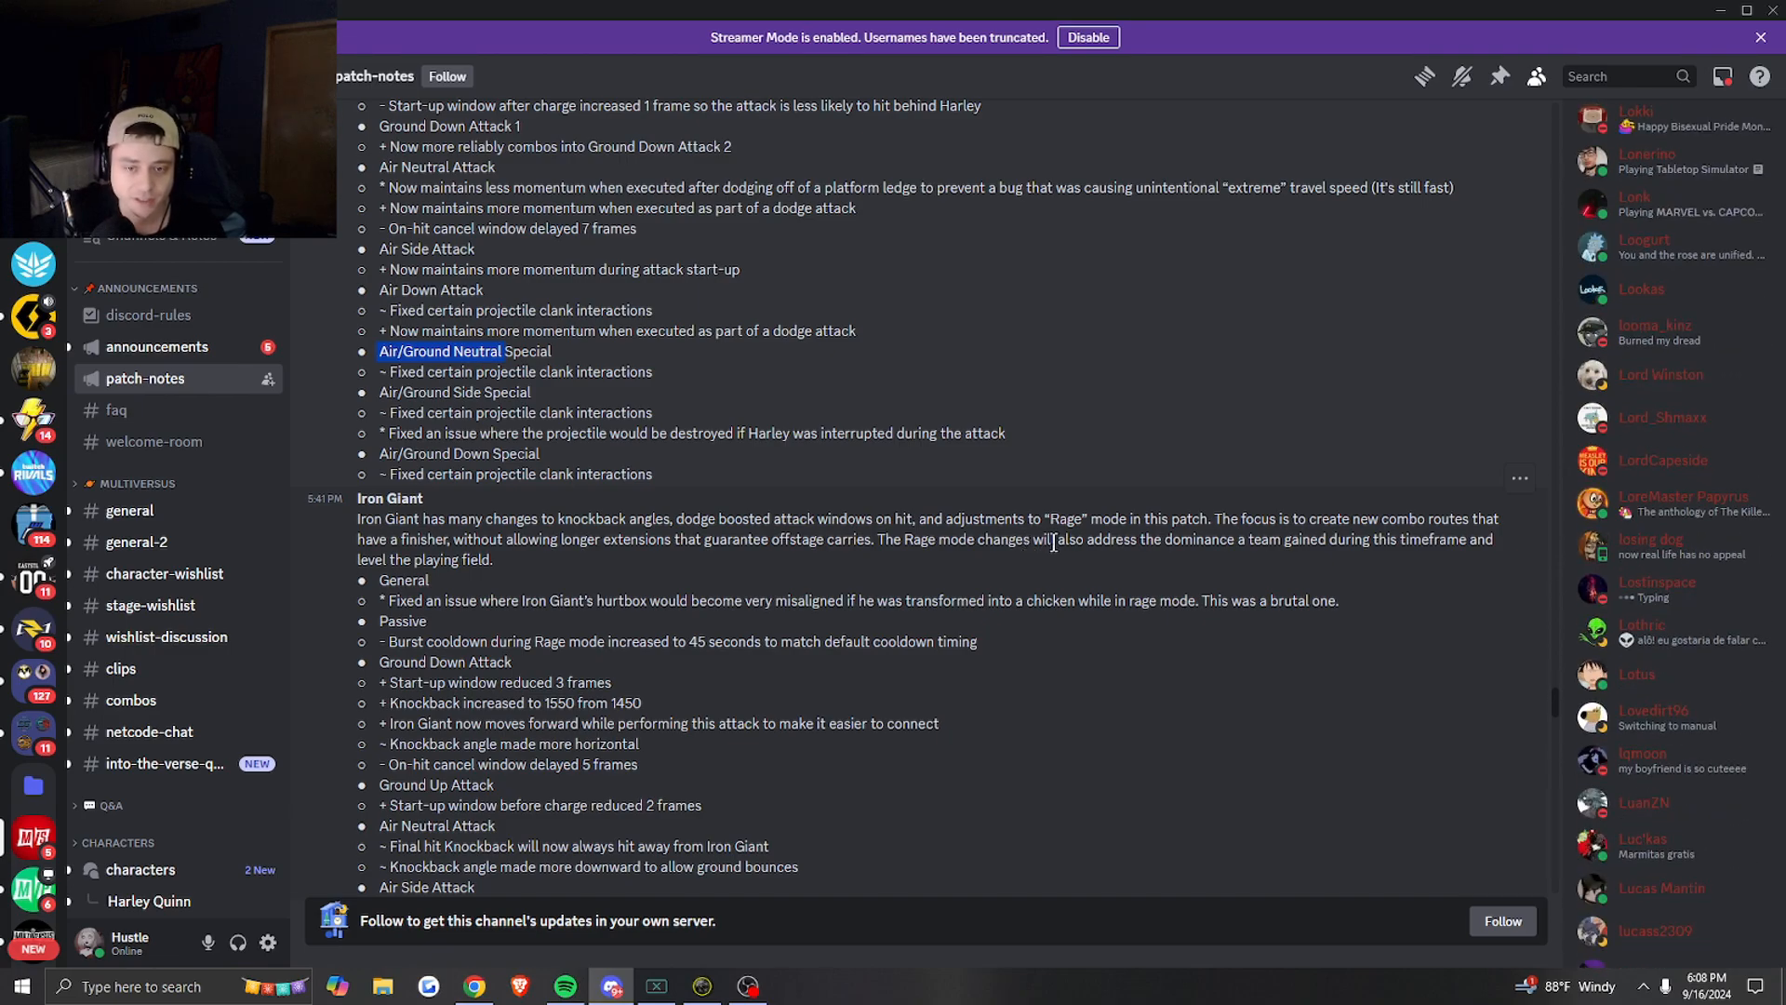
pyautogui.scroll(-3)
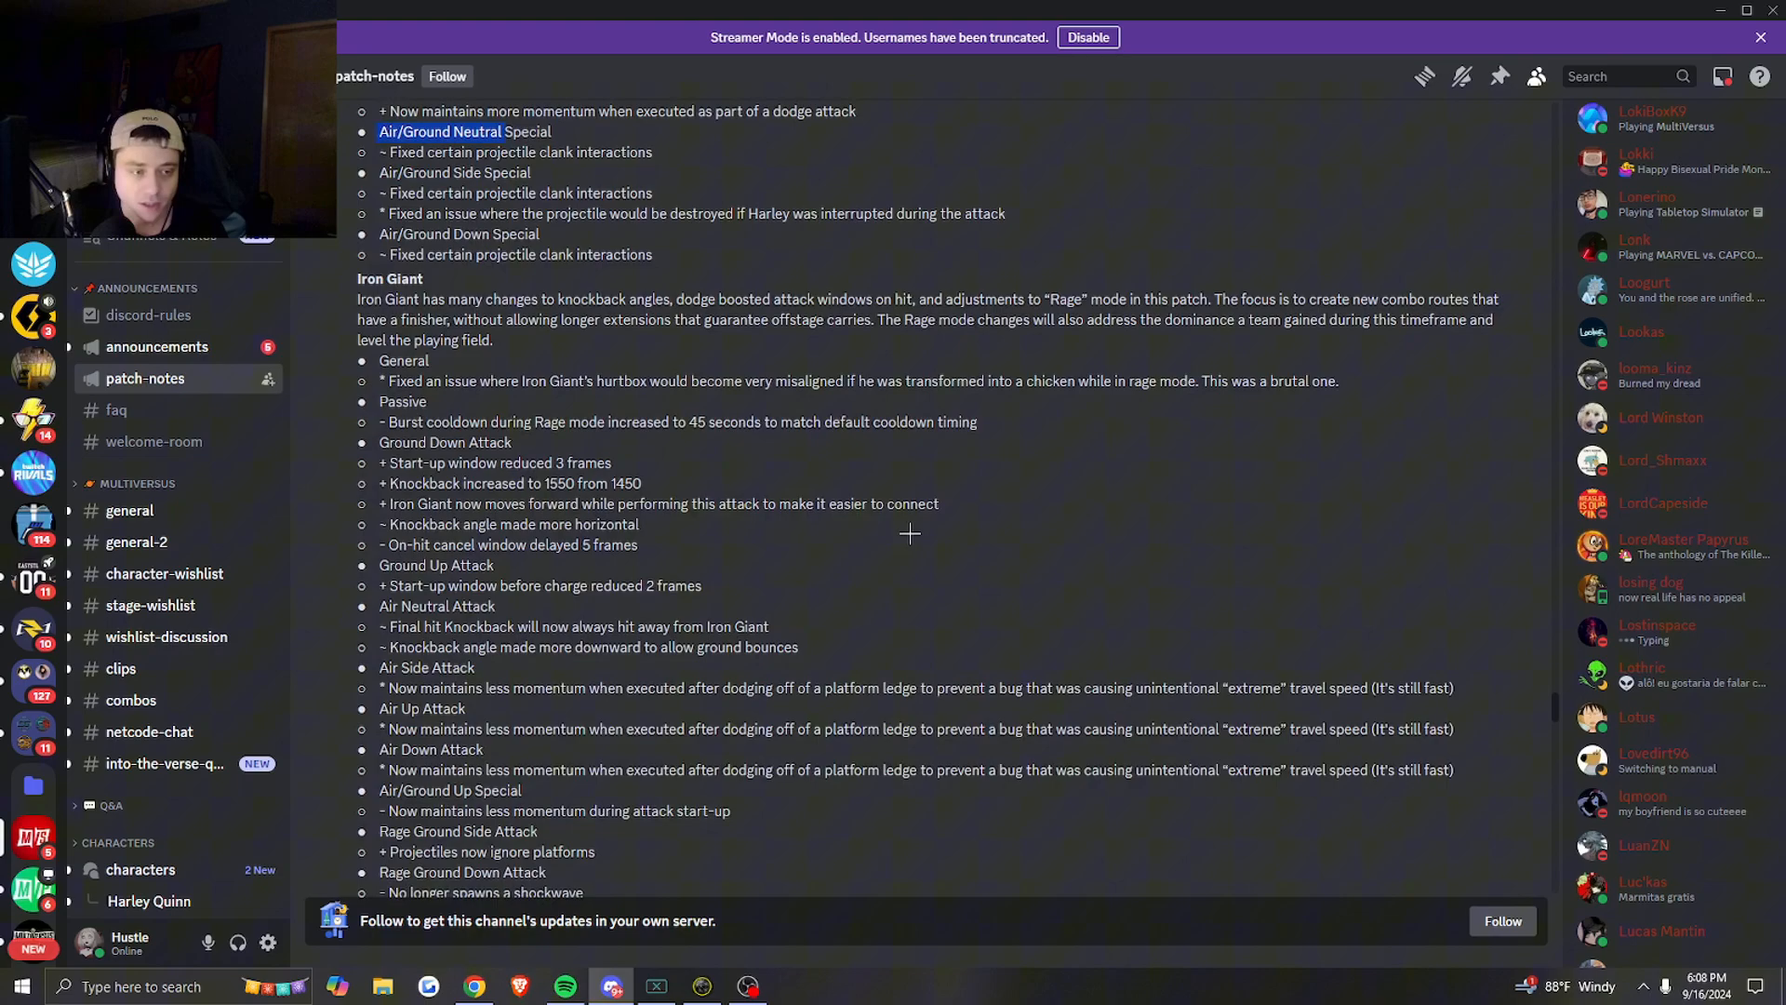
pyautogui.scroll(-3)
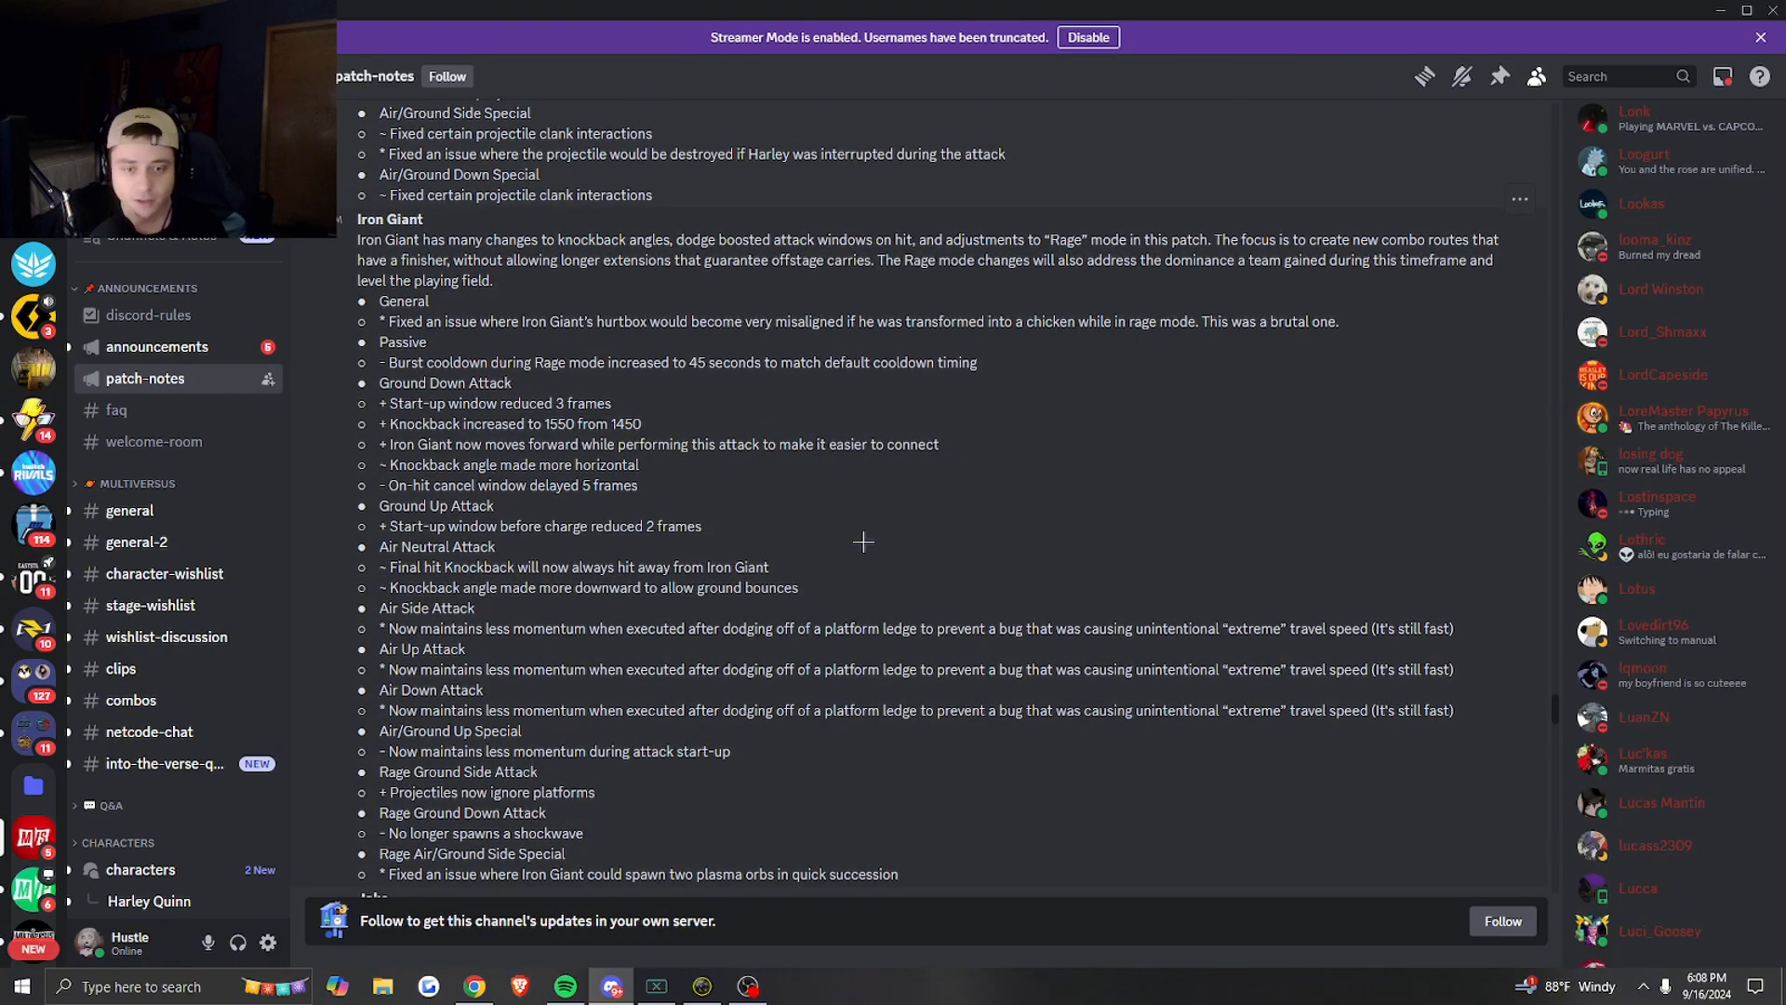
pyautogui.scroll(-3)
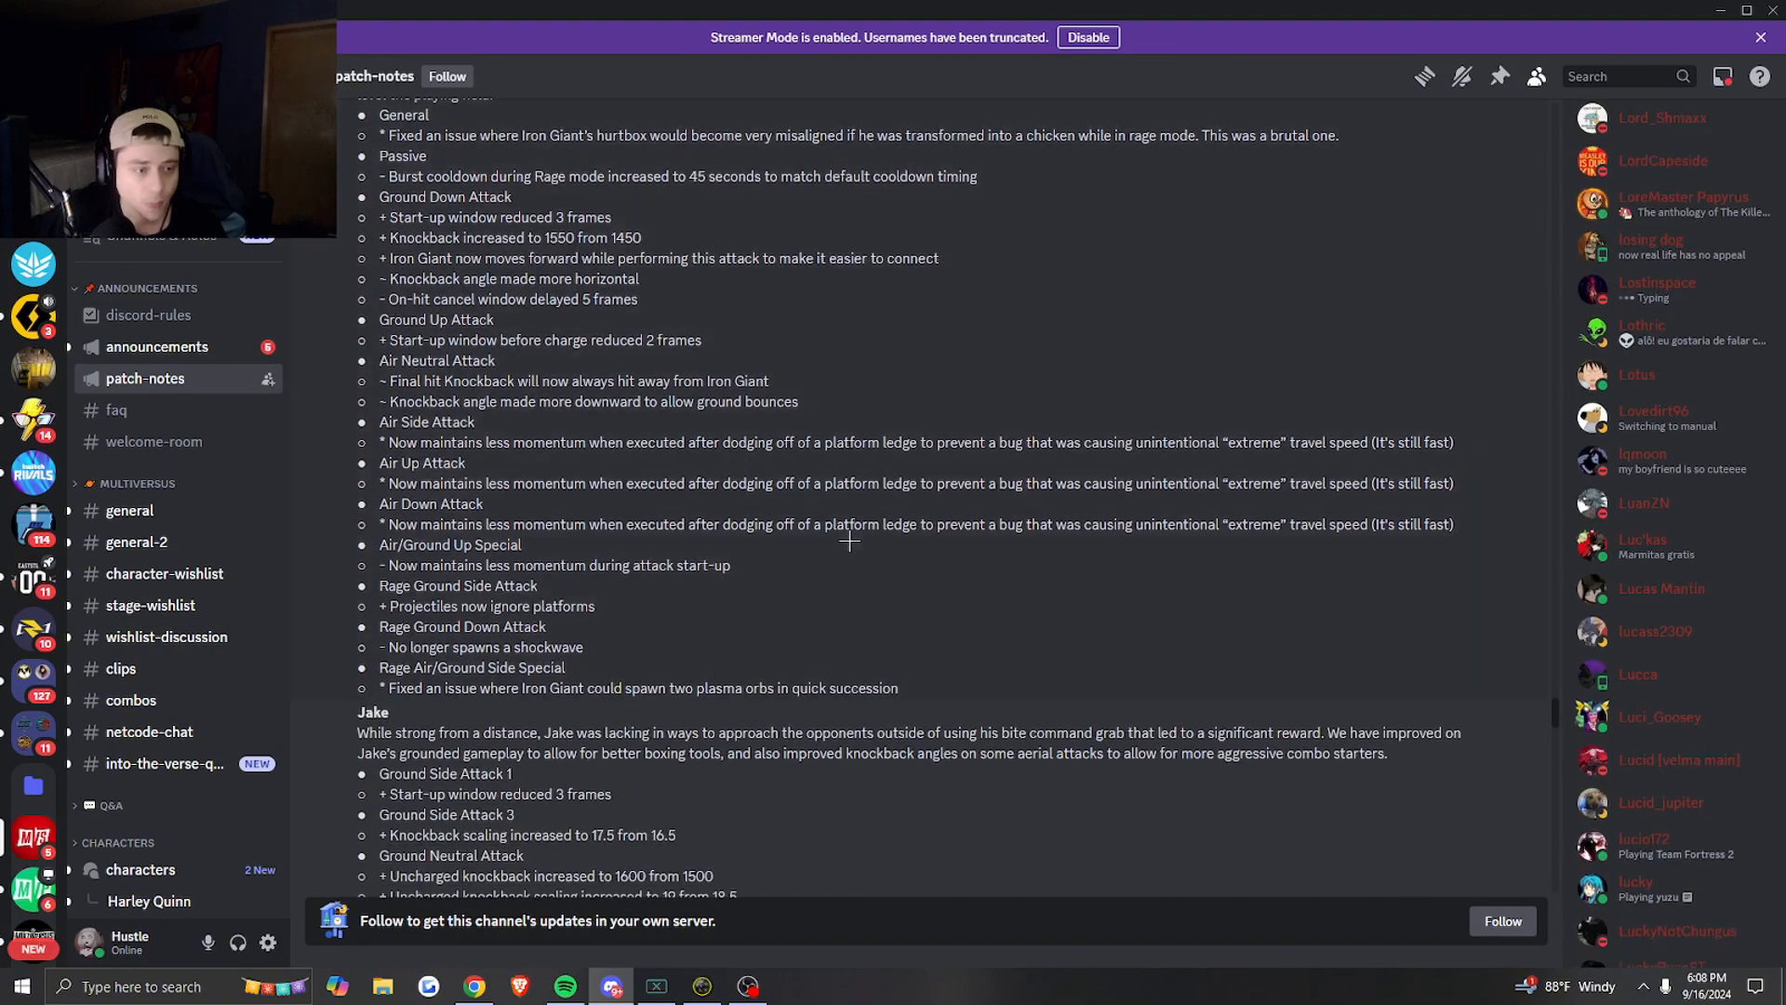
# - Scroll down through Jake's and Jason's character changes, rechecking a few lines on the way
pyautogui.scroll(-3)
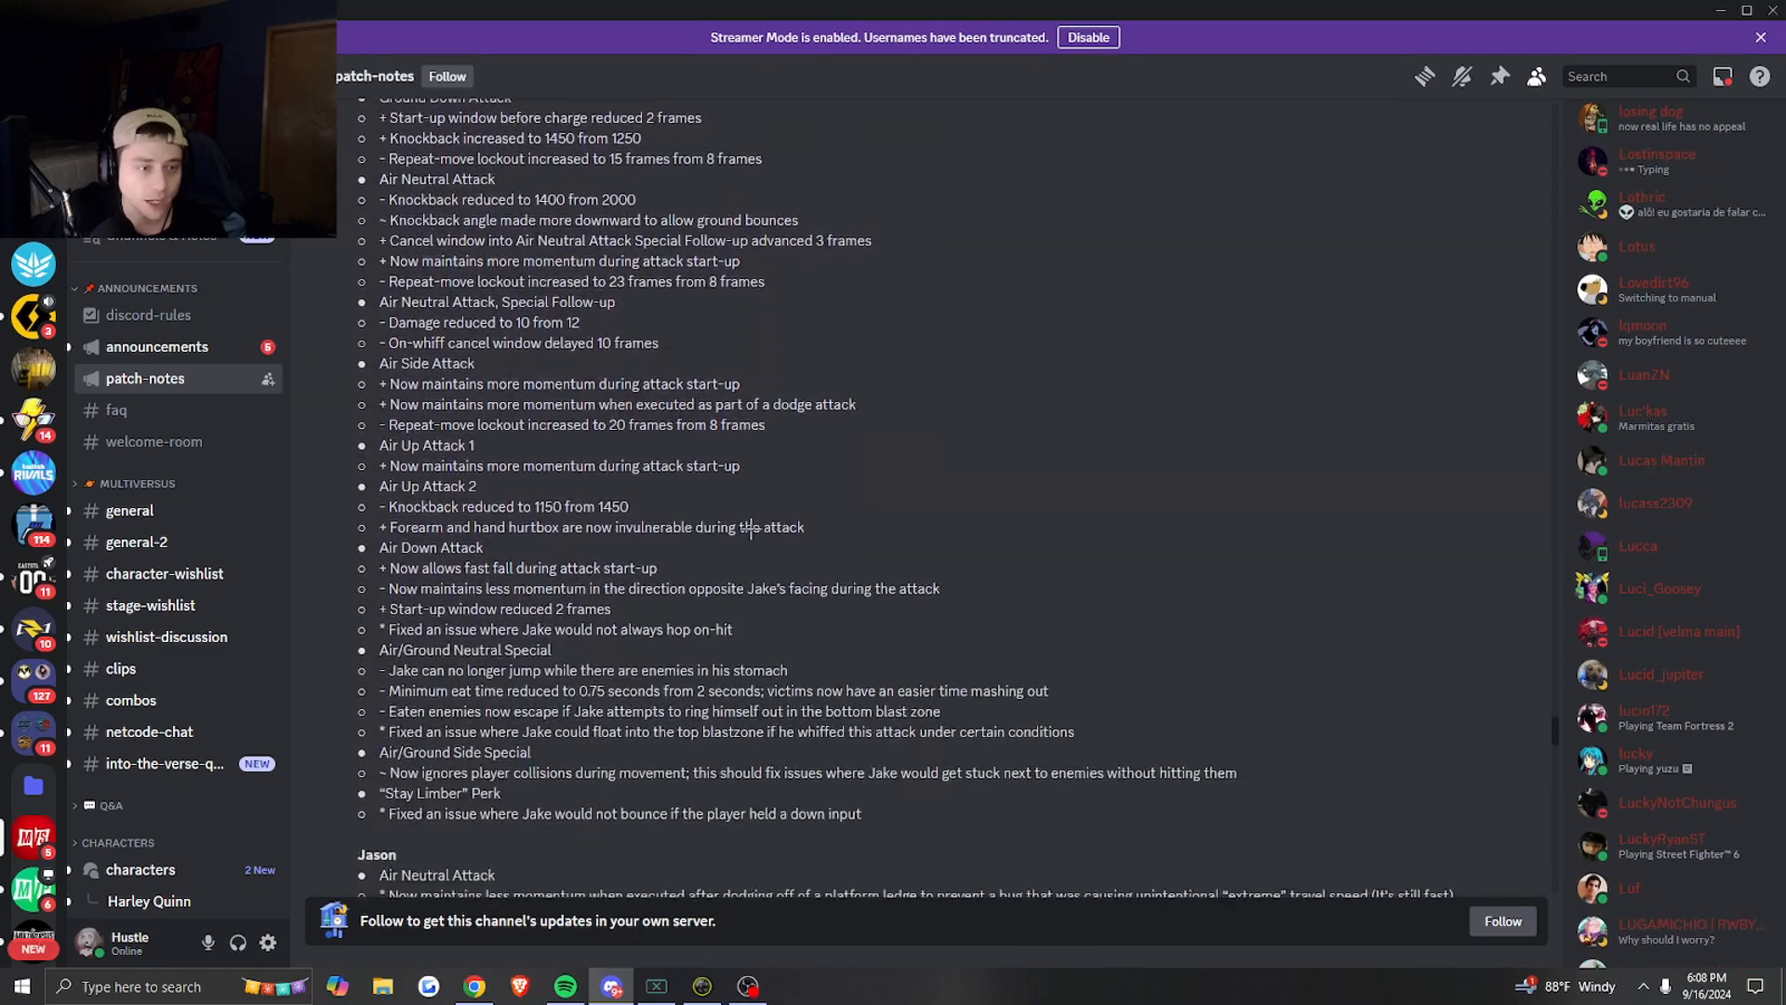
pyautogui.scroll(3)
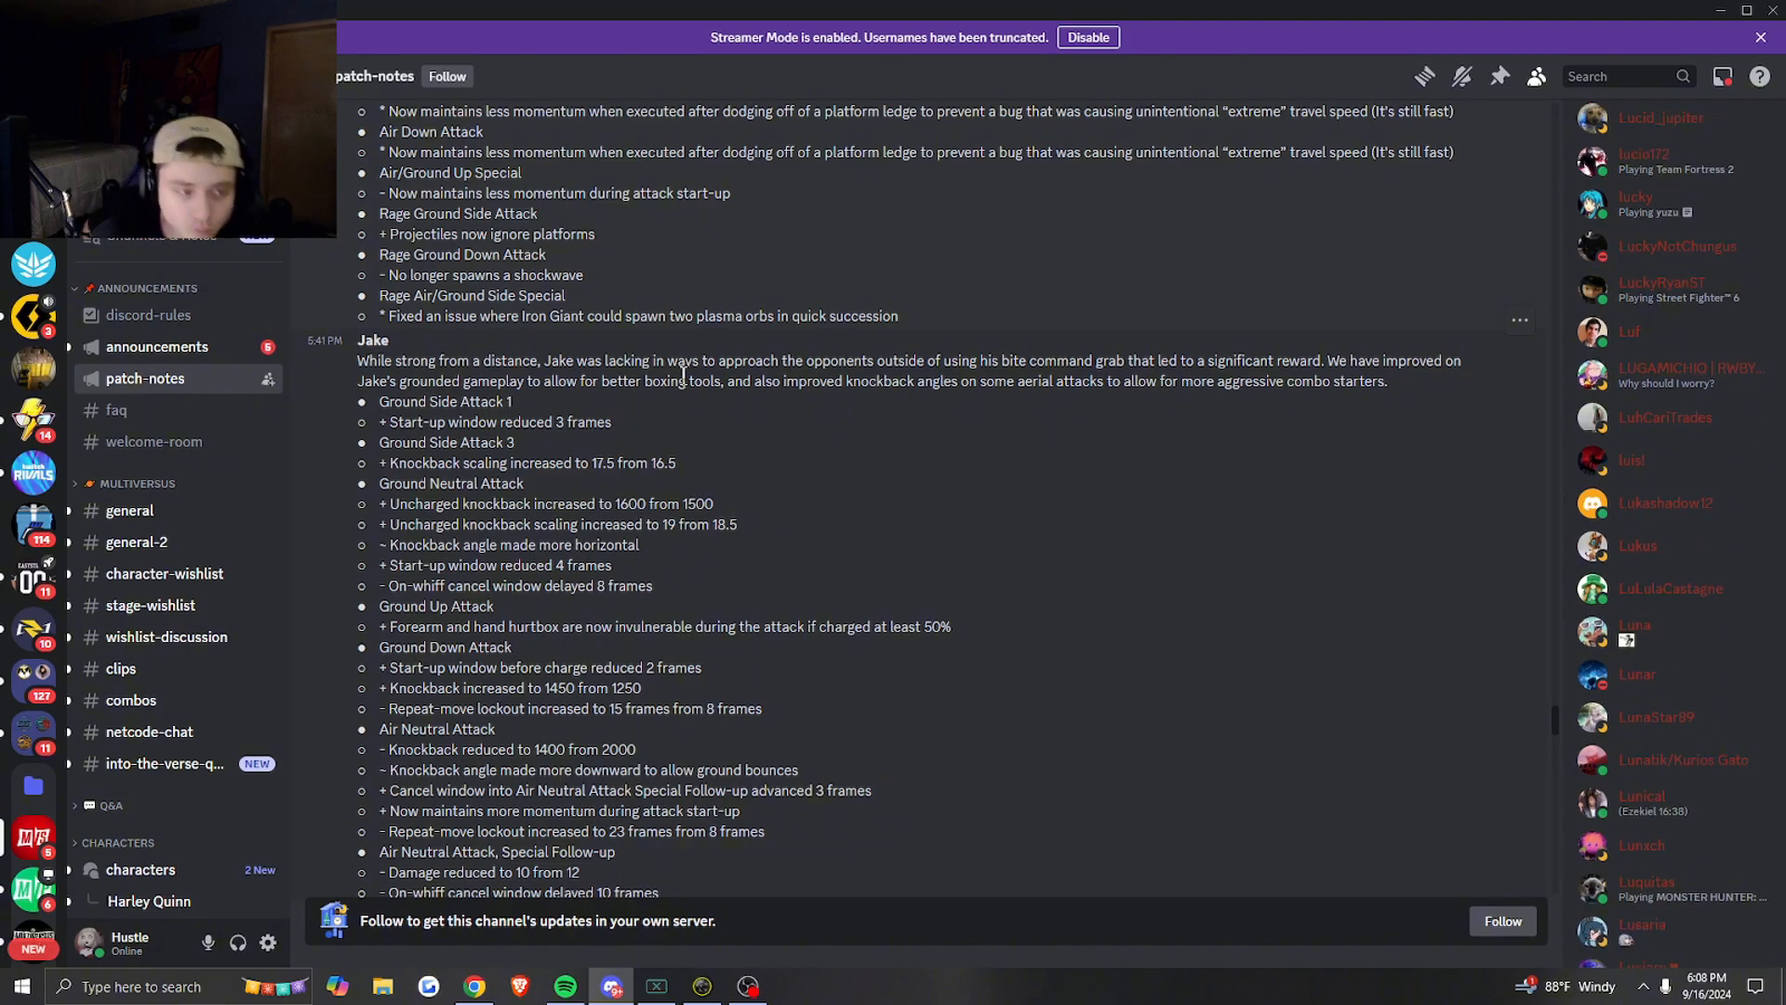
pyautogui.scroll(-3)
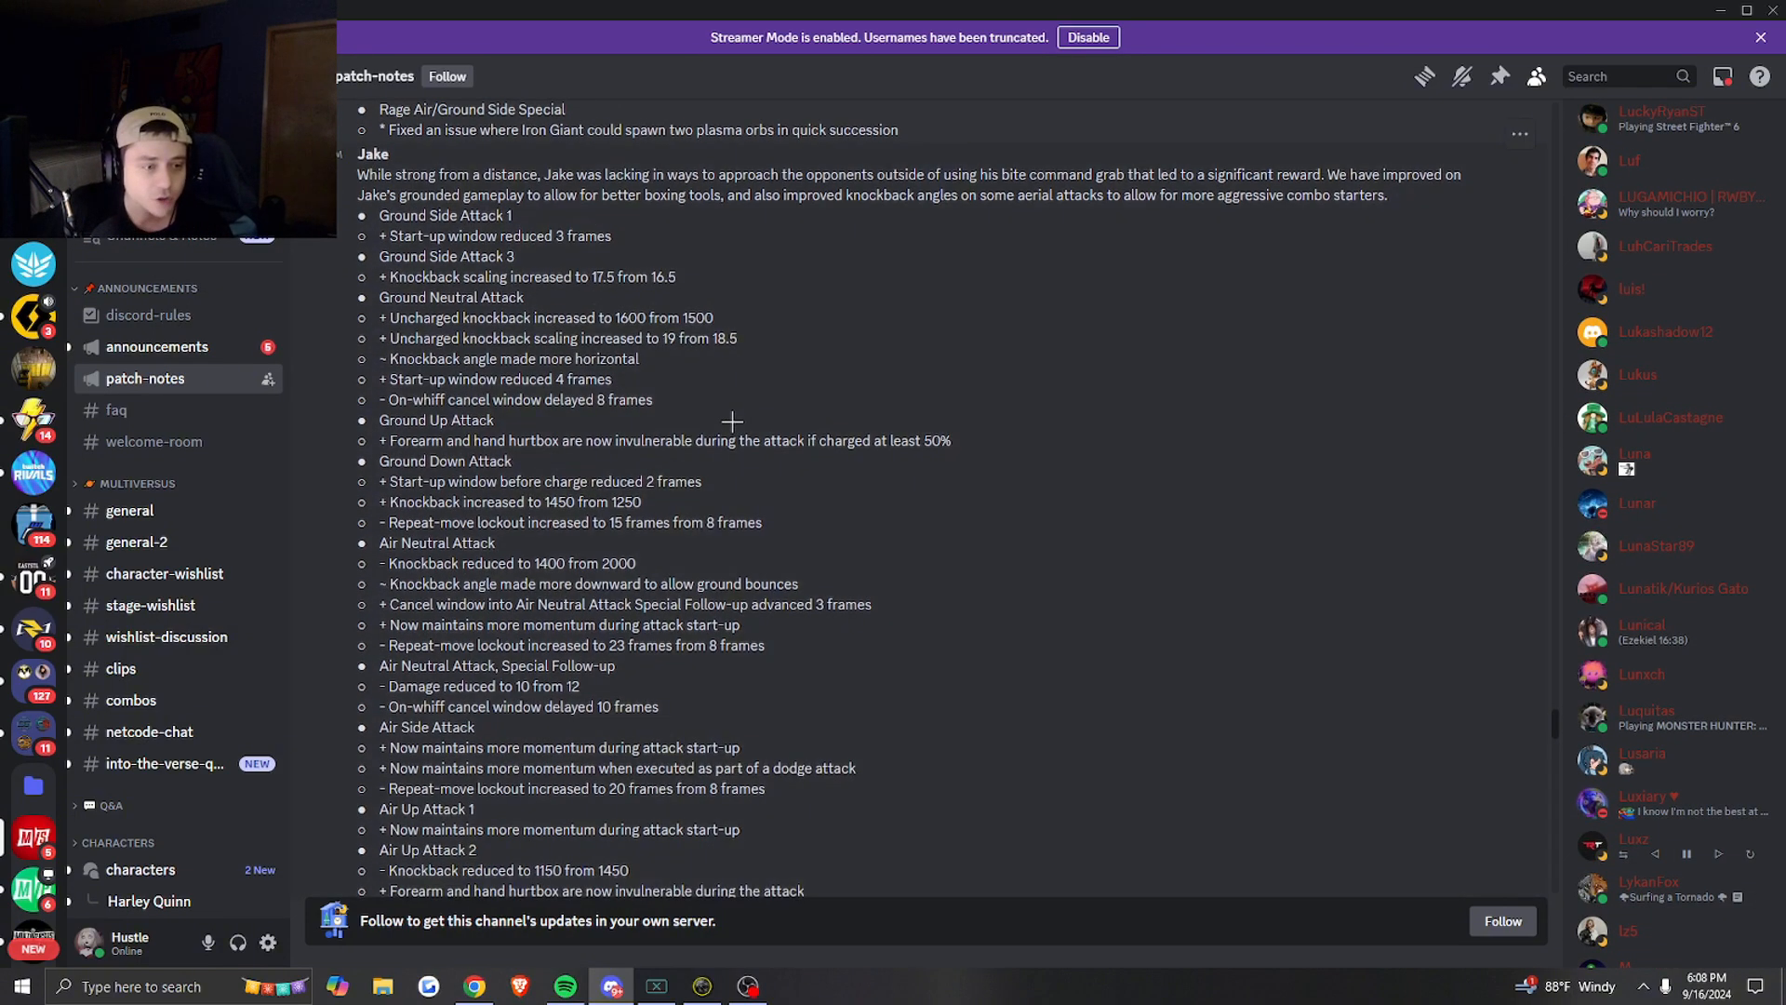
pyautogui.scroll(-3)
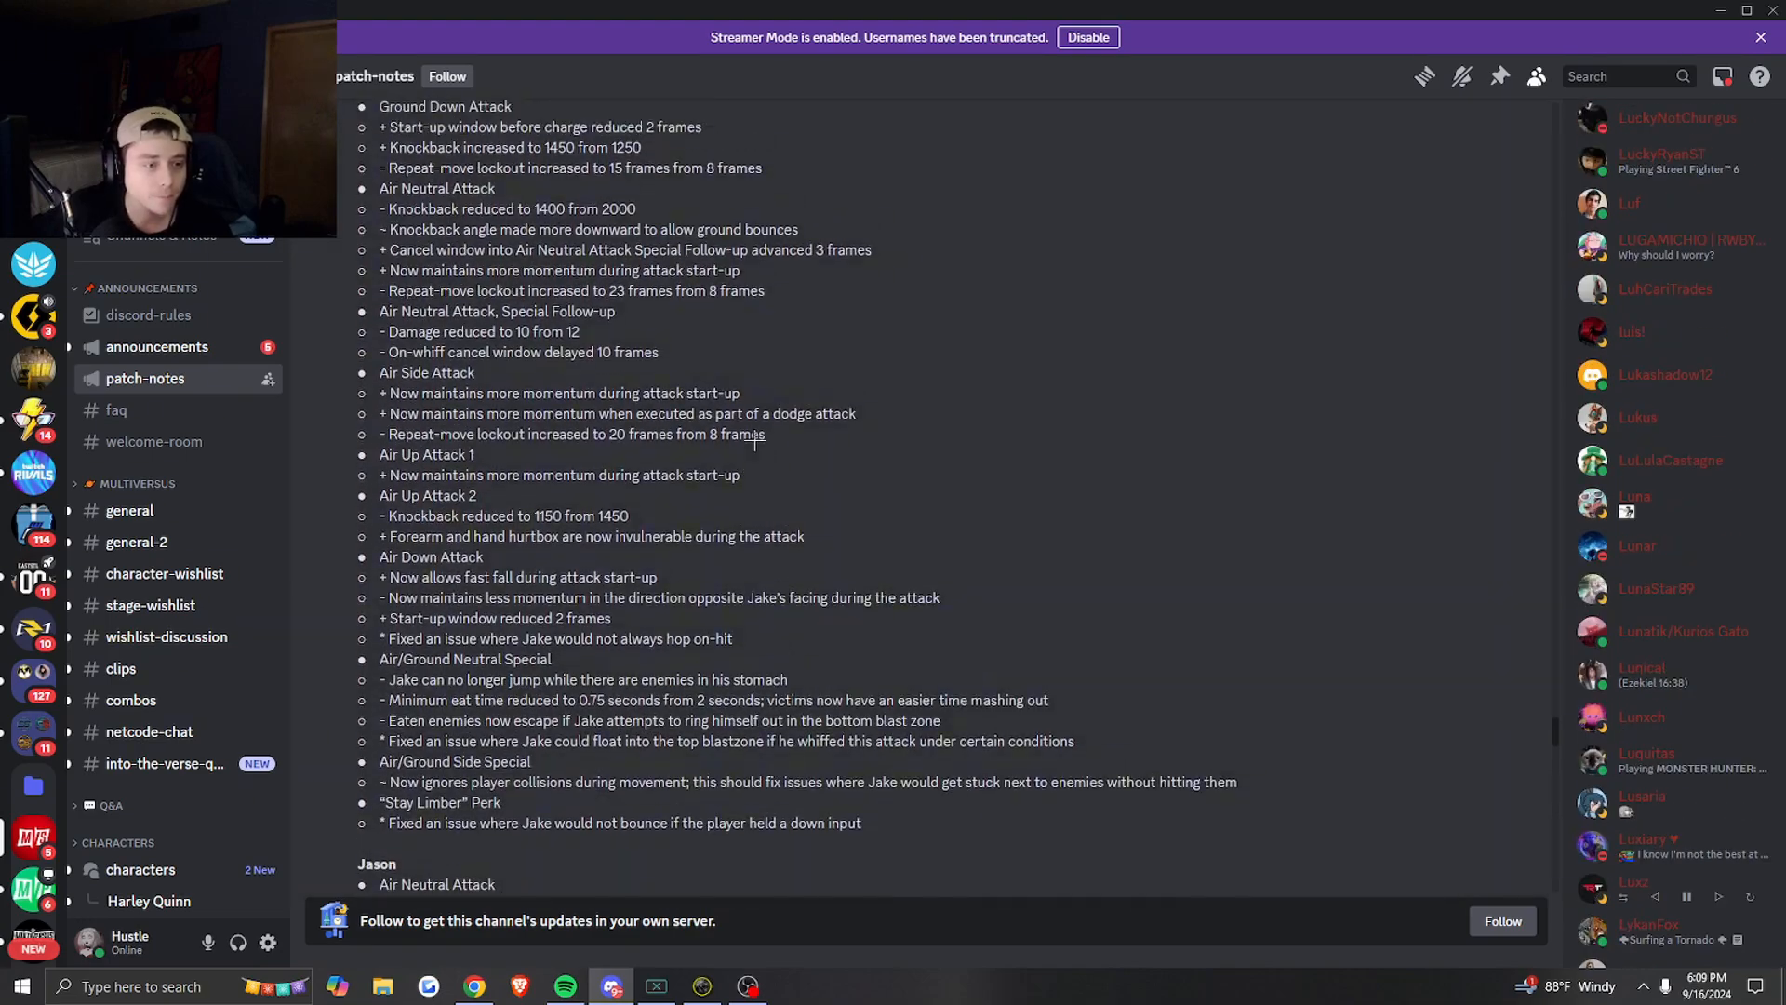
pyautogui.scroll(3)
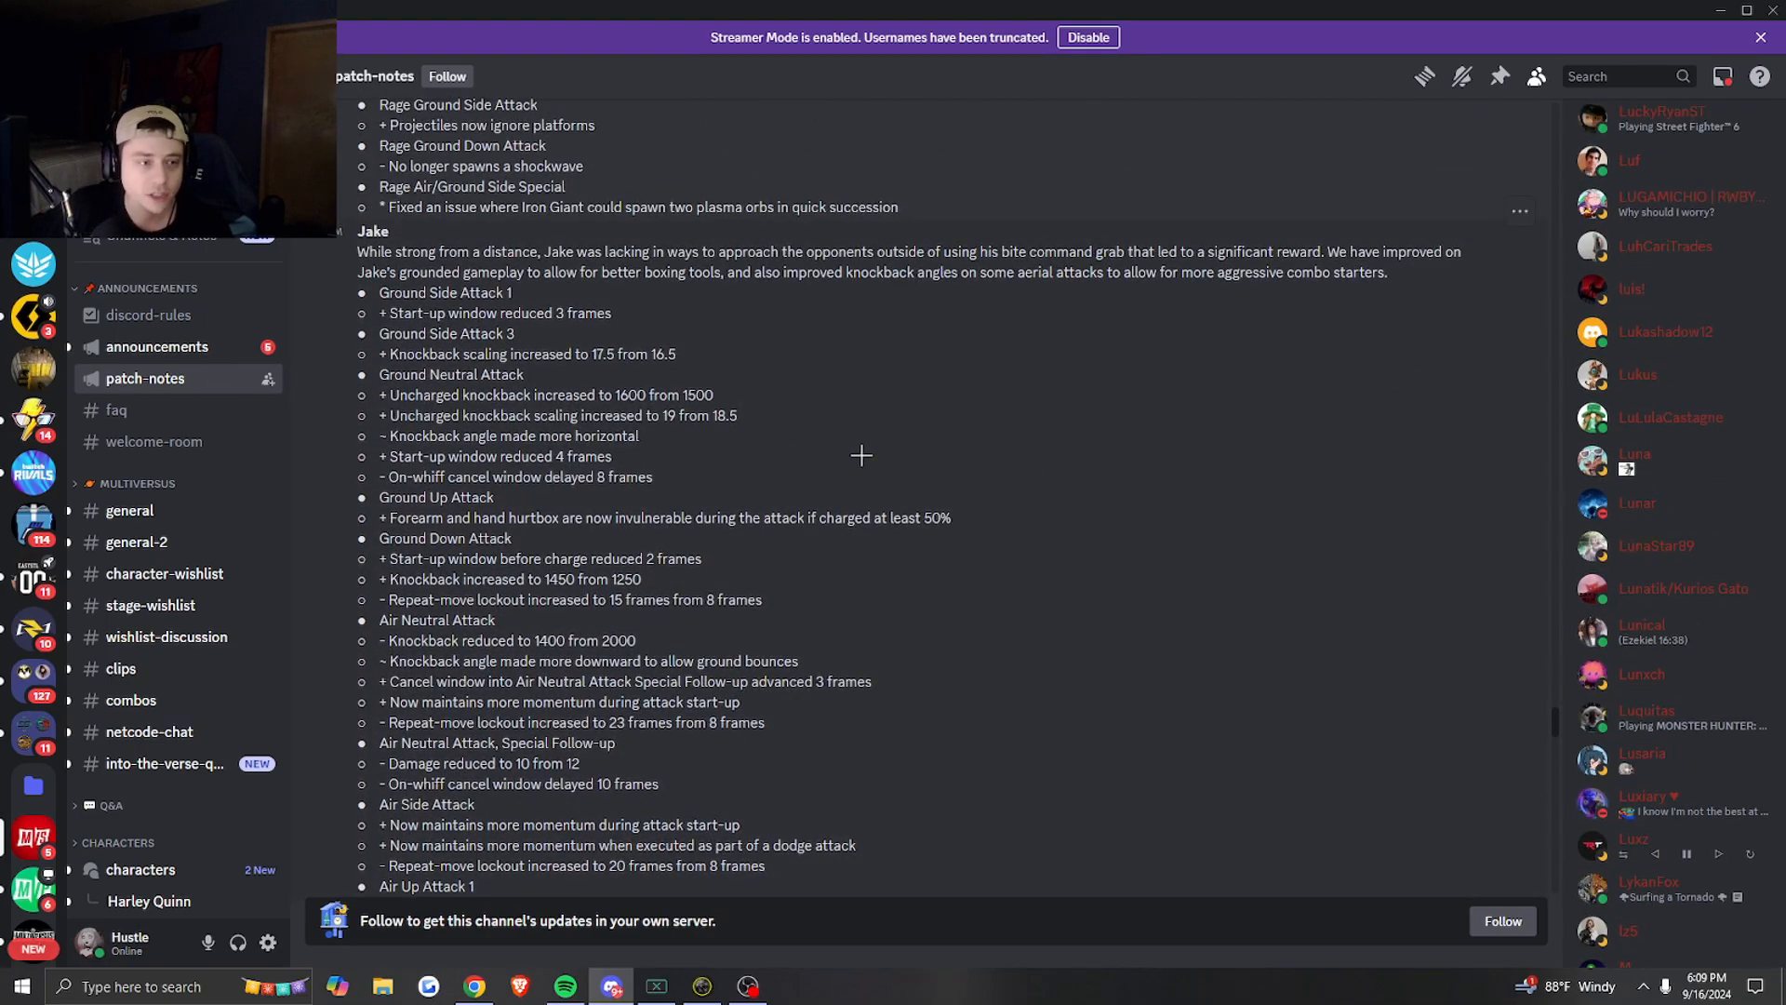
pyautogui.scroll(-3)
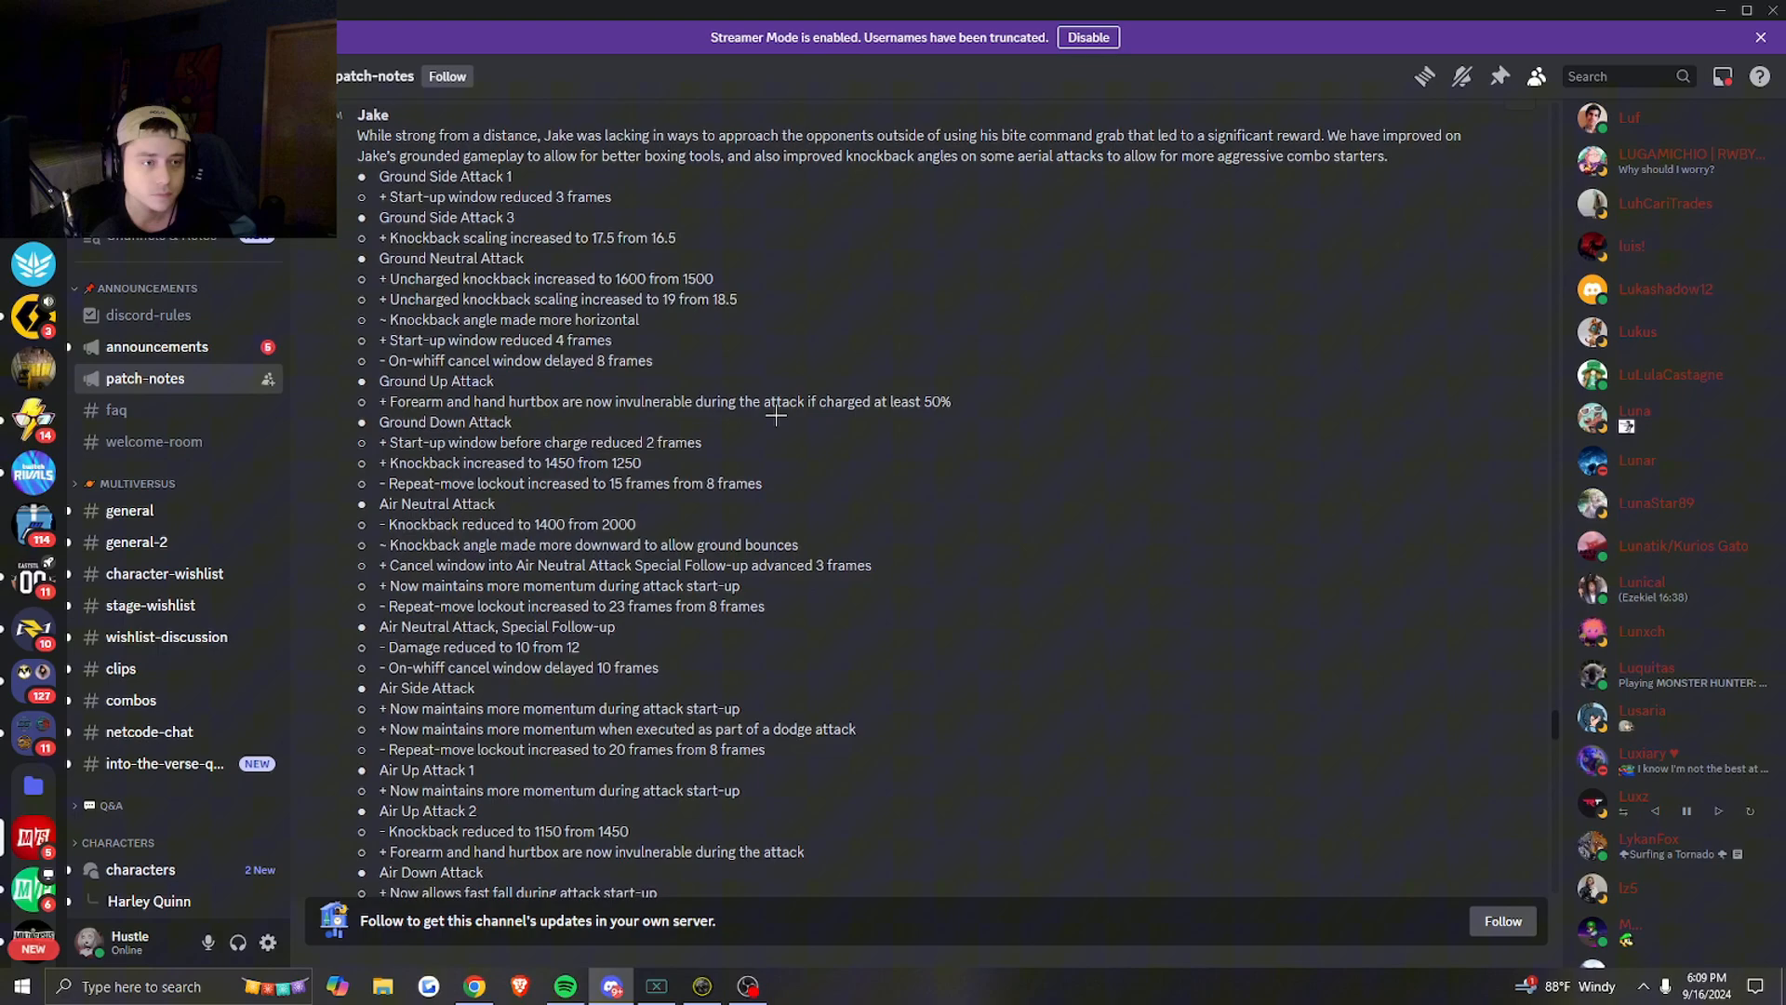
pyautogui.scroll(-3)
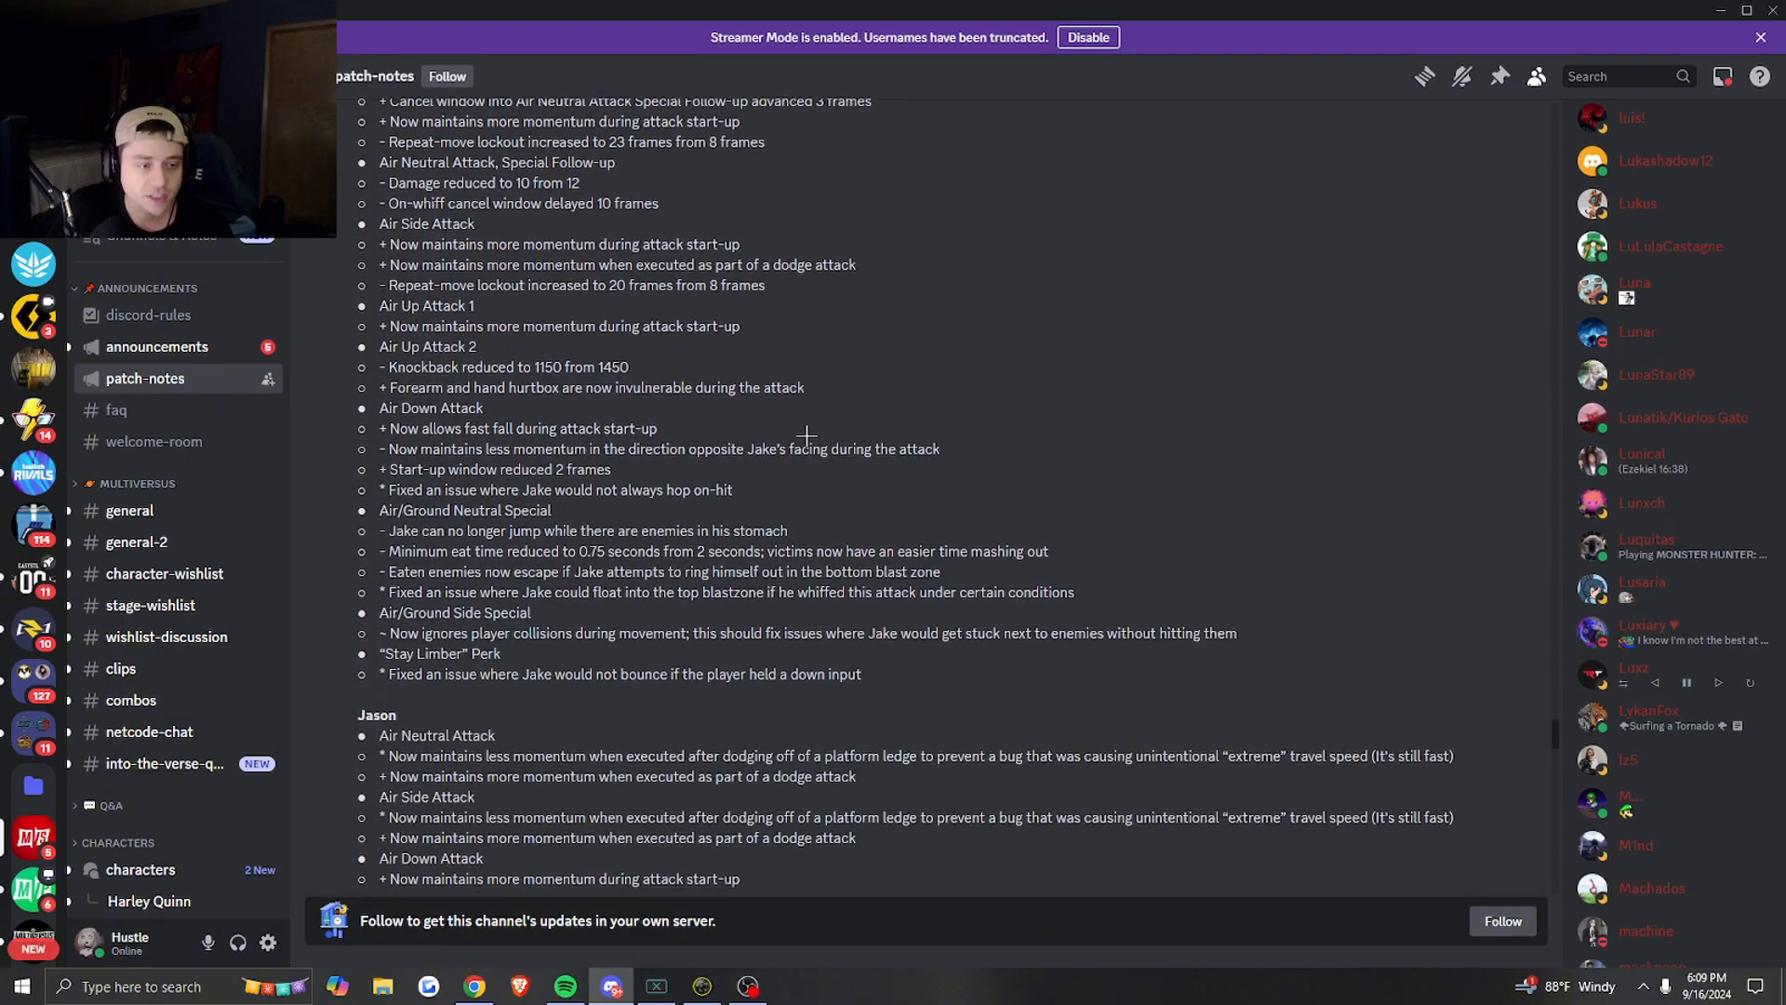
pyautogui.scroll(-3)
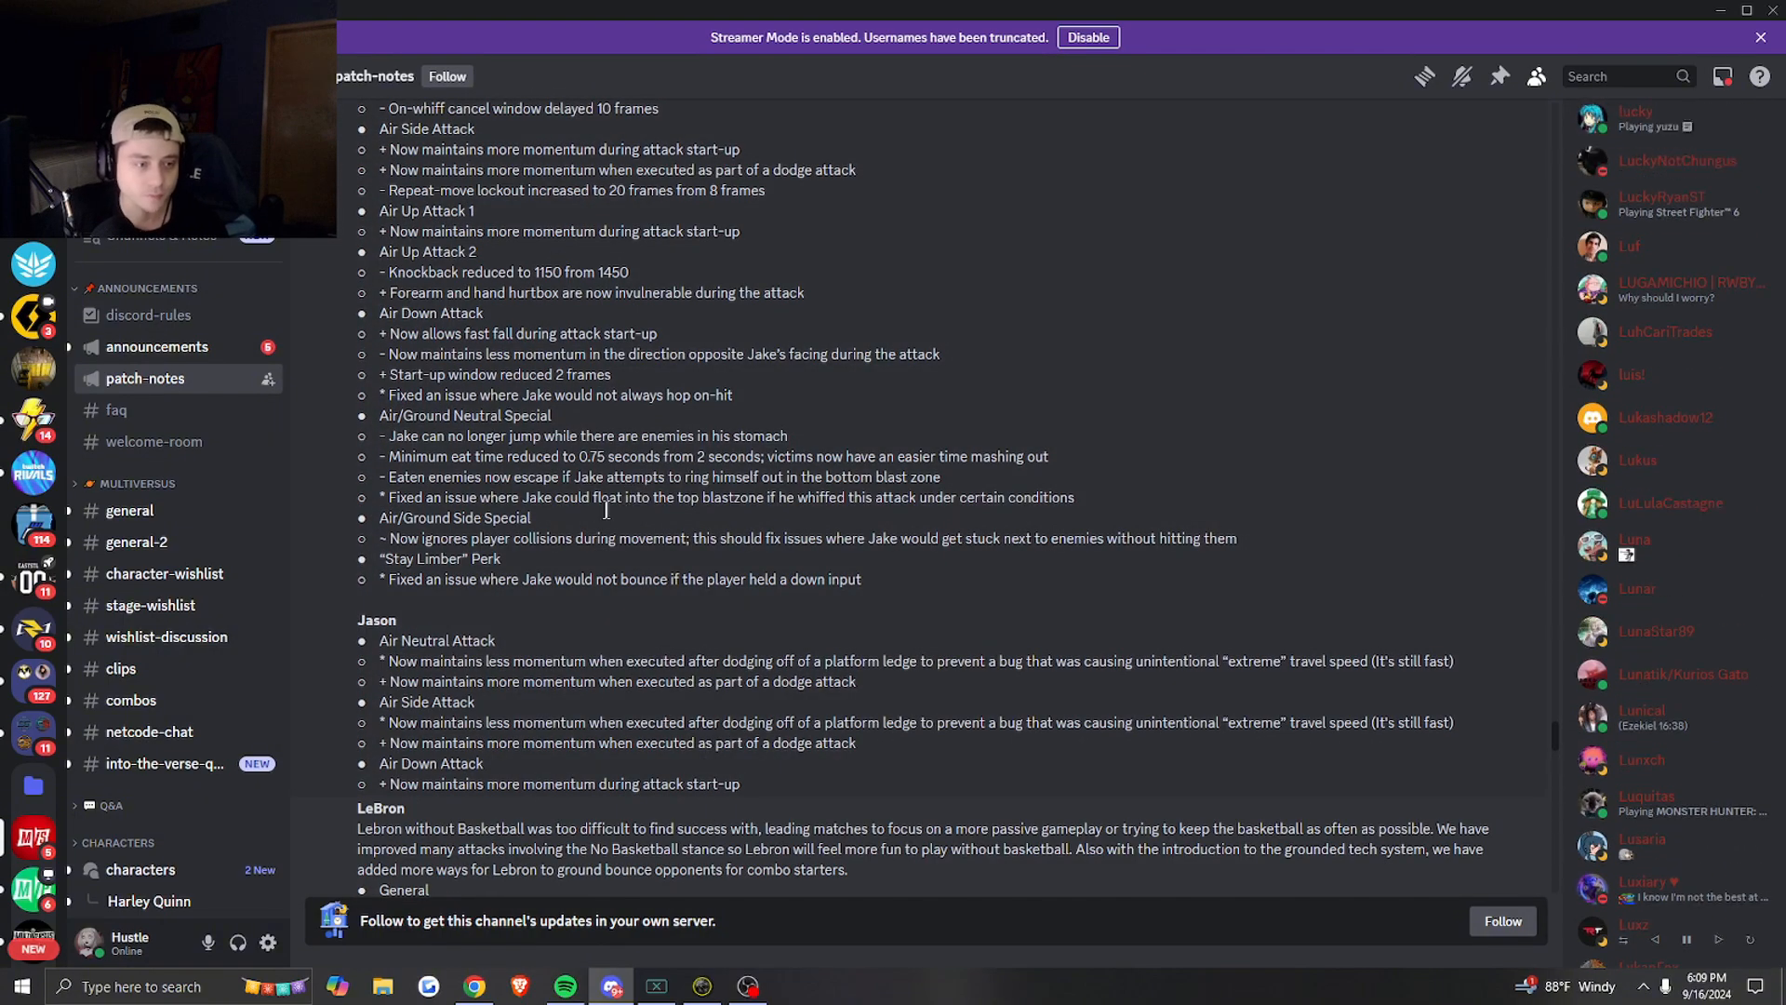
pyautogui.scroll(-3)
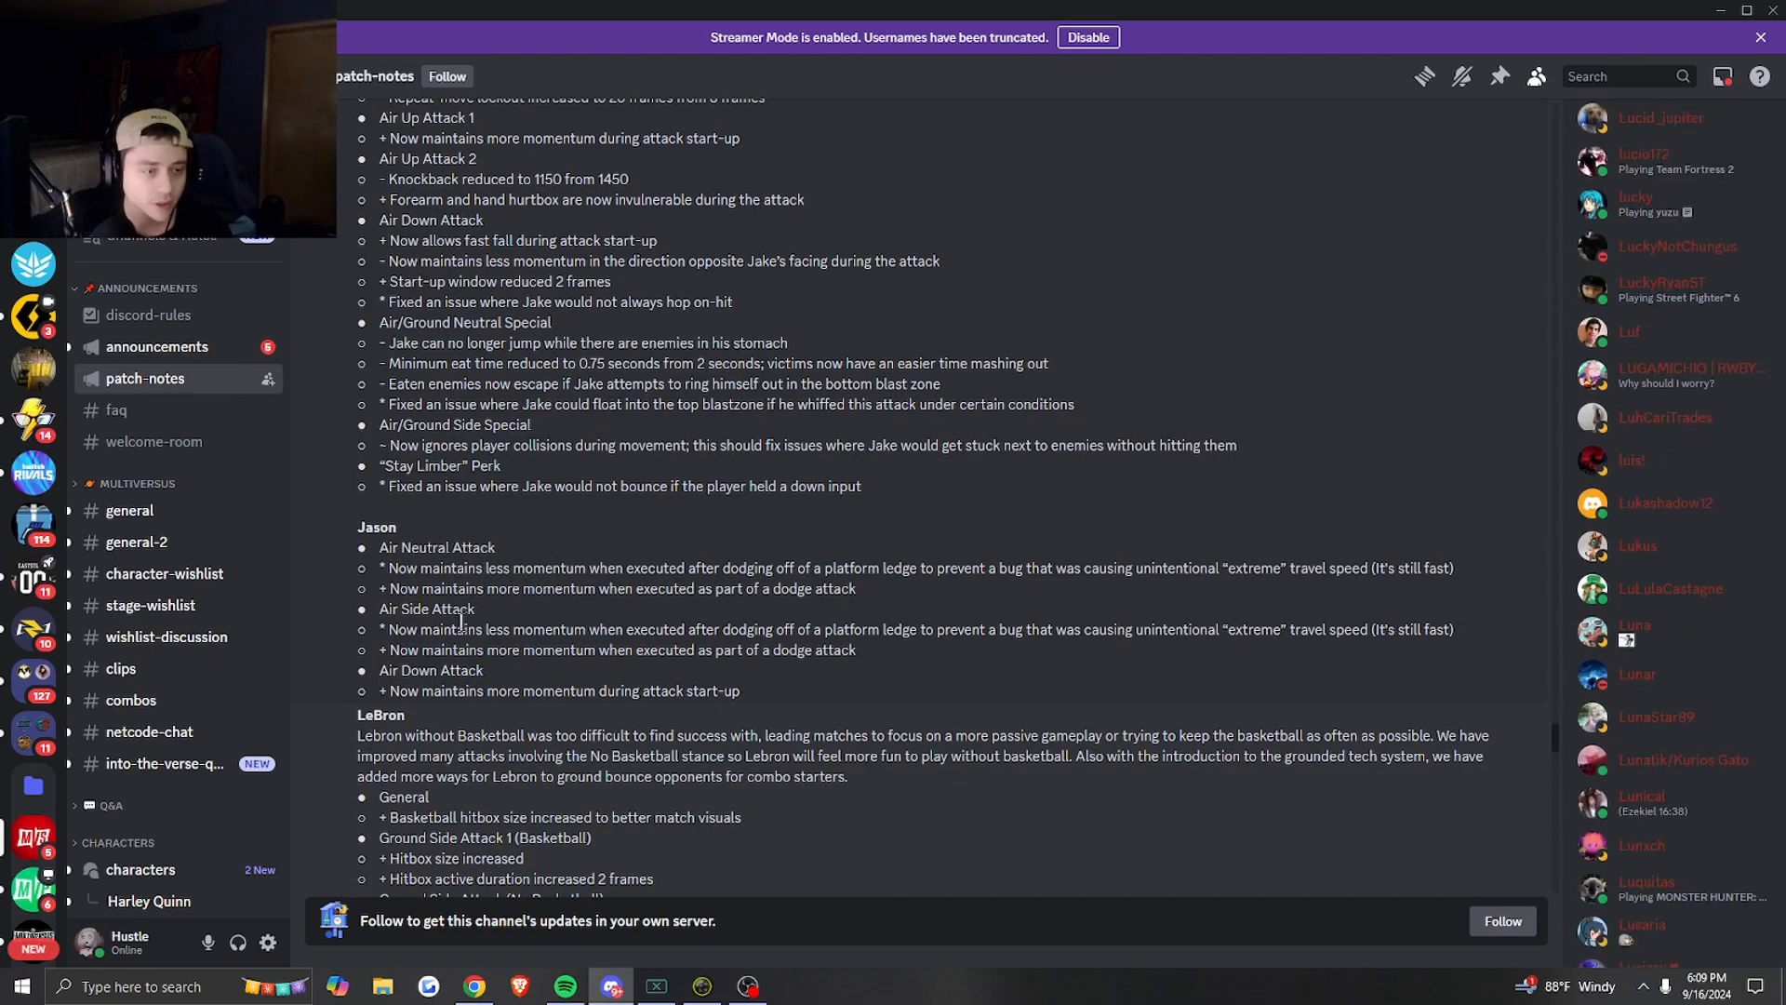
# - Continue scrolling through LeBron's changes until Marvin's section begins
pyautogui.scroll(-3)
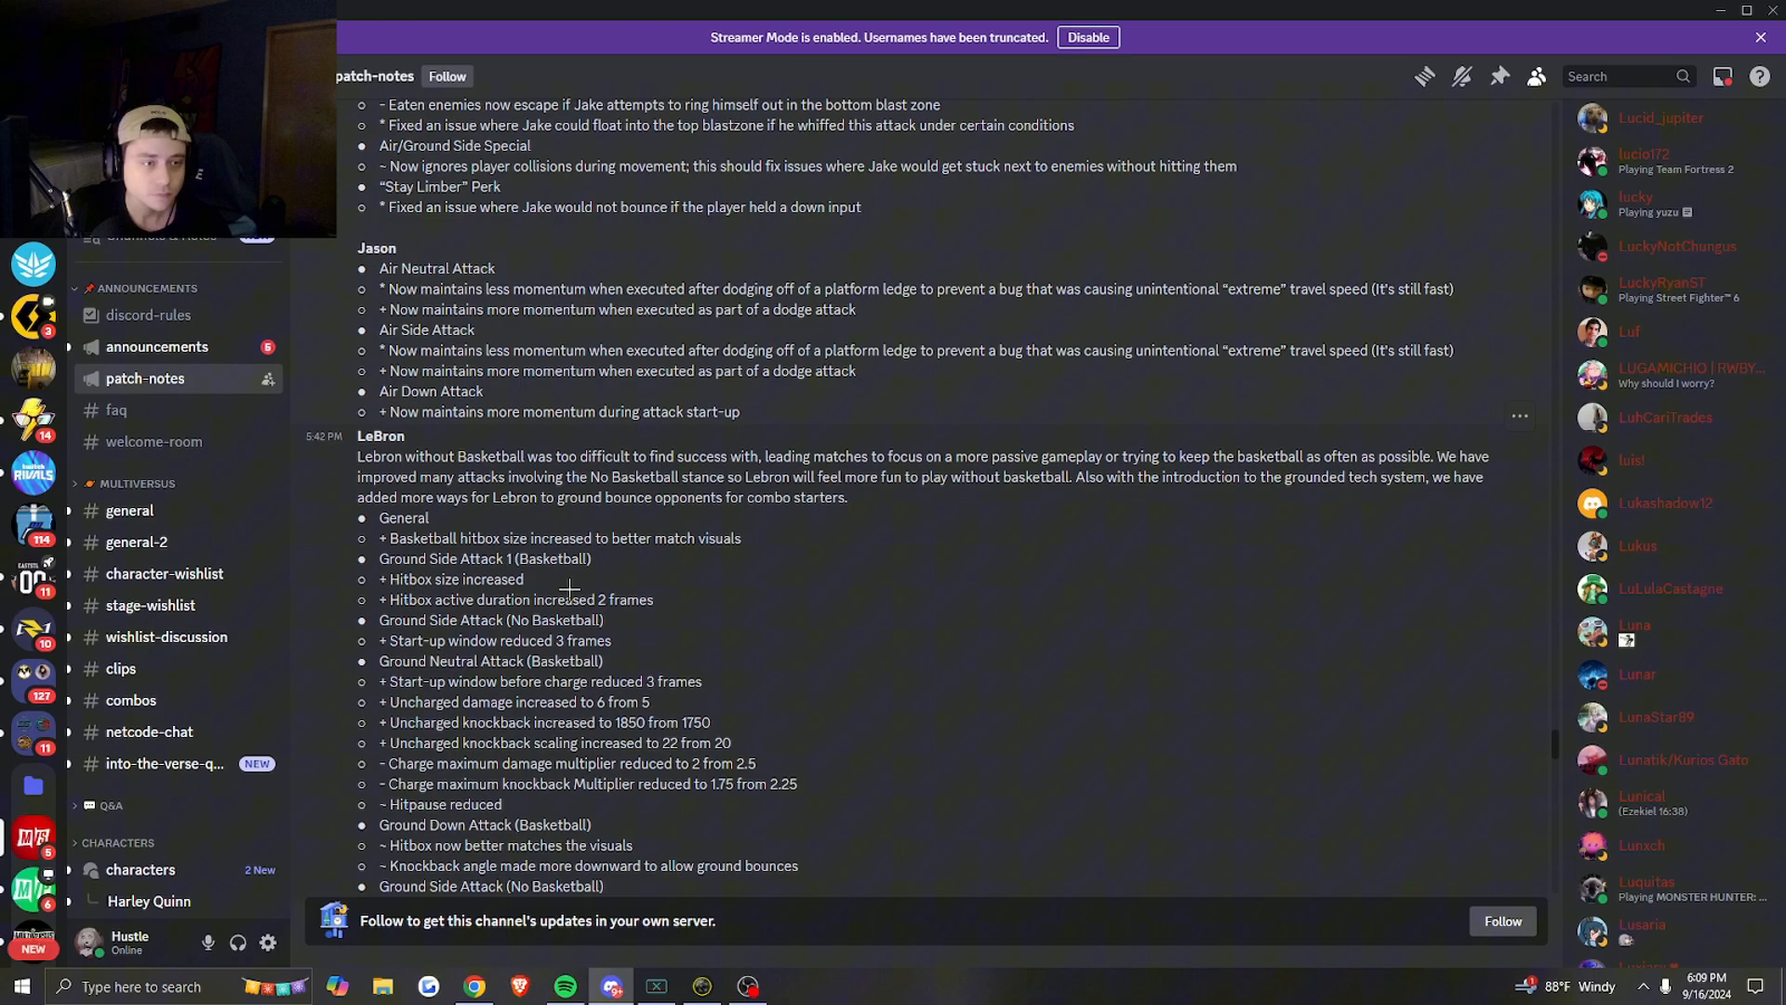
pyautogui.scroll(-3)
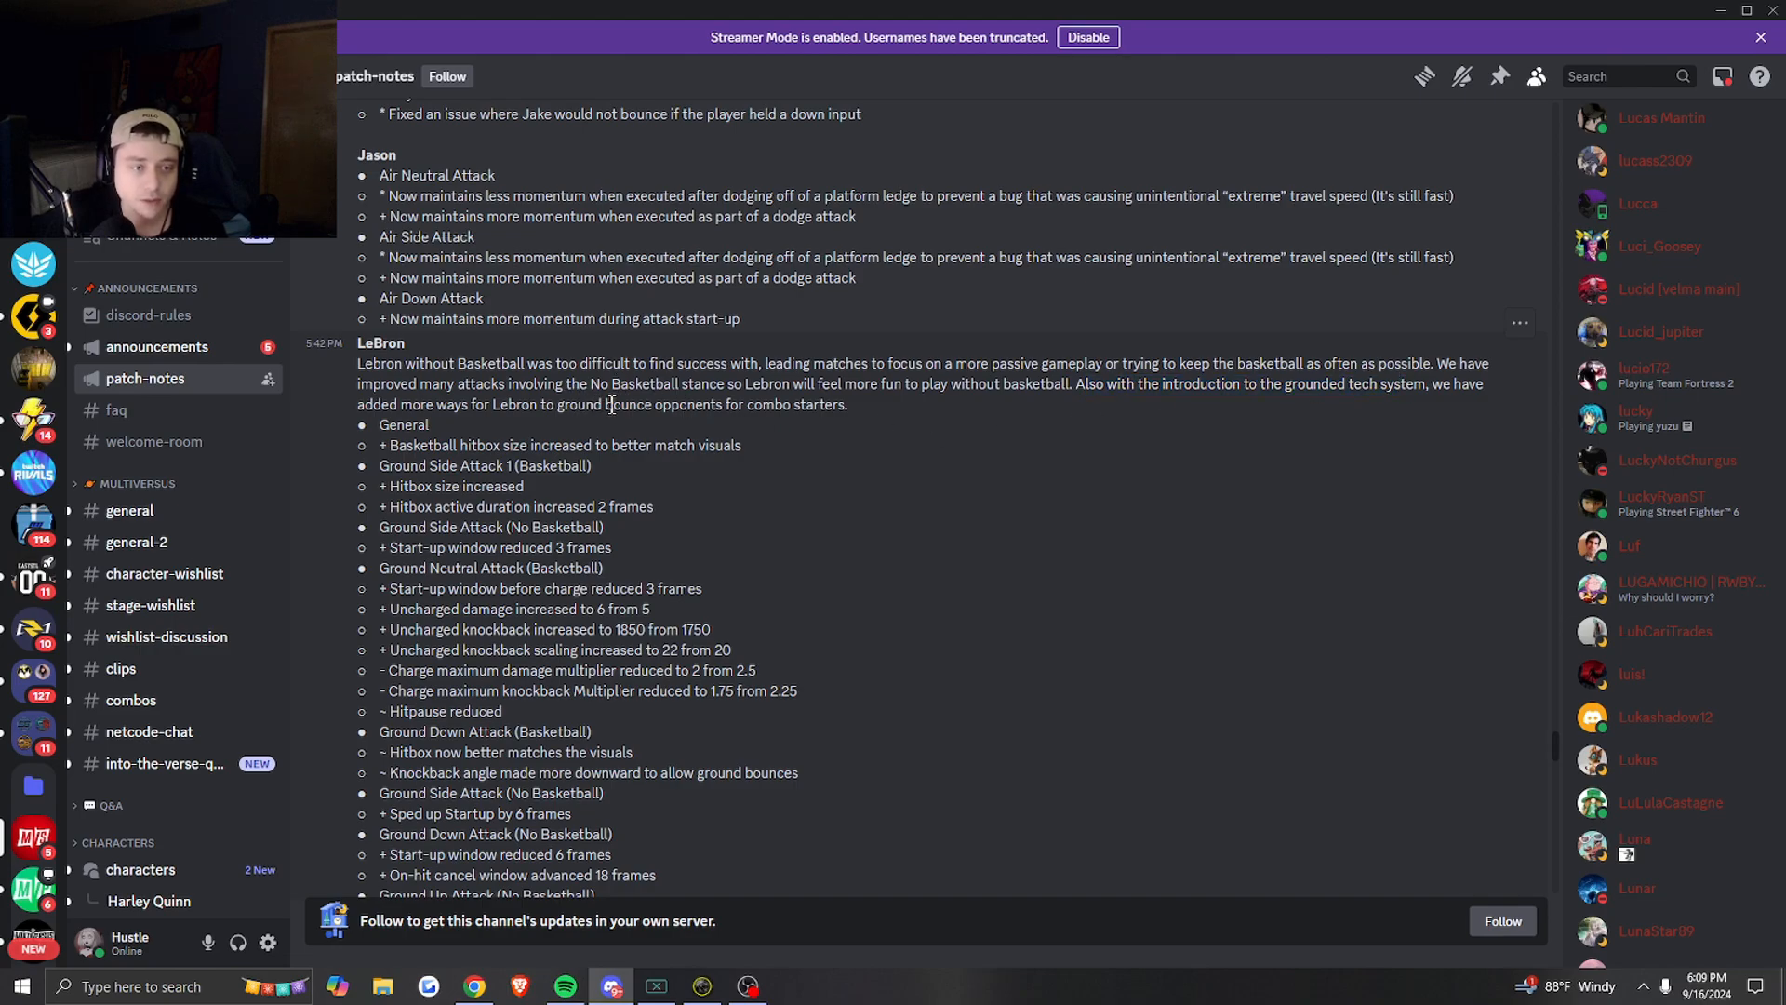
pyautogui.scroll(-3)
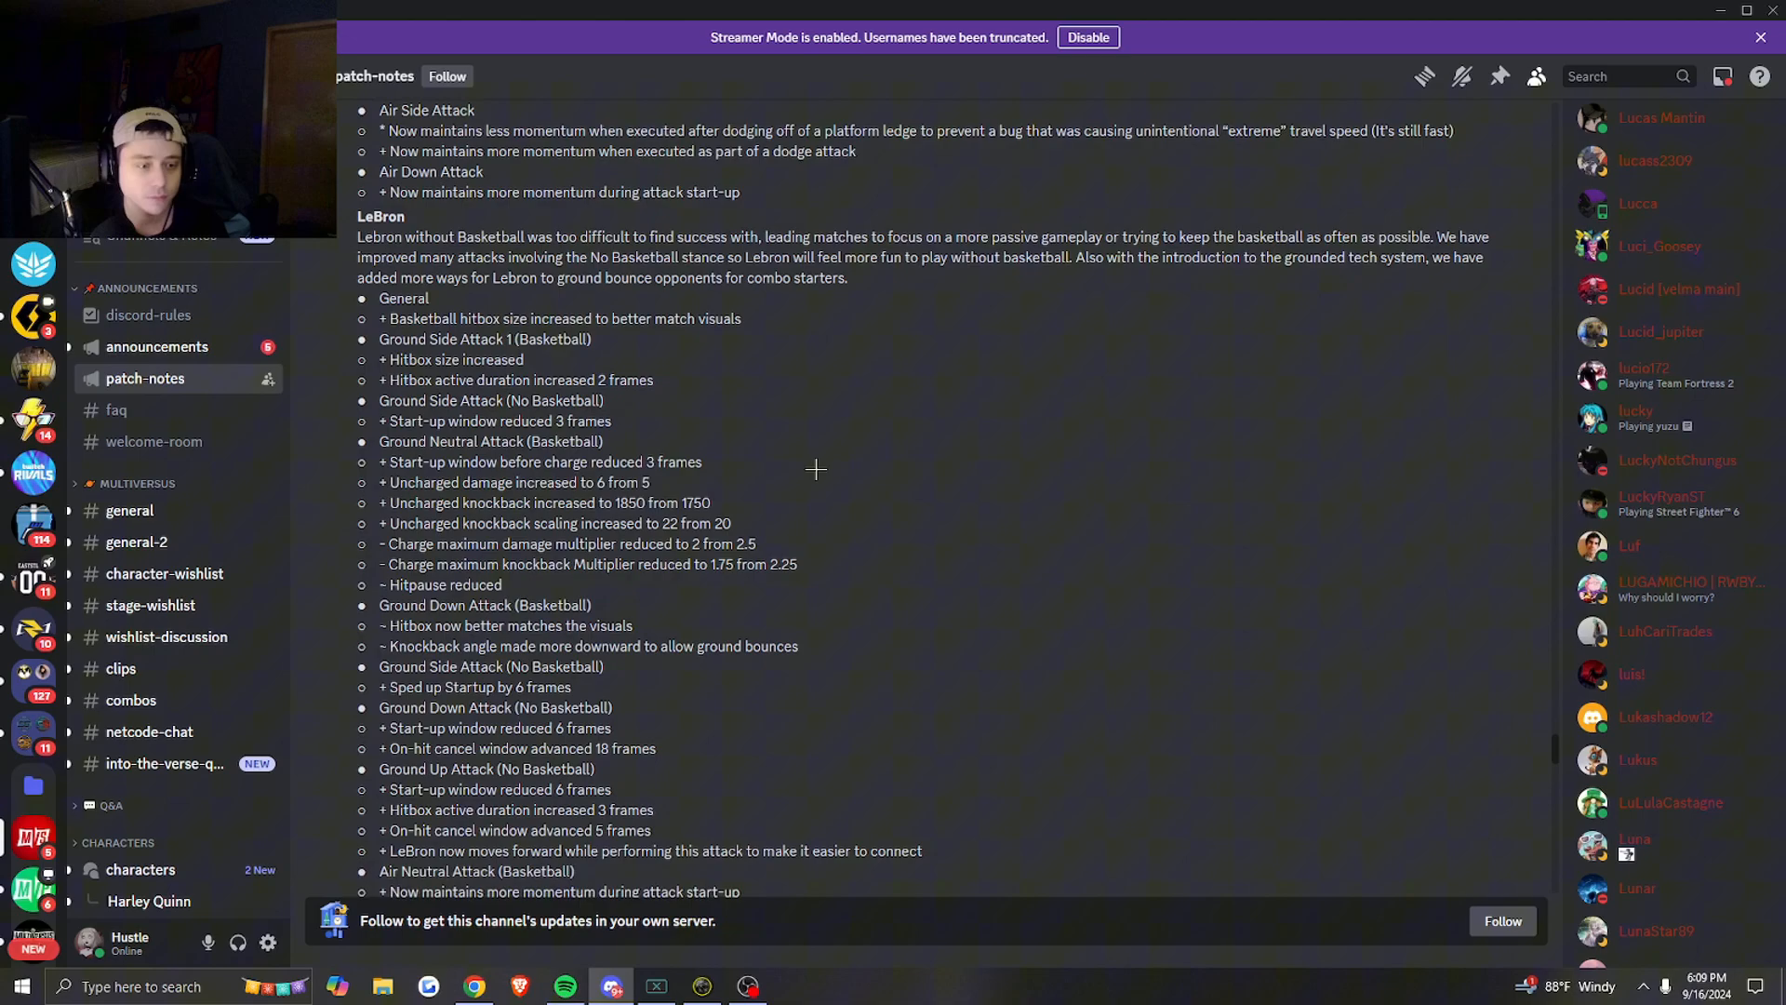
pyautogui.scroll(-3)
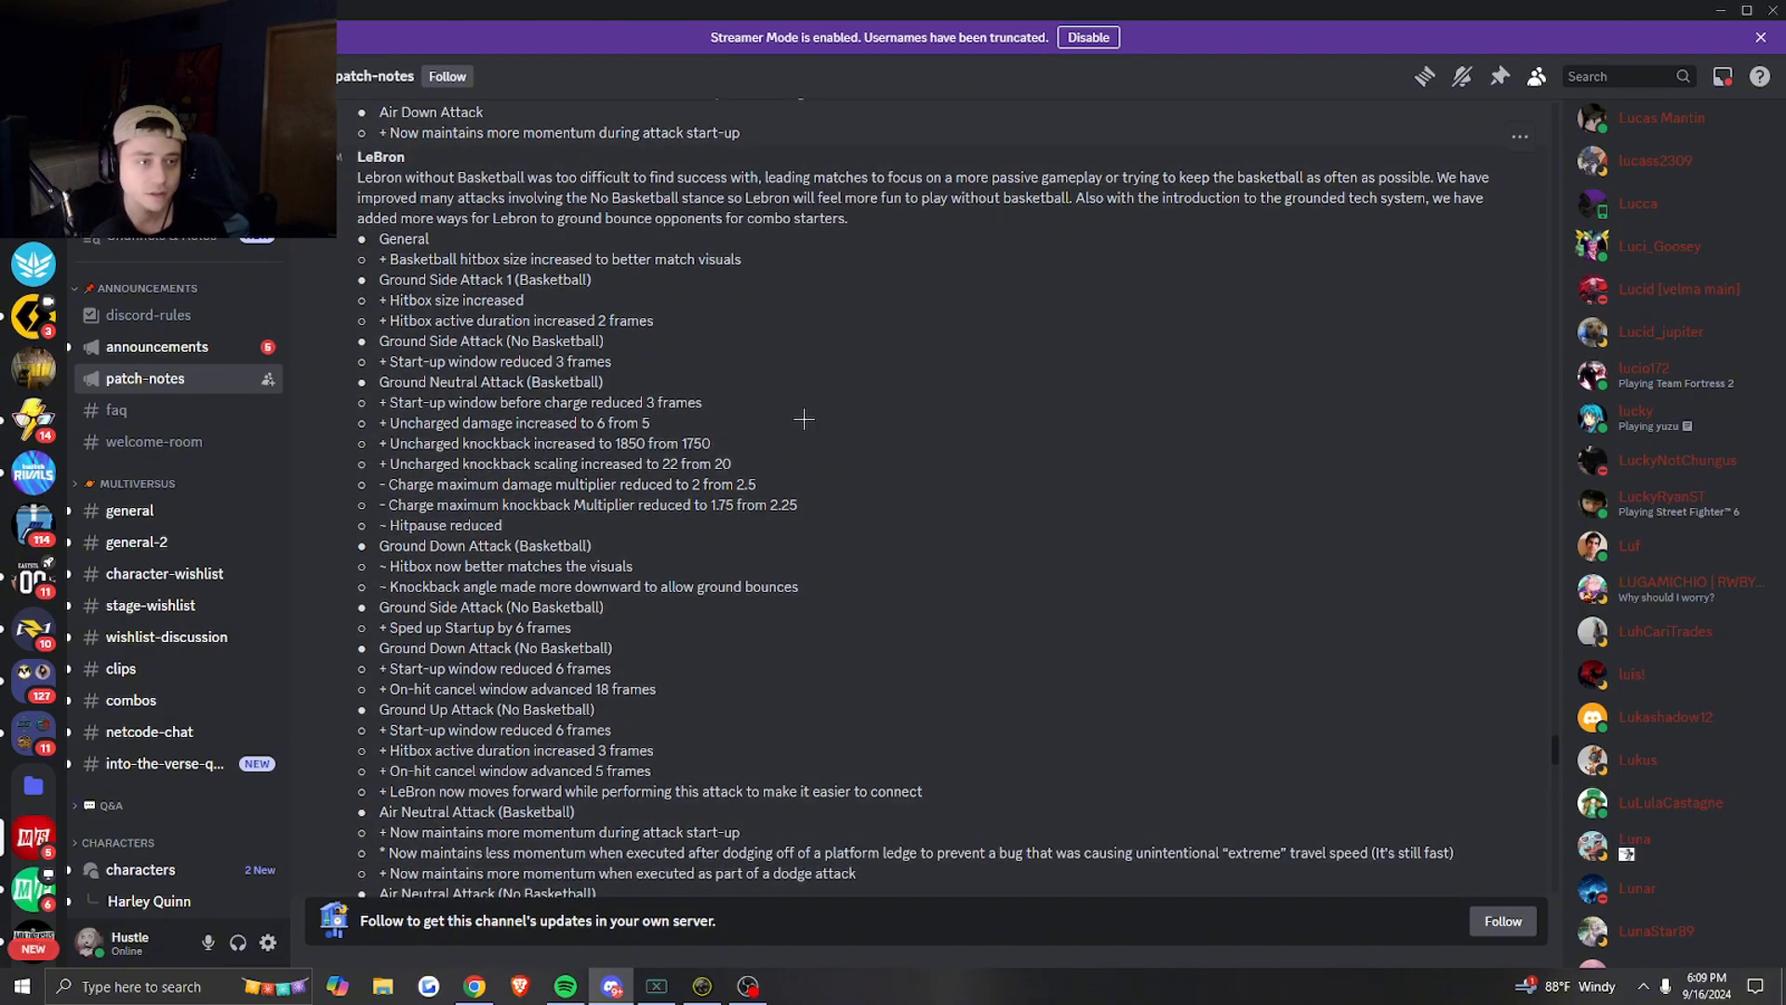
pyautogui.scroll(-3)
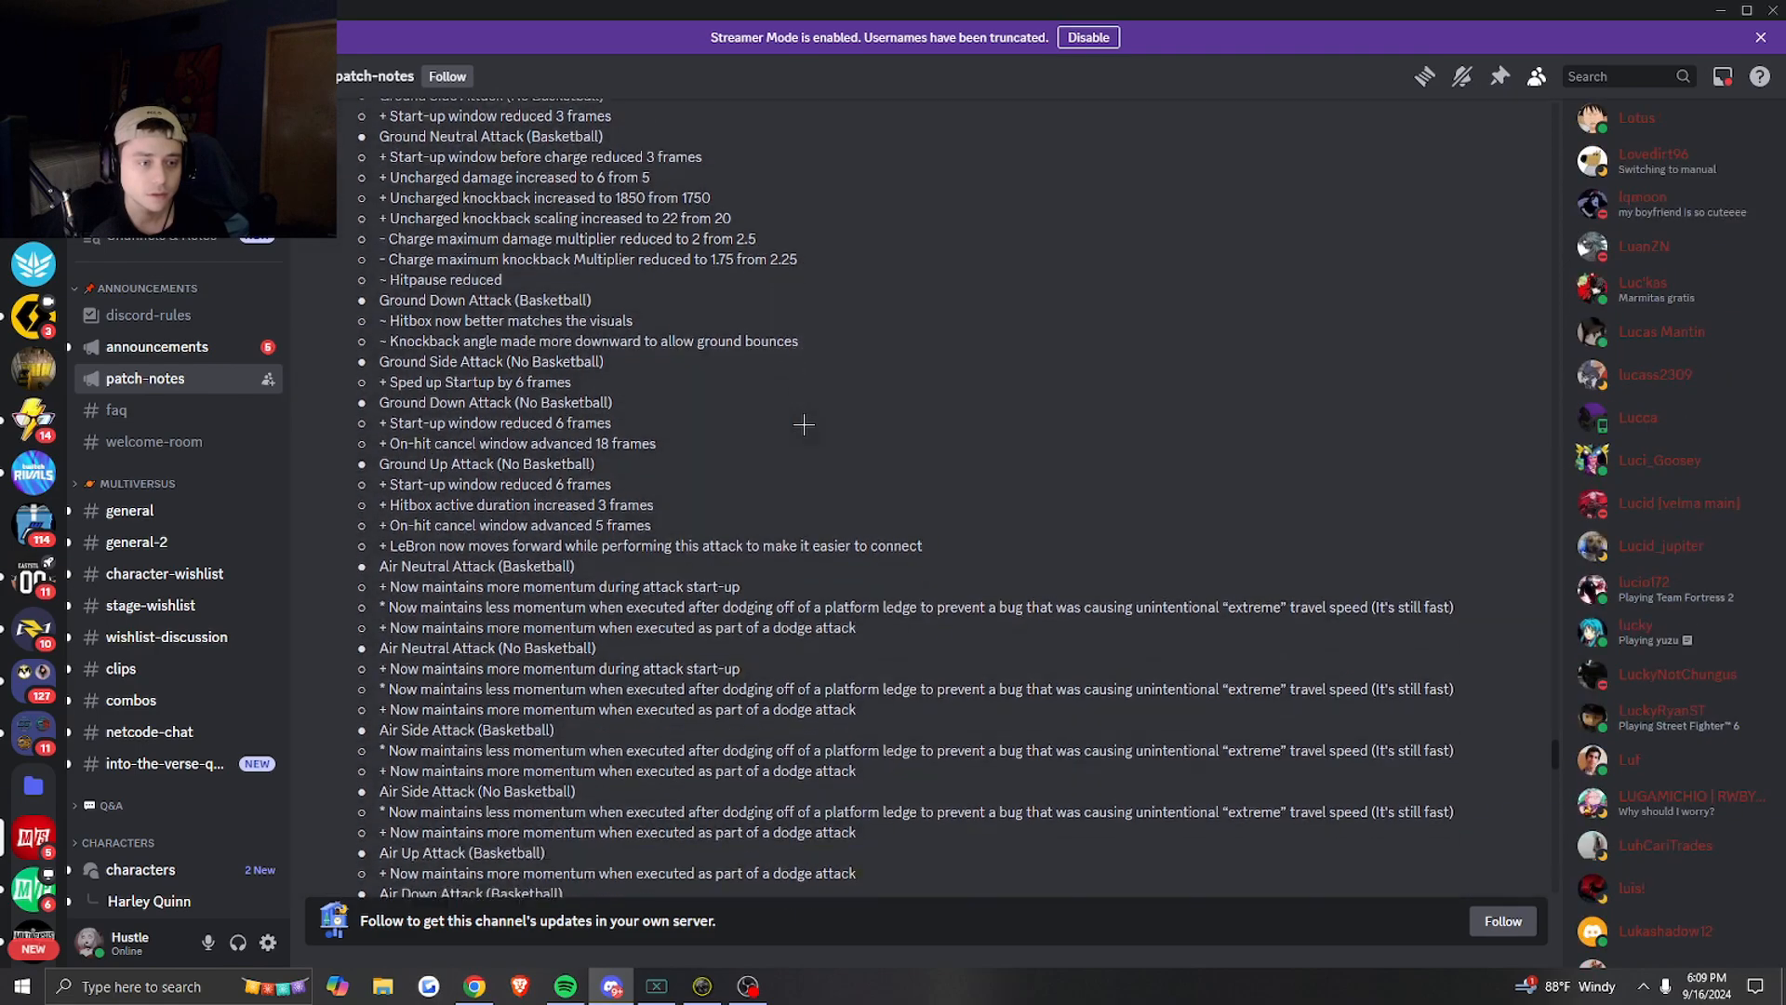
pyautogui.scroll(-3)
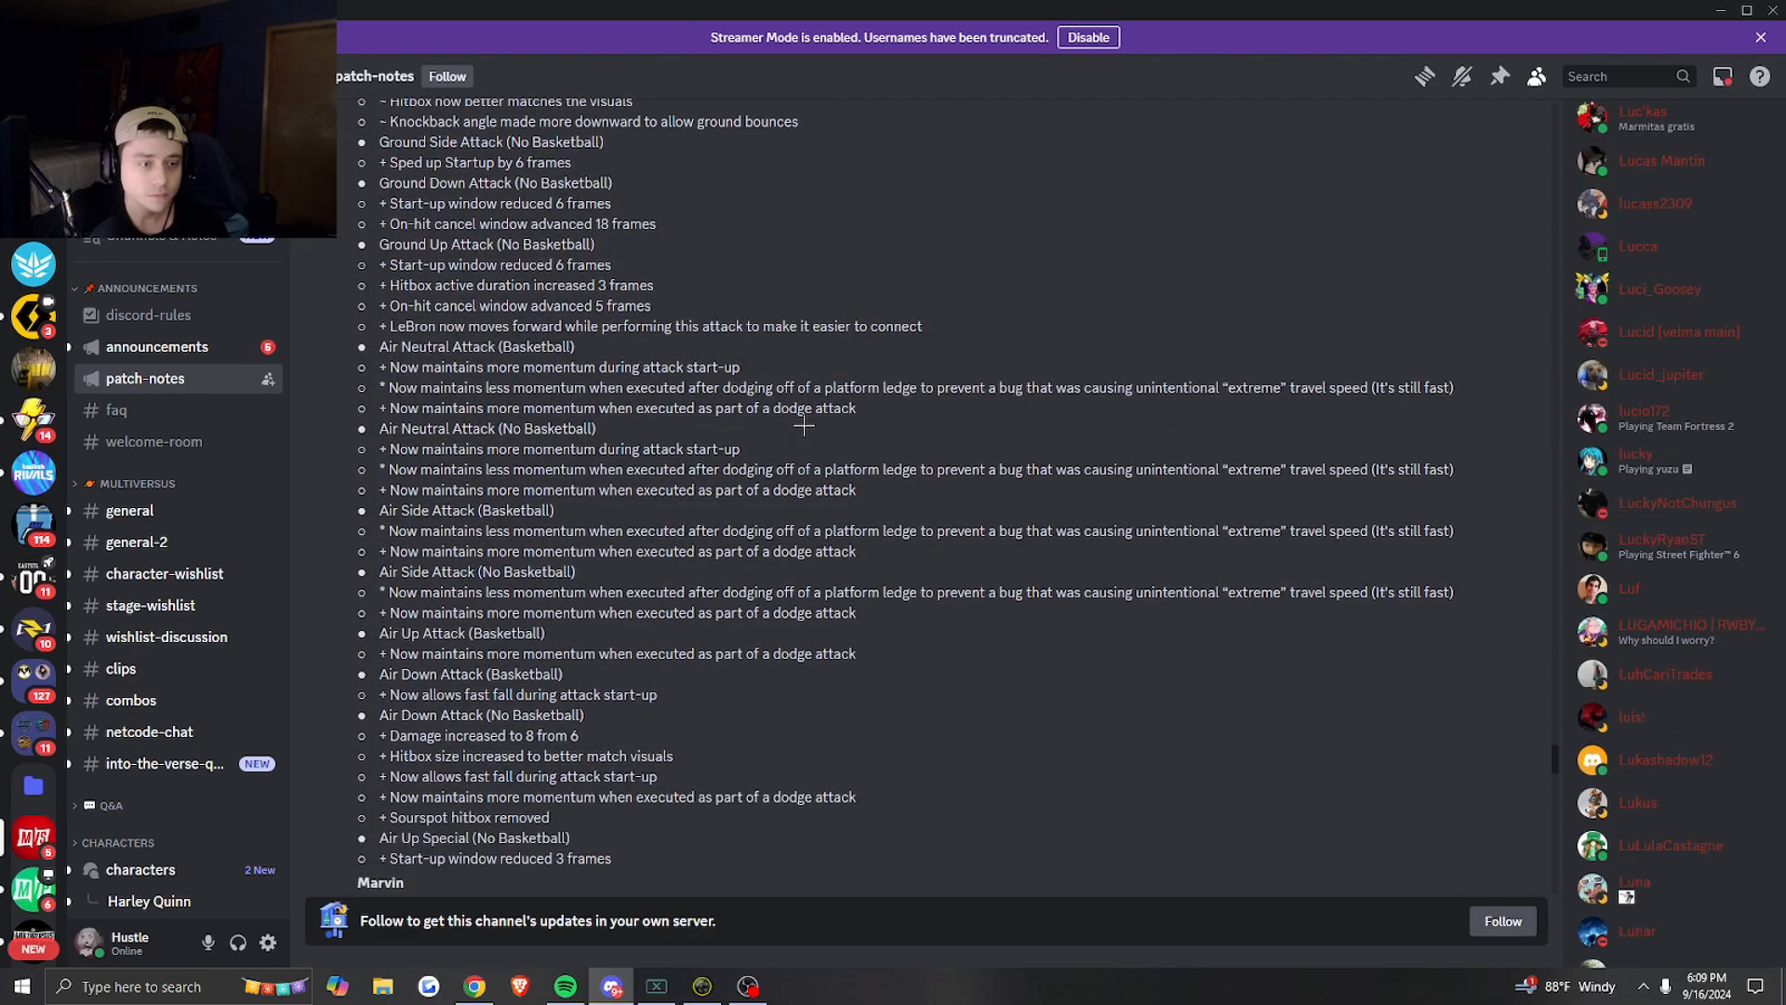
pyautogui.scroll(-3)
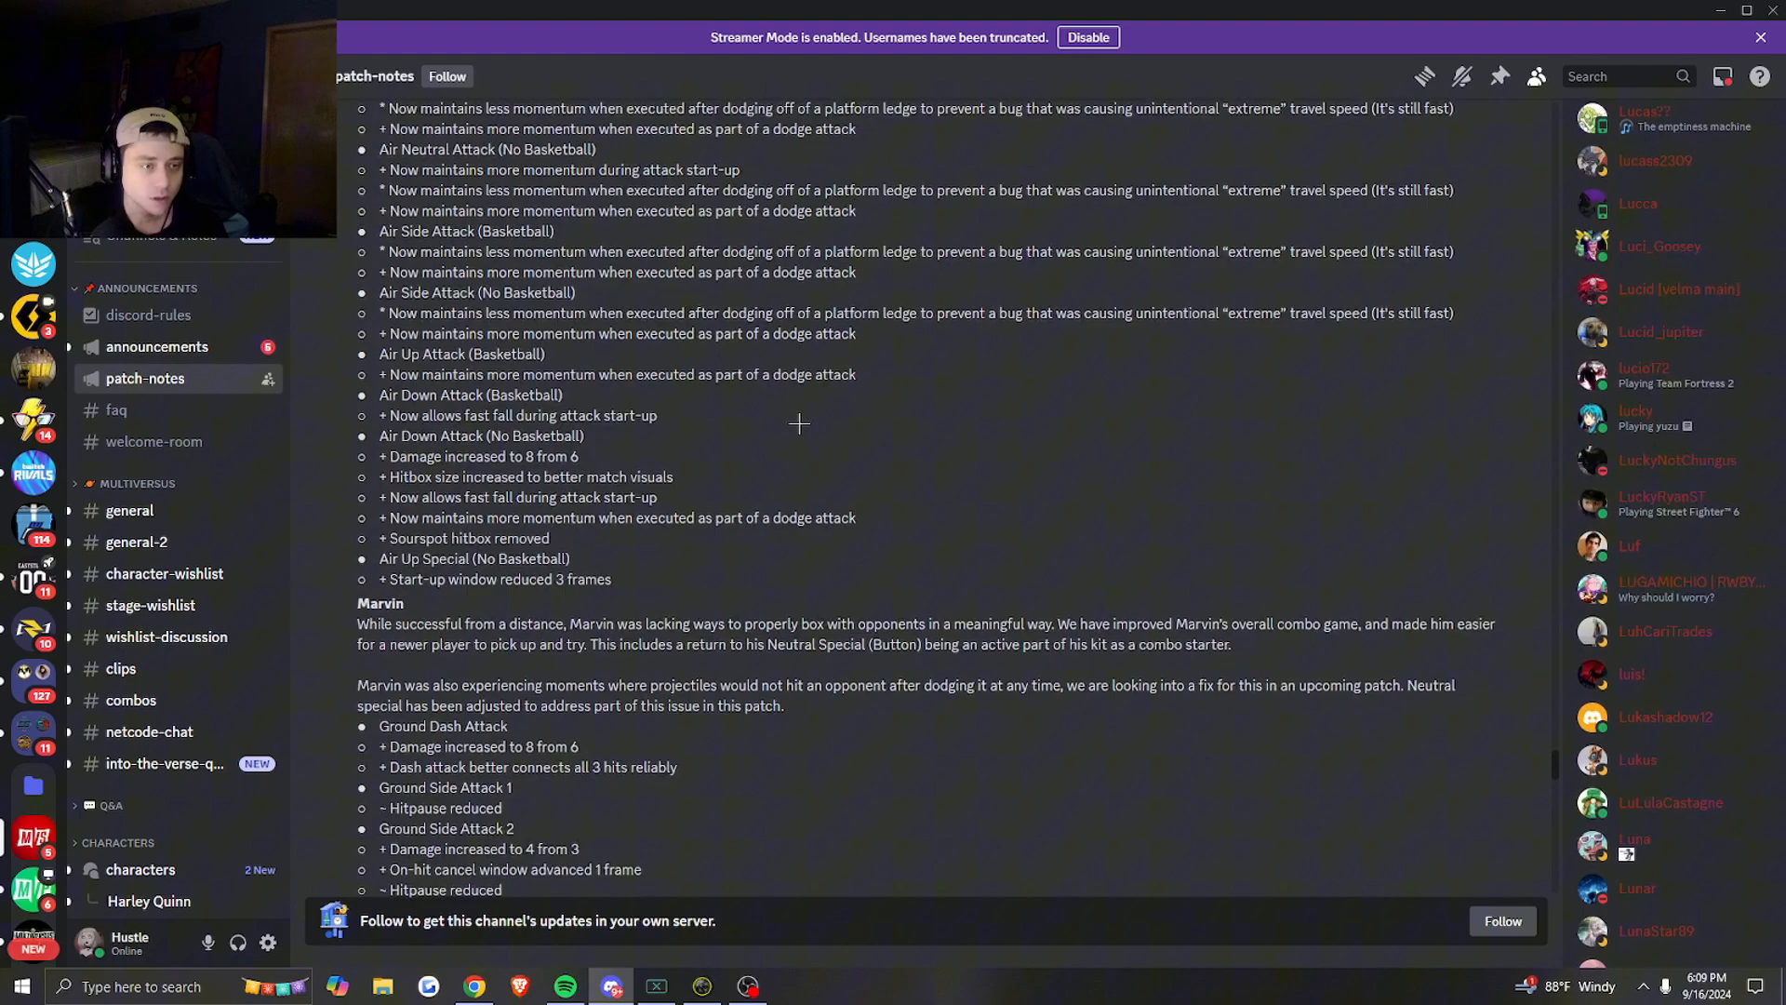
# - Scroll past Marvin's changes through Morty's list until Reindog's section starts, selecting a line of text along the way
pyautogui.scroll(-3)
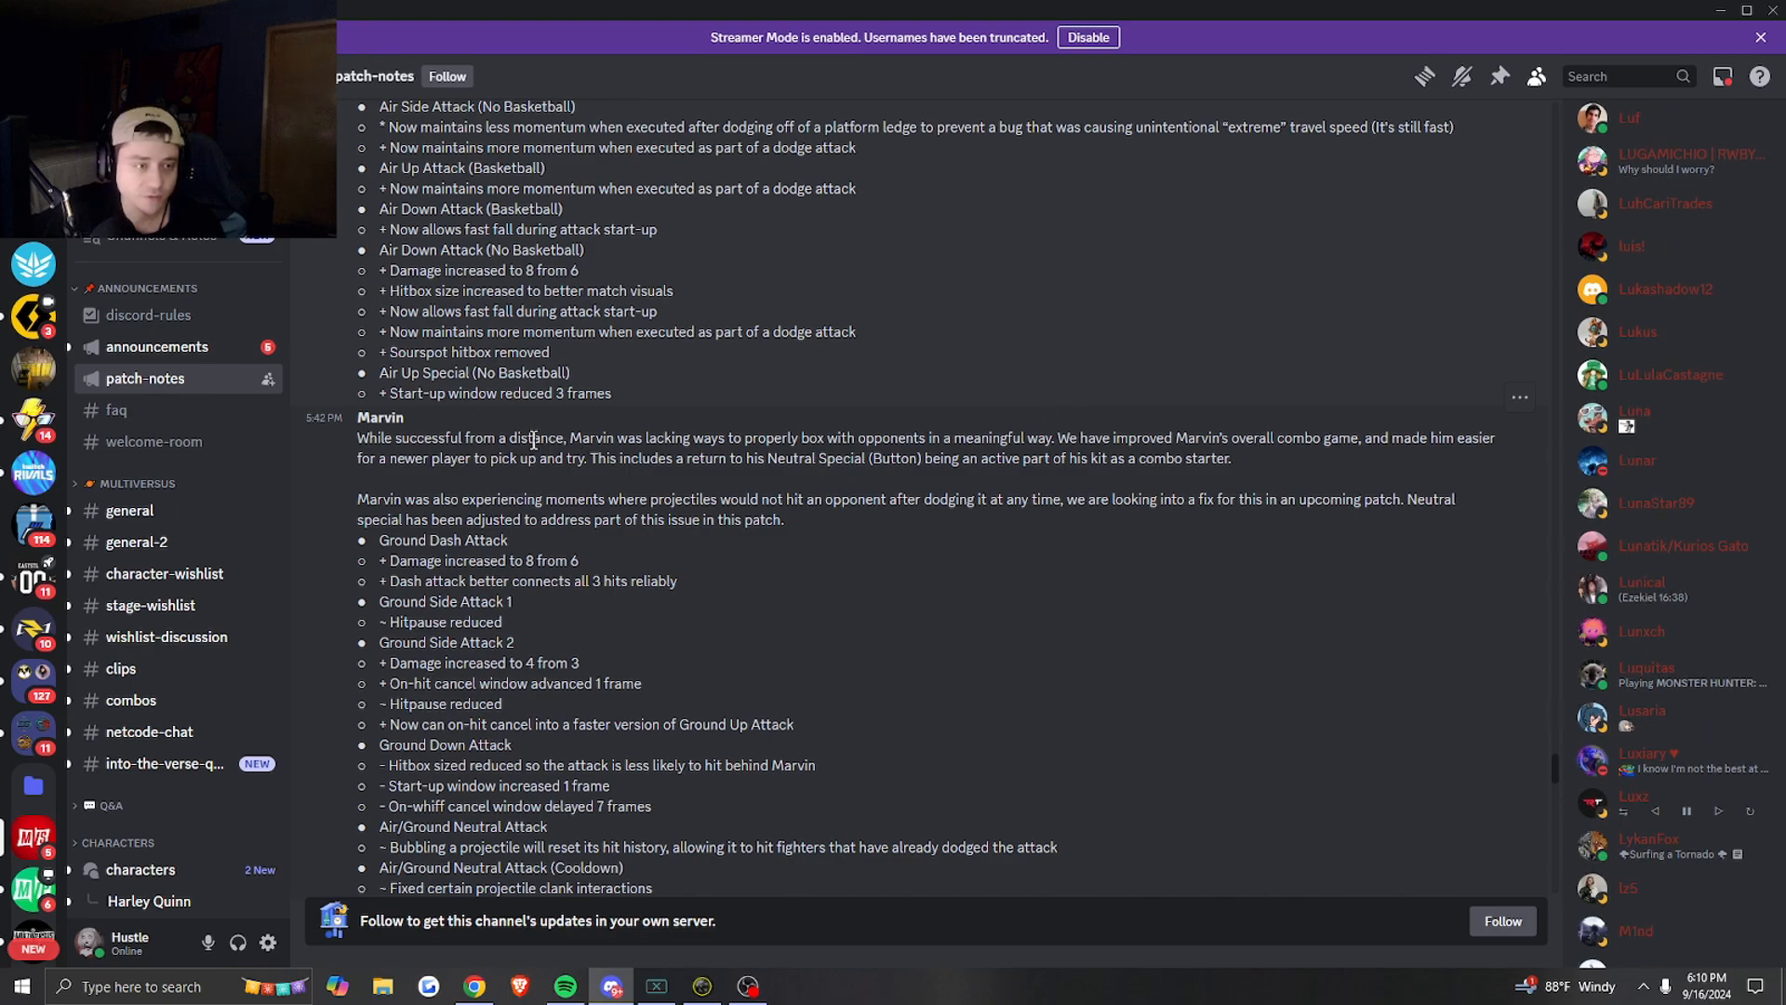
pyautogui.scroll(-3)
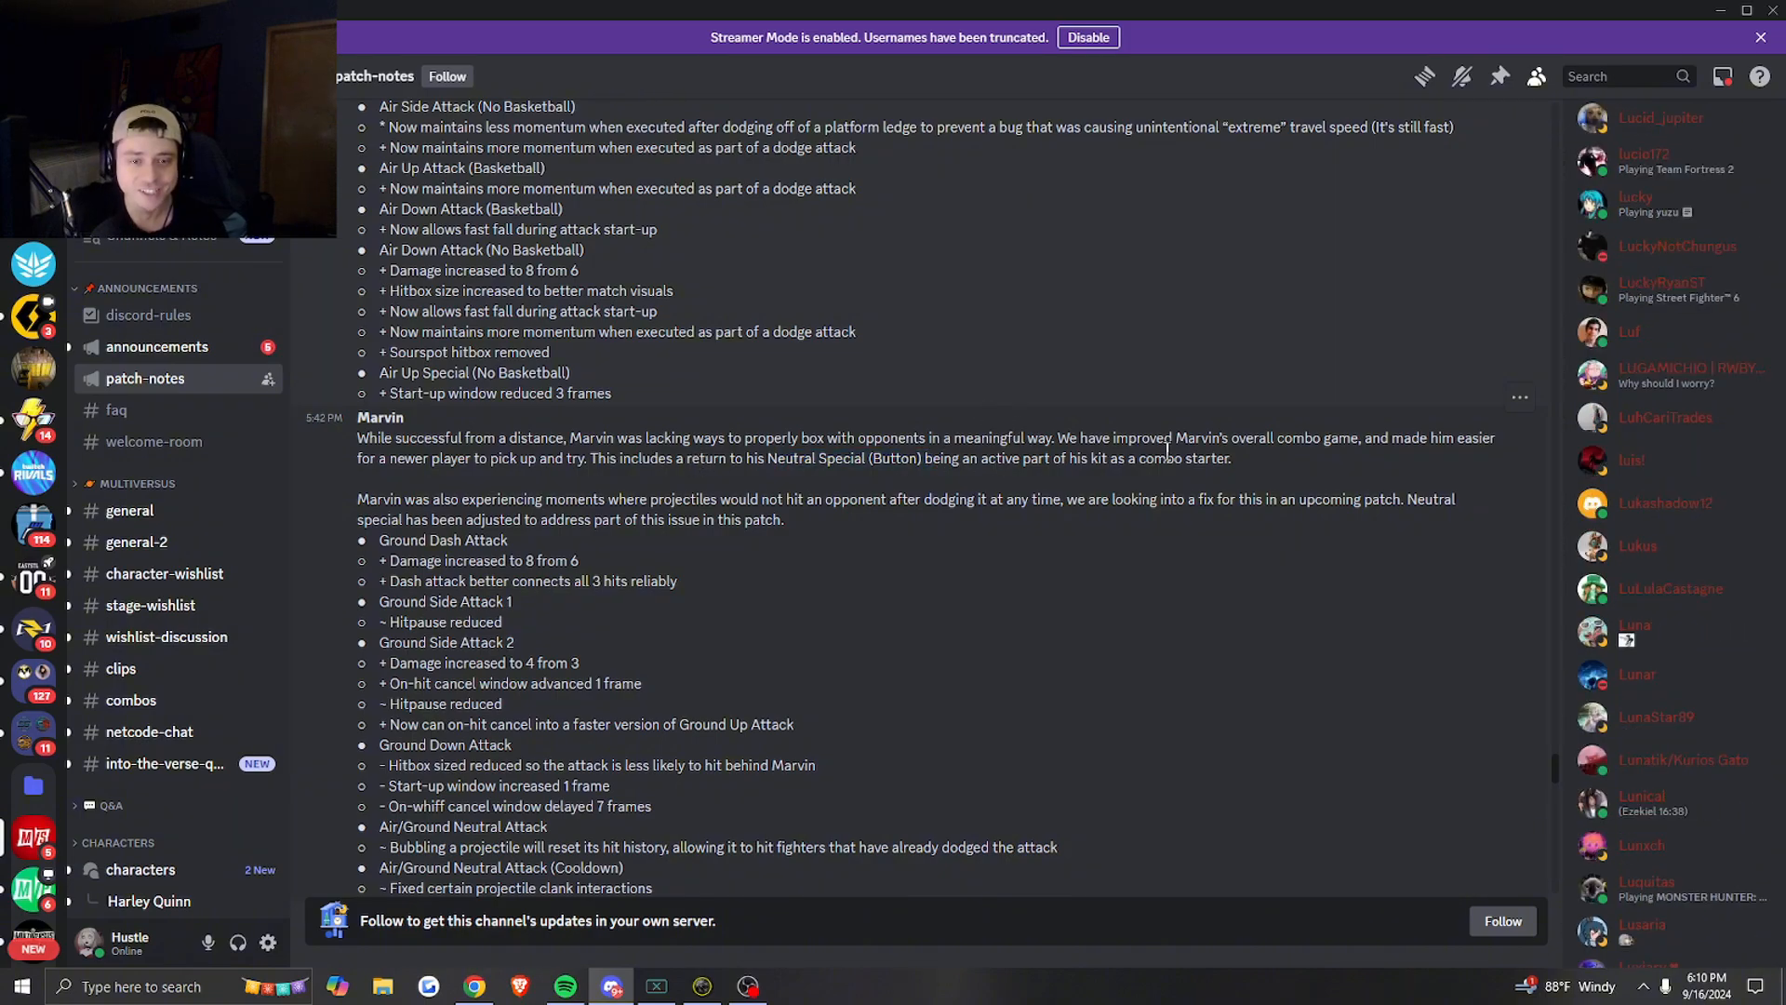
pyautogui.moveTo(618, 458); pyautogui.dragTo(1202, 458)
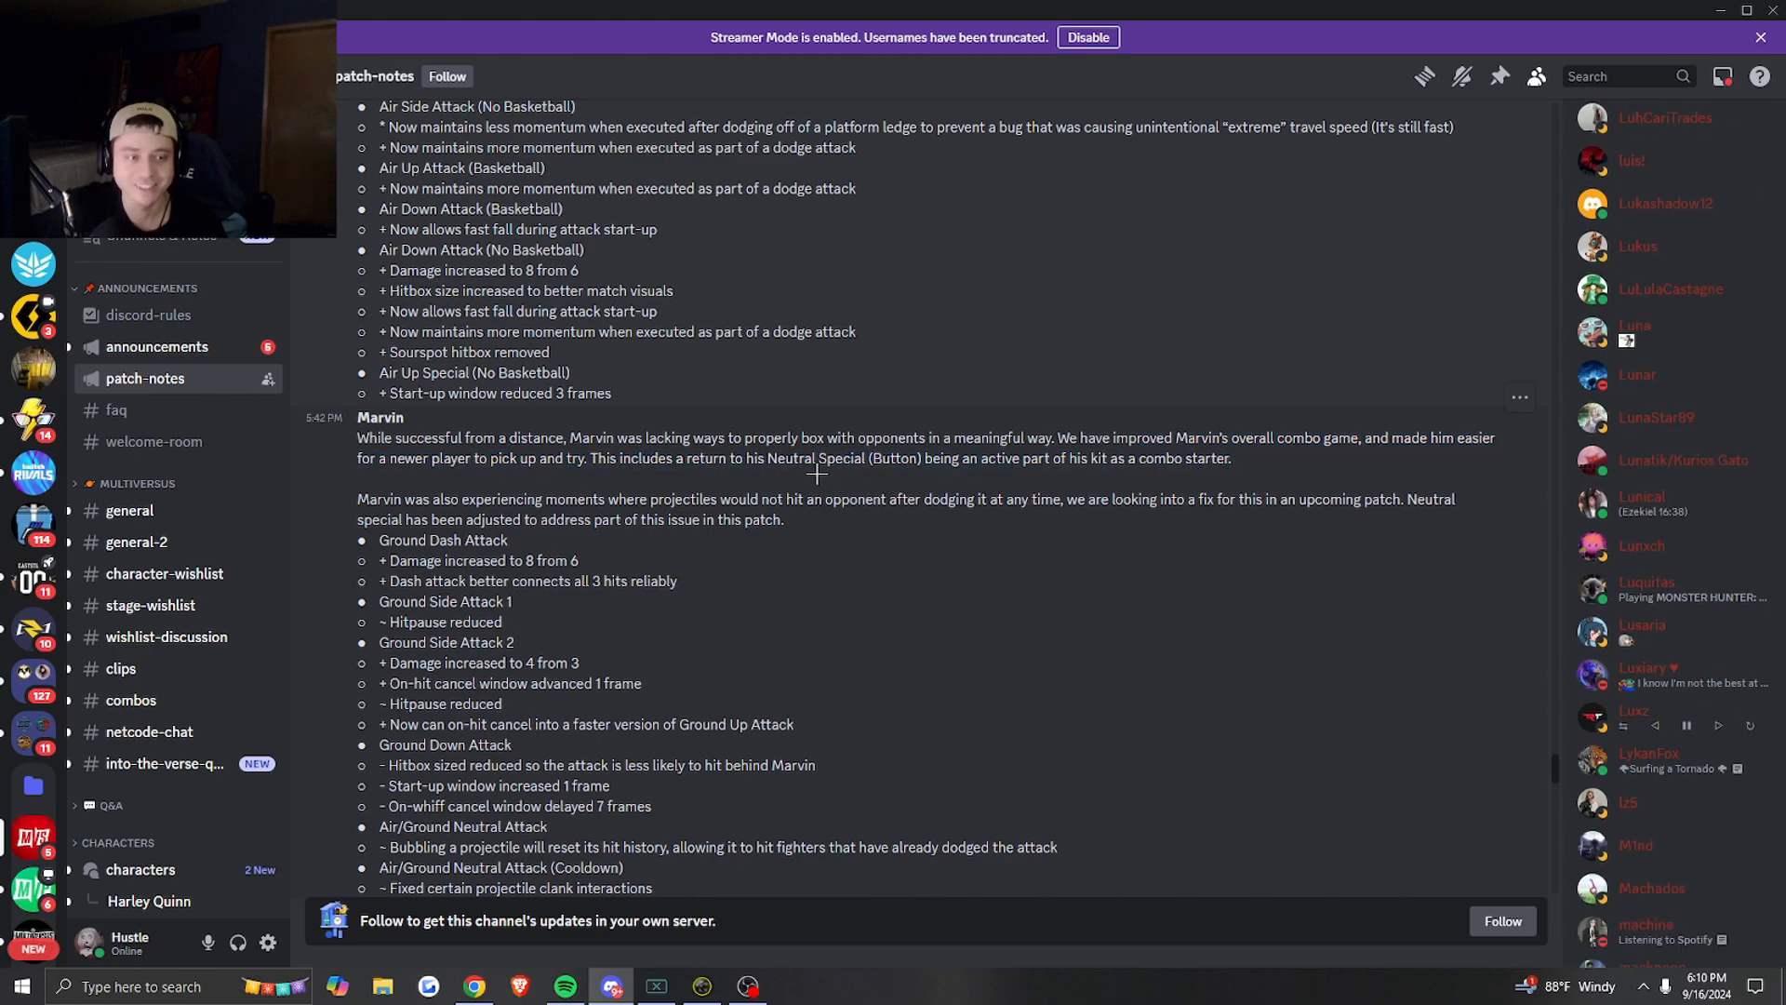
pyautogui.scroll(-3)
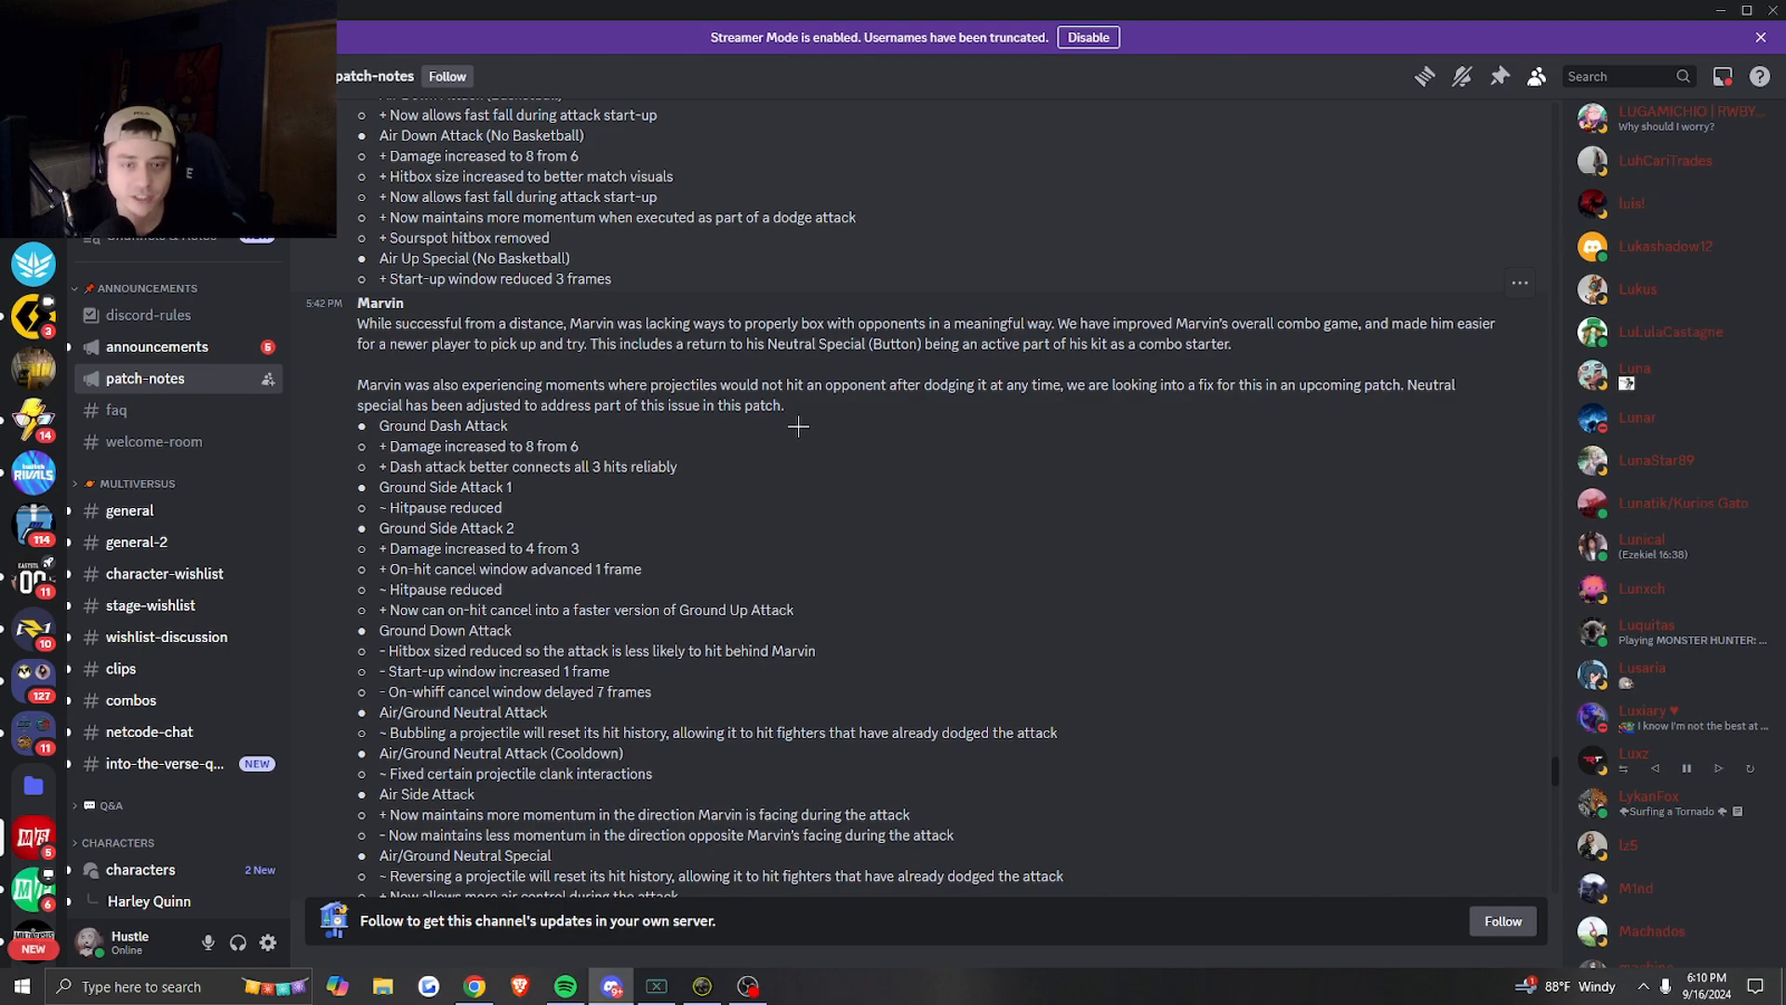
pyautogui.scroll(-3)
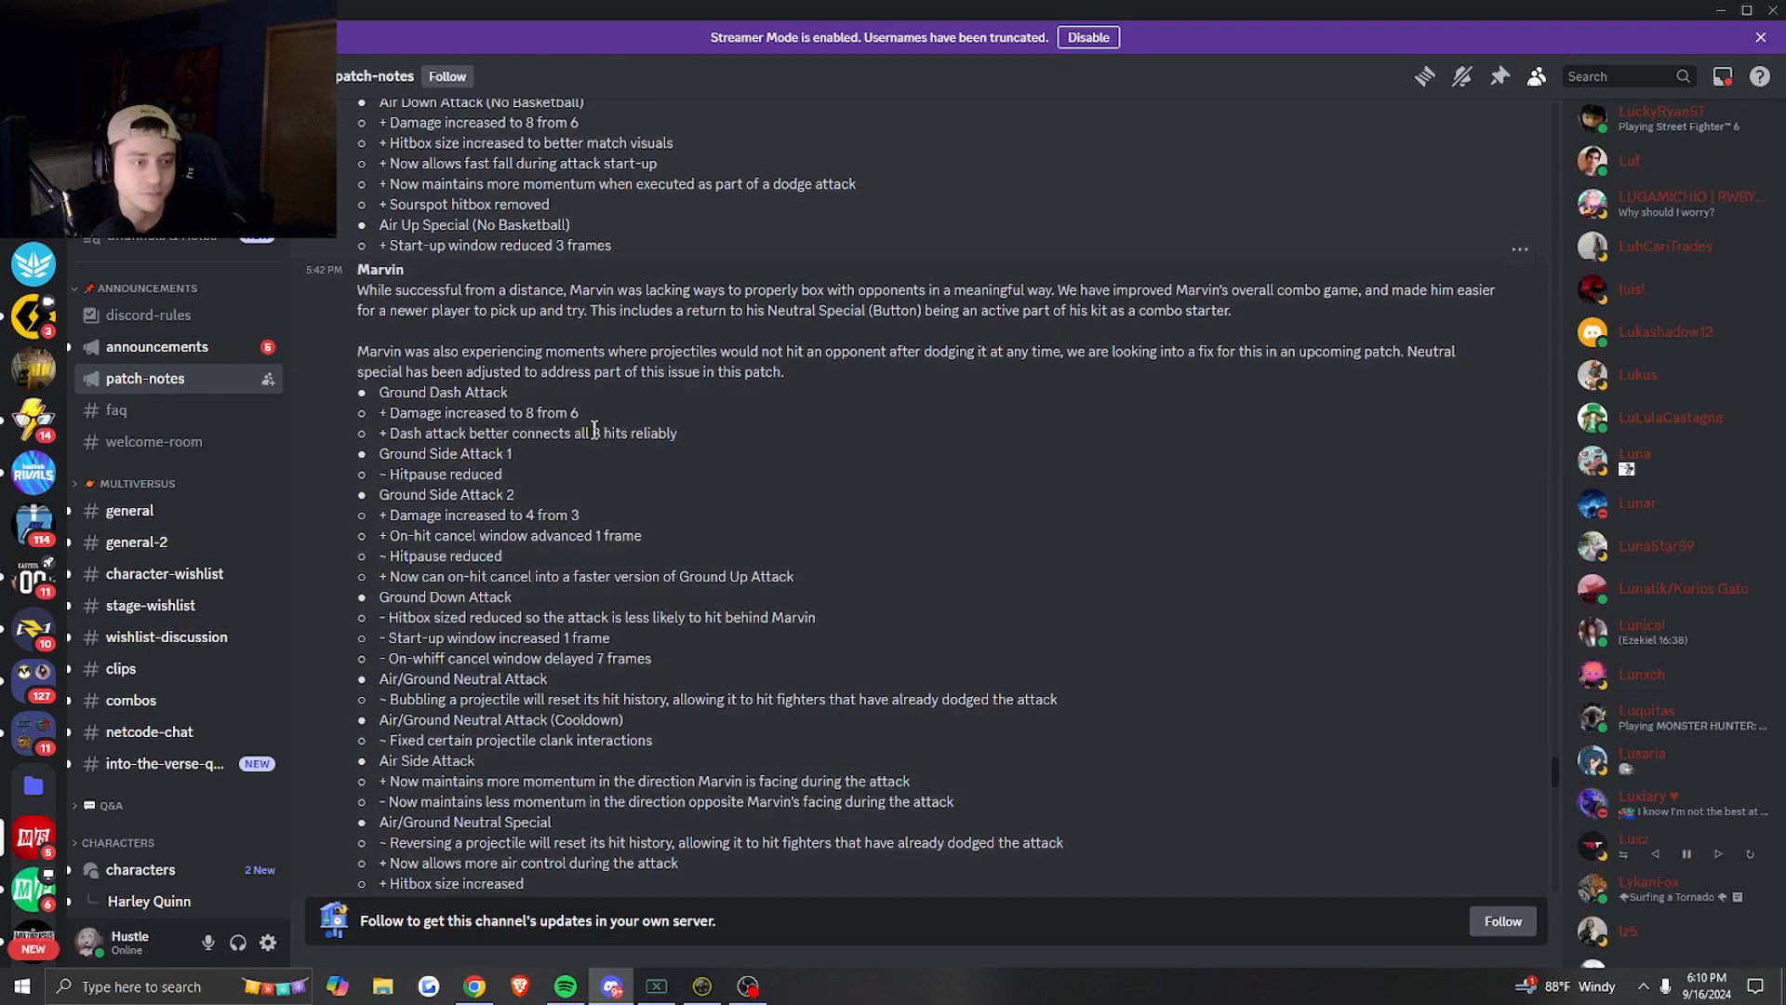
pyautogui.scroll(-3)
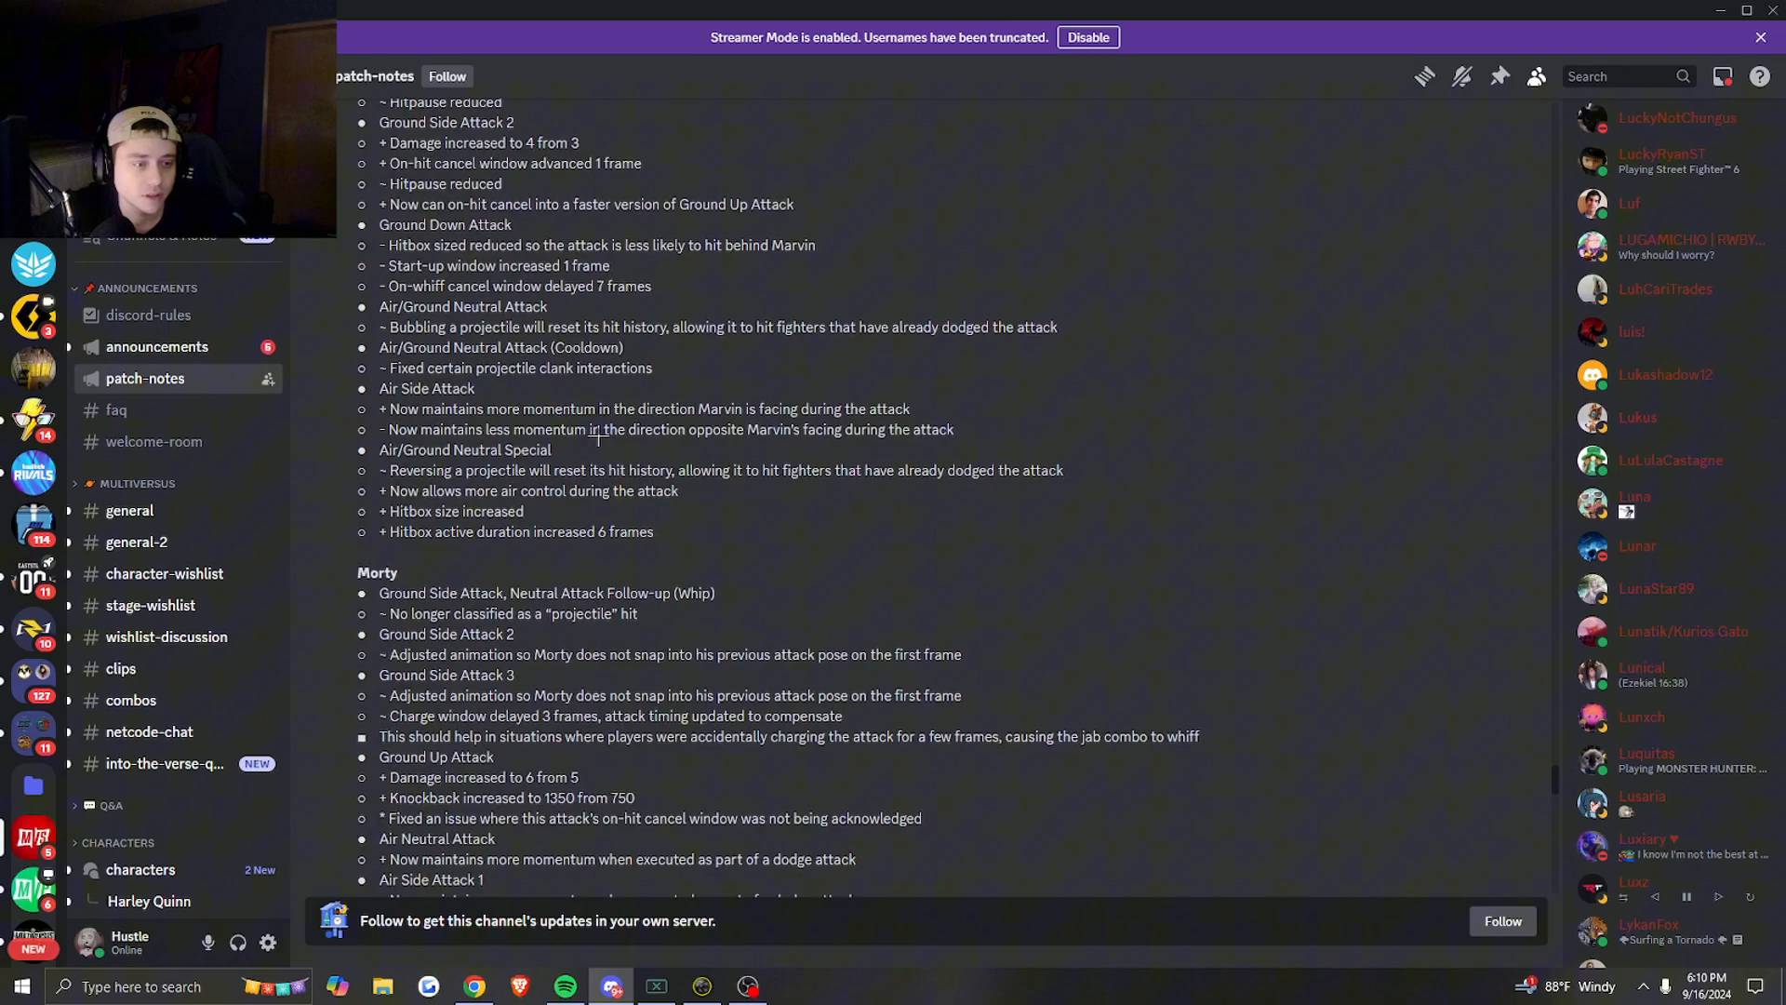
pyautogui.scroll(-3)
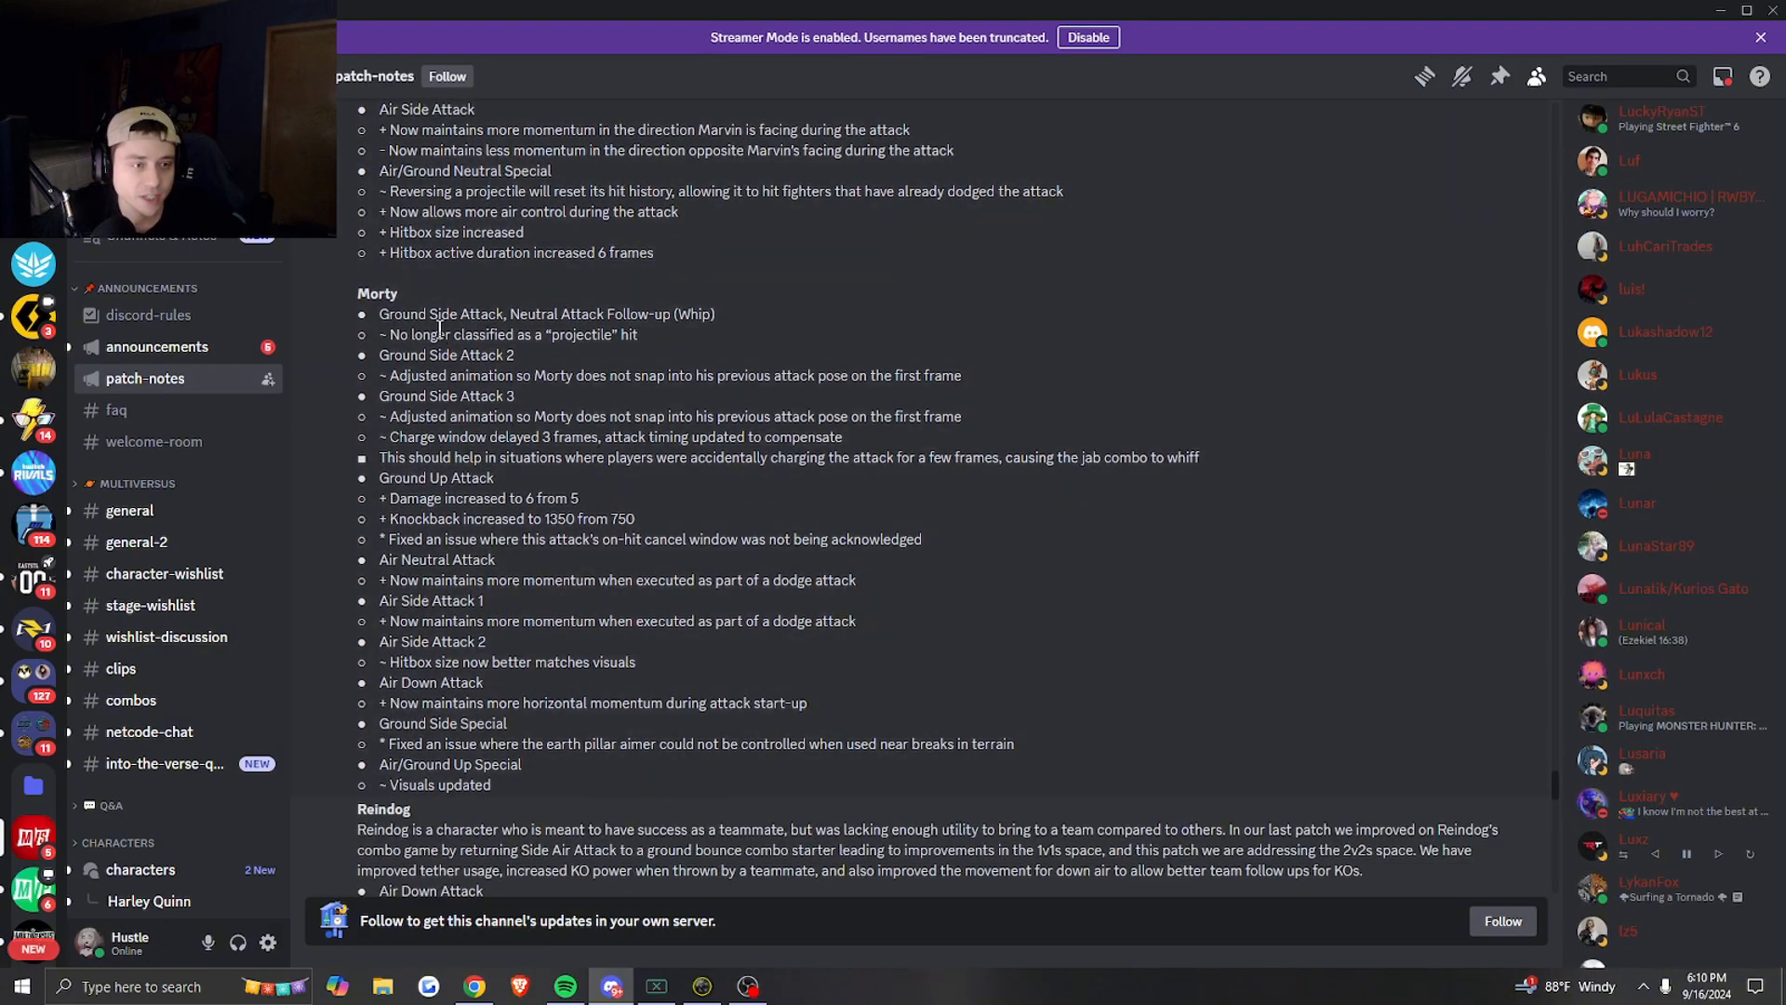
# - Scroll down through Reindog's team-focused notes to Rick's combo-game attack changes
pyautogui.scroll(-3)
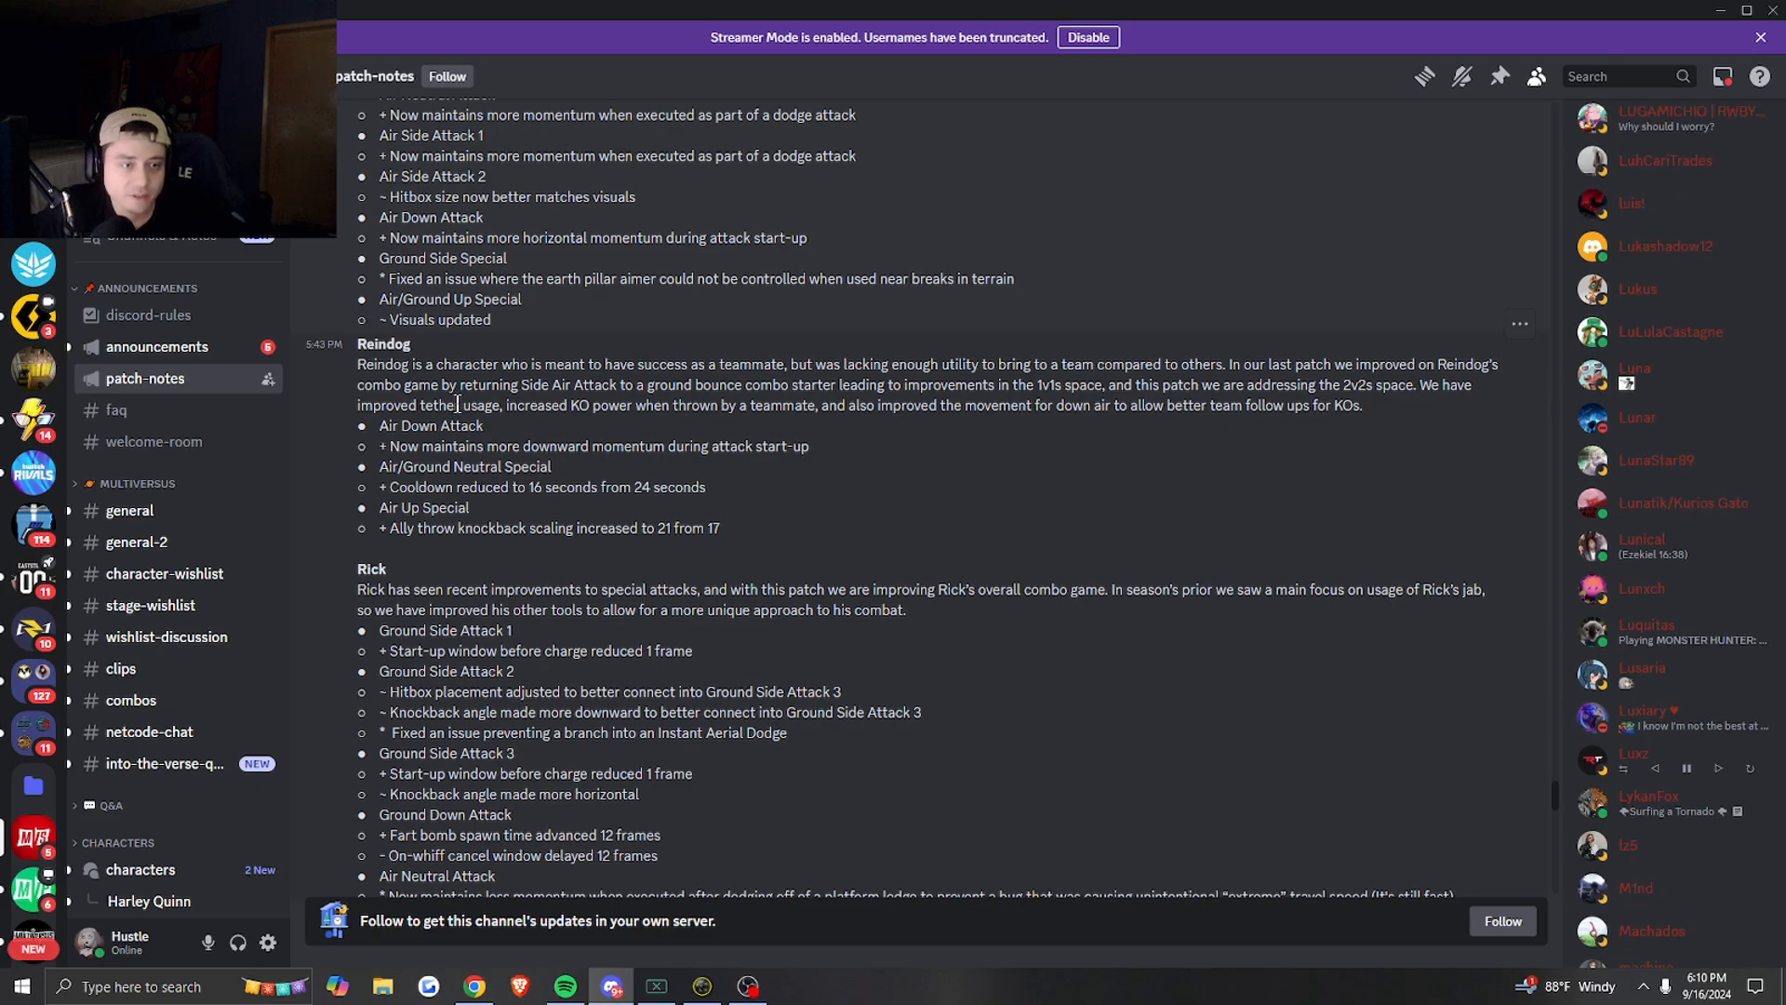
pyautogui.scroll(-3)
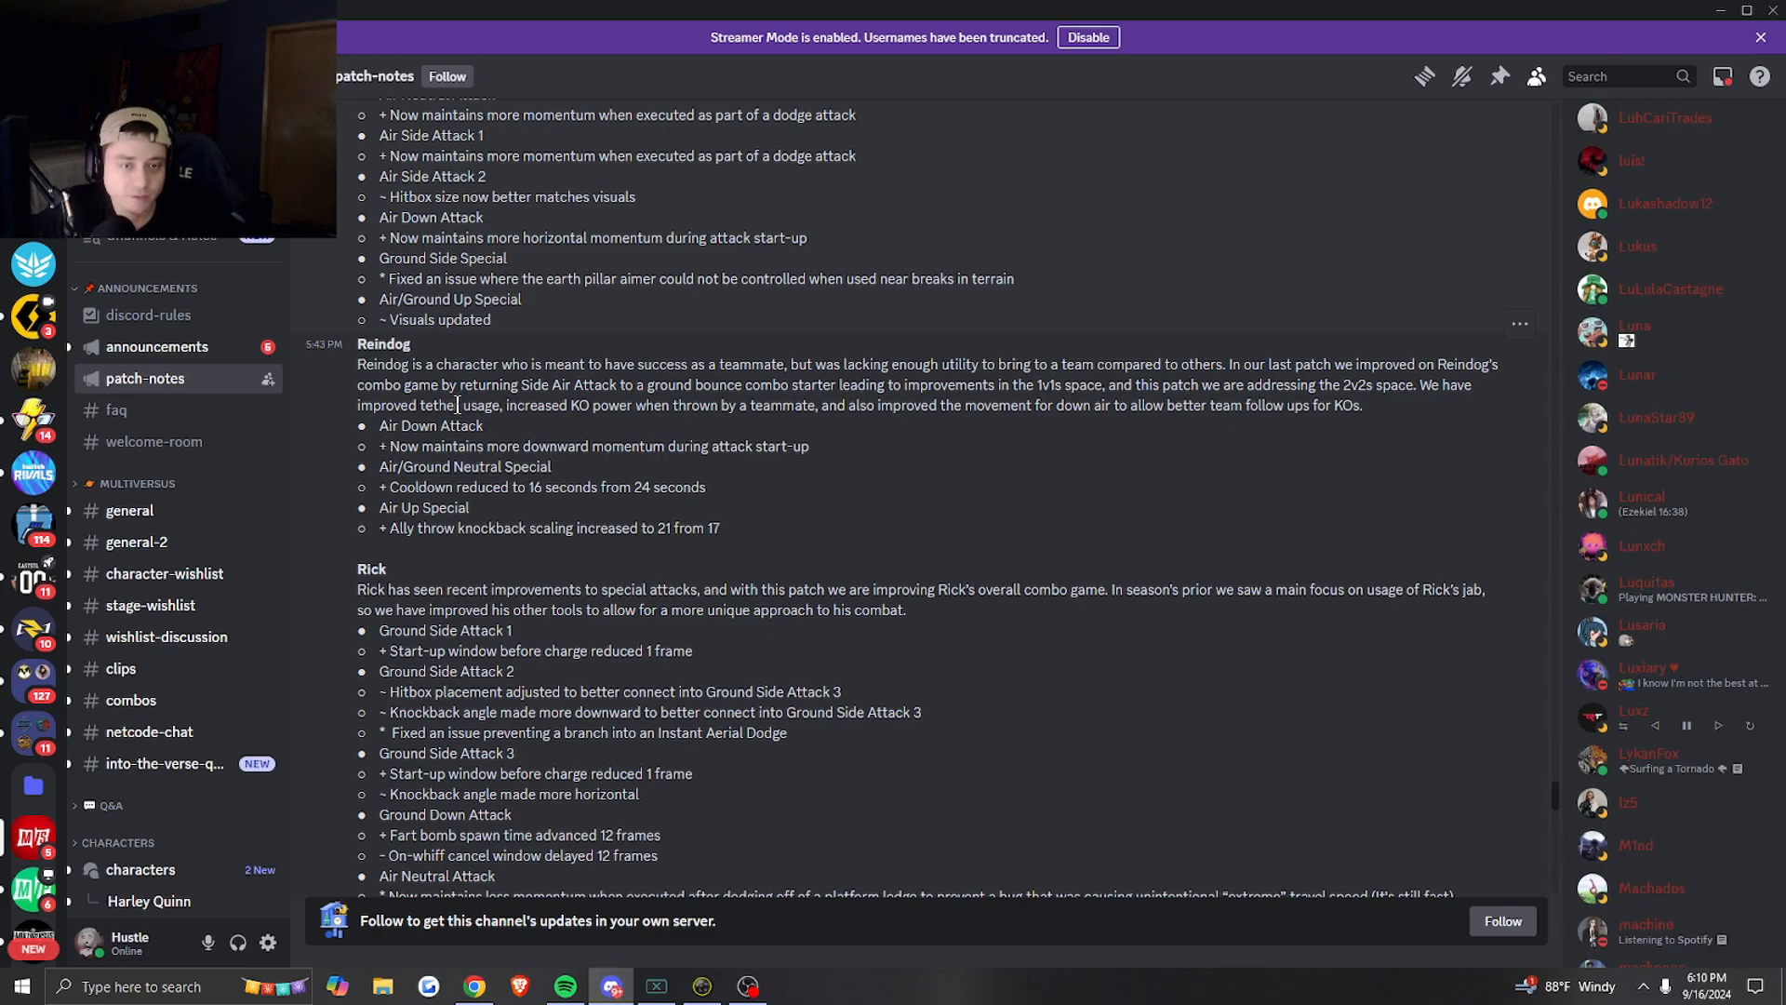
pyautogui.scroll(-3)
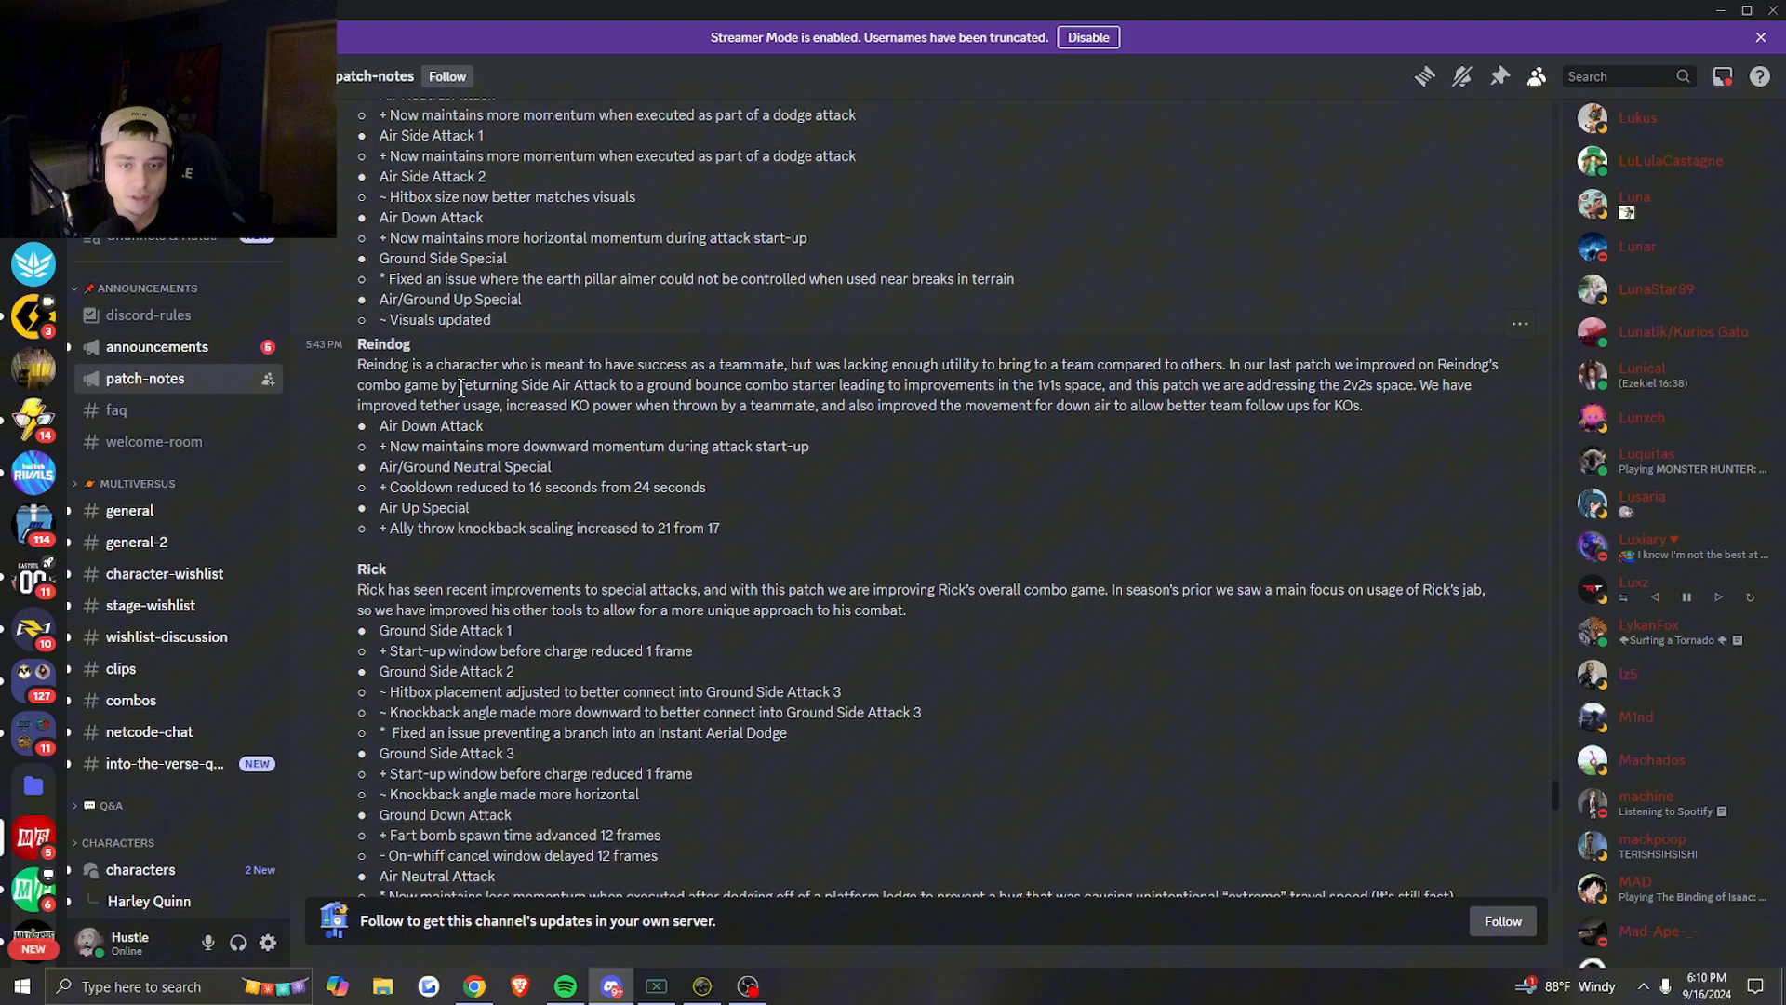
pyautogui.scroll(-3)
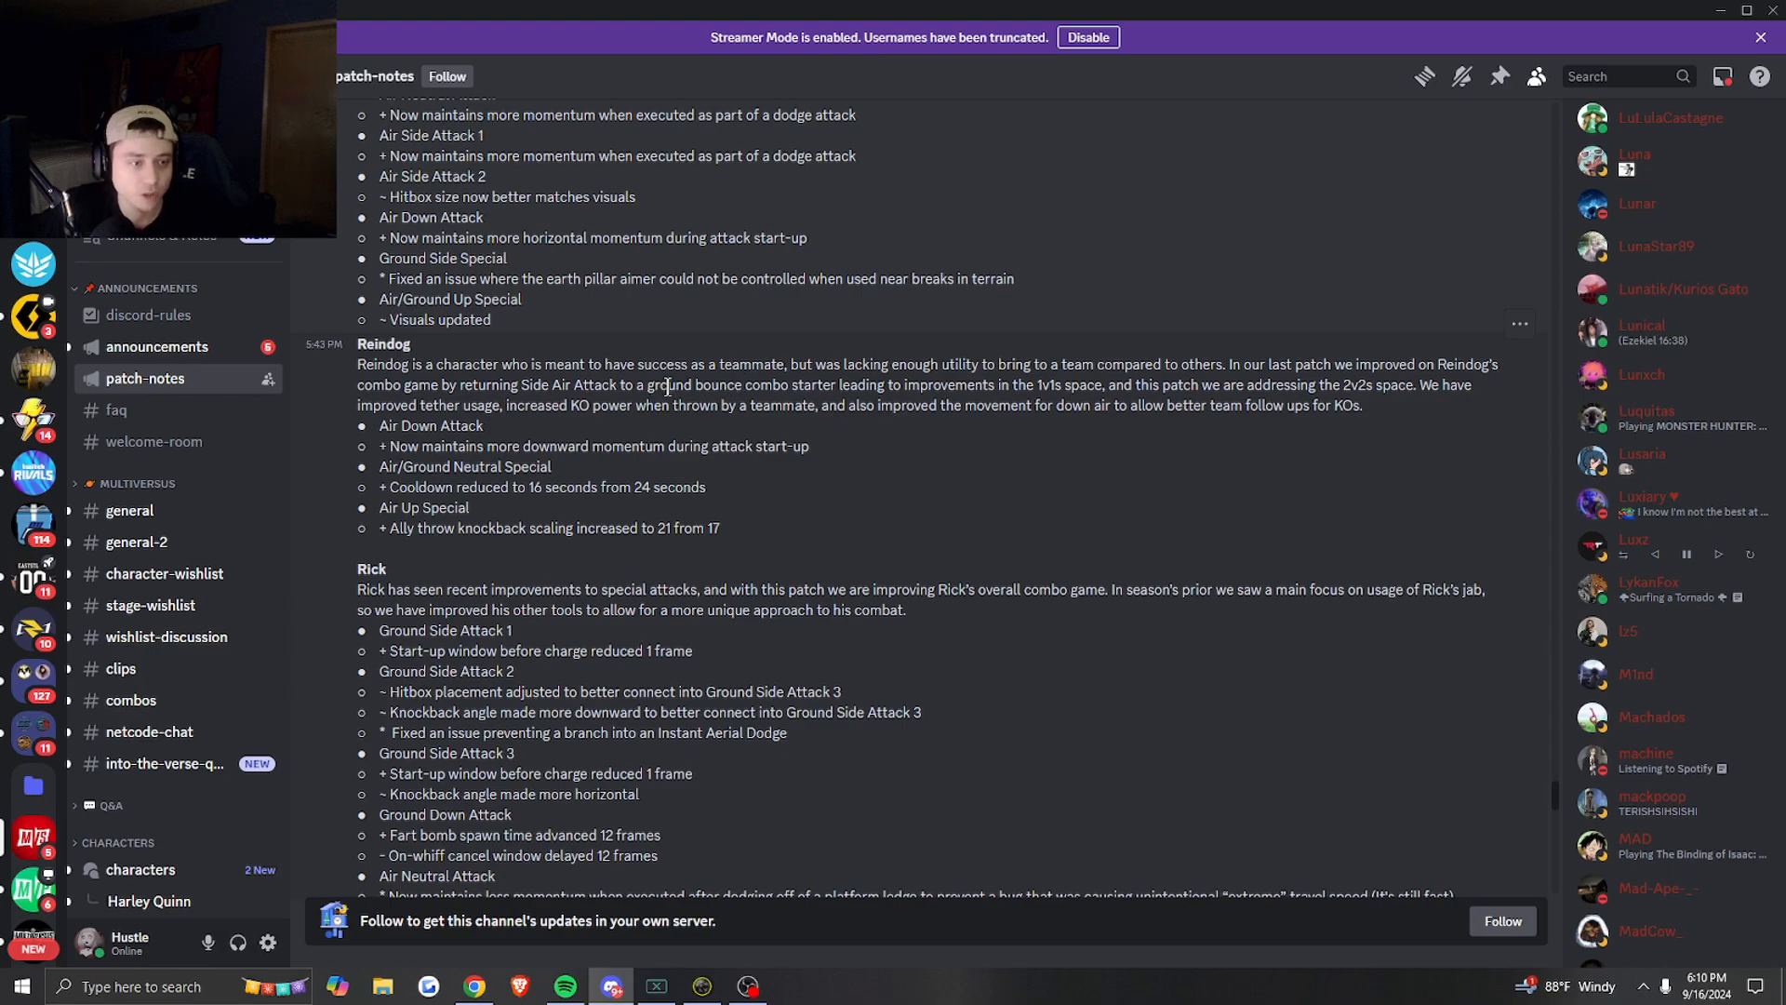
pyautogui.scroll(-3)
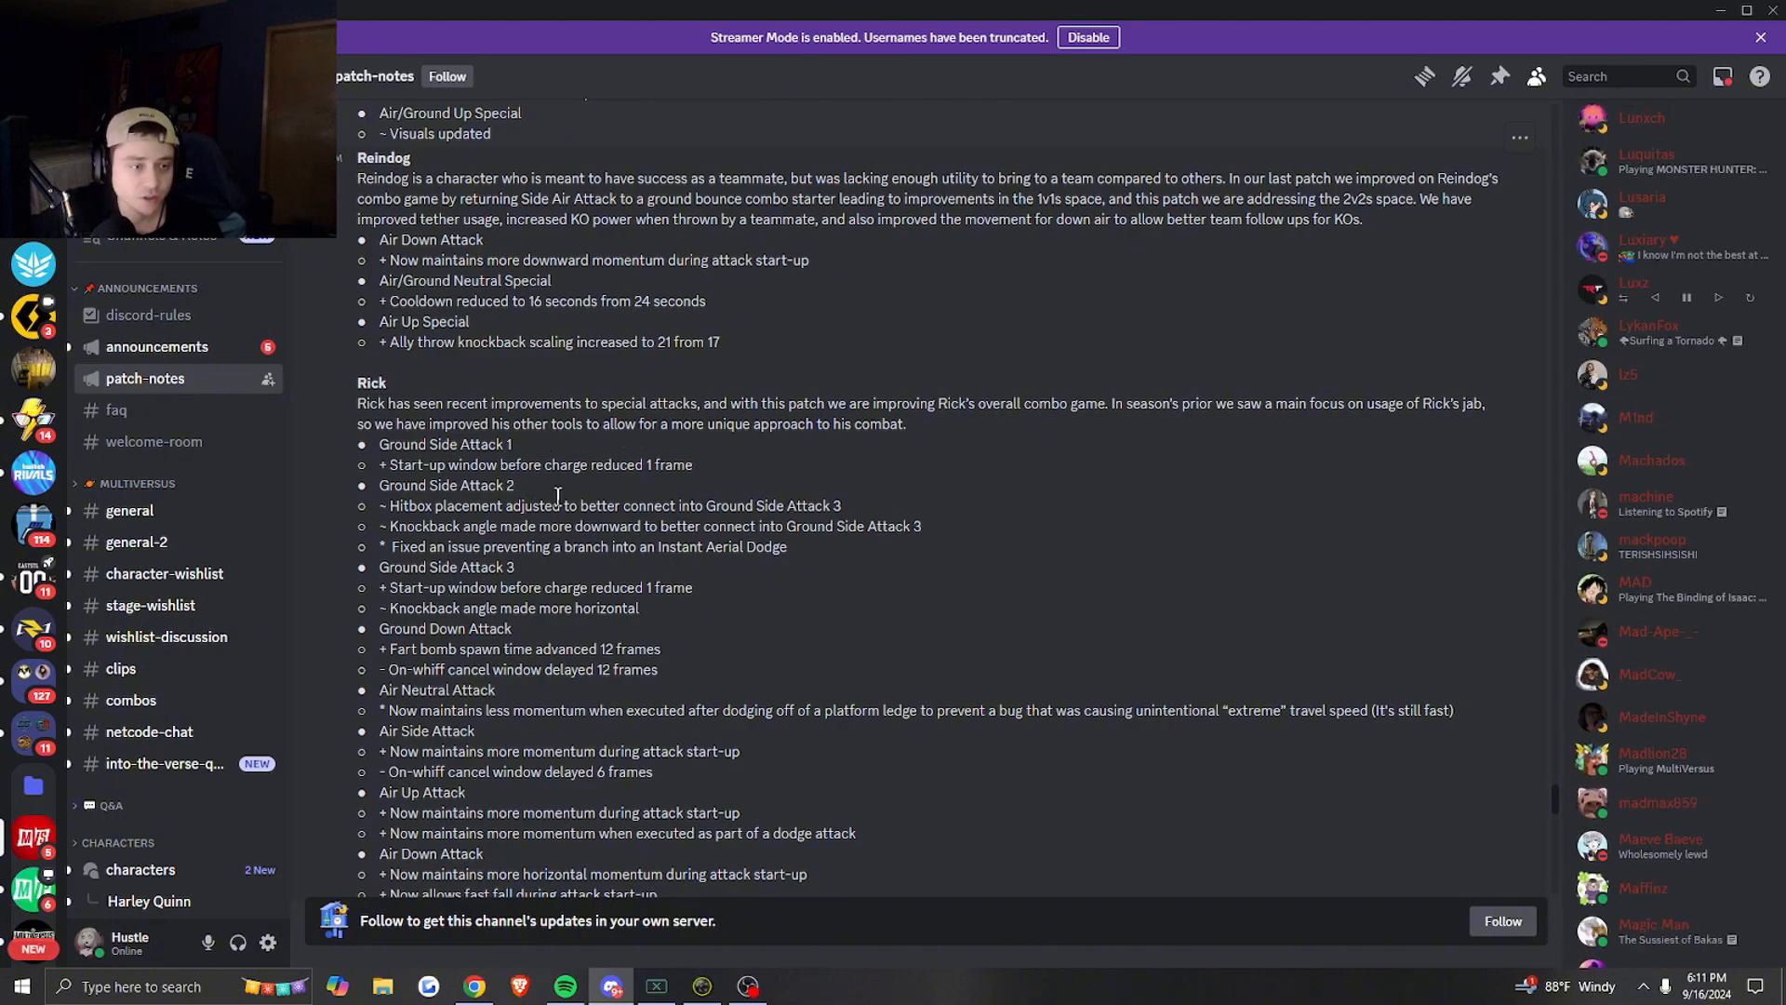
# - Scroll to Samurai Jack's section, highlight his name, and continue into Shaggy's changes
pyautogui.scroll(-3)
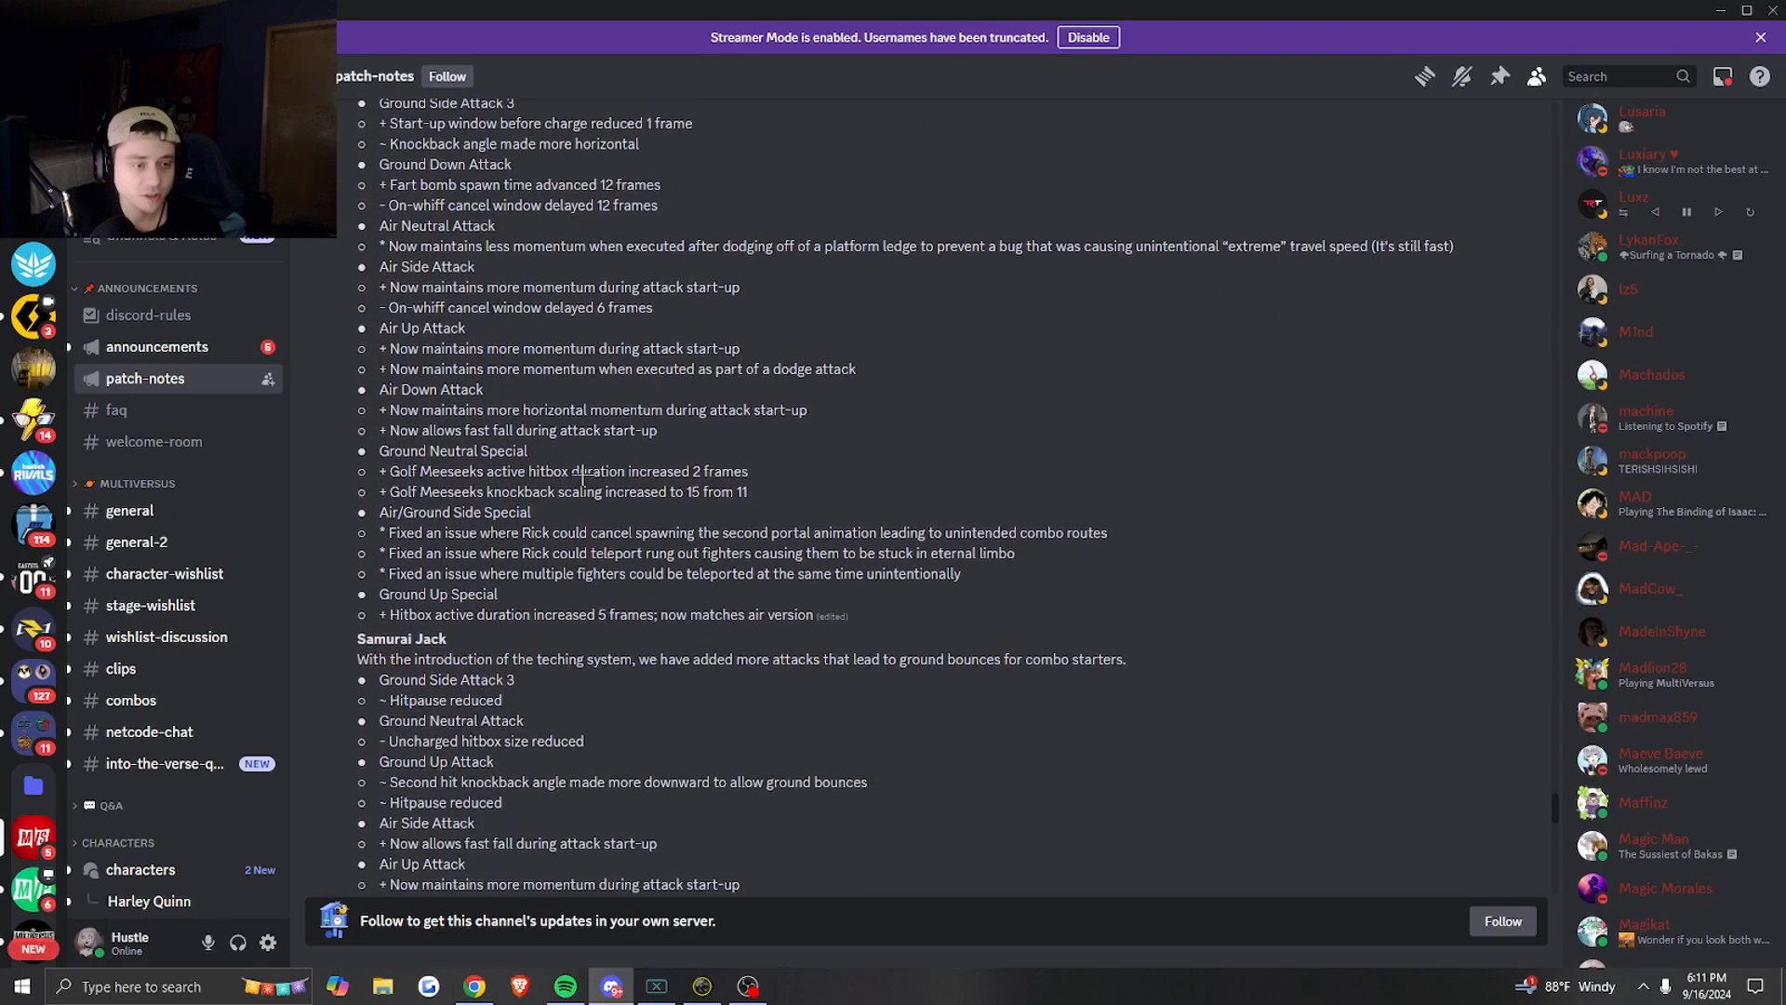
pyautogui.scroll(-3)
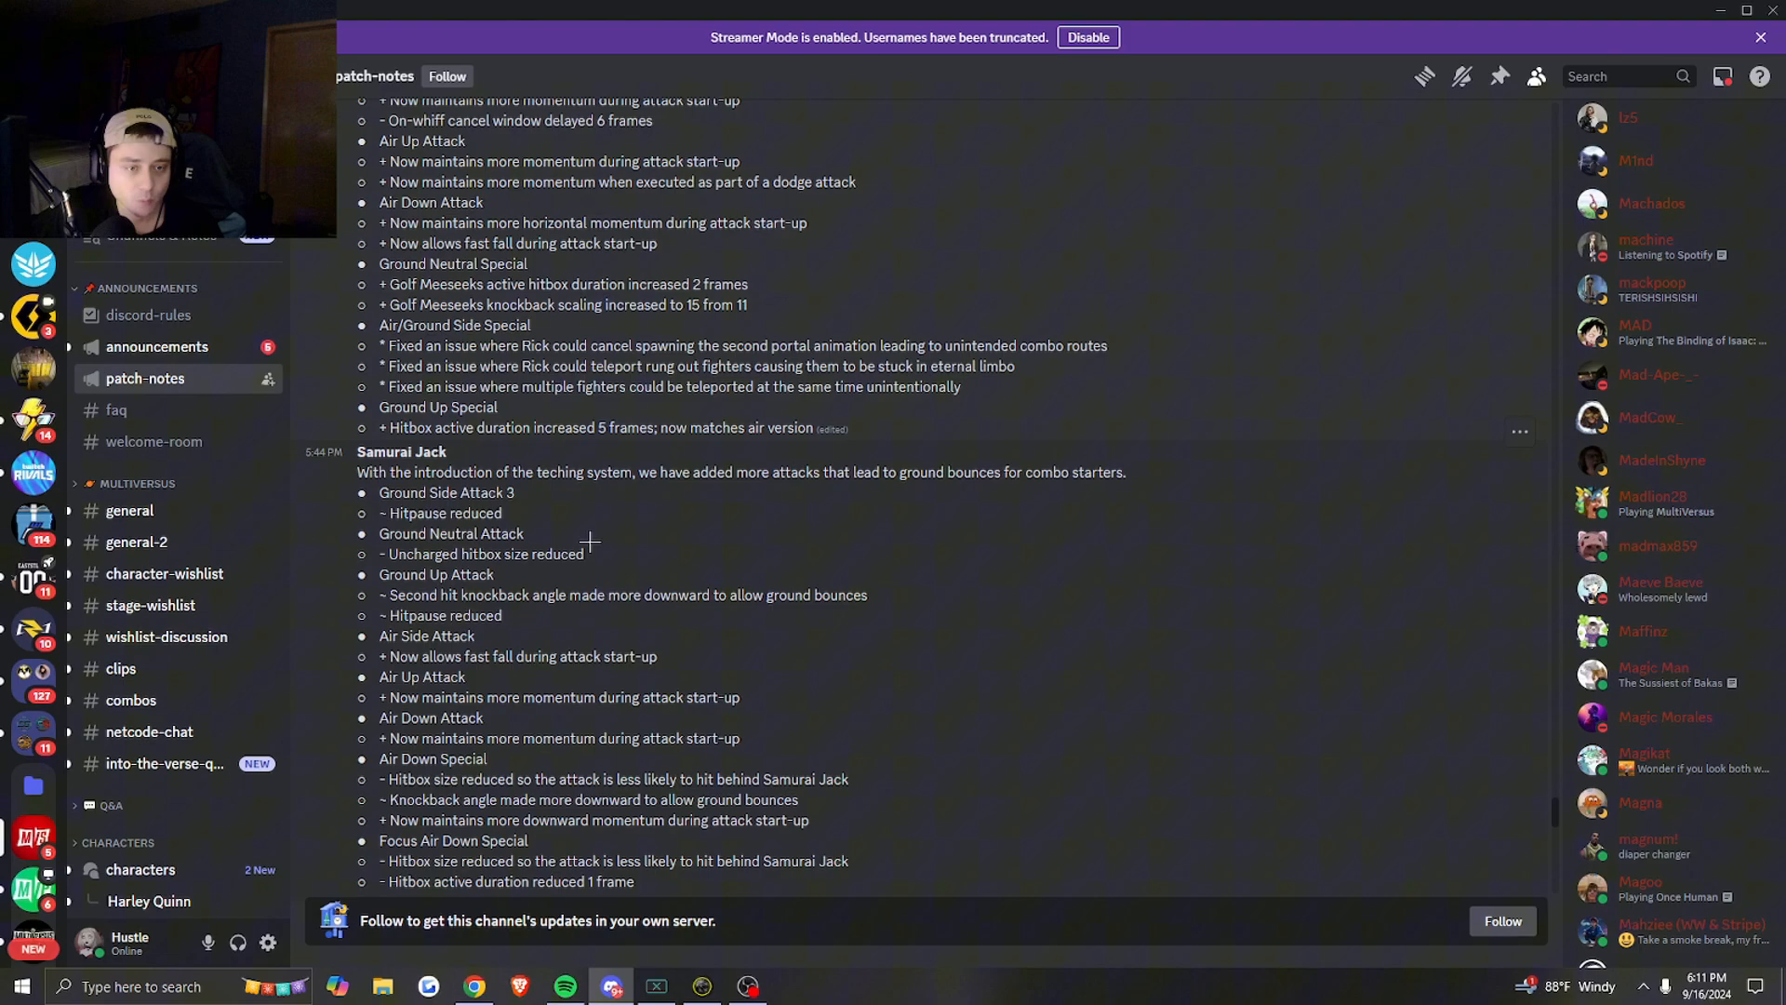
pyautogui.moveTo(580, 506)
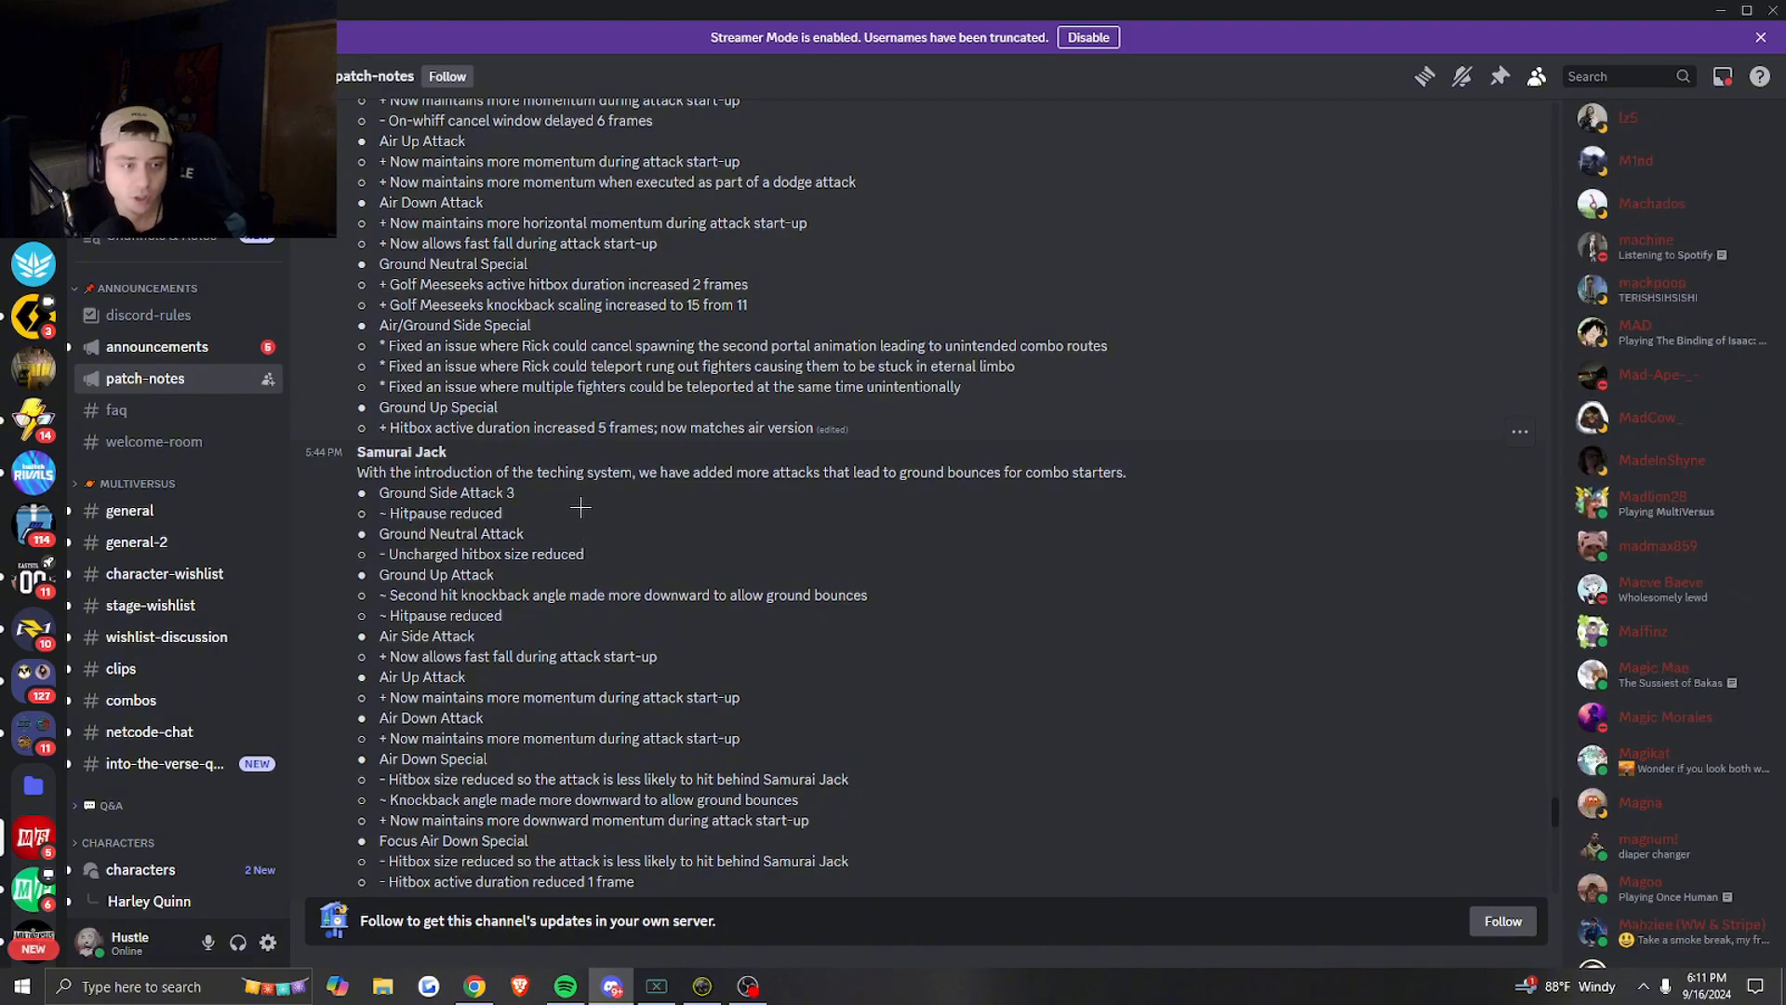
pyautogui.doubleClick(402, 451)
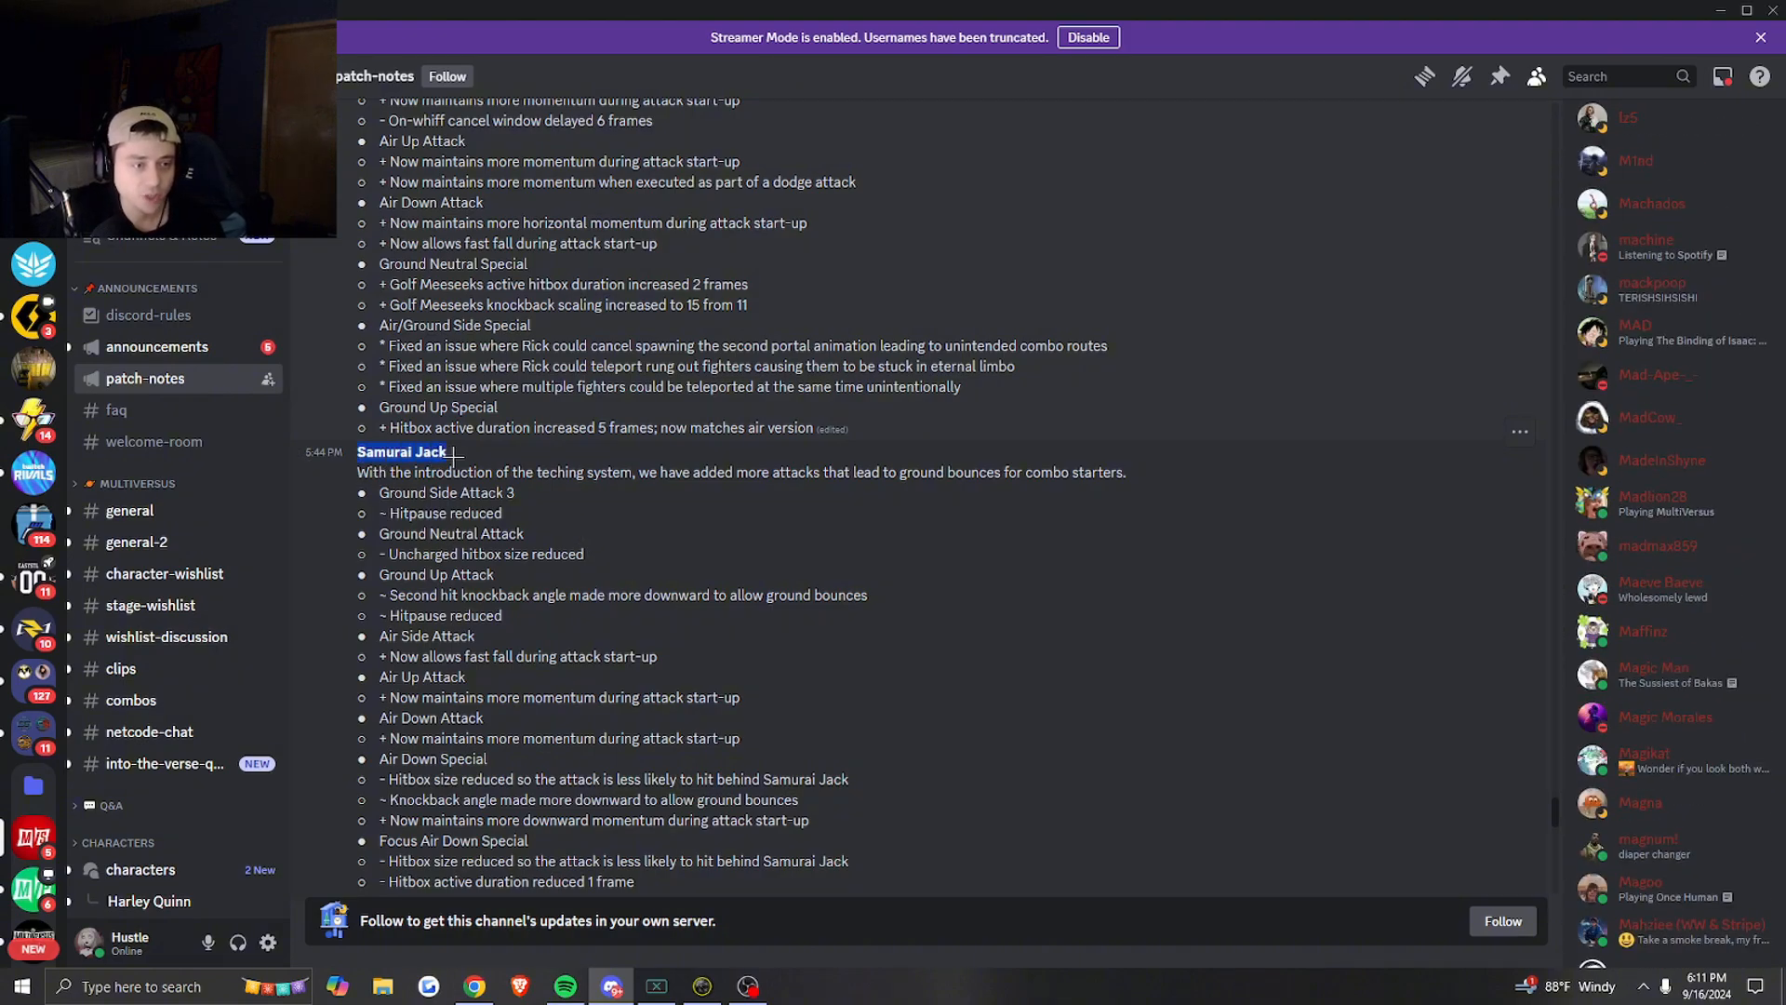
pyautogui.scroll(-3)
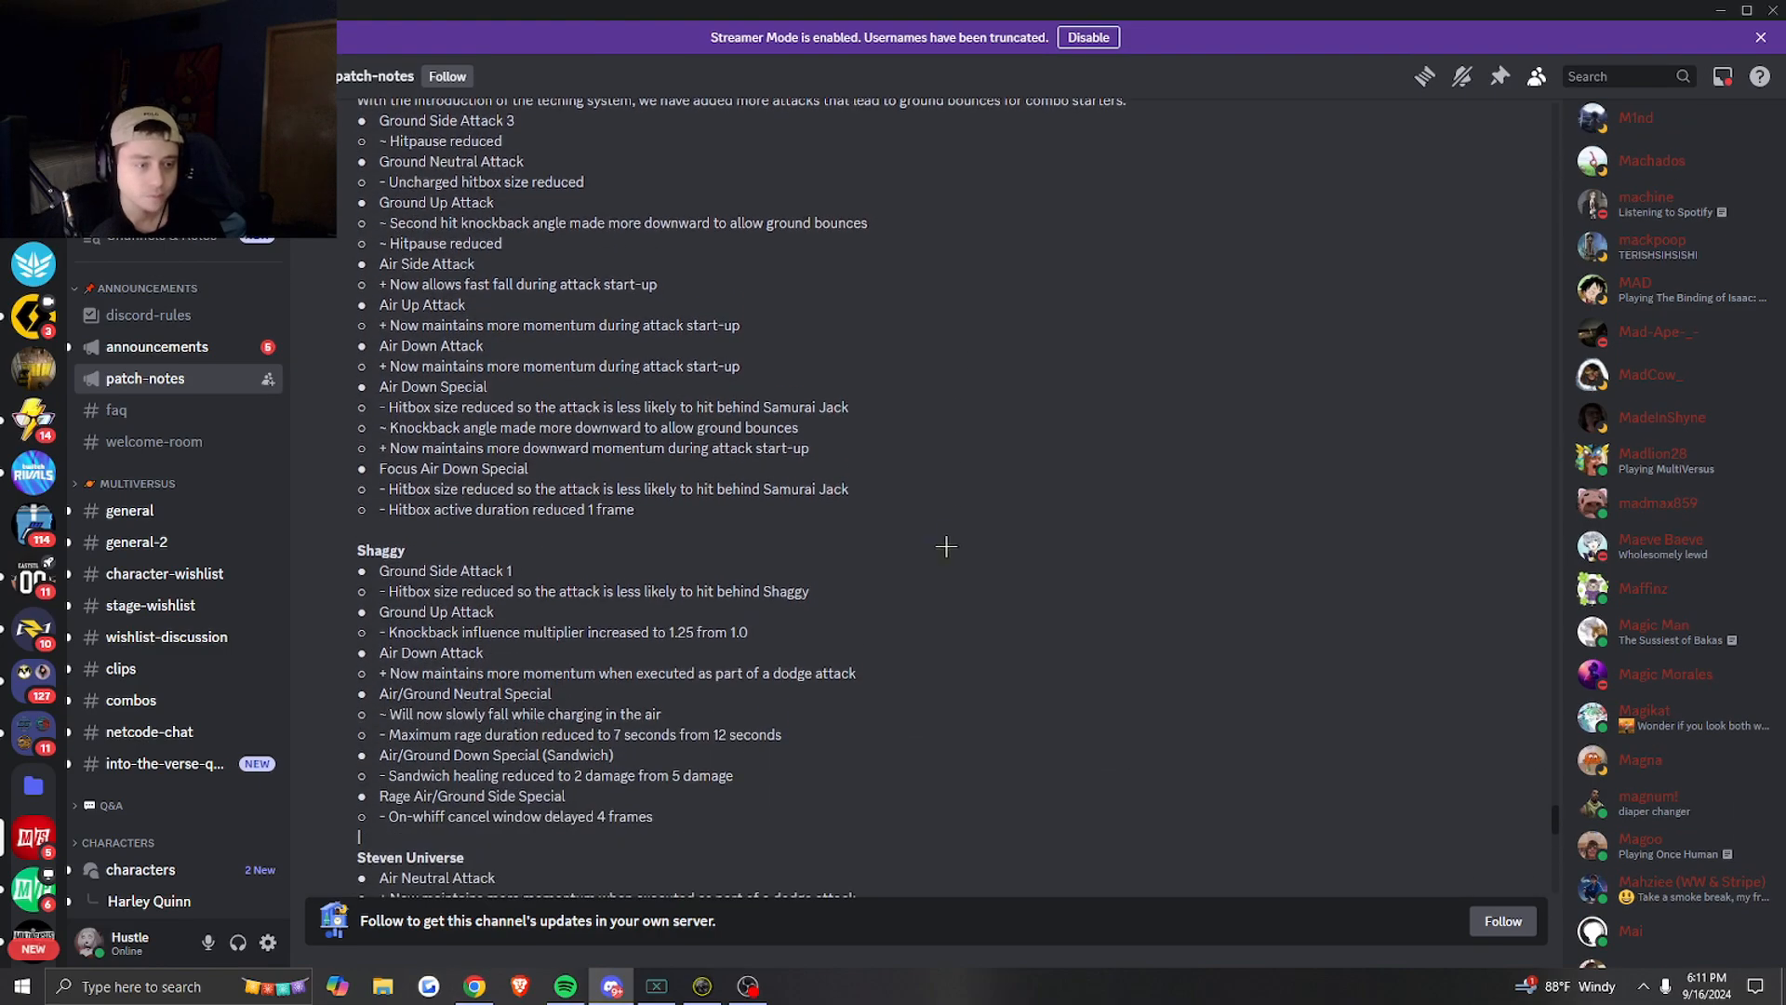
pyautogui.scroll(-3)
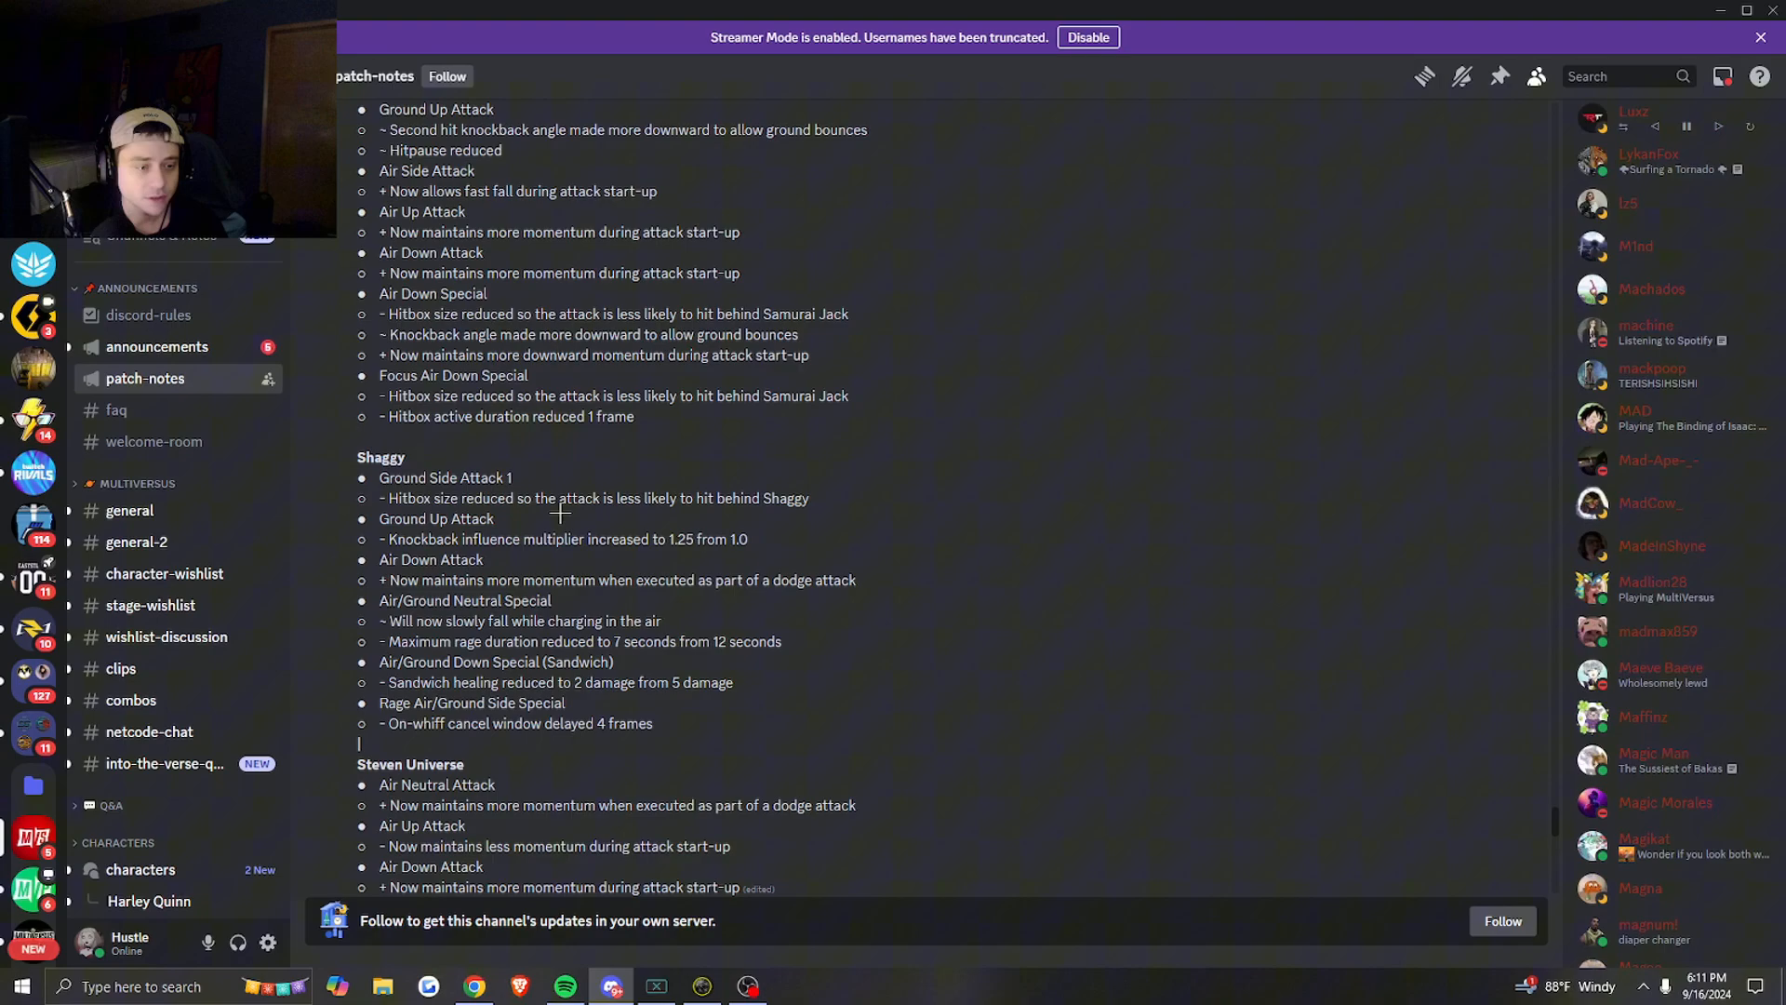
# - Scroll on through Steven Universe, Stripe, Superman and Taz to The Joker and Tom & Jerry
pyautogui.scroll(-3)
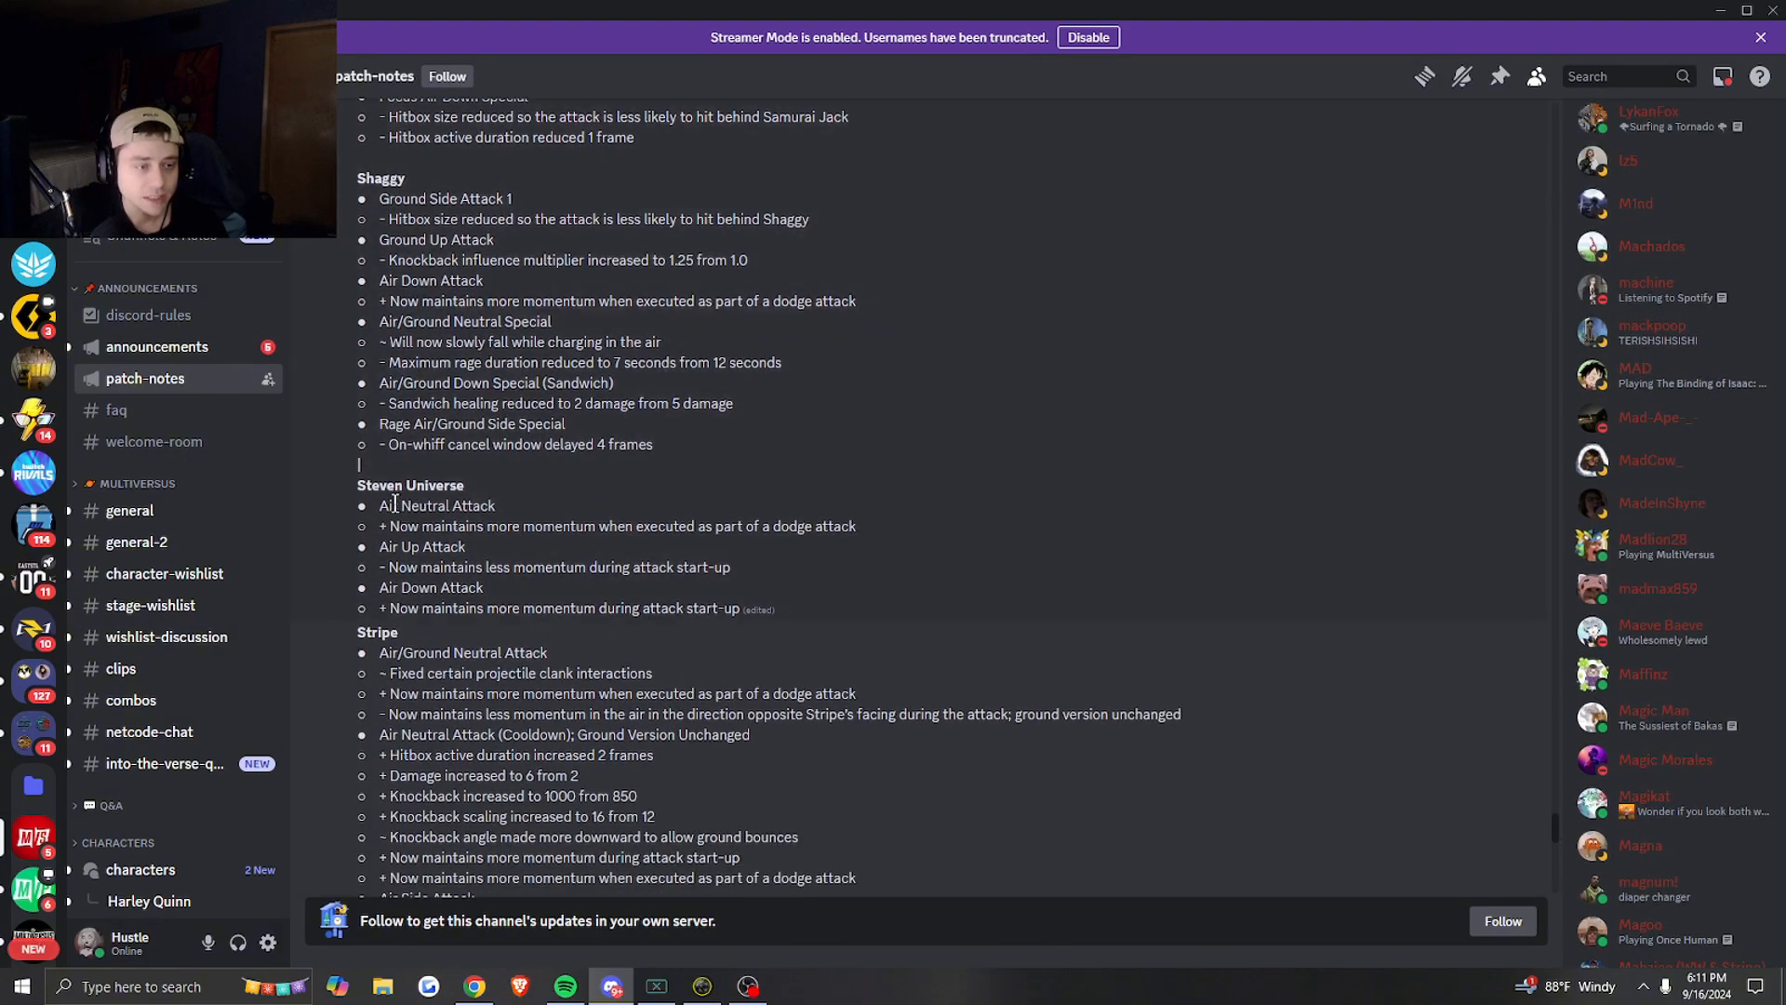
pyautogui.scroll(-3)
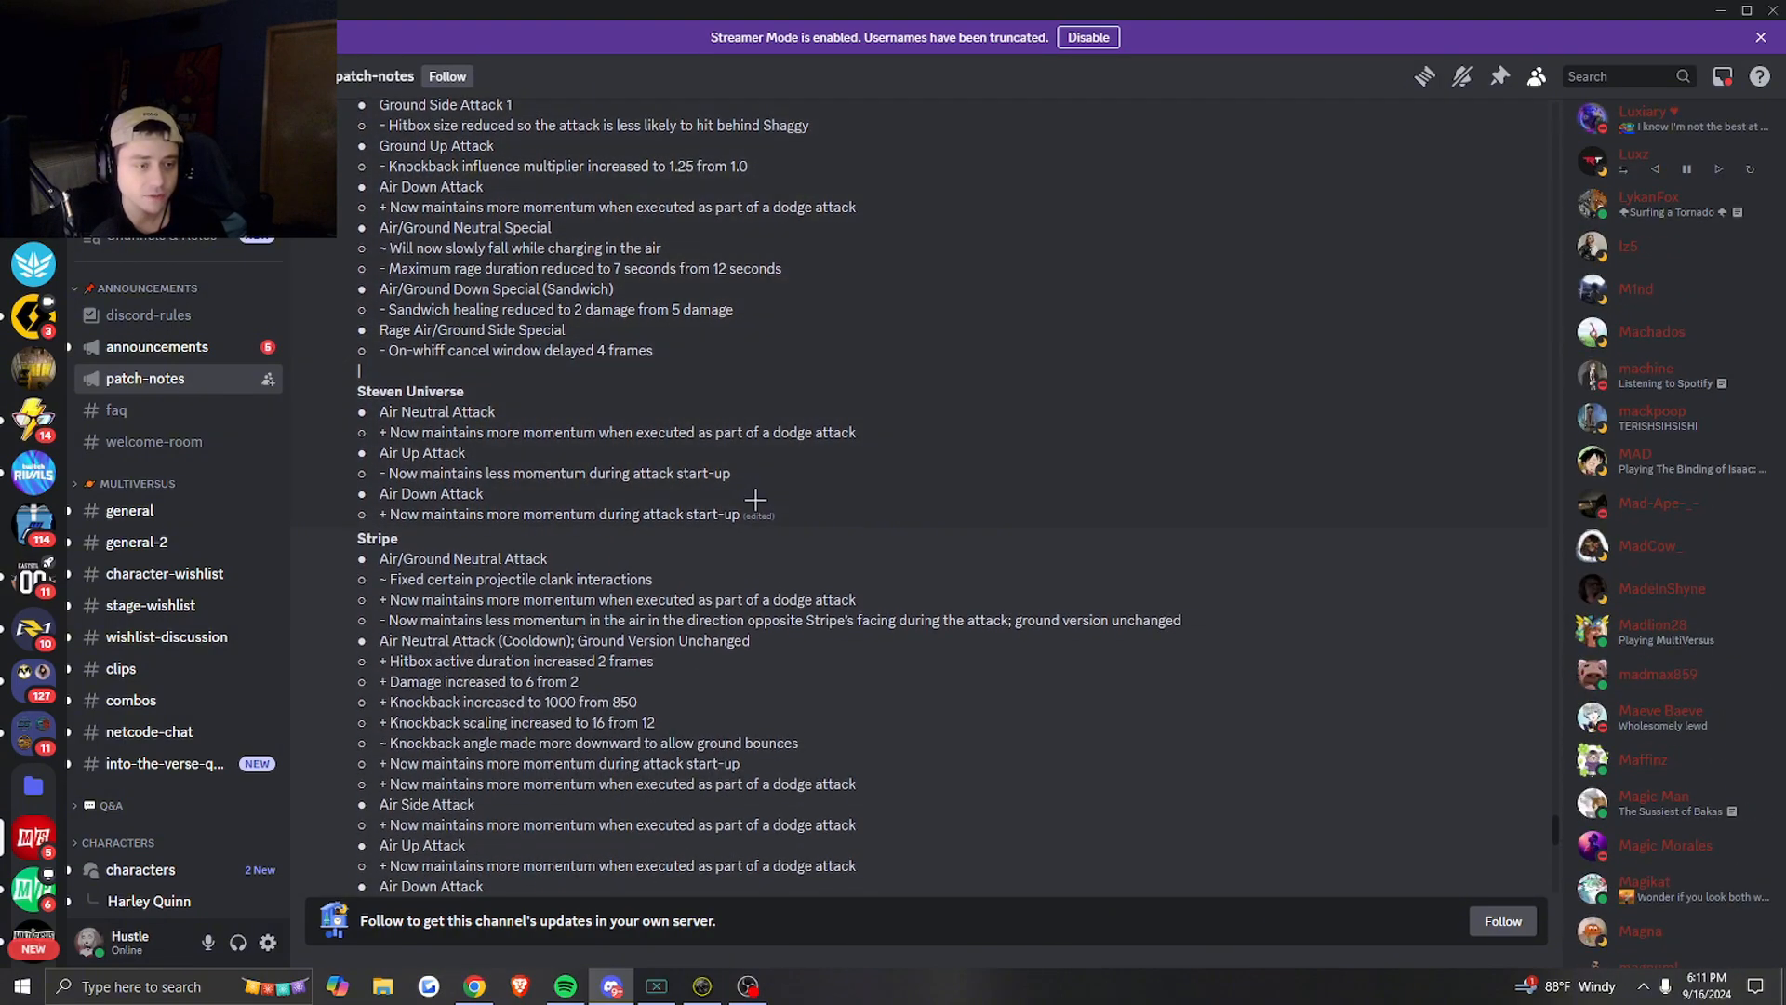
pyautogui.scroll(-3)
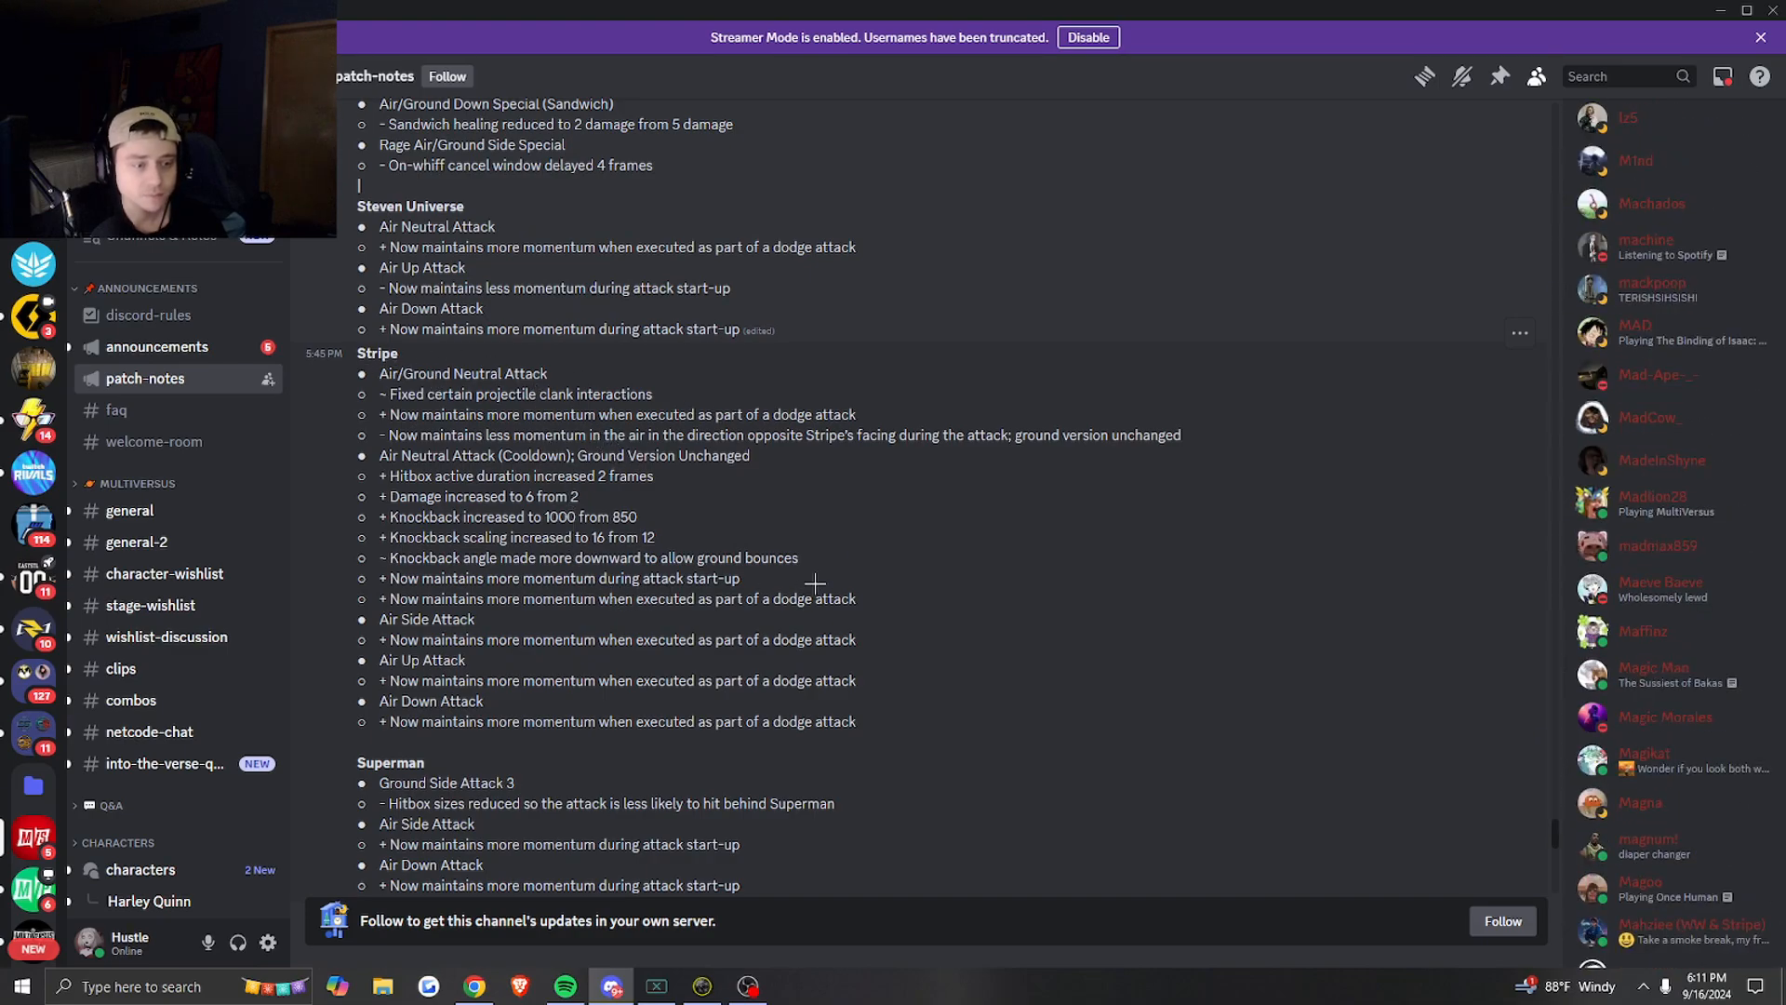
pyautogui.scroll(-3)
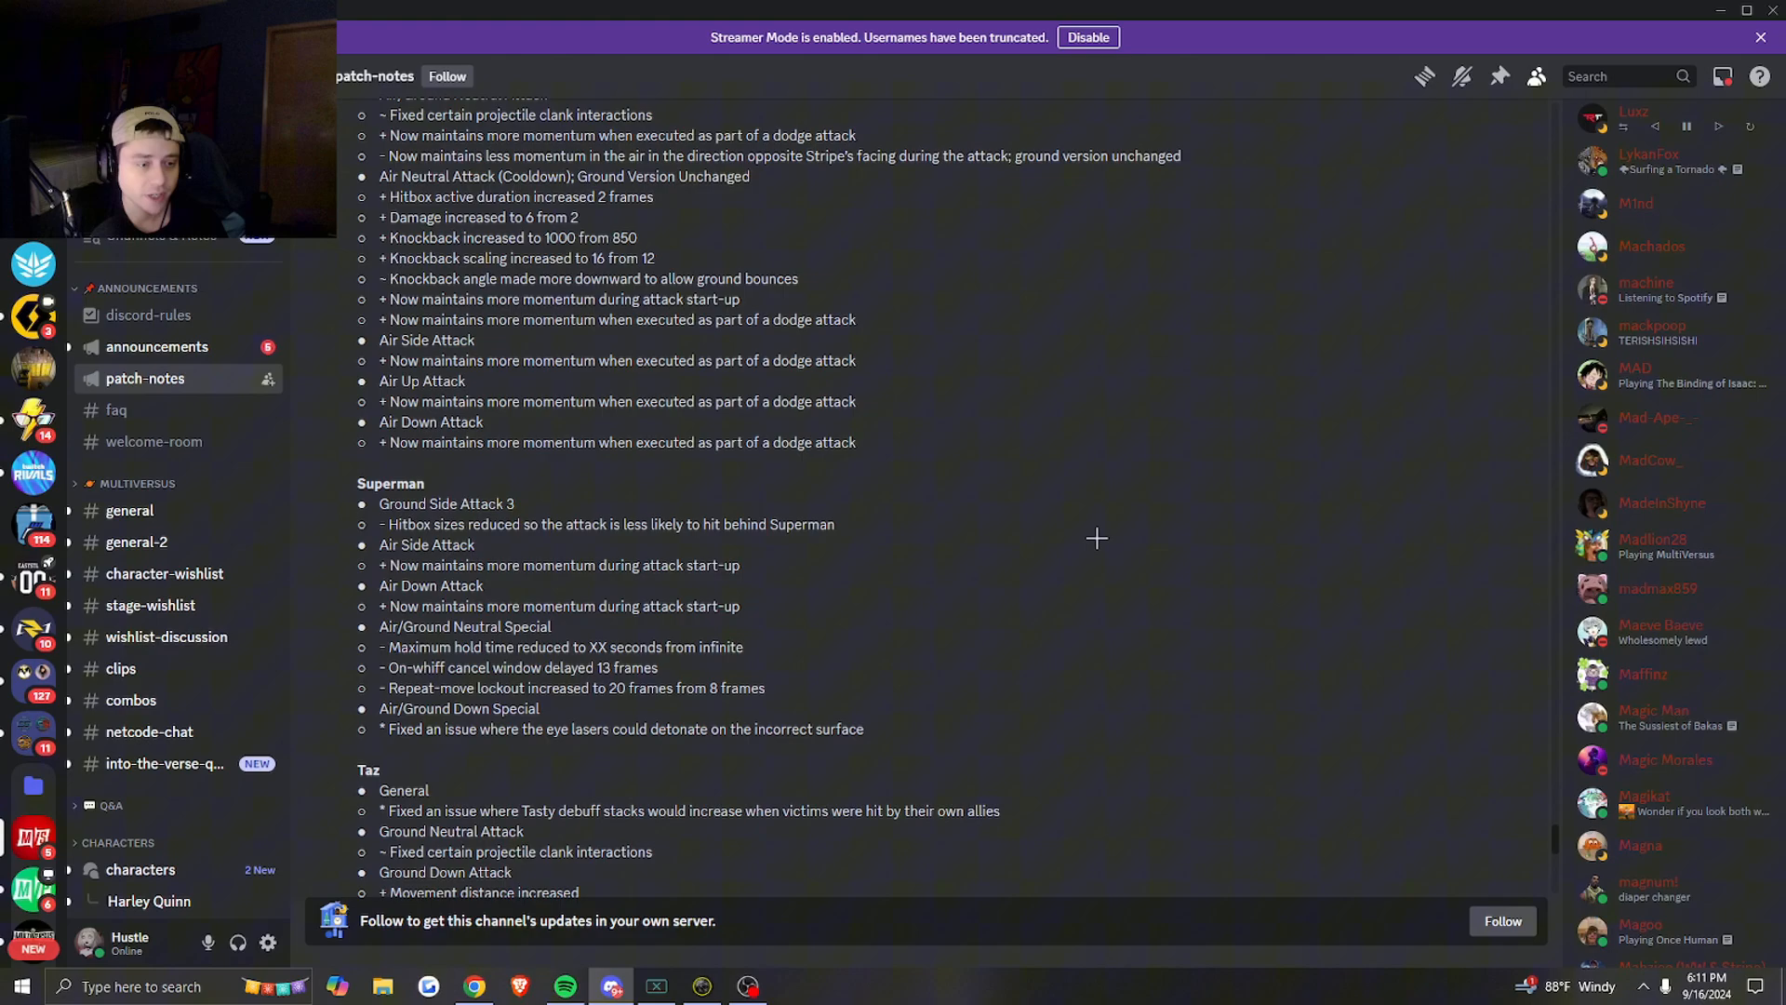
pyautogui.scroll(-3)
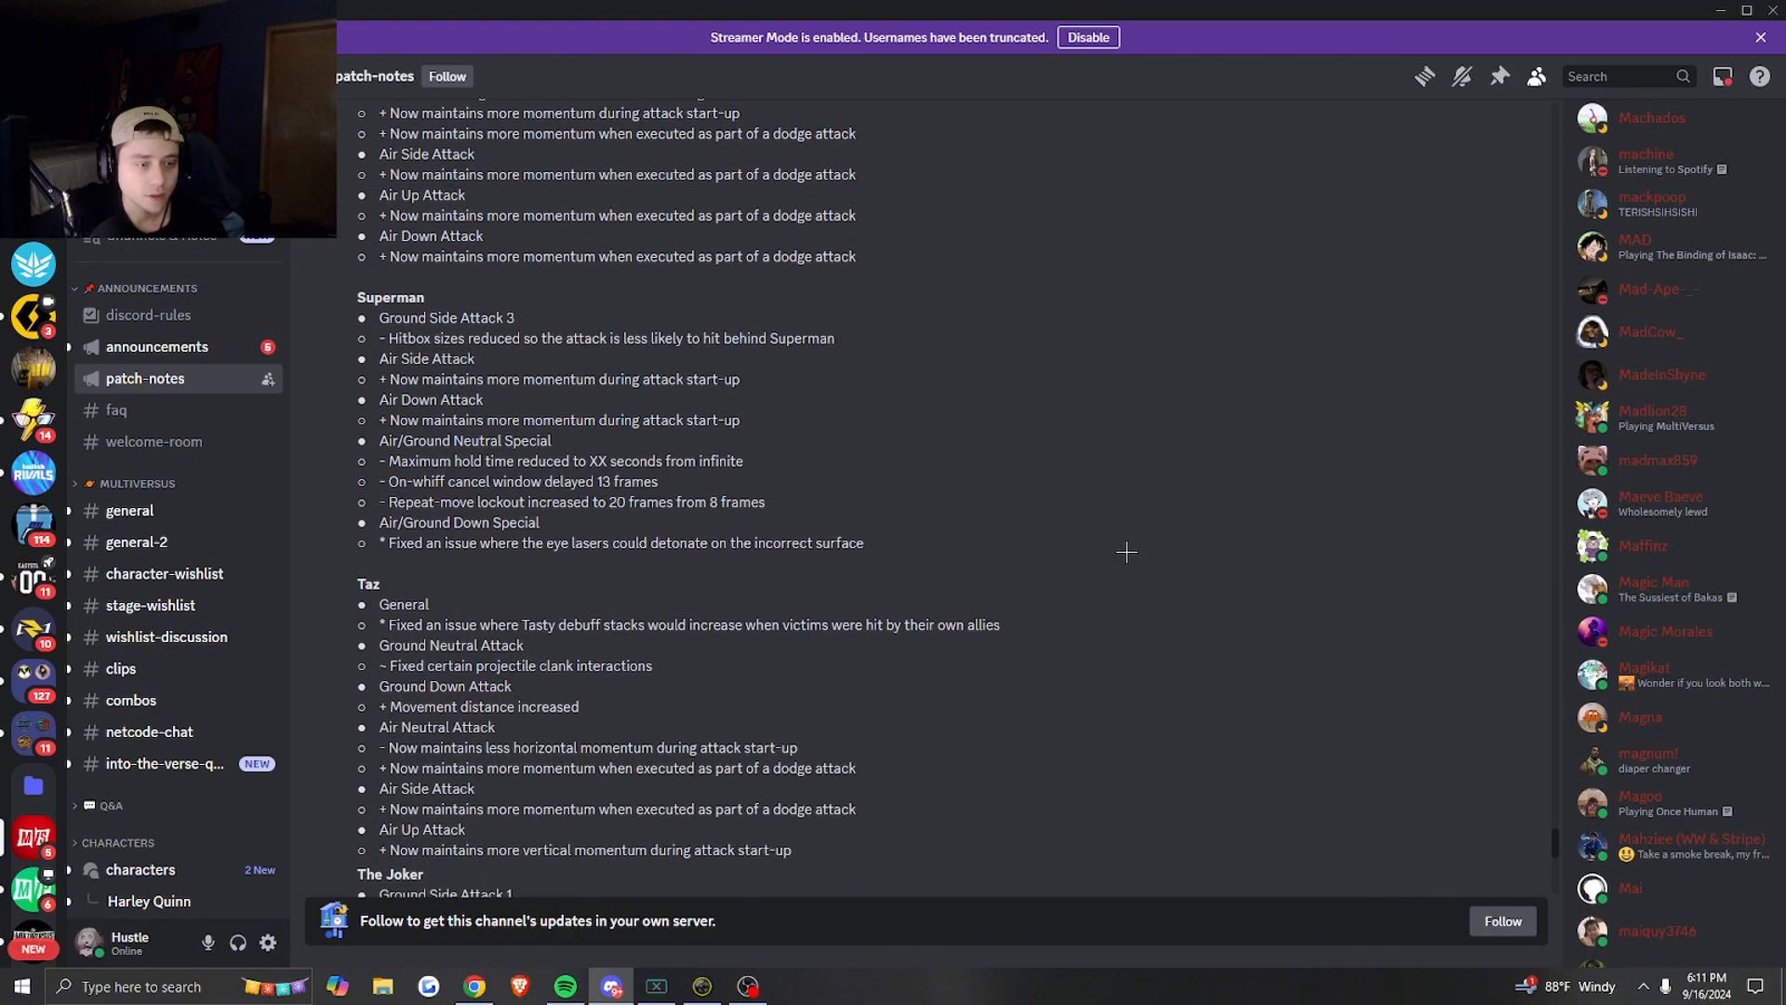
pyautogui.scroll(-3)
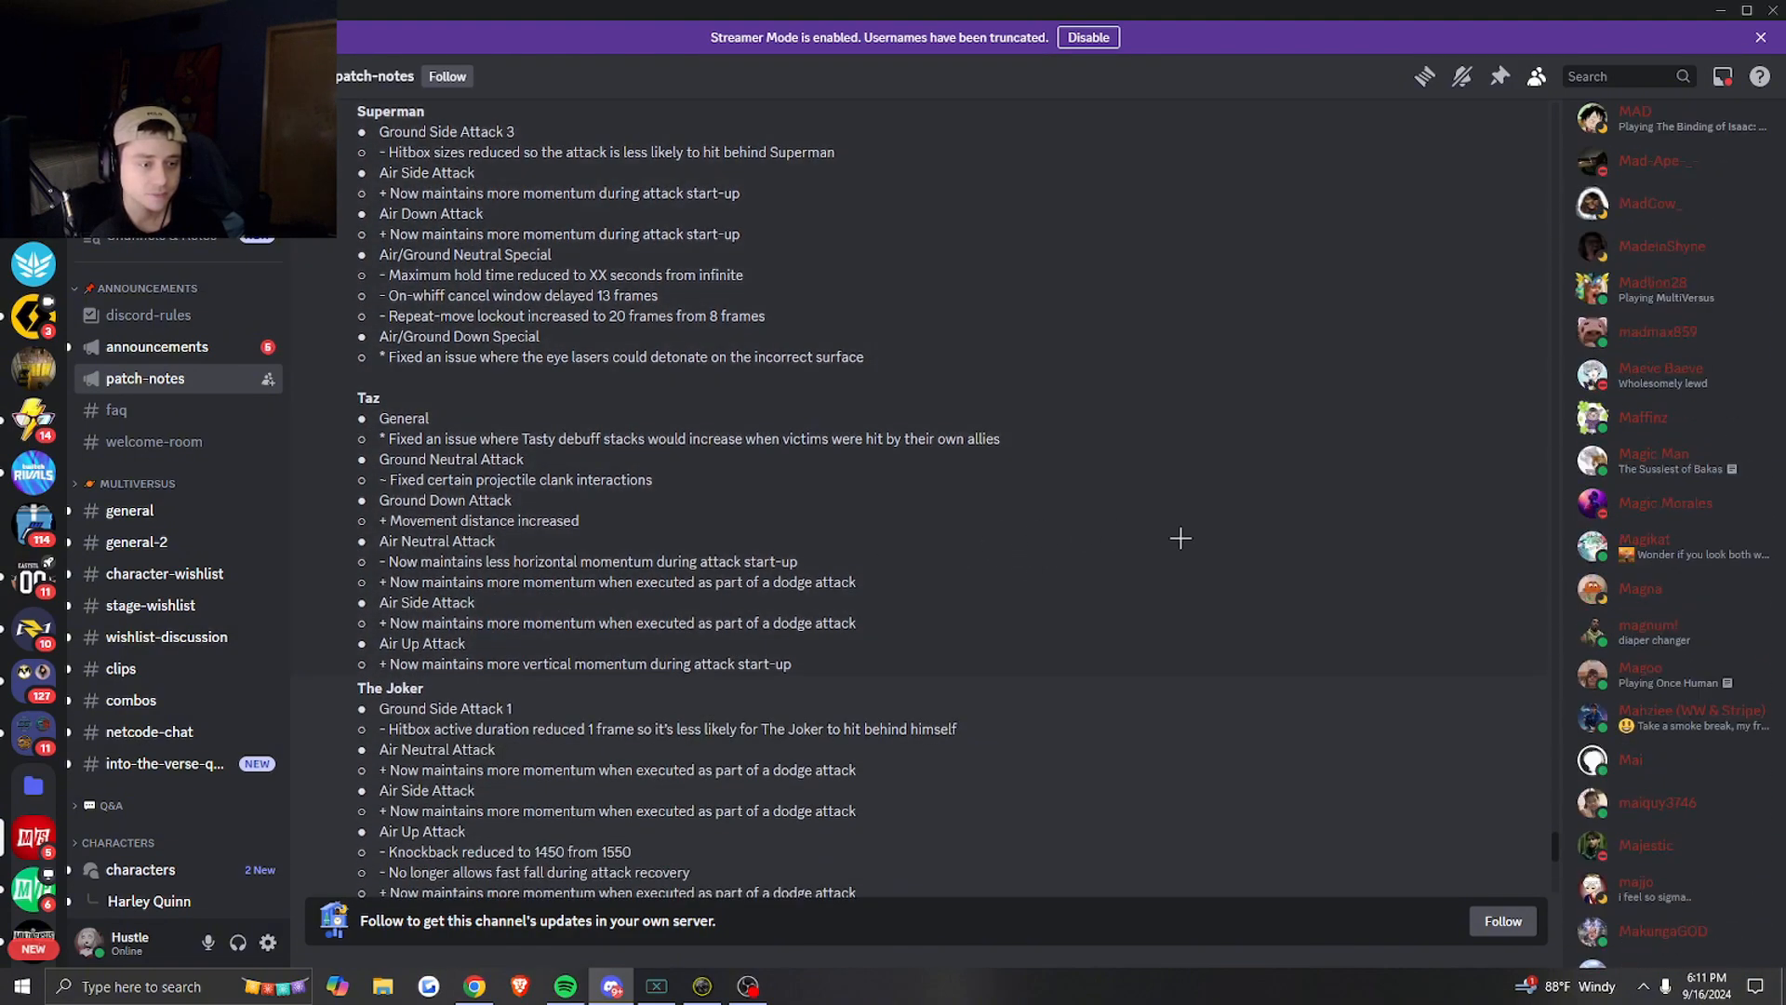
pyautogui.scroll(-3)
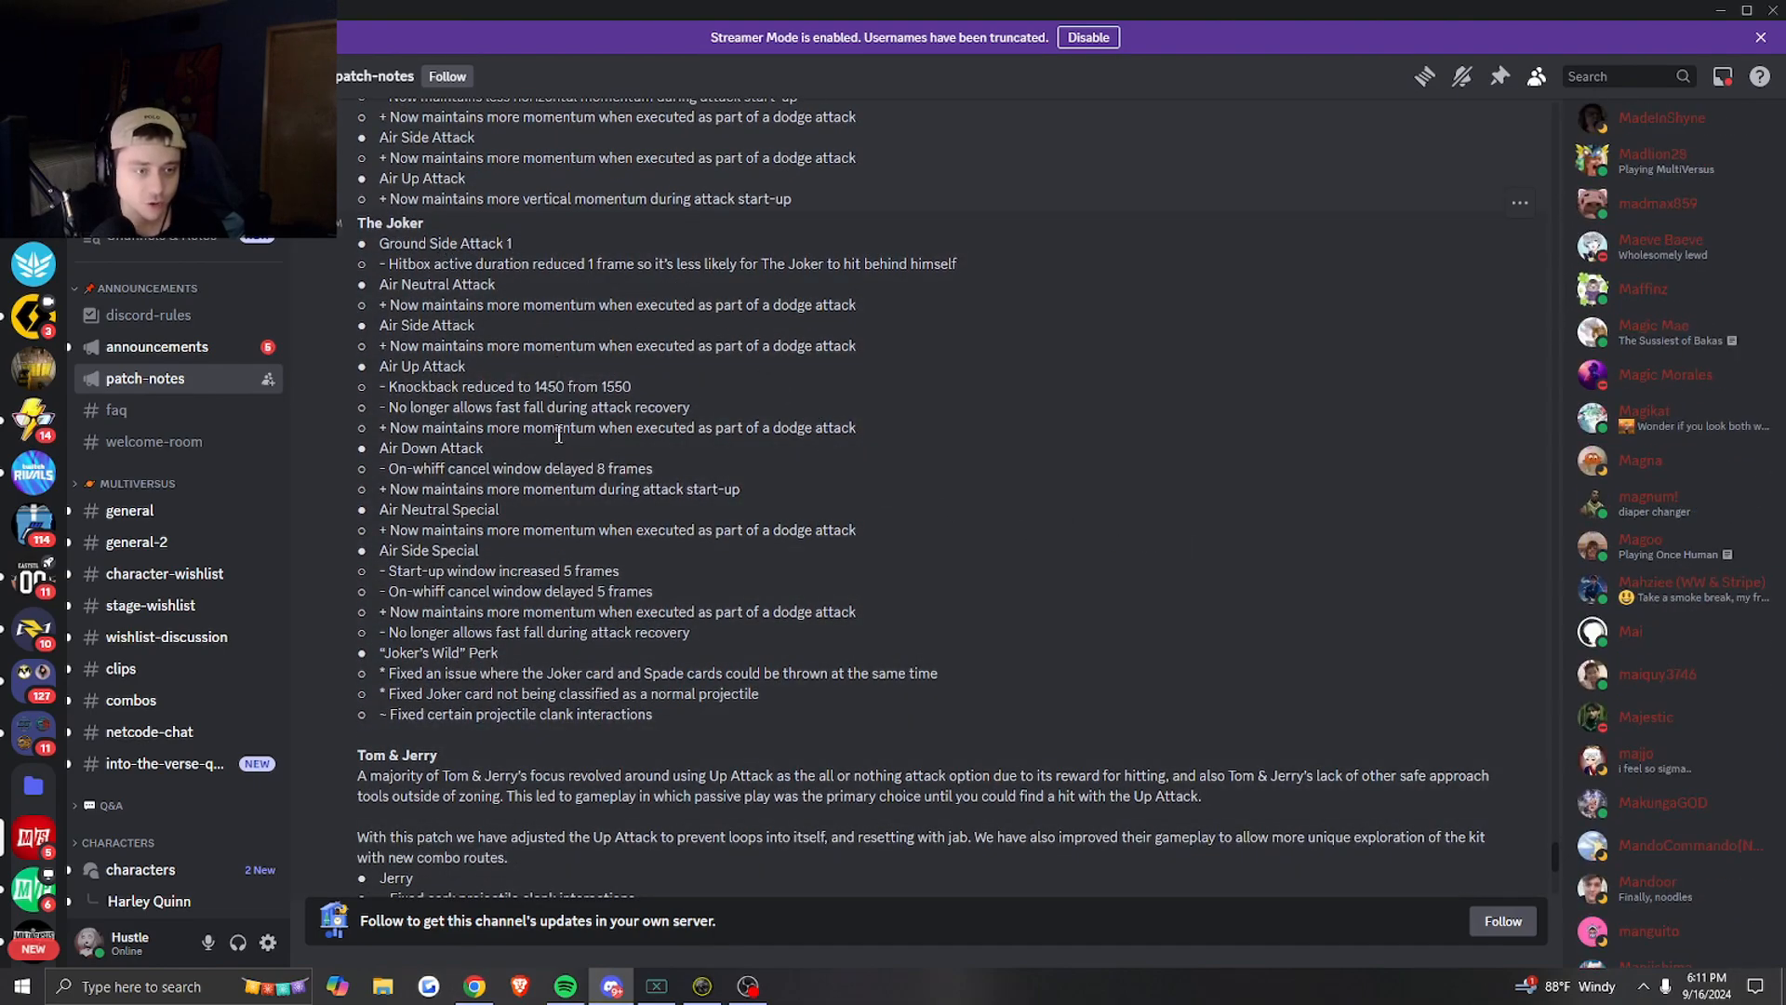
pyautogui.scroll(-3)
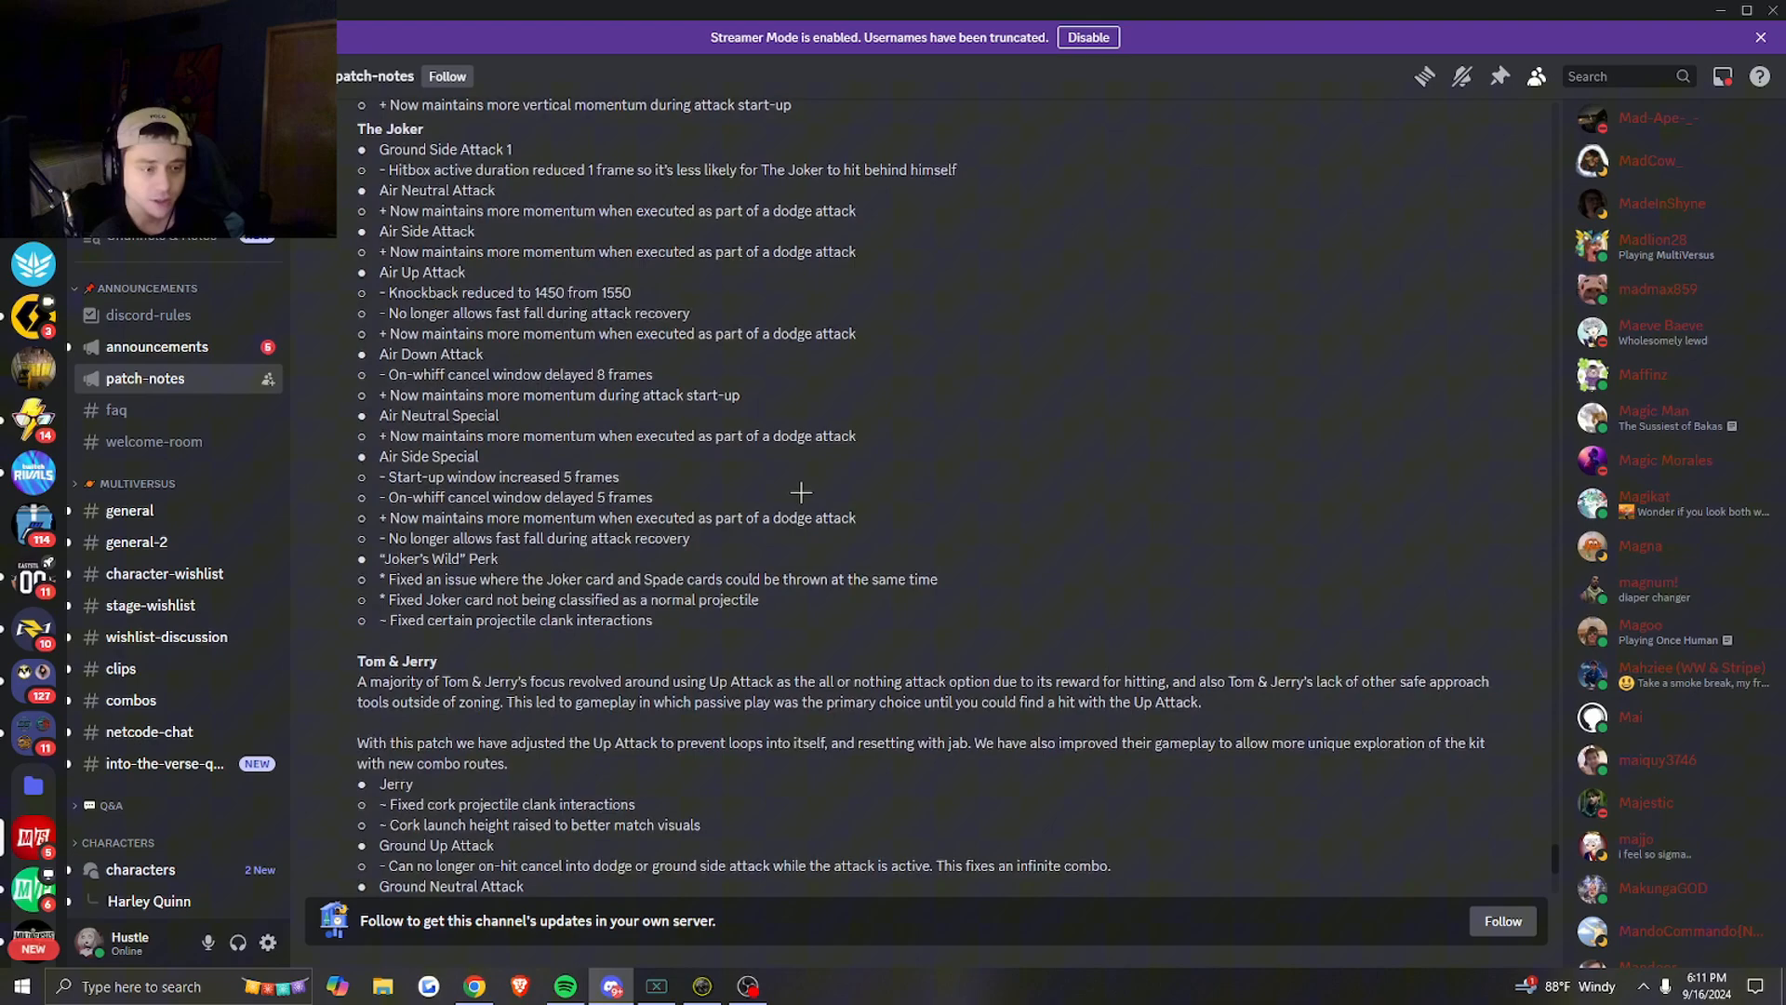
# - Scroll past the end of Tom & Jerry's changes through Velma's list to Wonder Woman's first entries
pyautogui.scroll(-3)
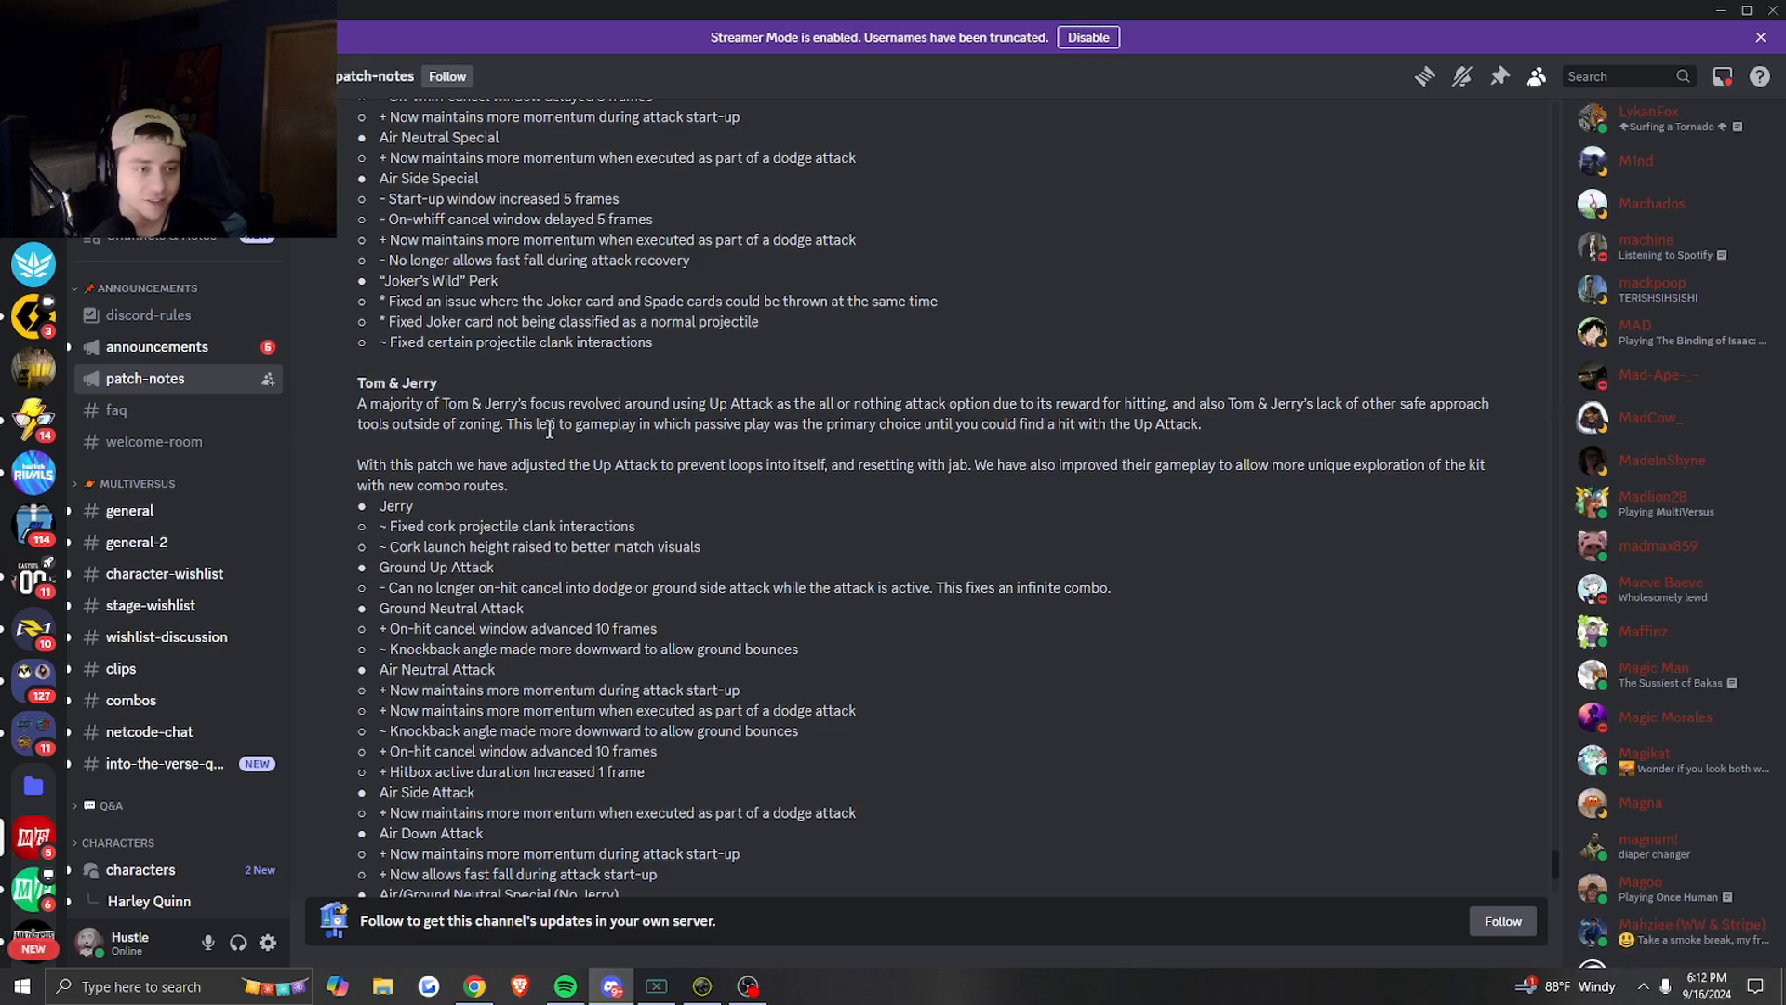
pyautogui.moveTo(715, 440)
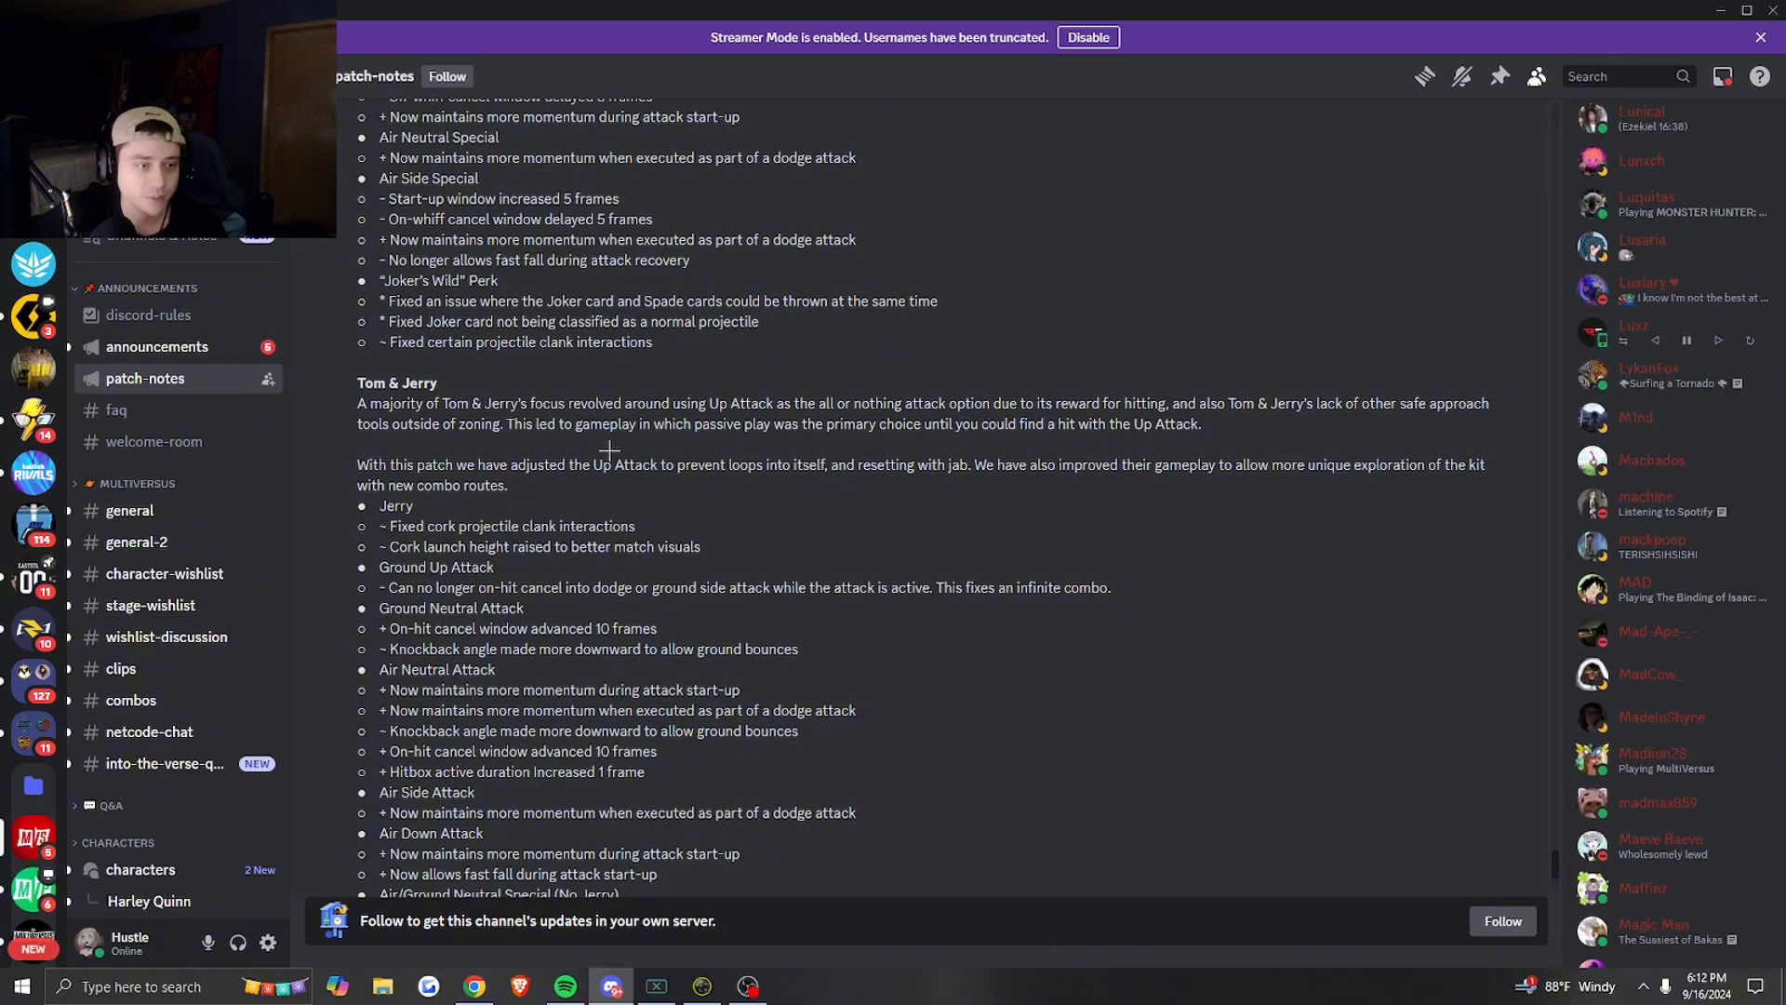
pyautogui.scroll(-3)
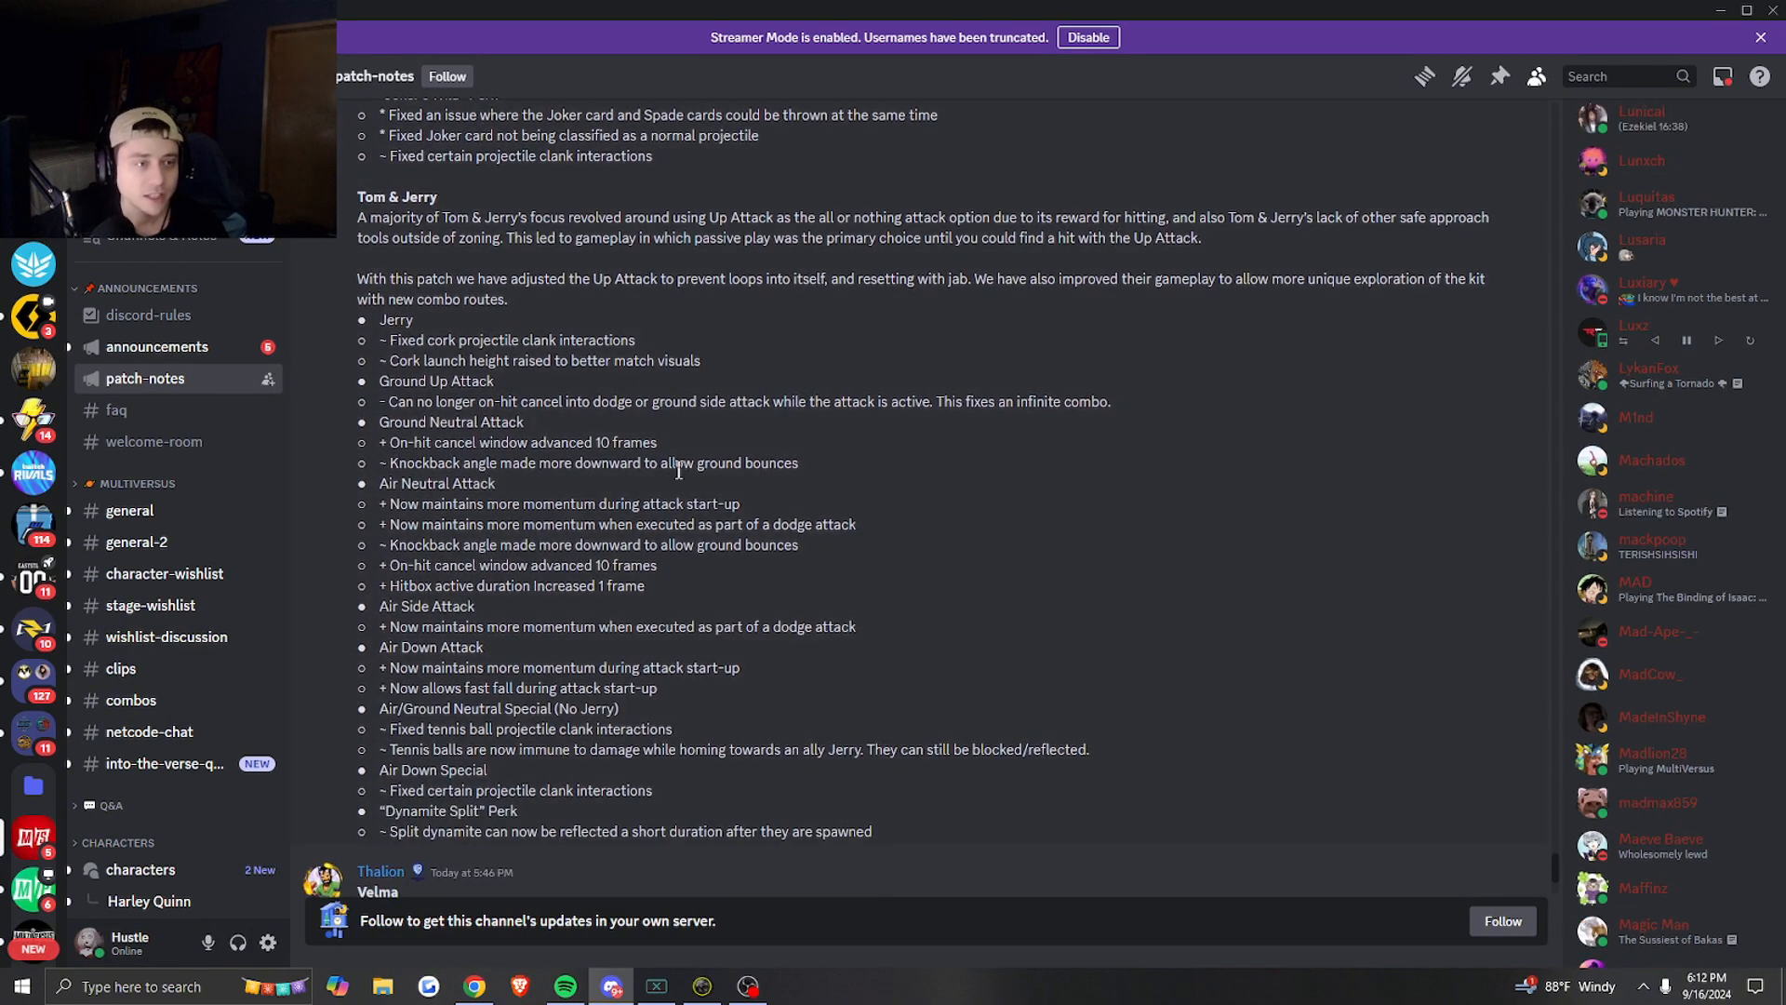
pyautogui.scroll(-3)
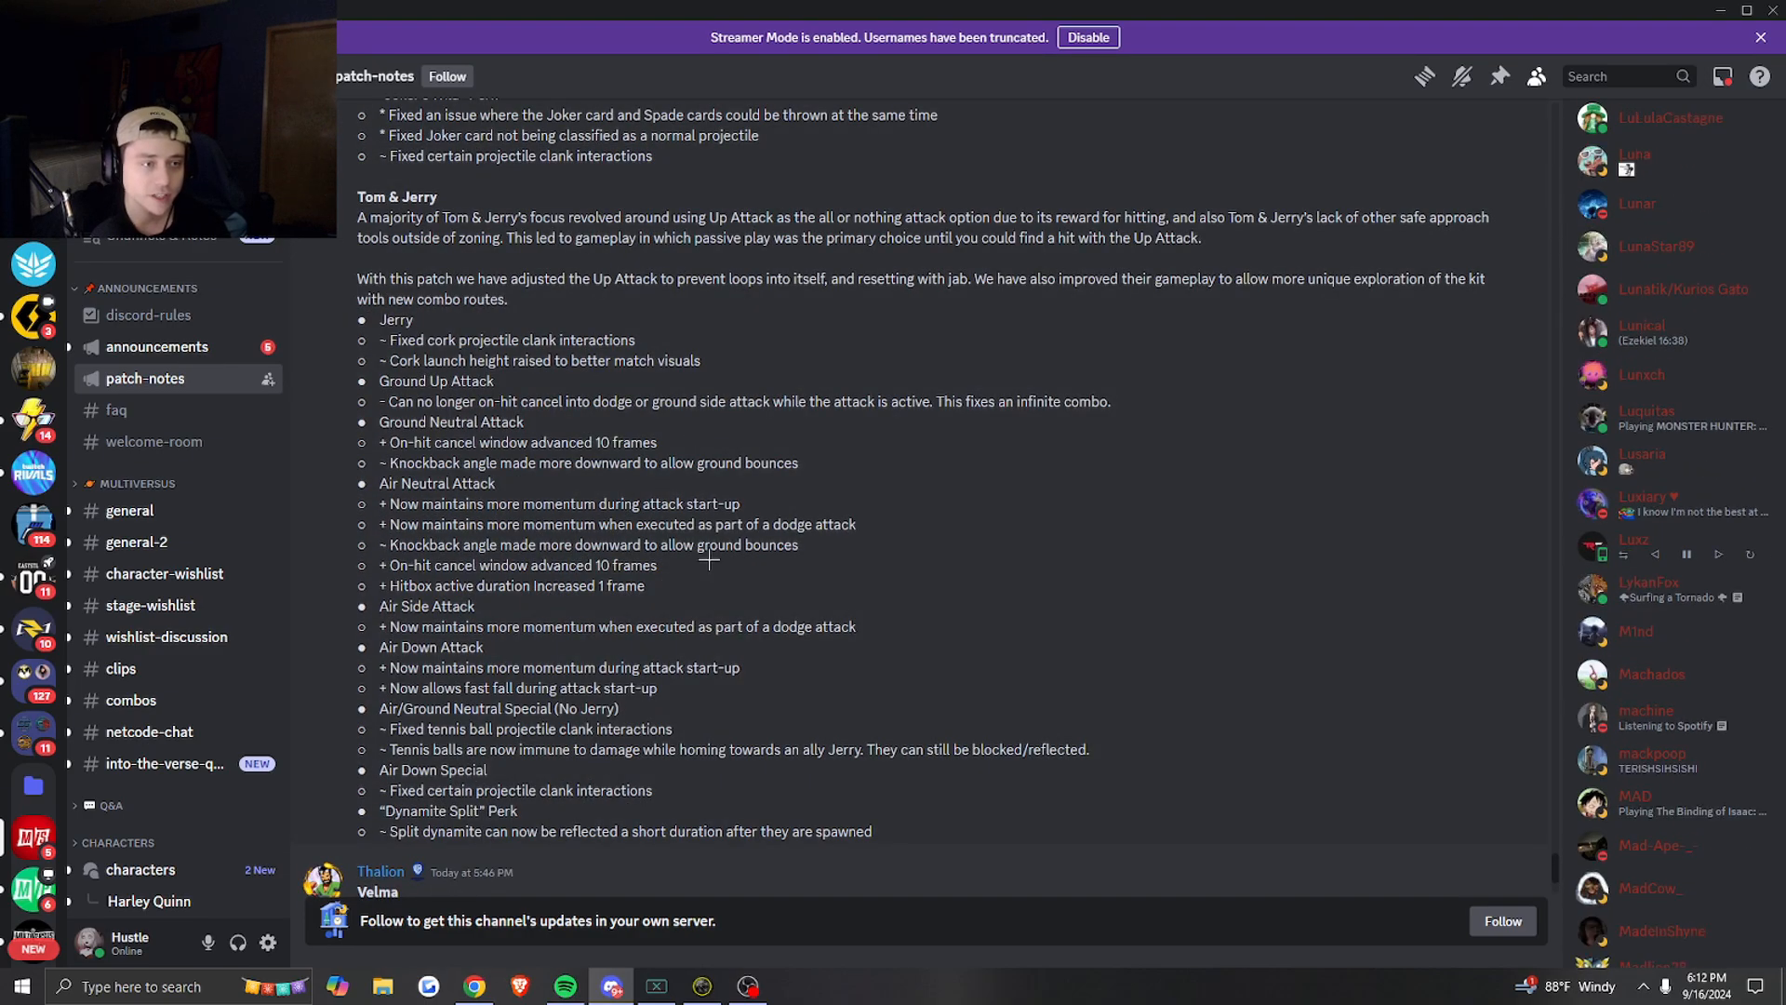
pyautogui.scroll(-3)
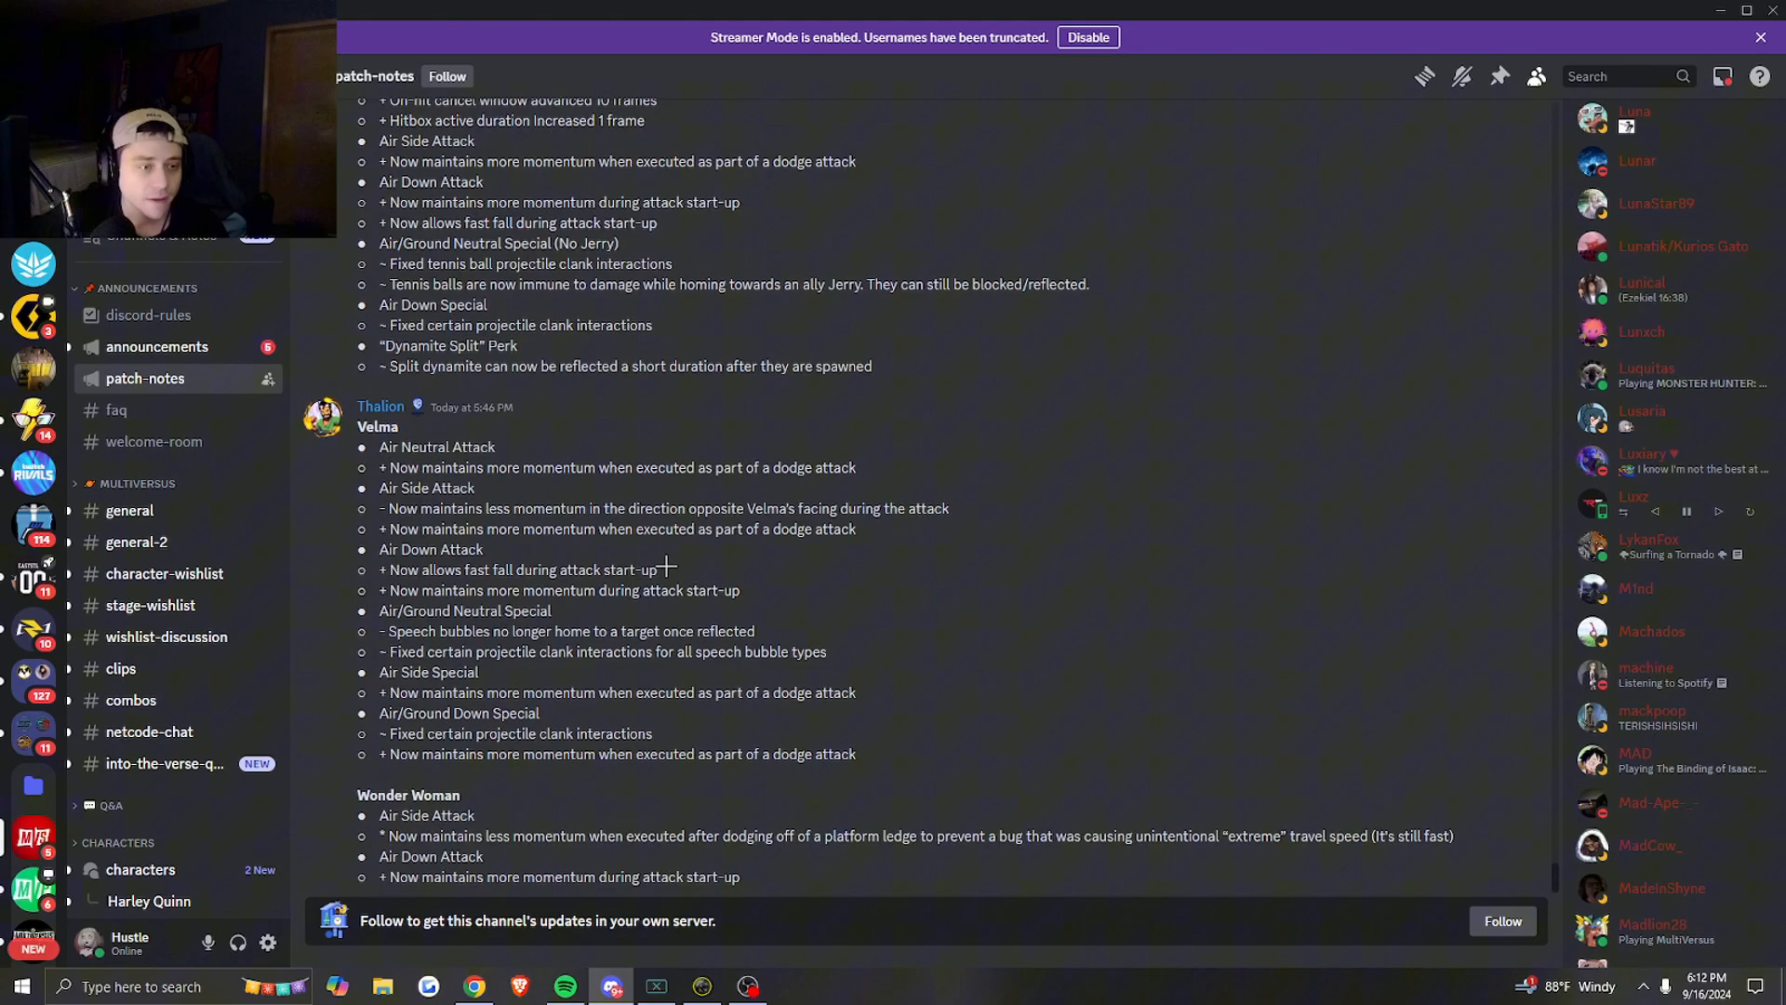
pyautogui.scroll(-3)
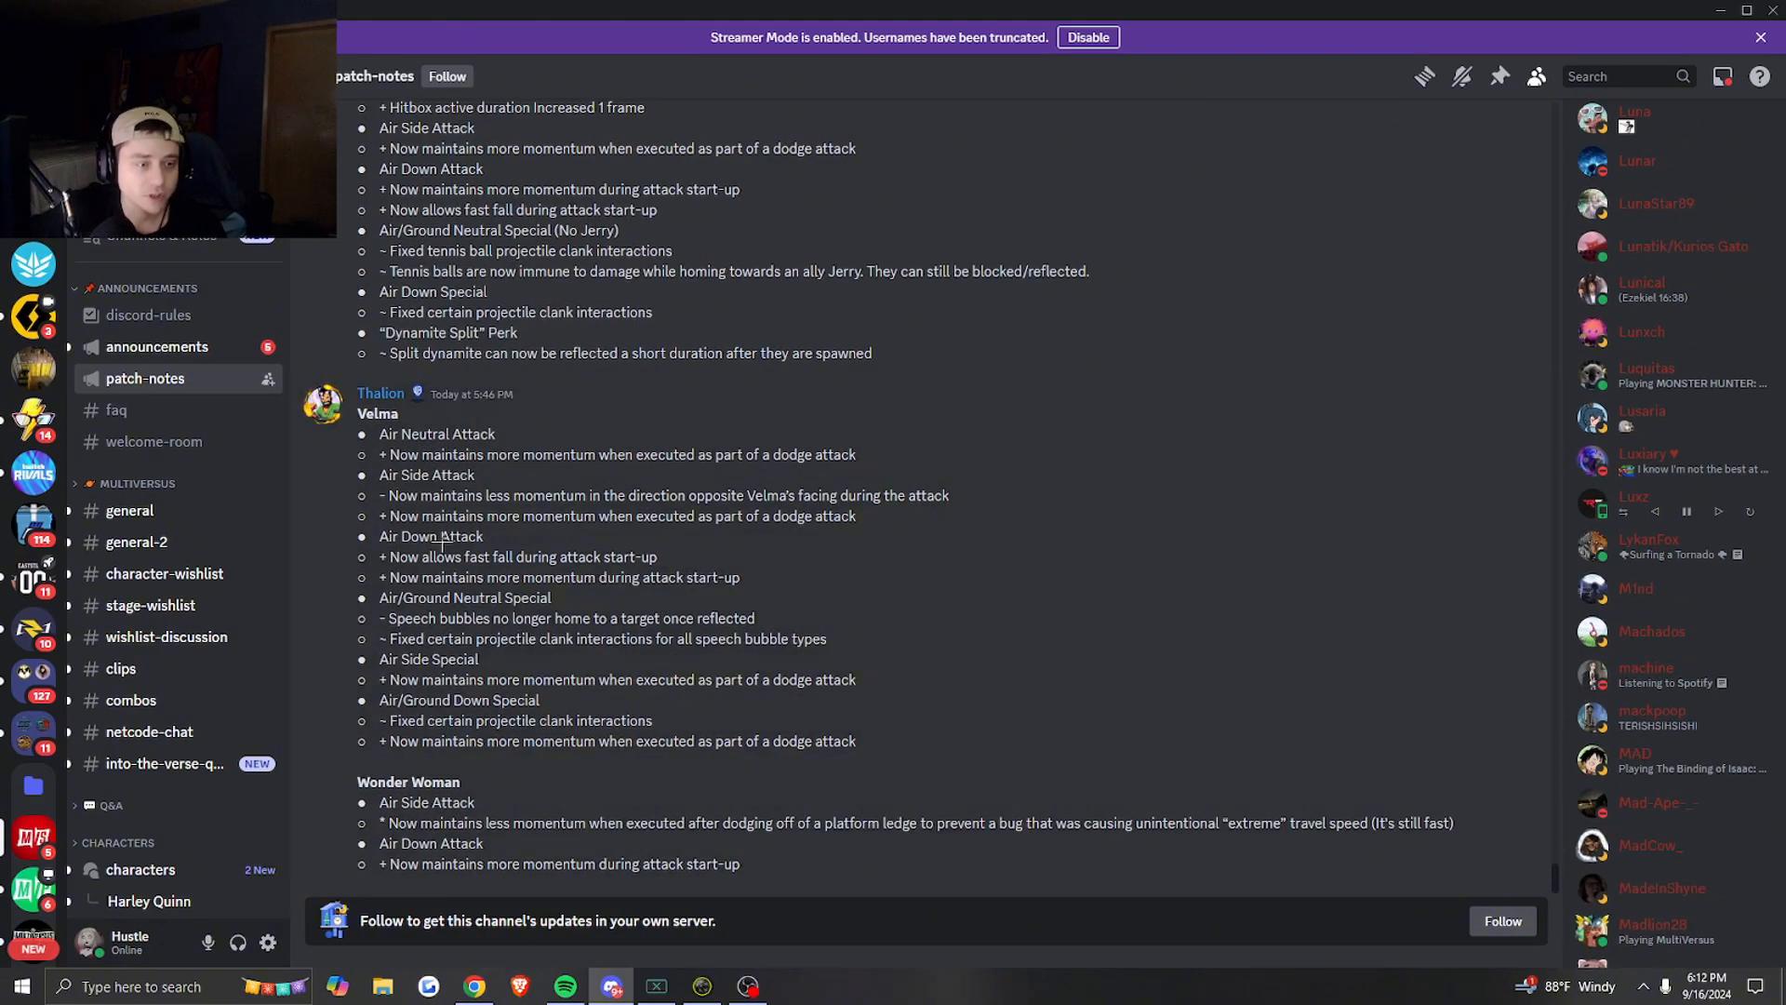